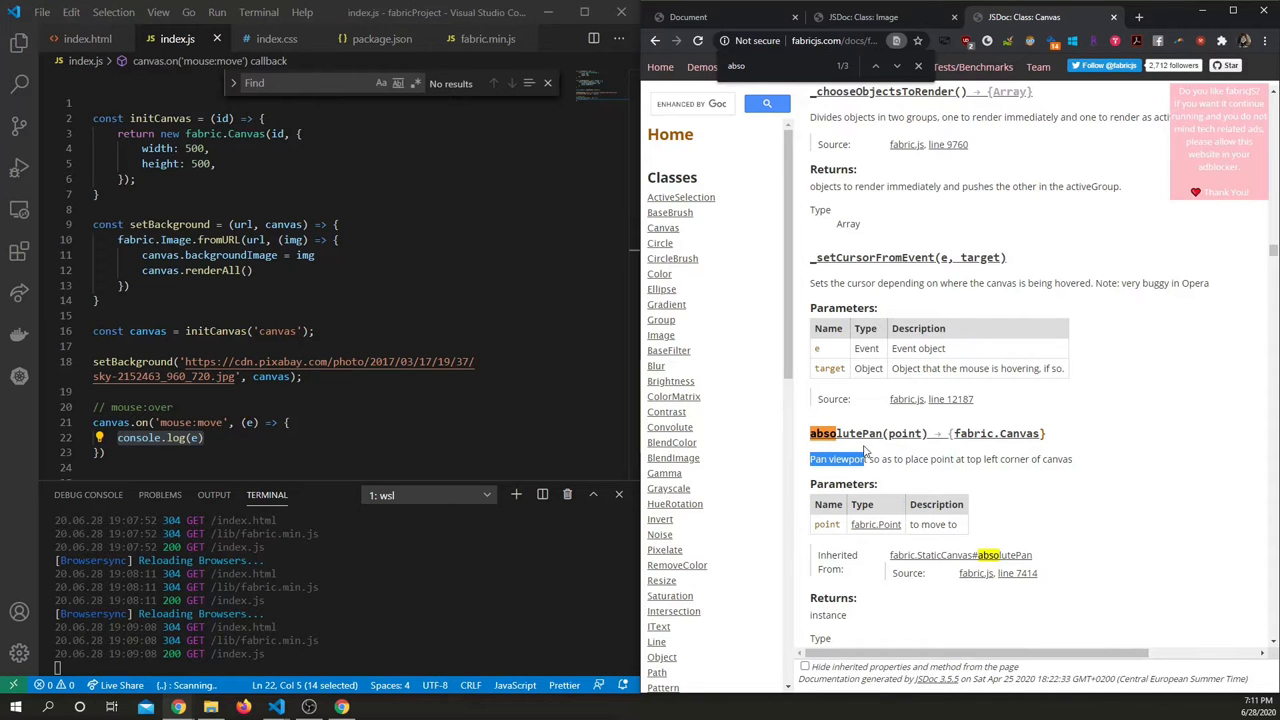
pyautogui.moveTo(1020, 482)
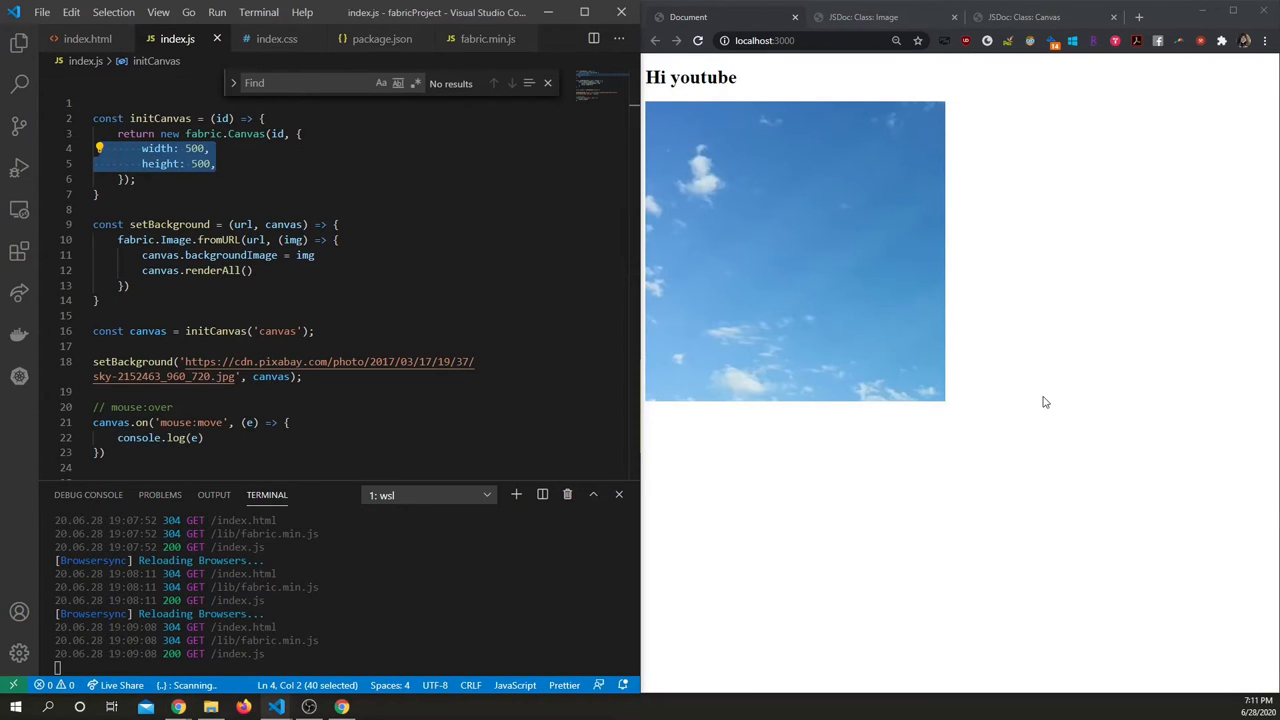
pyautogui.moveTo(1184, 225)
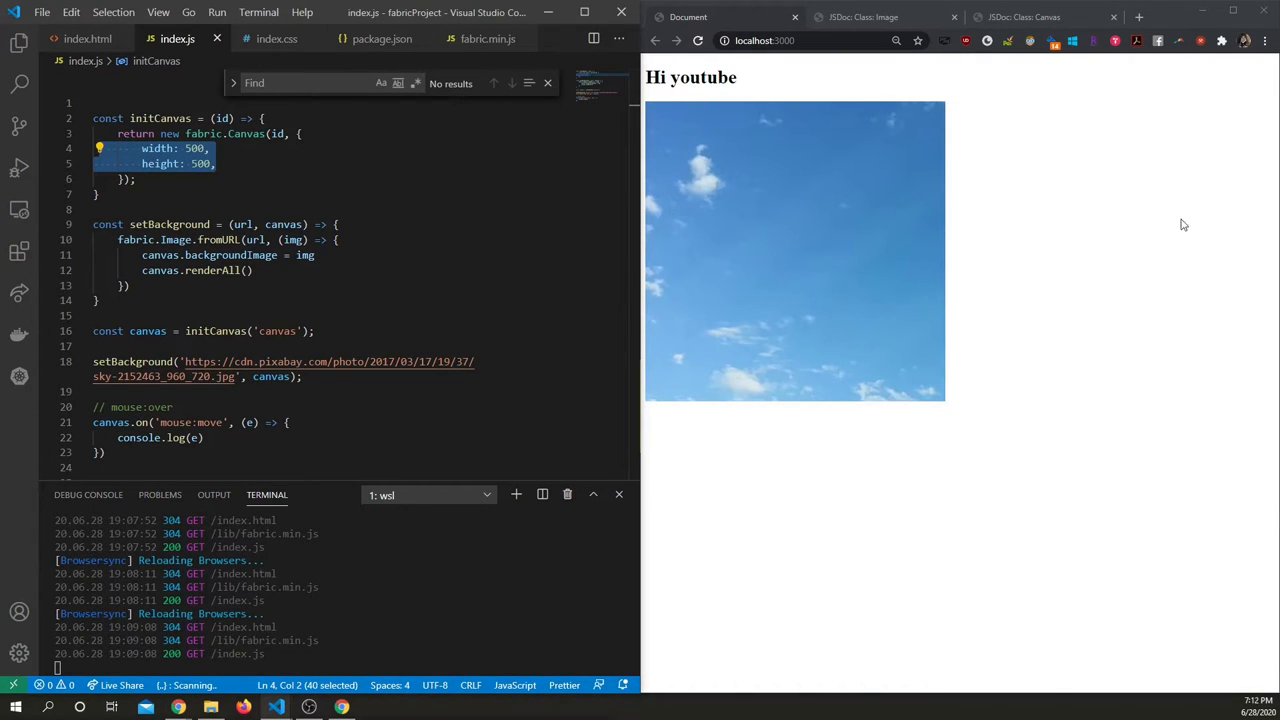
pyautogui.moveTo(660, 108)
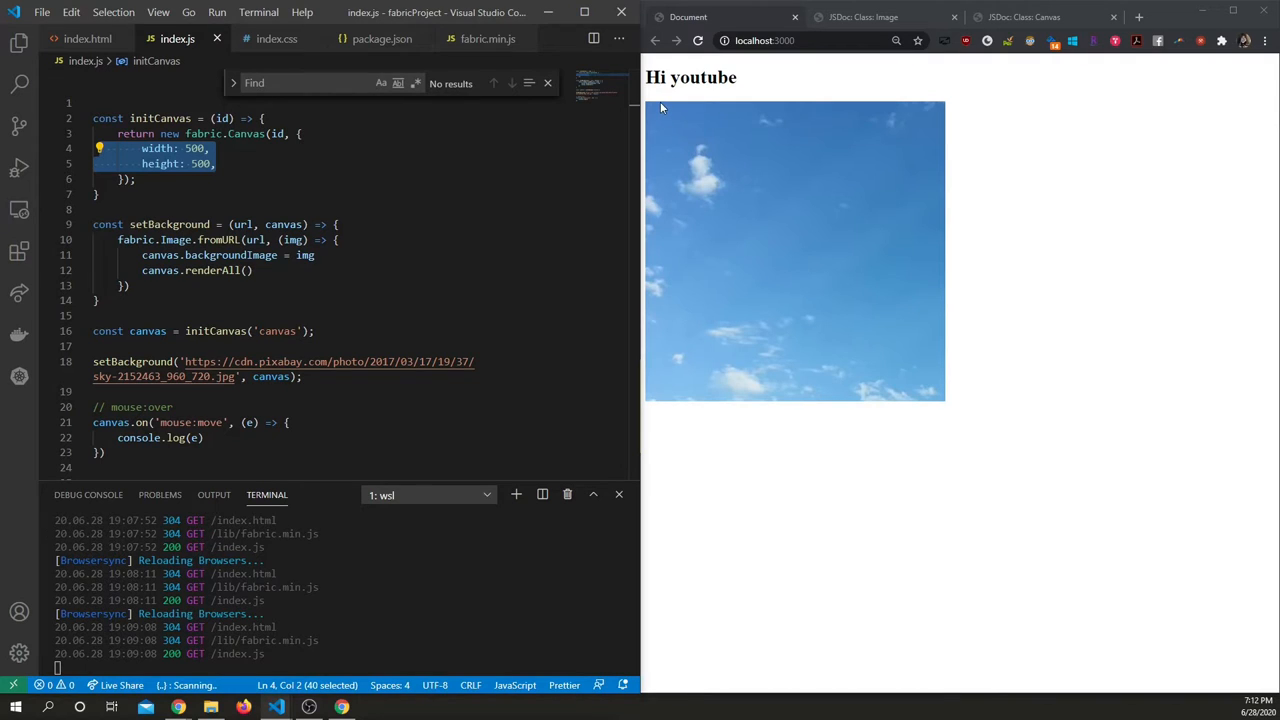
pyautogui.moveTo(1160, 105)
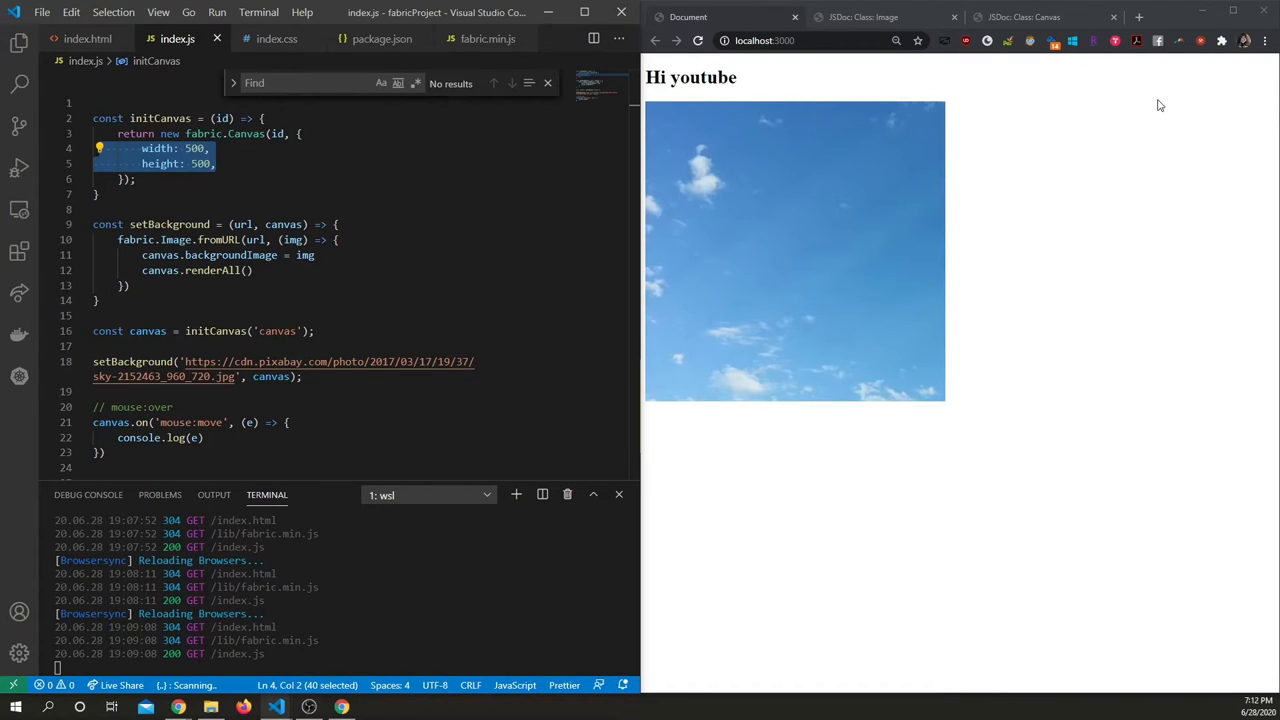
pyautogui.moveTo(695, 101)
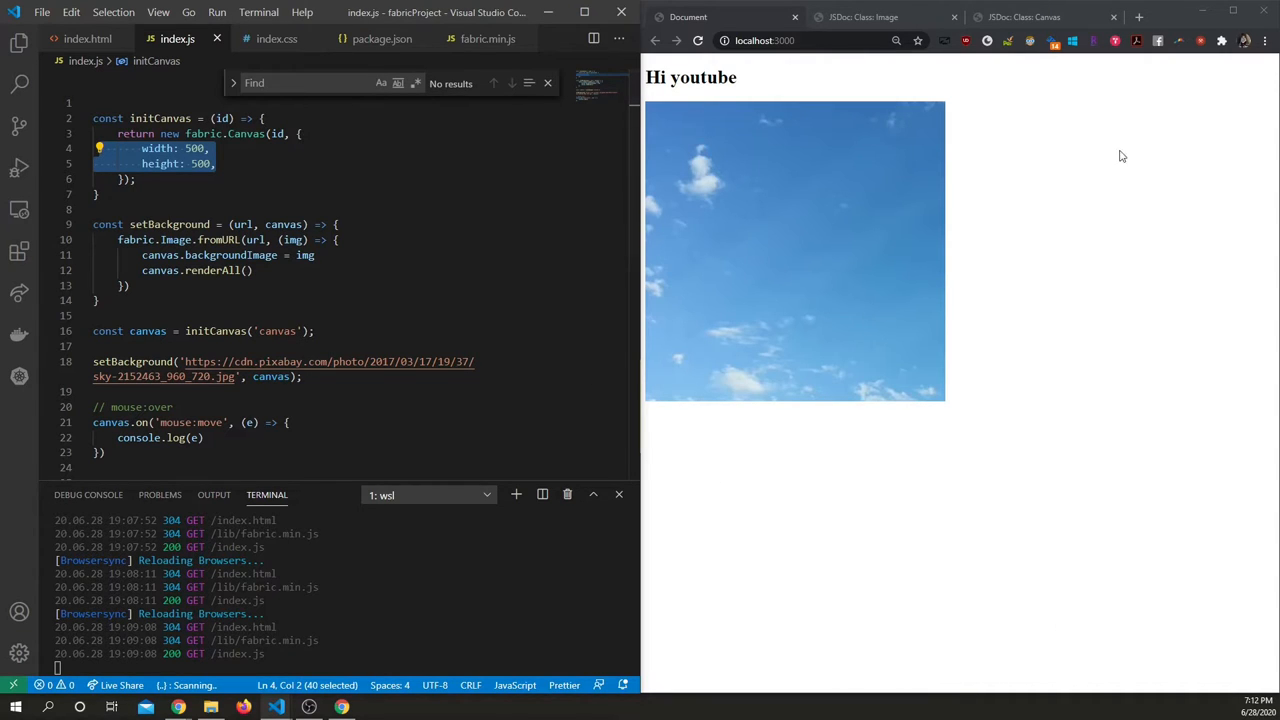
pyautogui.moveTo(650, 106)
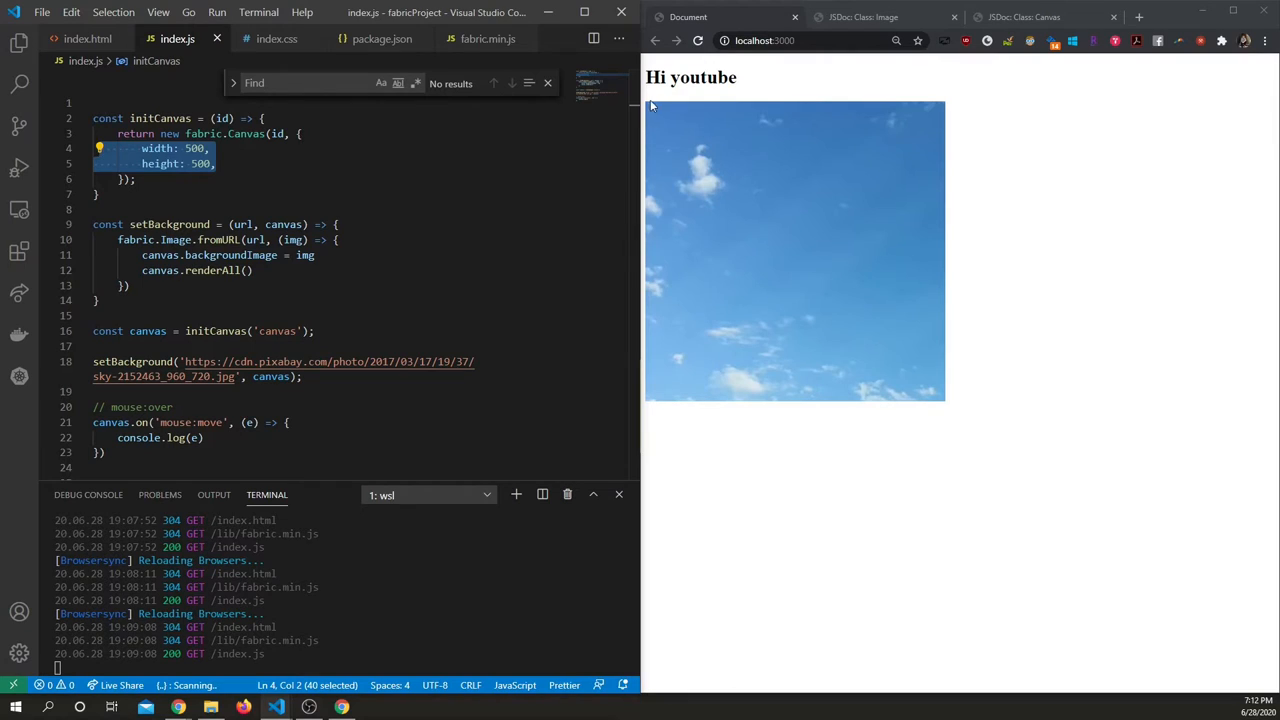
pyautogui.moveTo(948, 324)
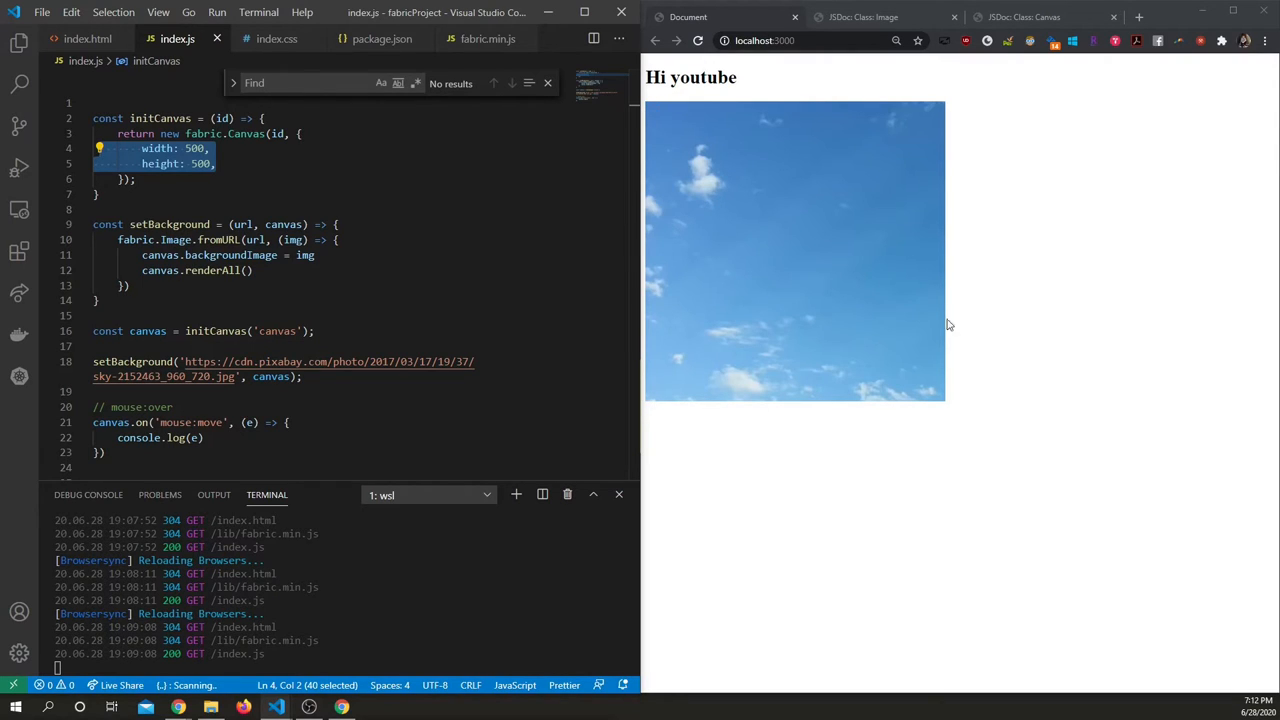
pyautogui.moveTo(645, 113)
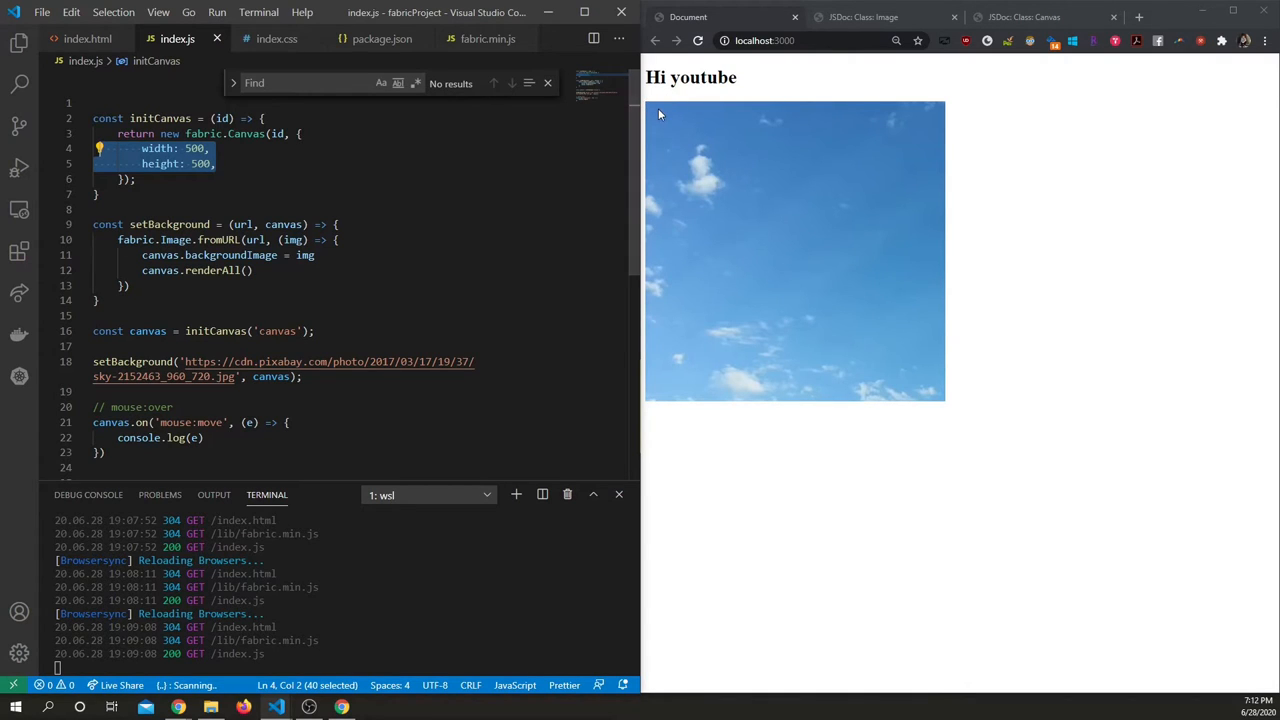
pyautogui.moveTo(1109, 281)
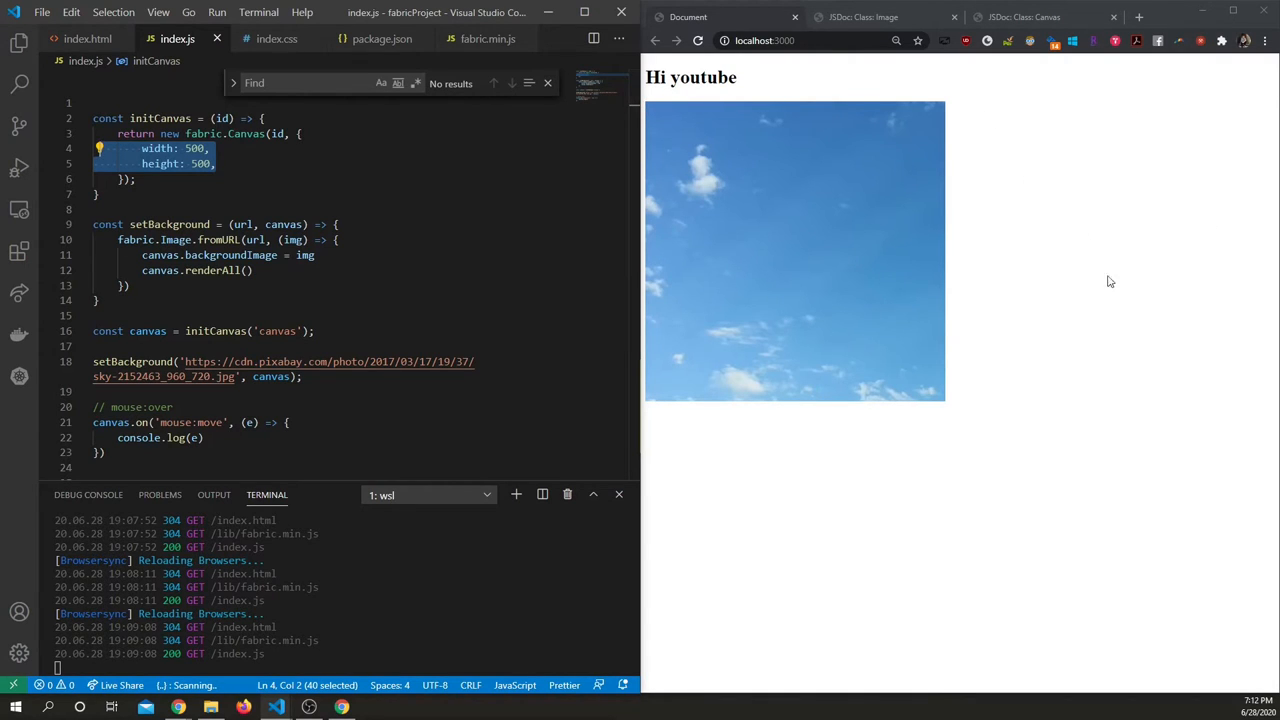
pyautogui.moveTo(1107, 247)
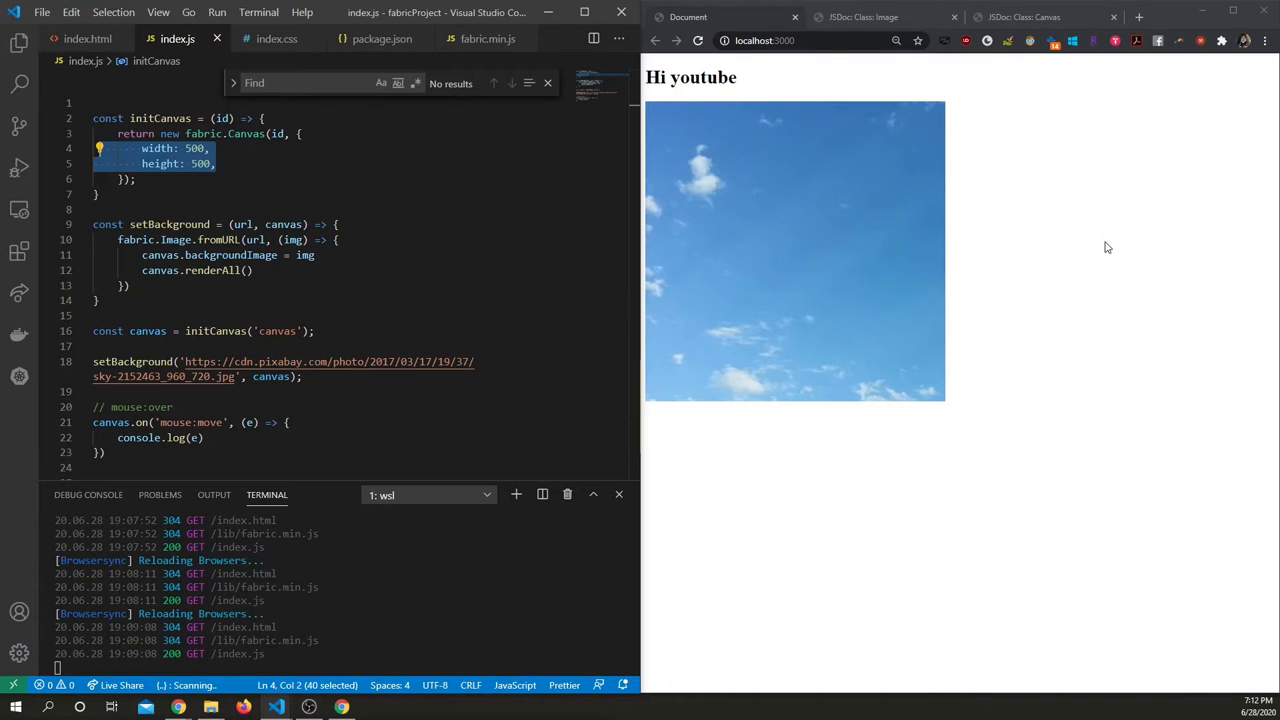
# Check relativePan in the Fabric.js Canvas docs, then return to the sky canvas page.
pyautogui.click(1020, 17)
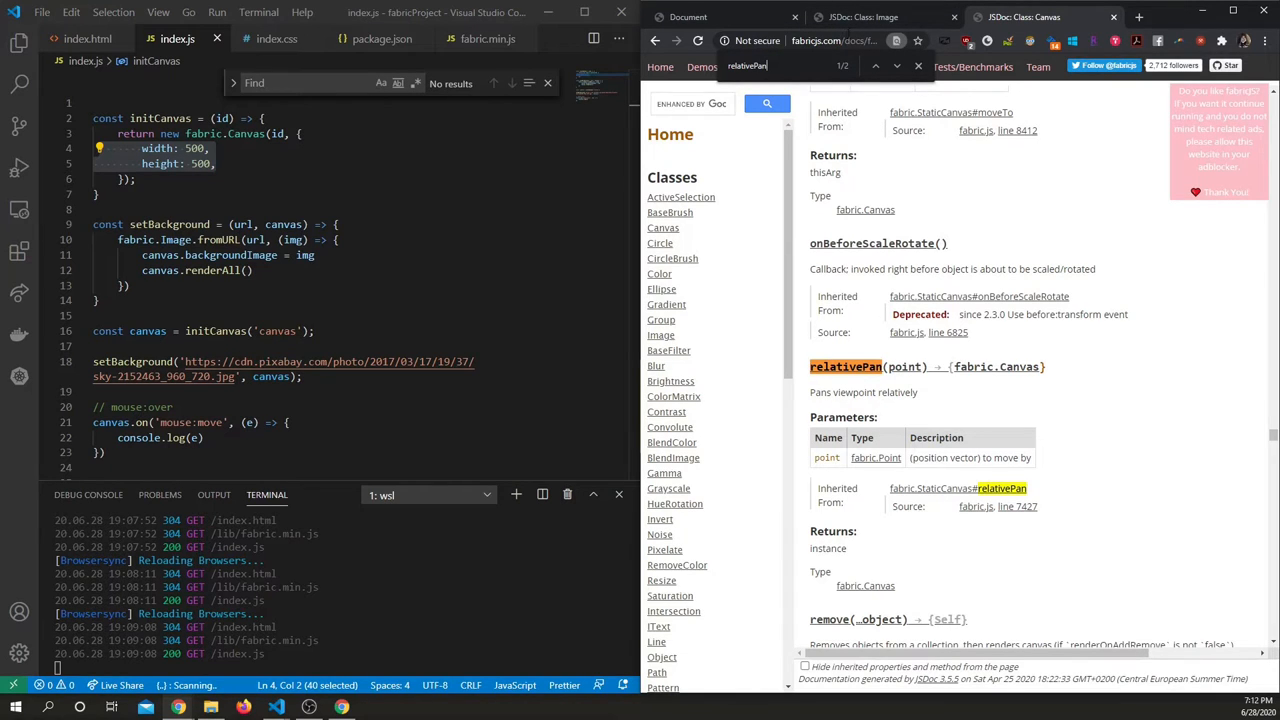
pyautogui.click(687, 17)
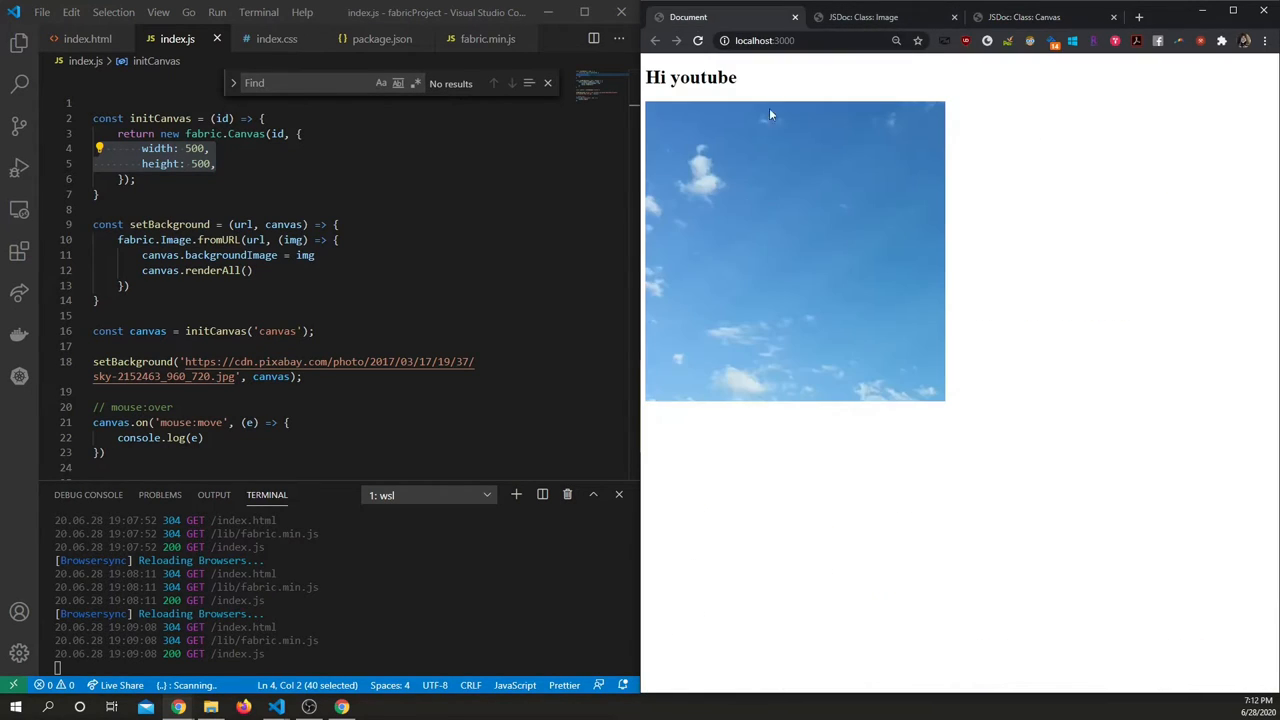
pyautogui.moveTo(704, 128)
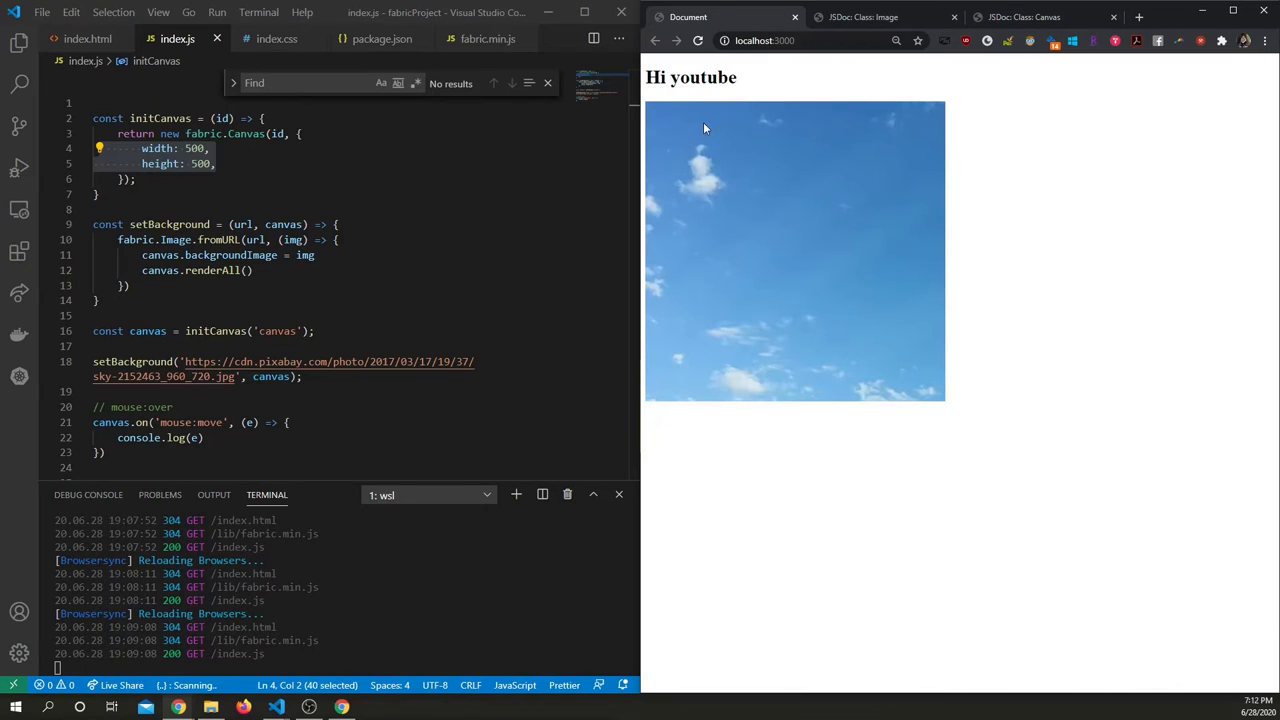
pyautogui.moveTo(1105, 395)
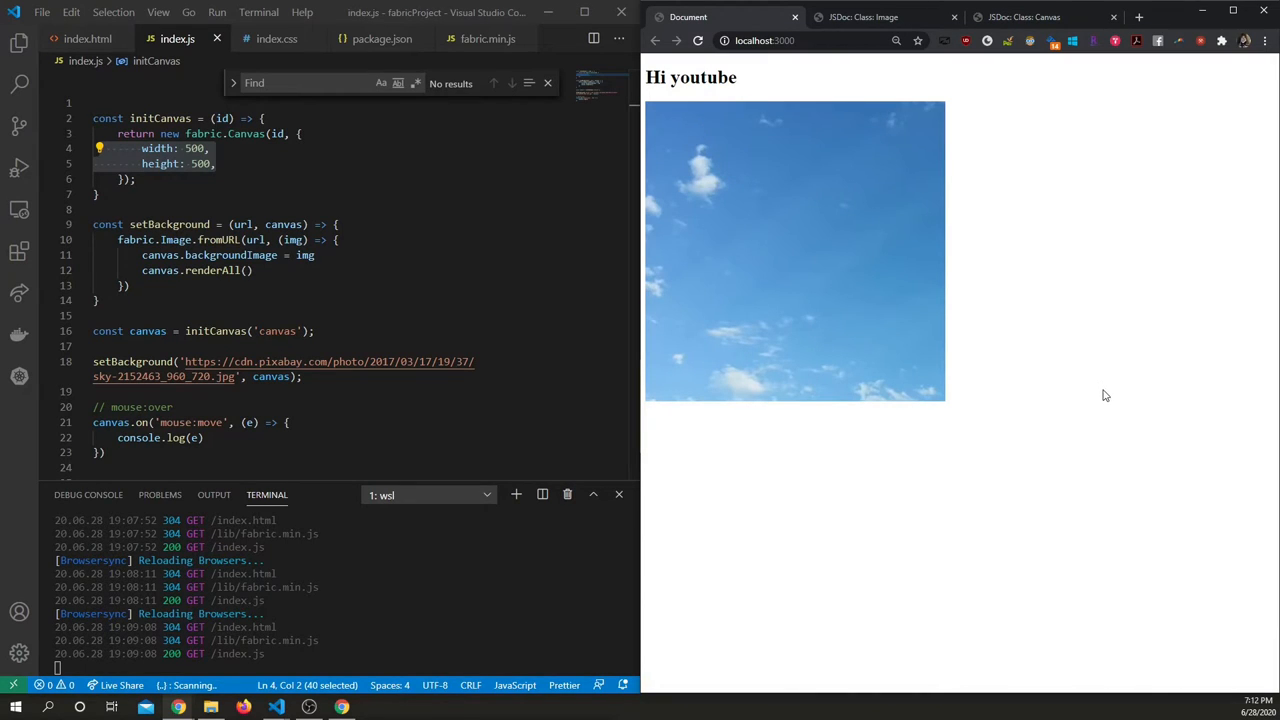
pyautogui.moveTo(800, 190)
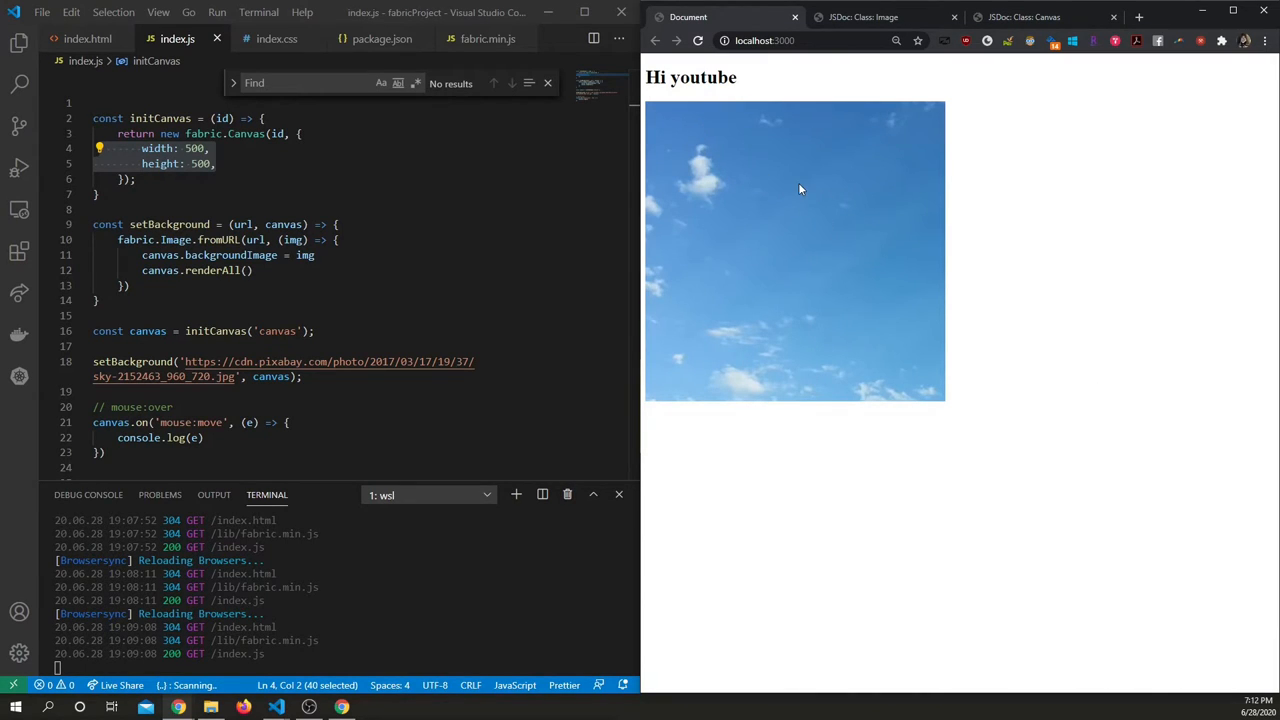
pyautogui.moveTo(872, 111)
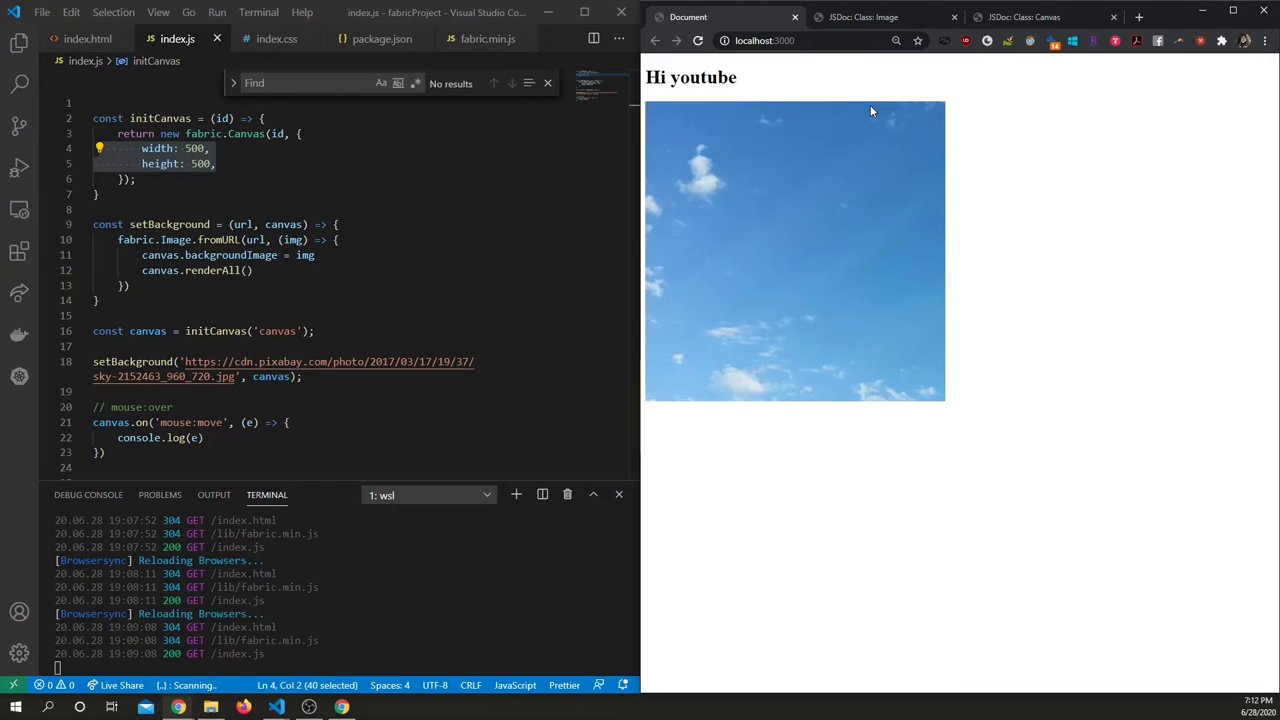
pyautogui.moveTo(1005, 14)
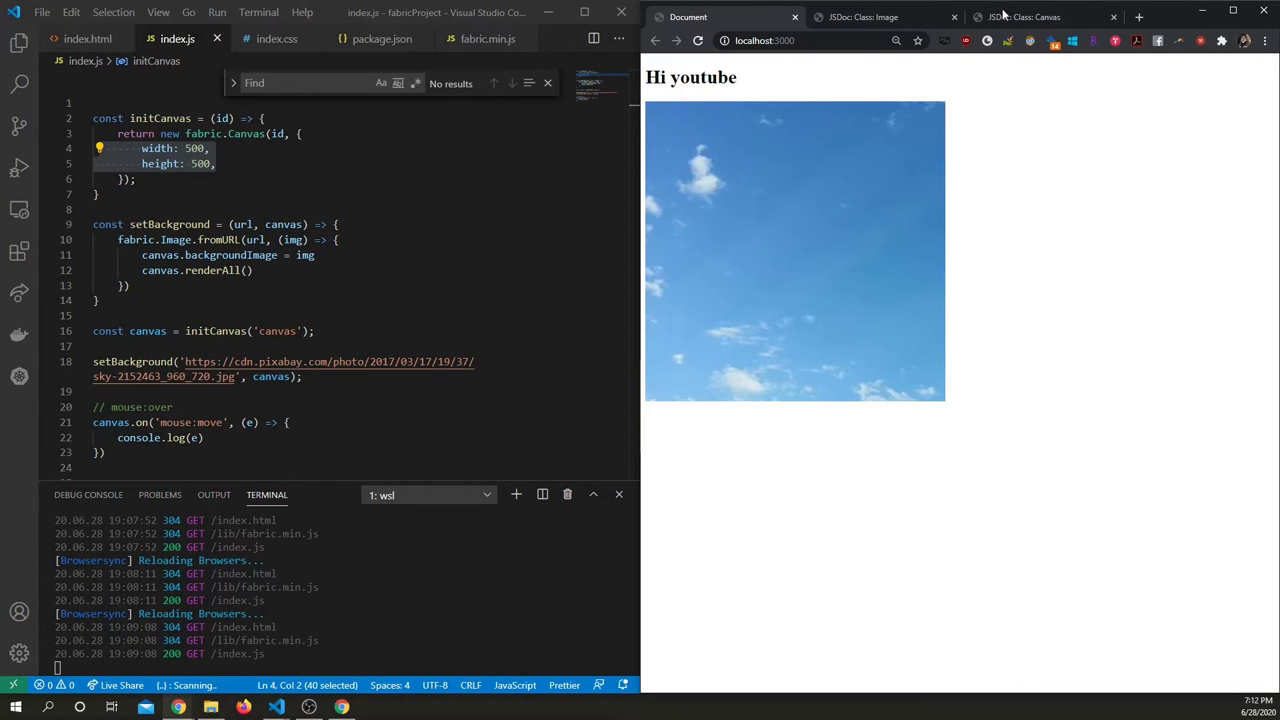
pyautogui.moveTo(675, 94)
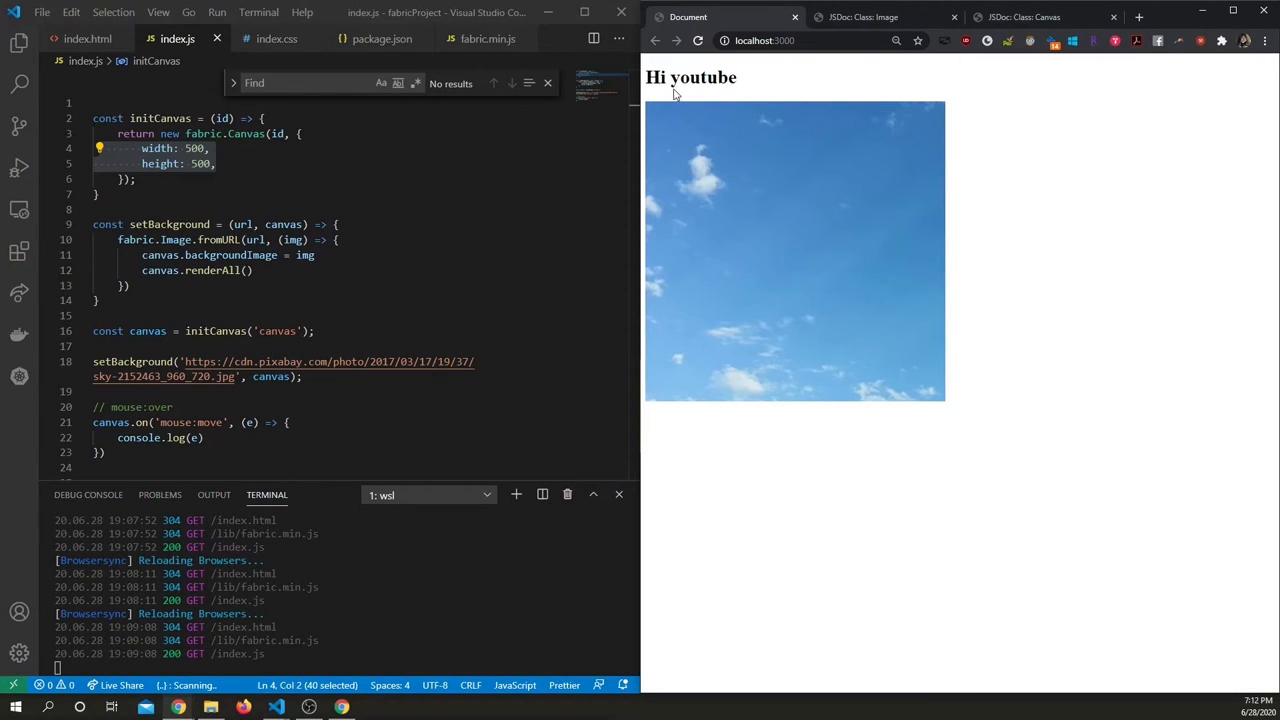
pyautogui.moveTo(1010, 189)
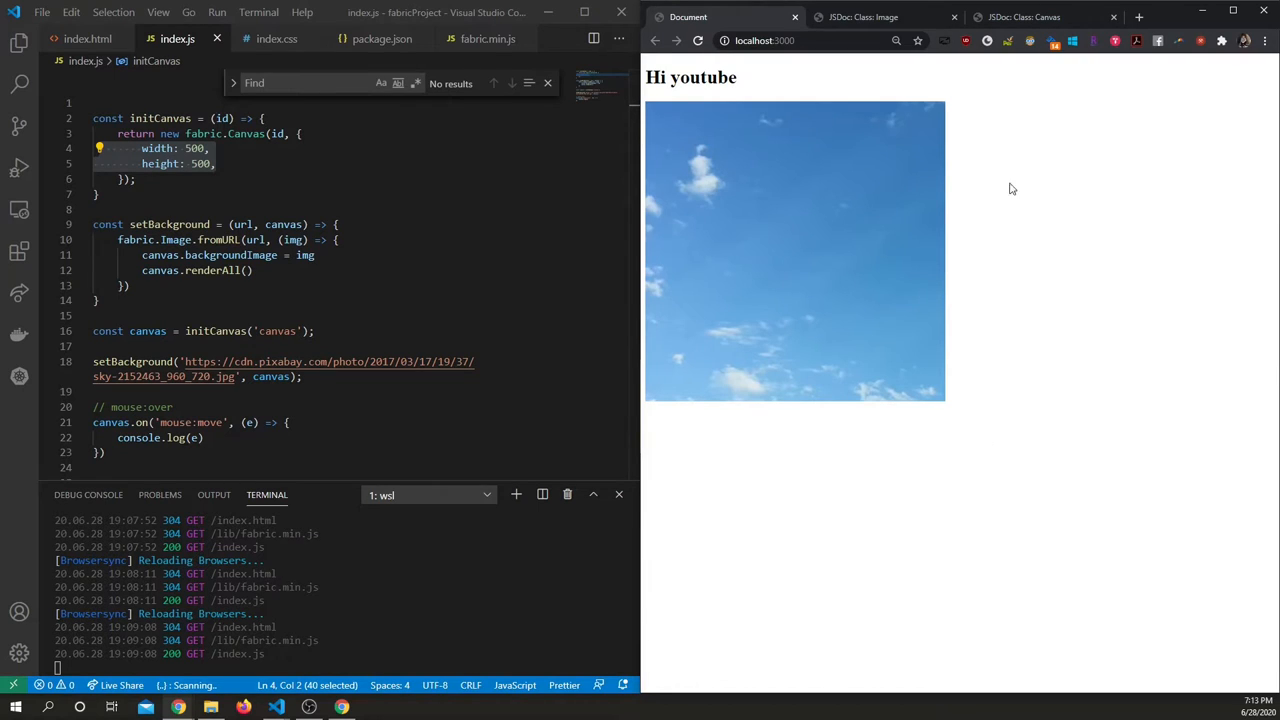
pyautogui.moveTo(645, 105)
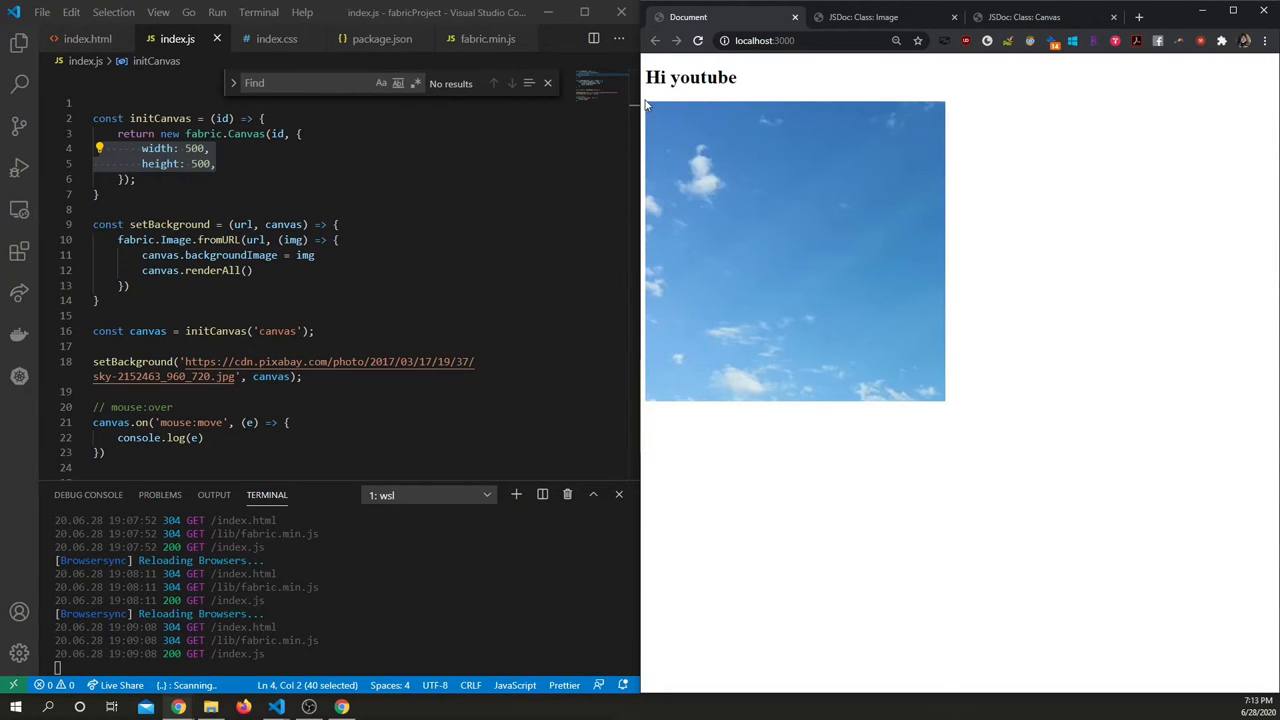
pyautogui.moveTo(665, 144)
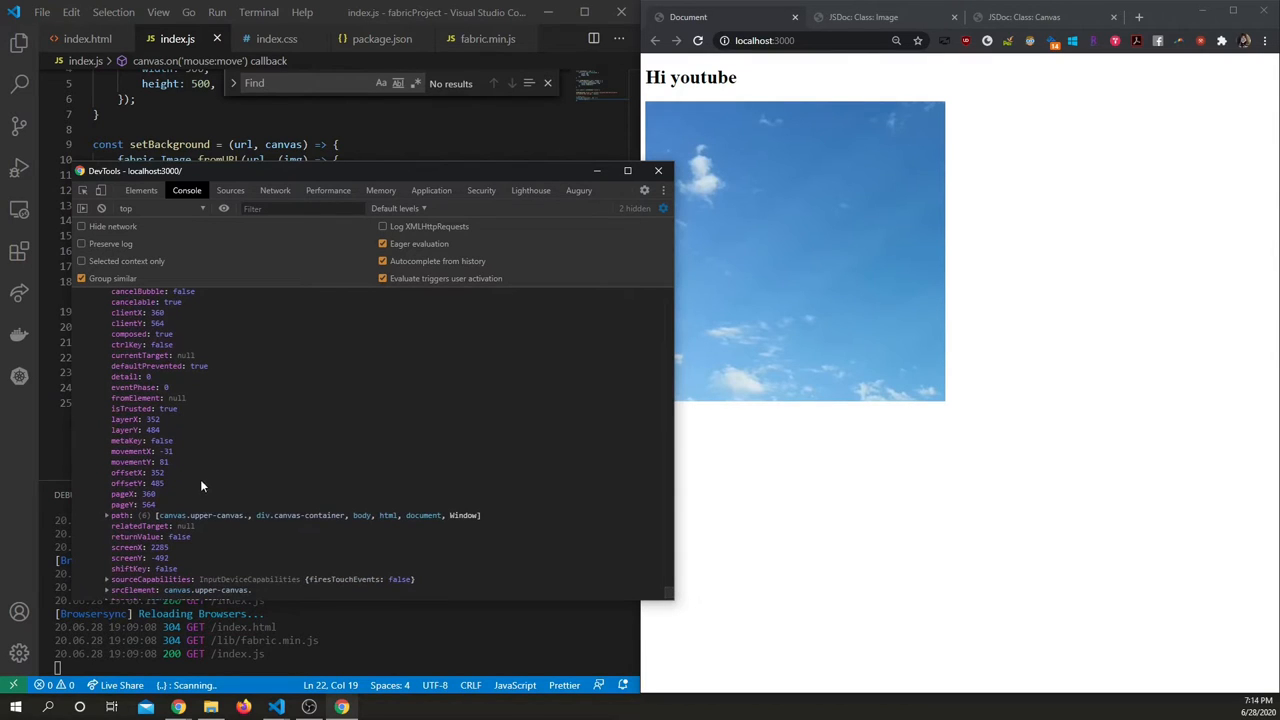
pyautogui.moveTo(181, 468)
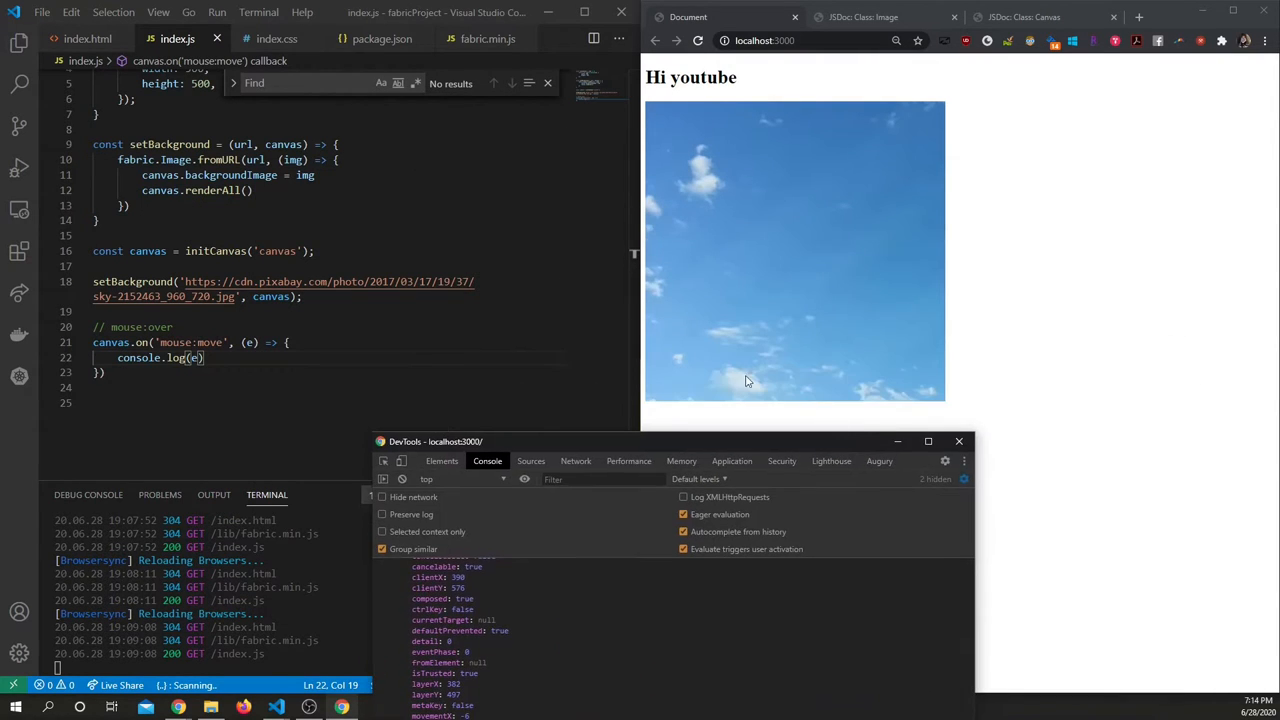
pyautogui.moveTo(767, 428)
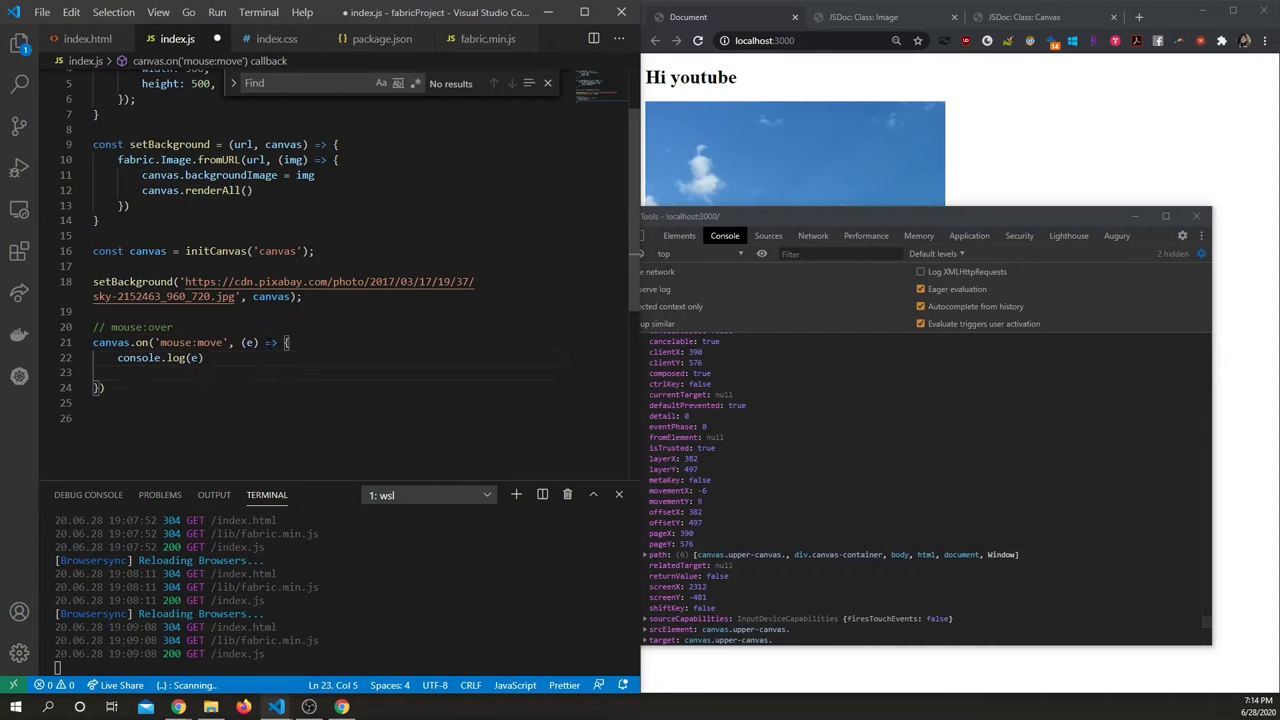
# Add a canvas.relativePan() call inside the mouse:move event callback.
pyautogui.write('canva')
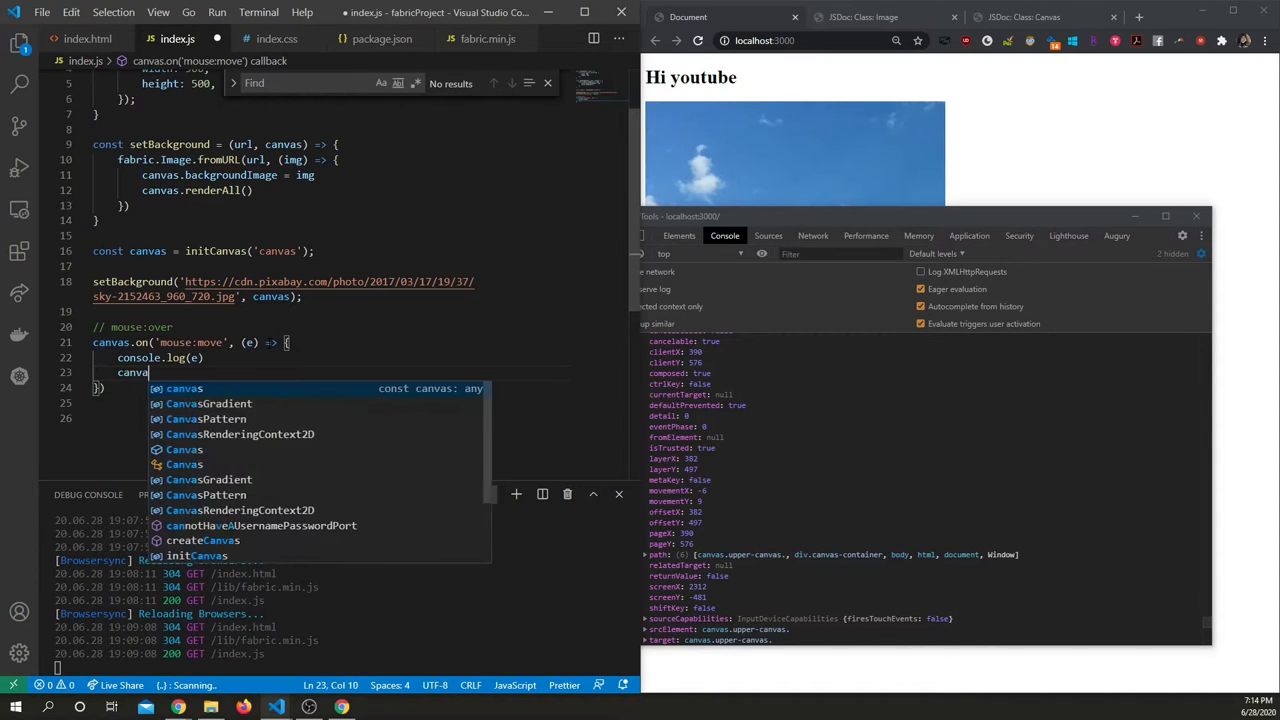
pyautogui.write('.relativePan(')
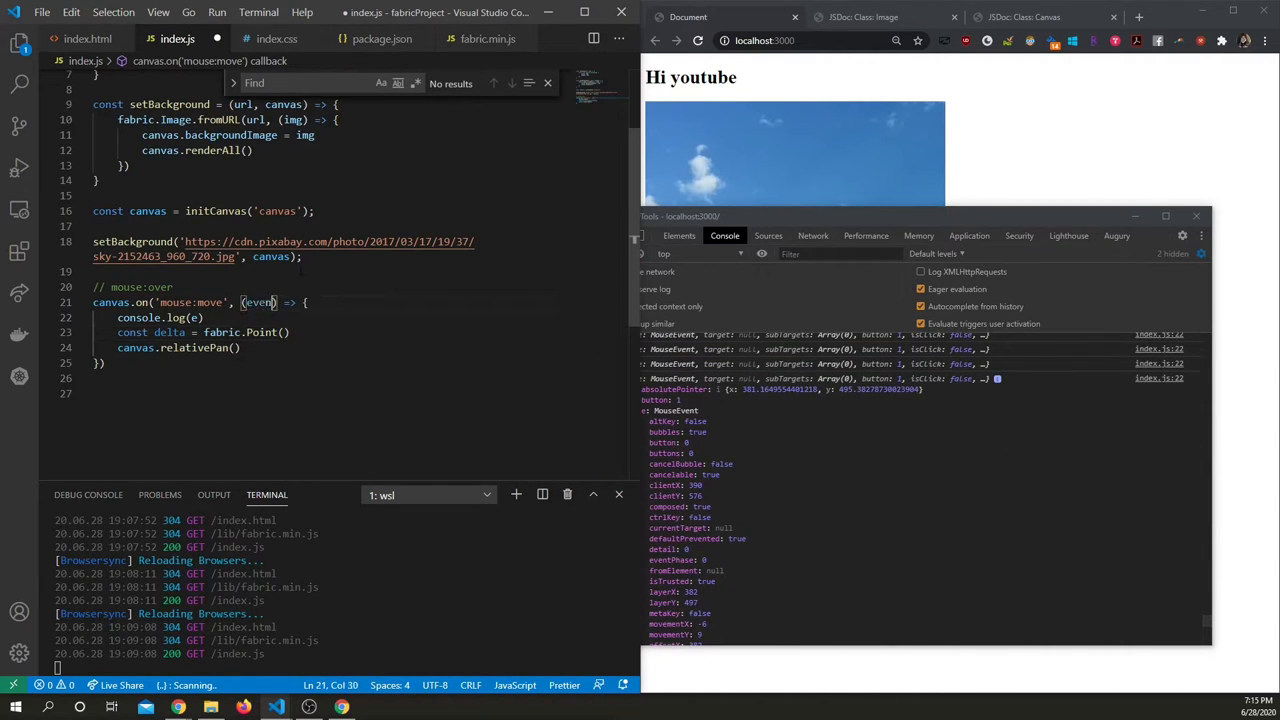
pyautogui.write('event')
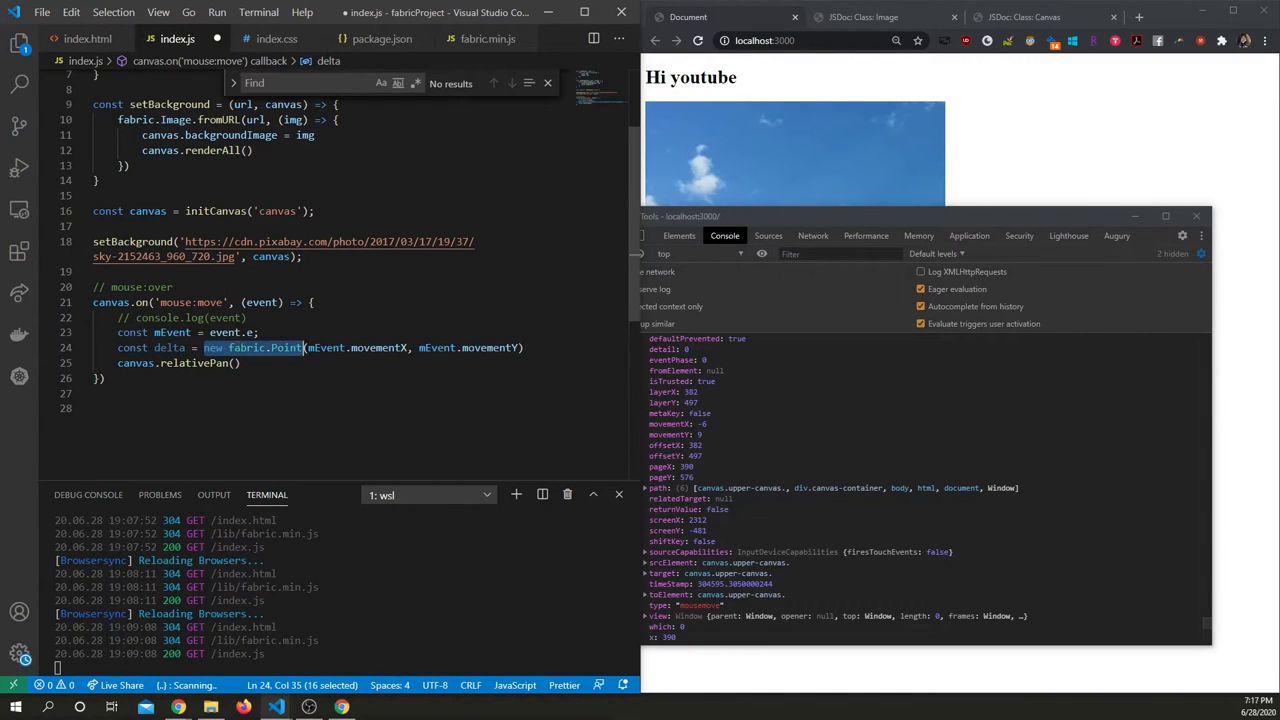
# Replace the placeholder x: 3, y: 4 point with a delta point passed to relativePan.
pyautogui.click(285, 332)
pyautogui.write('{x')
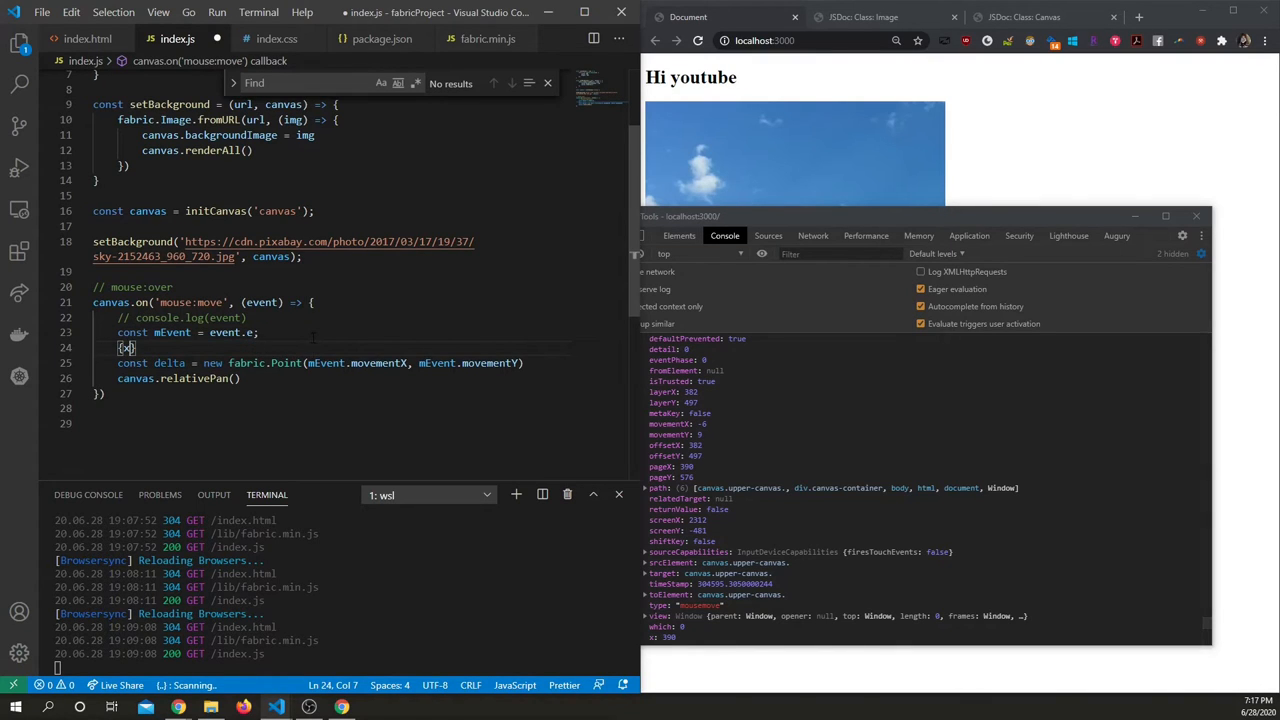
pyautogui.write('x: 3,')
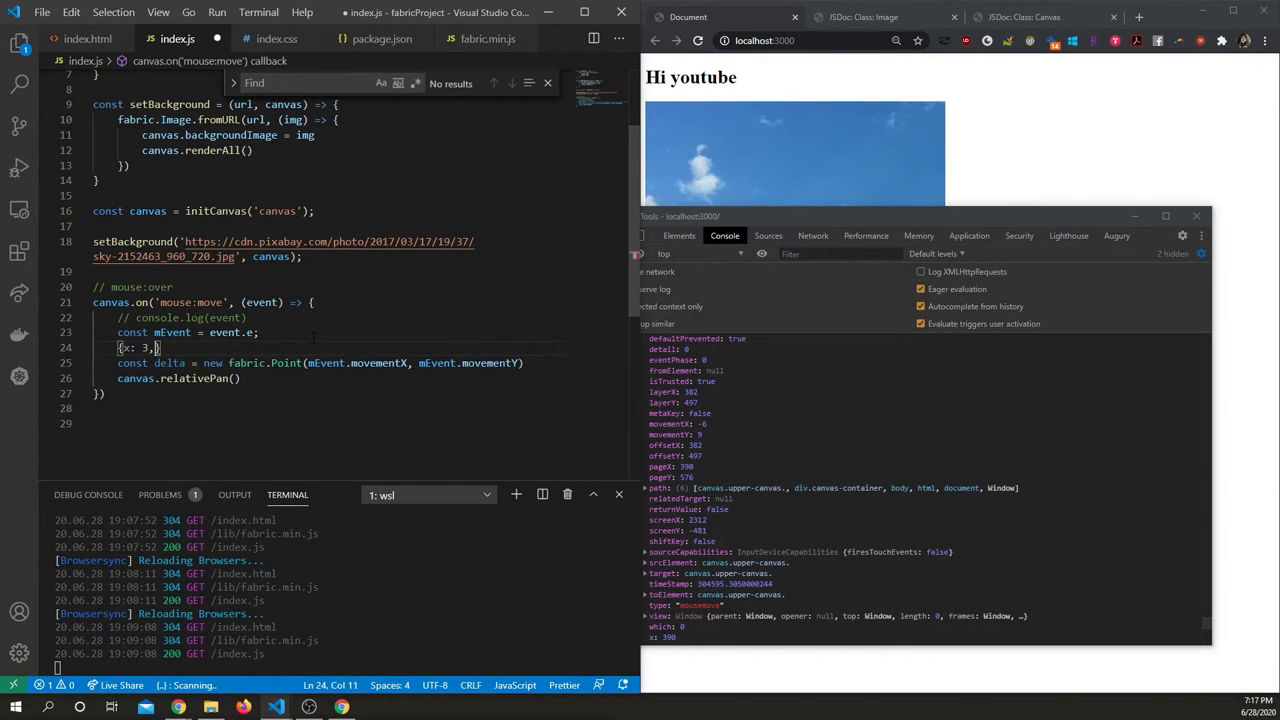
pyautogui.write('y: 4')
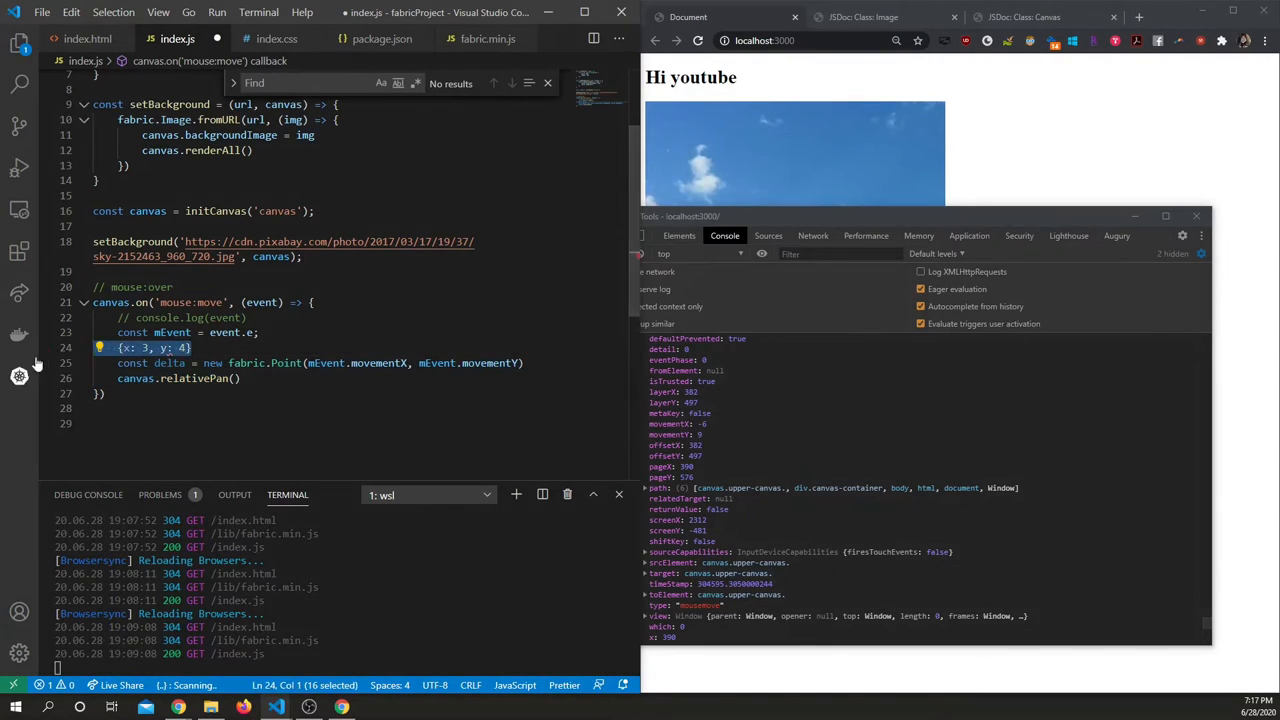
pyautogui.press('Delete')
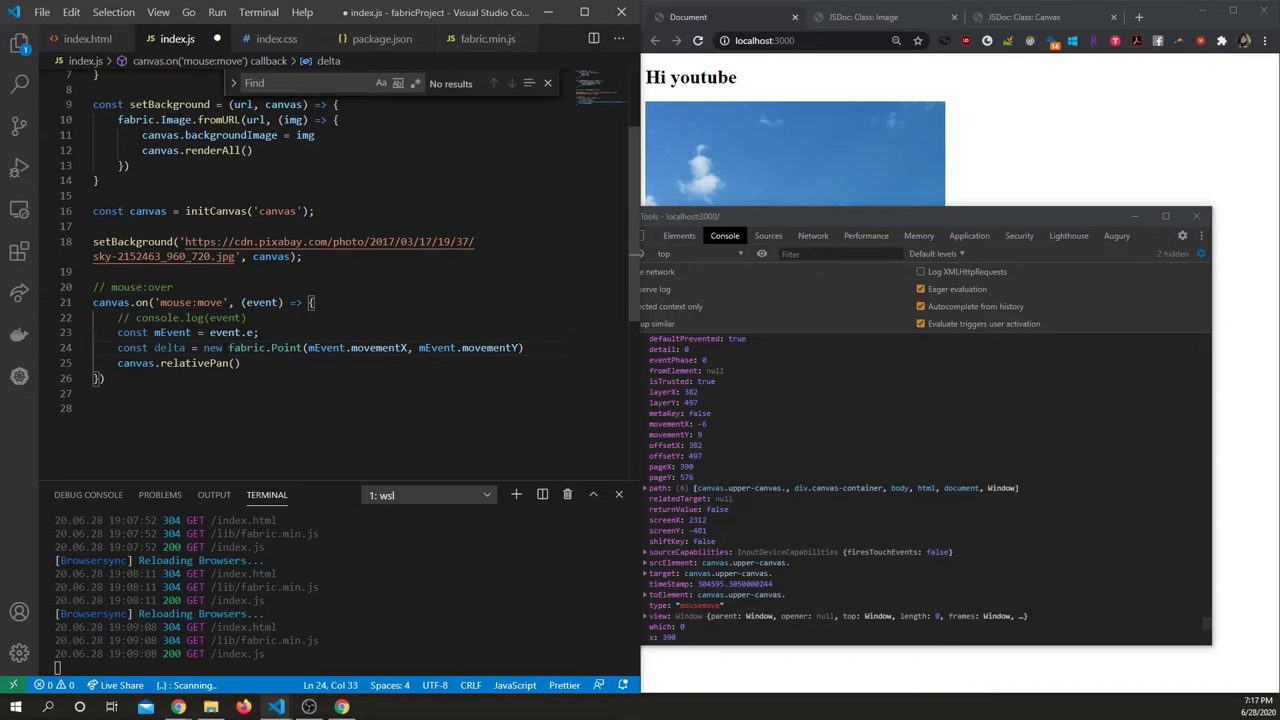
pyautogui.doubleClick(265, 347)
pyautogui.write('{x')
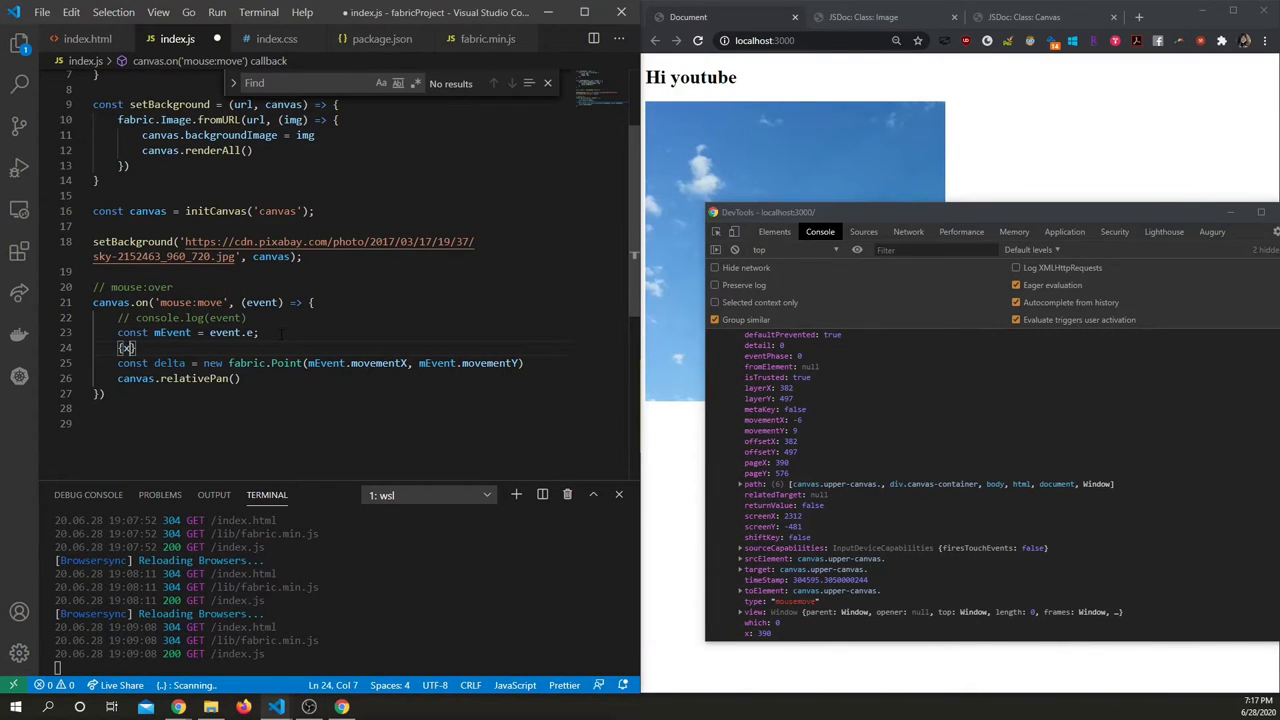
pyautogui.write(':')
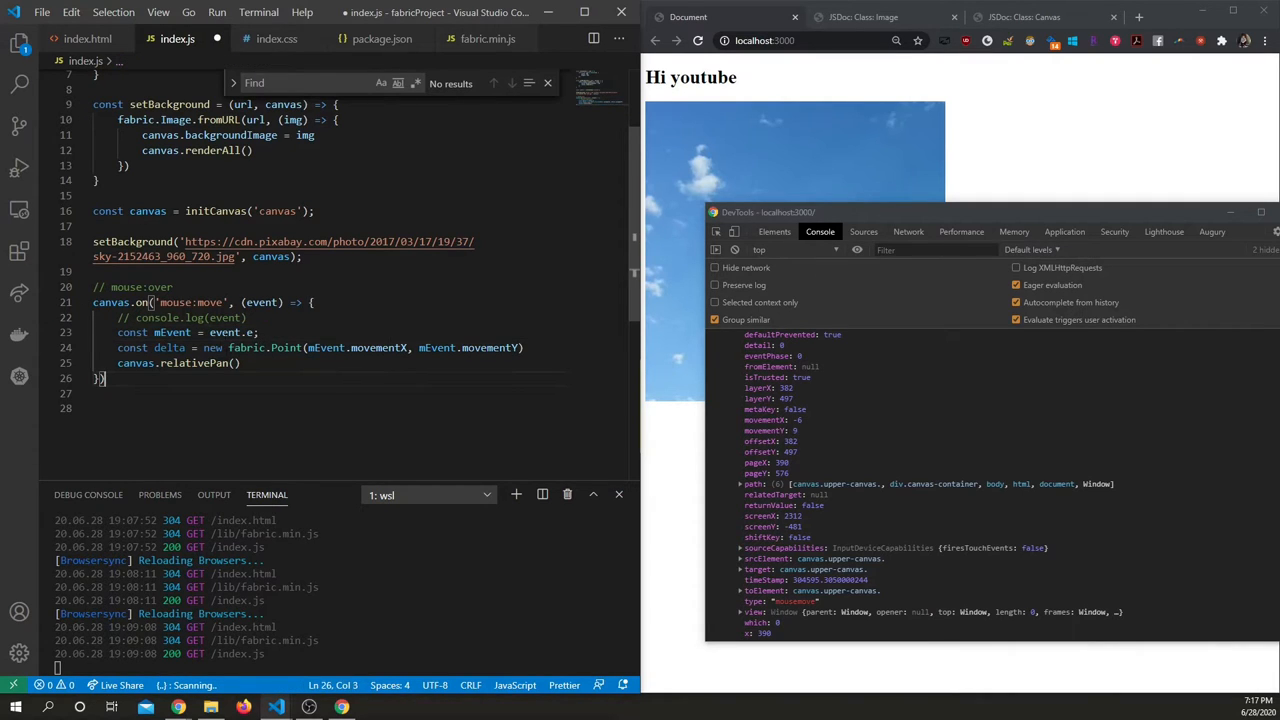
pyautogui.write('delta')
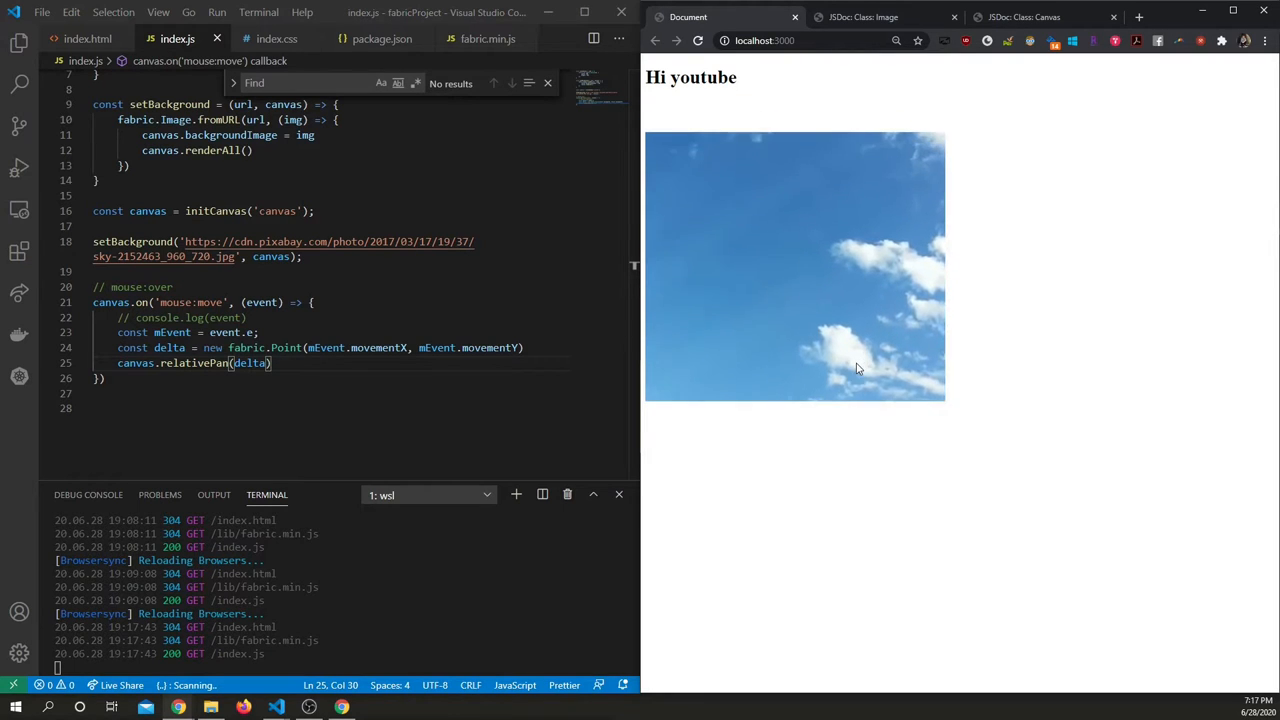
pyautogui.moveTo(820, 373)
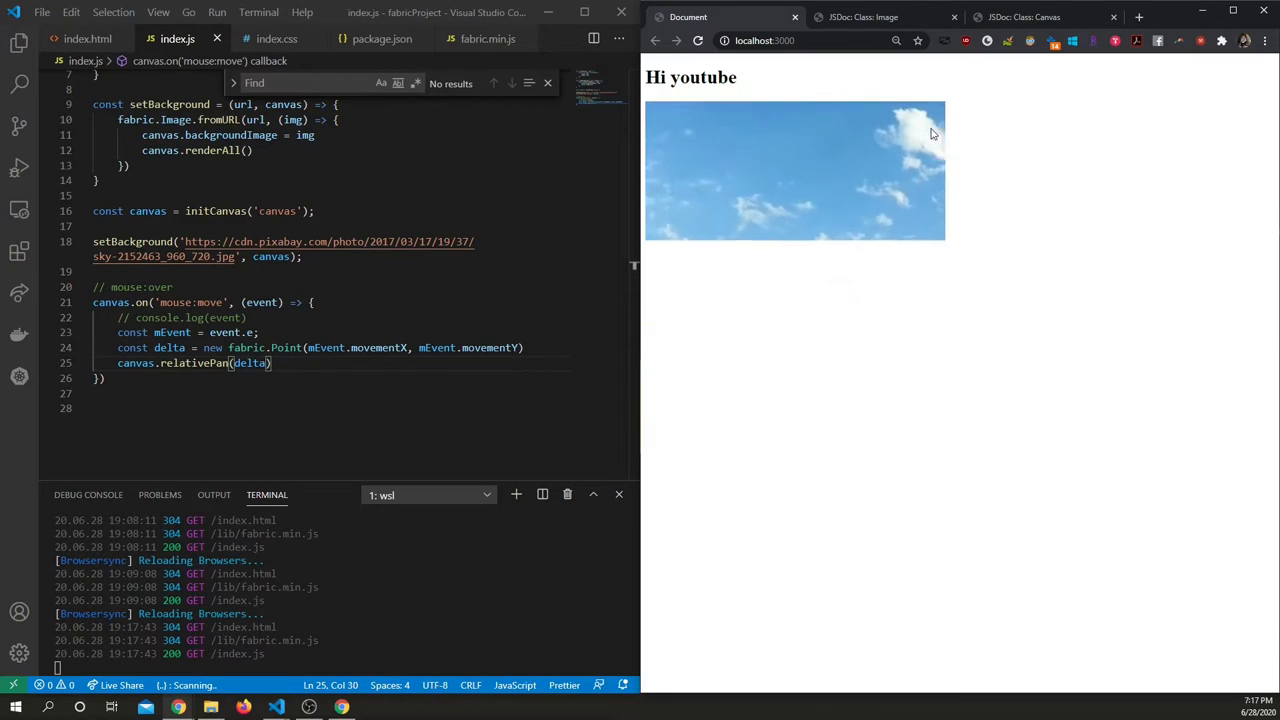
# Switch to the Fabric.js Canvas class documentation tab after testing the panning.
pyautogui.click(1023, 17)
pyautogui.write("canvas.on('m")
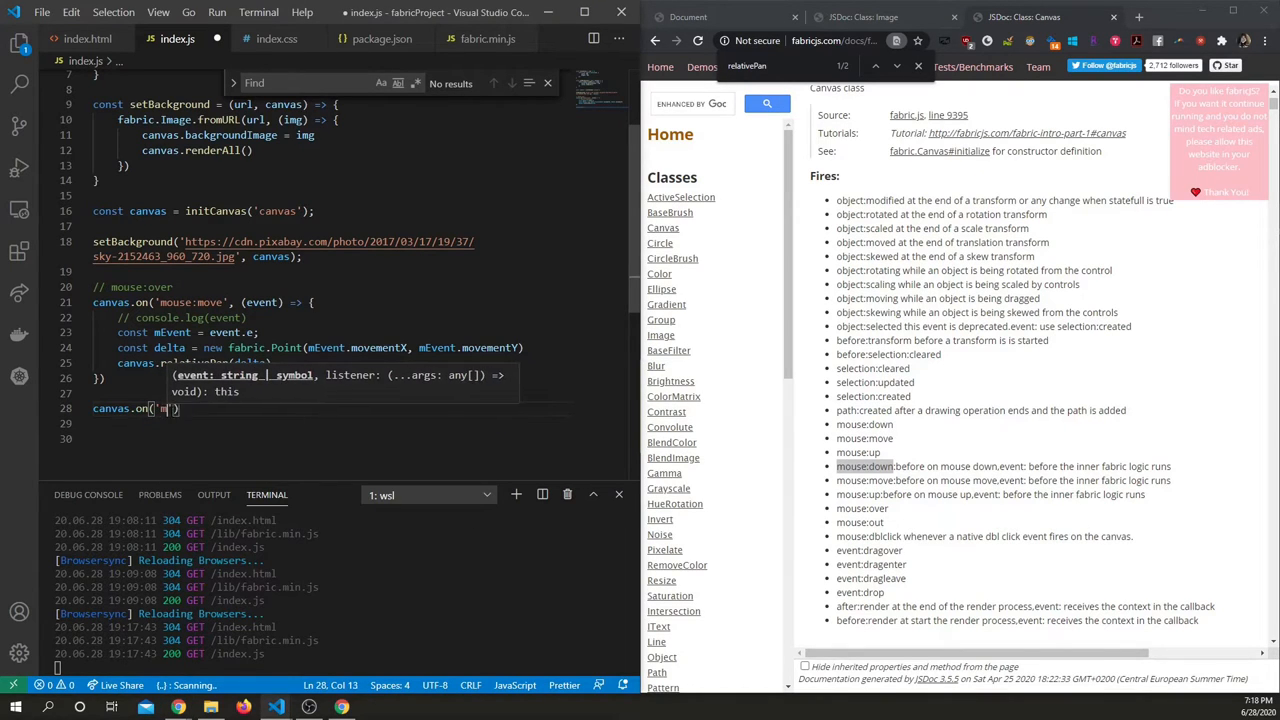
# Add empty mouse:down and mouse:up handlers under a '// keep track of mouse down/up' comment.
pyautogui.write('ouse:down')
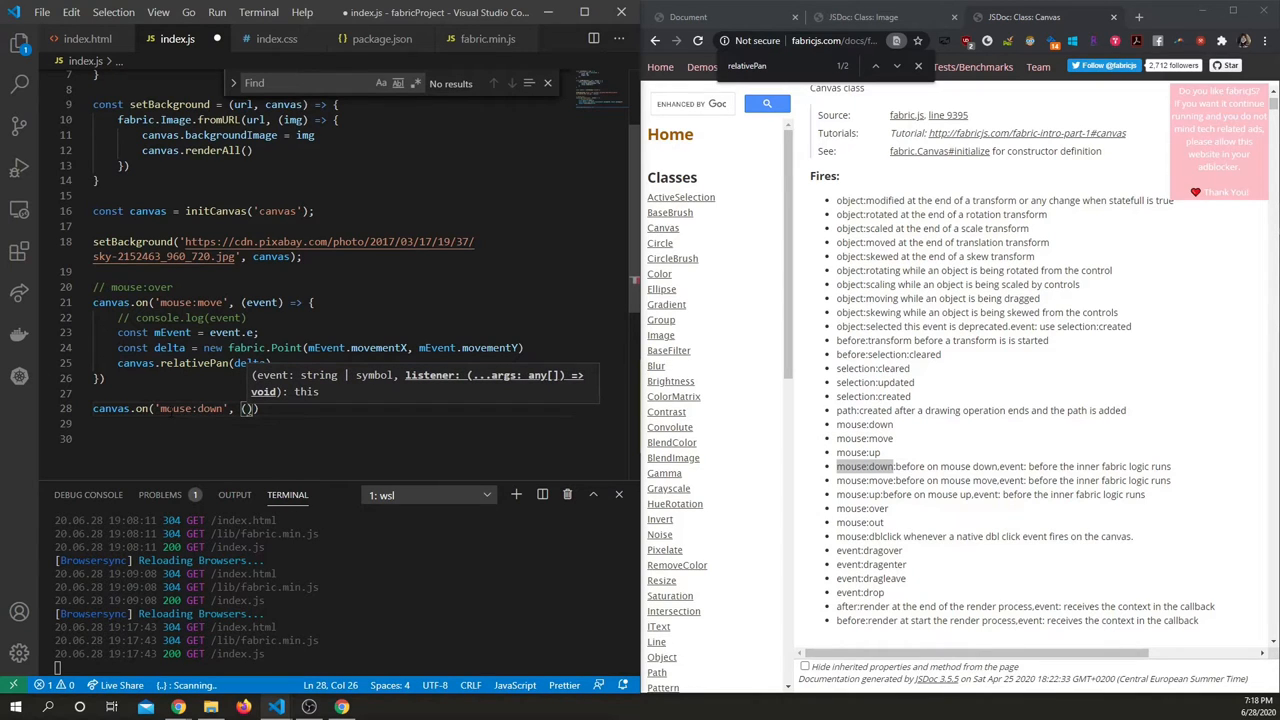
pyautogui.write('event')
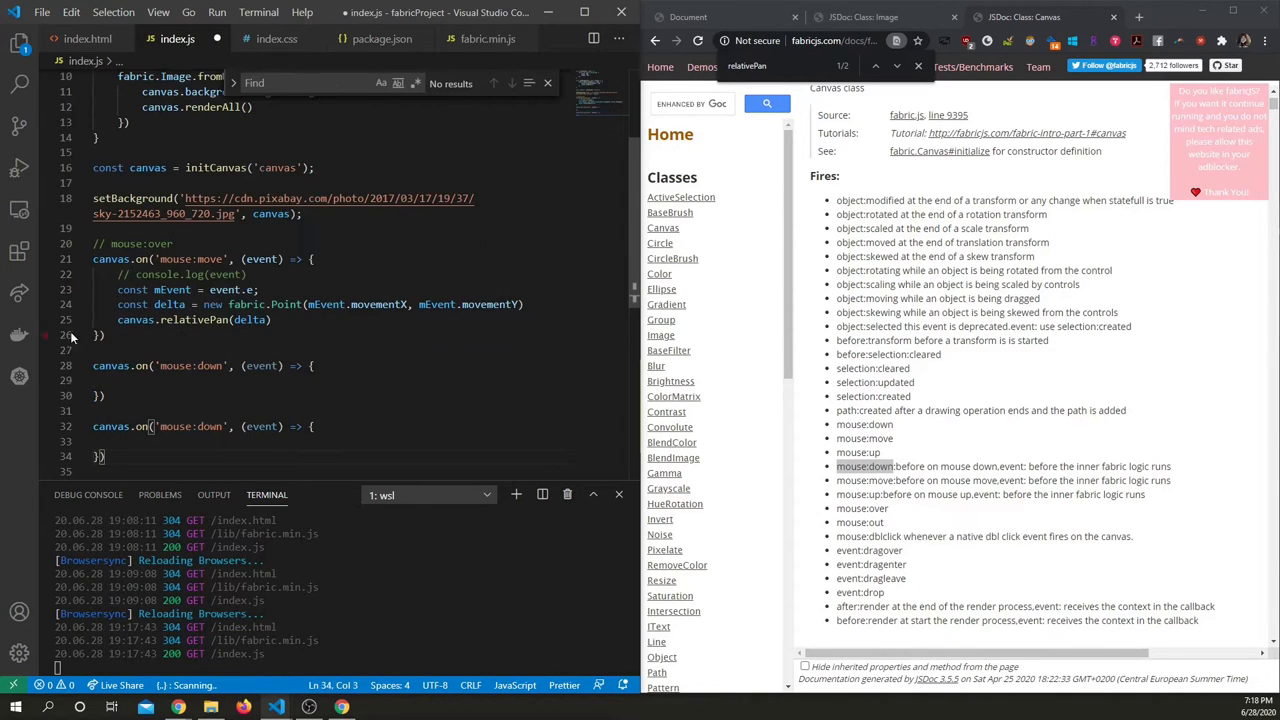
pyautogui.click(200, 426)
pyautogui.write('up')
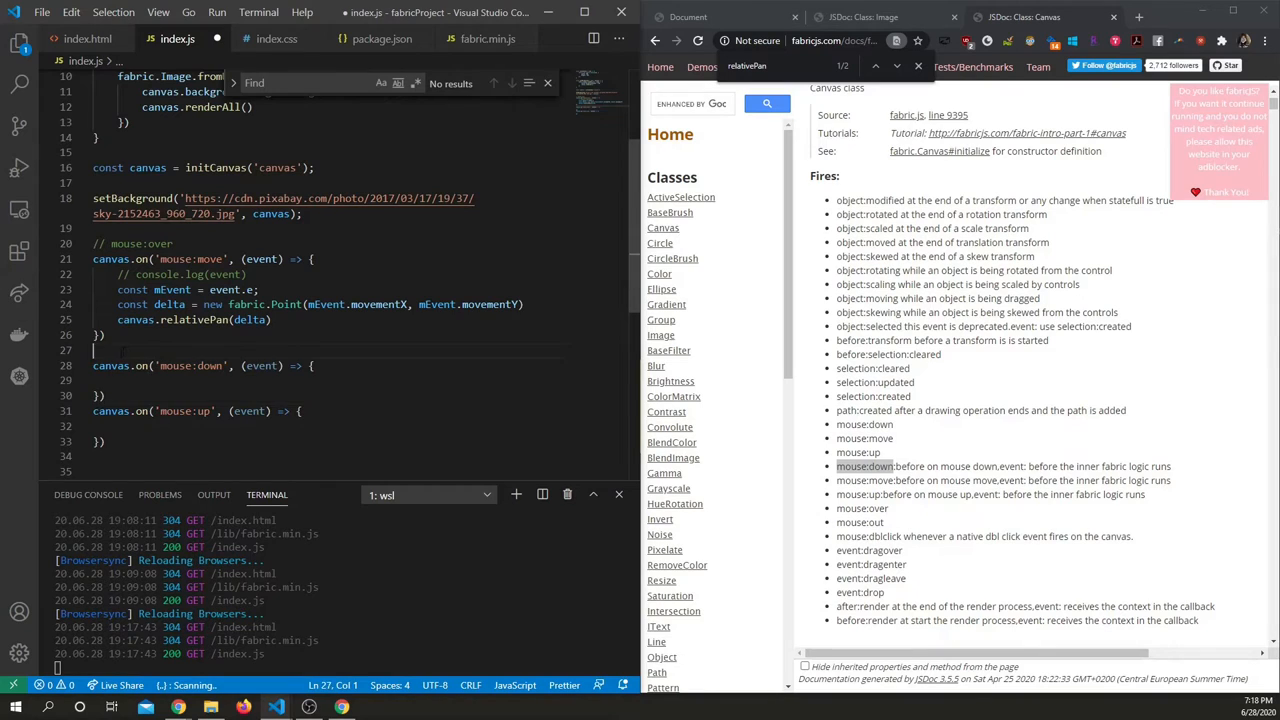
pyautogui.write('// keep track of mouse down/up')
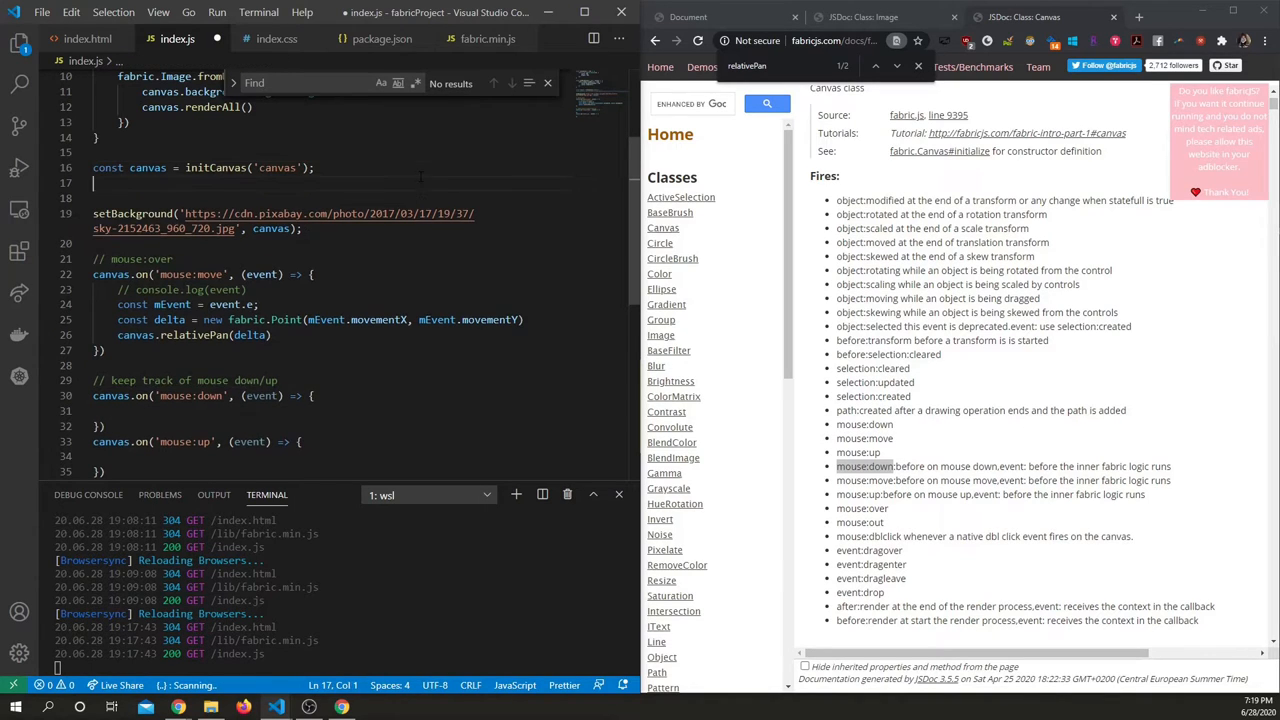
# Declare let mousePressed = false and set it in the mouse:down and mouse:up handlers.
pyautogui.write('let mouse')
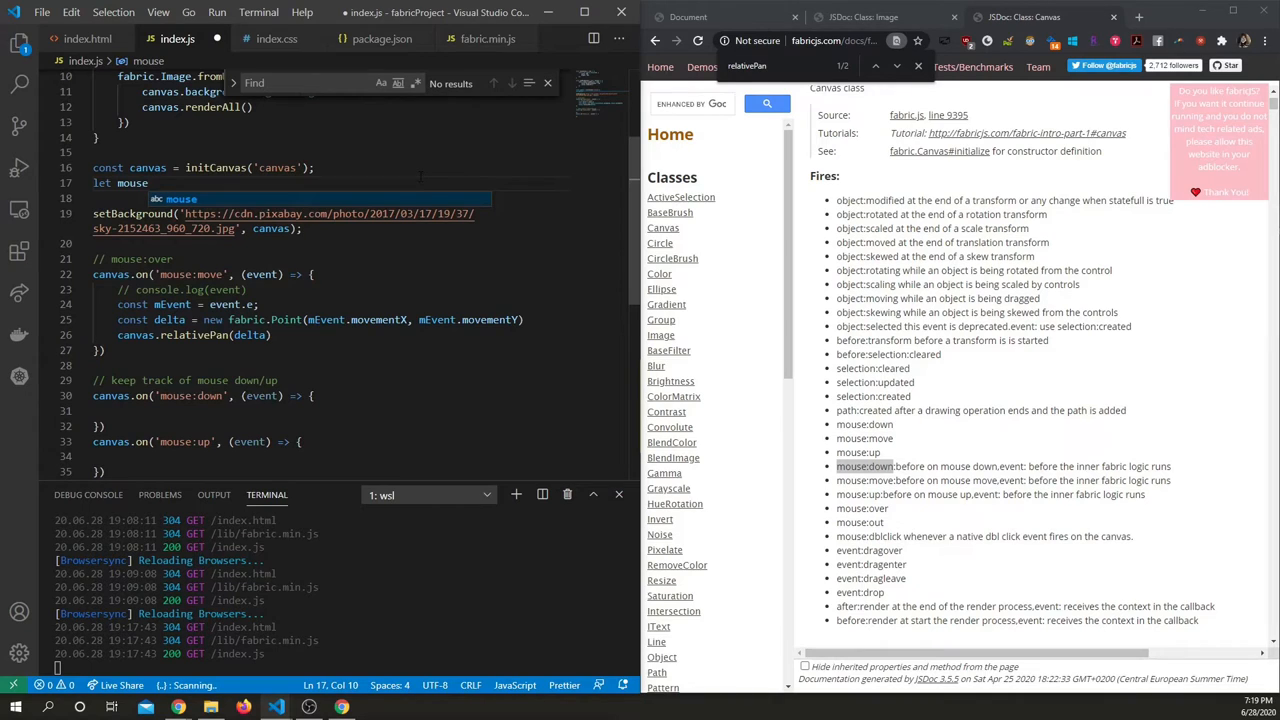
pyautogui.write('P')
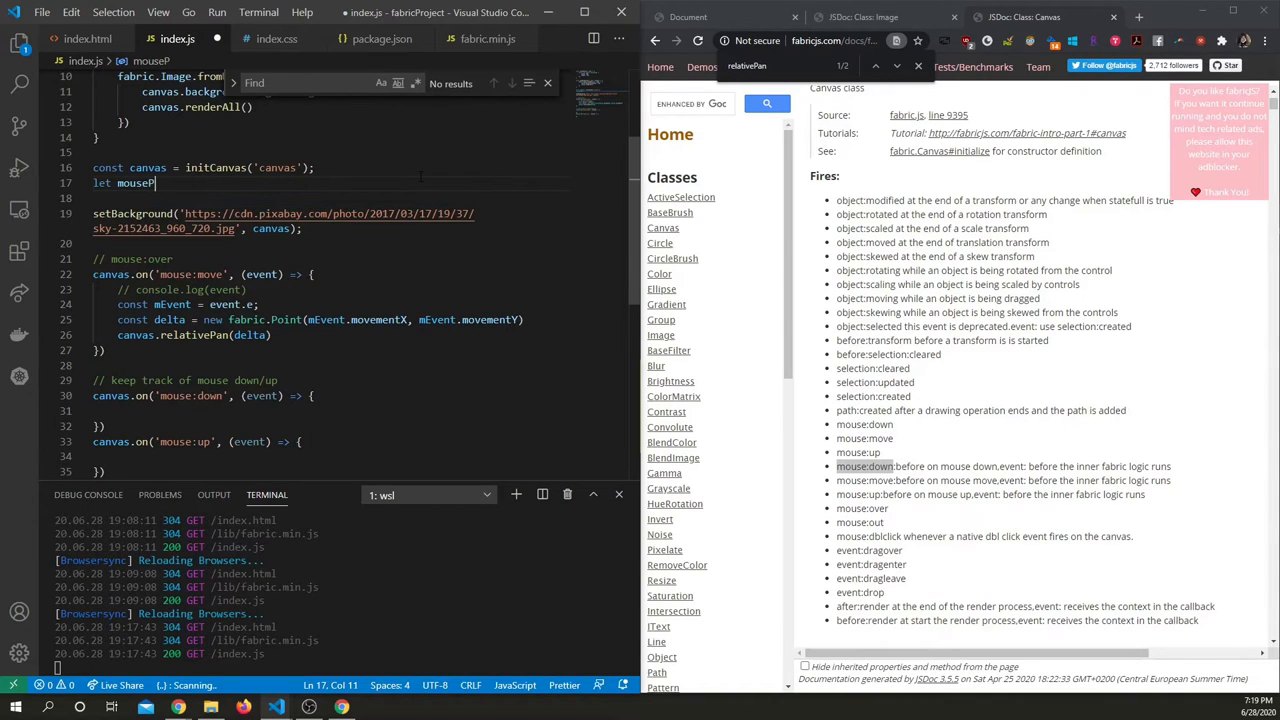
pyautogui.write('ressed = false;')
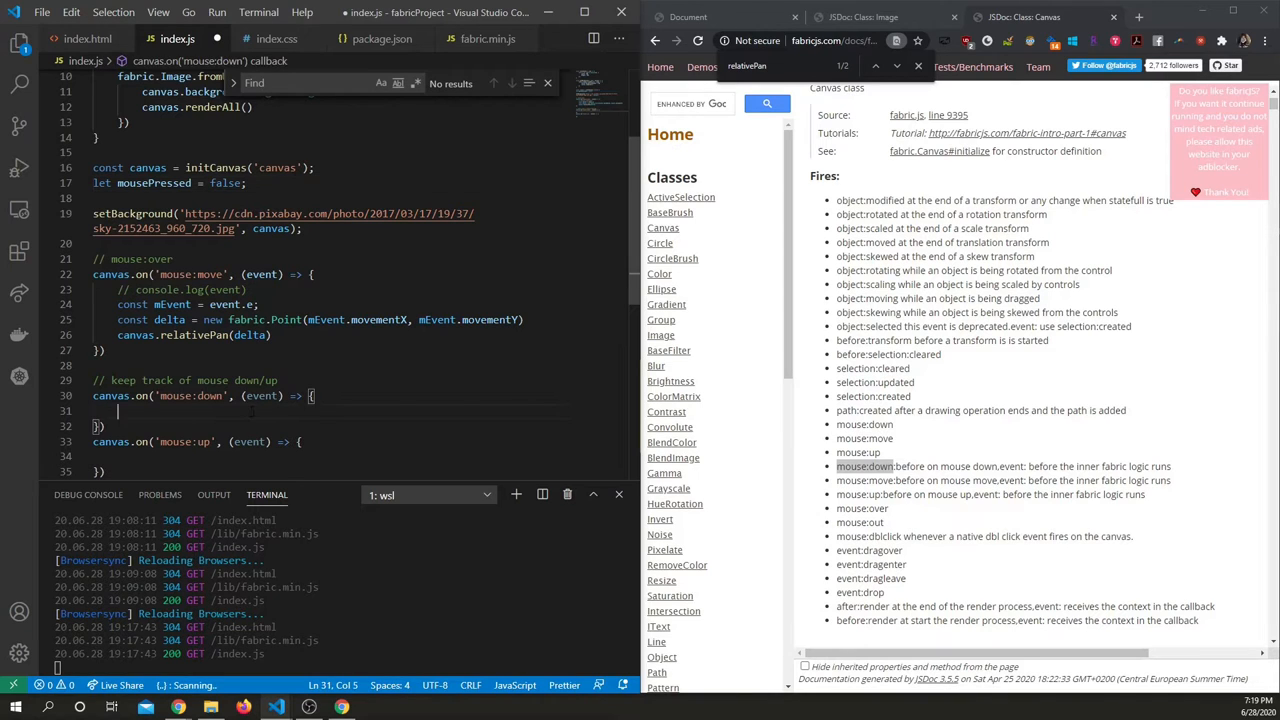
pyautogui.write('mousePressed = true;')
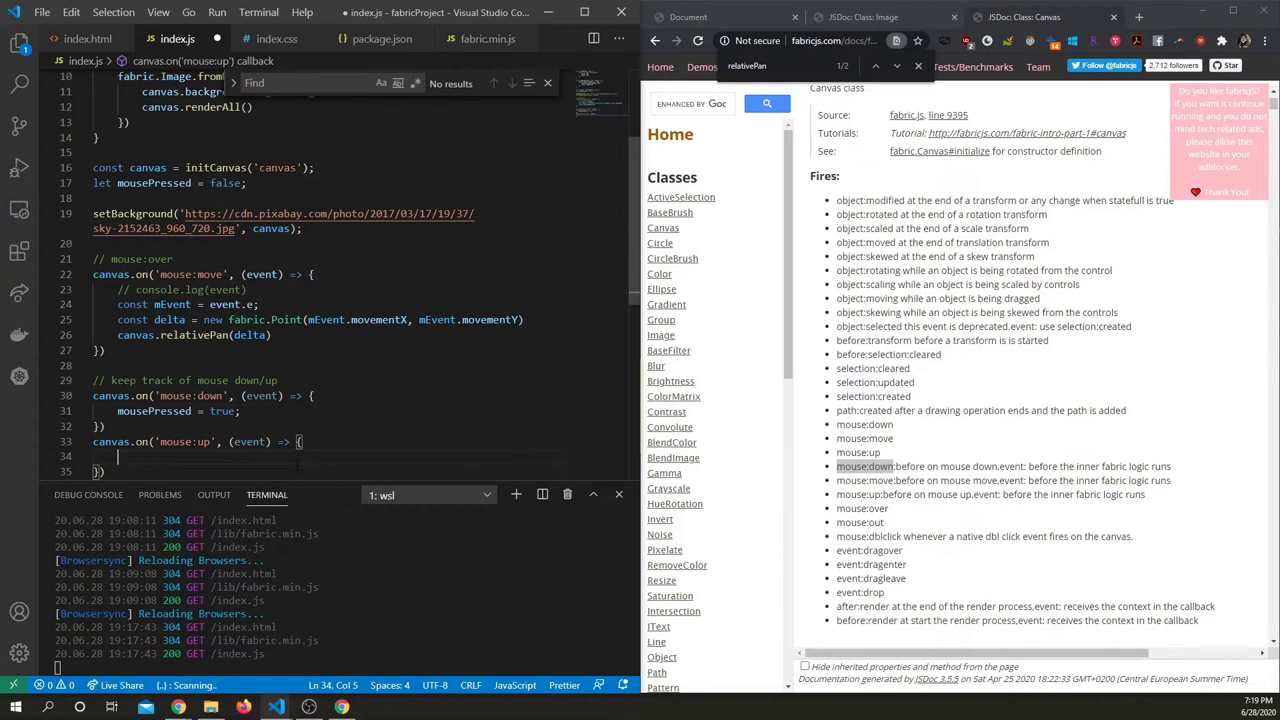
pyautogui.write('mousePressed =')
pyautogui.write('if (mousePressed) {')
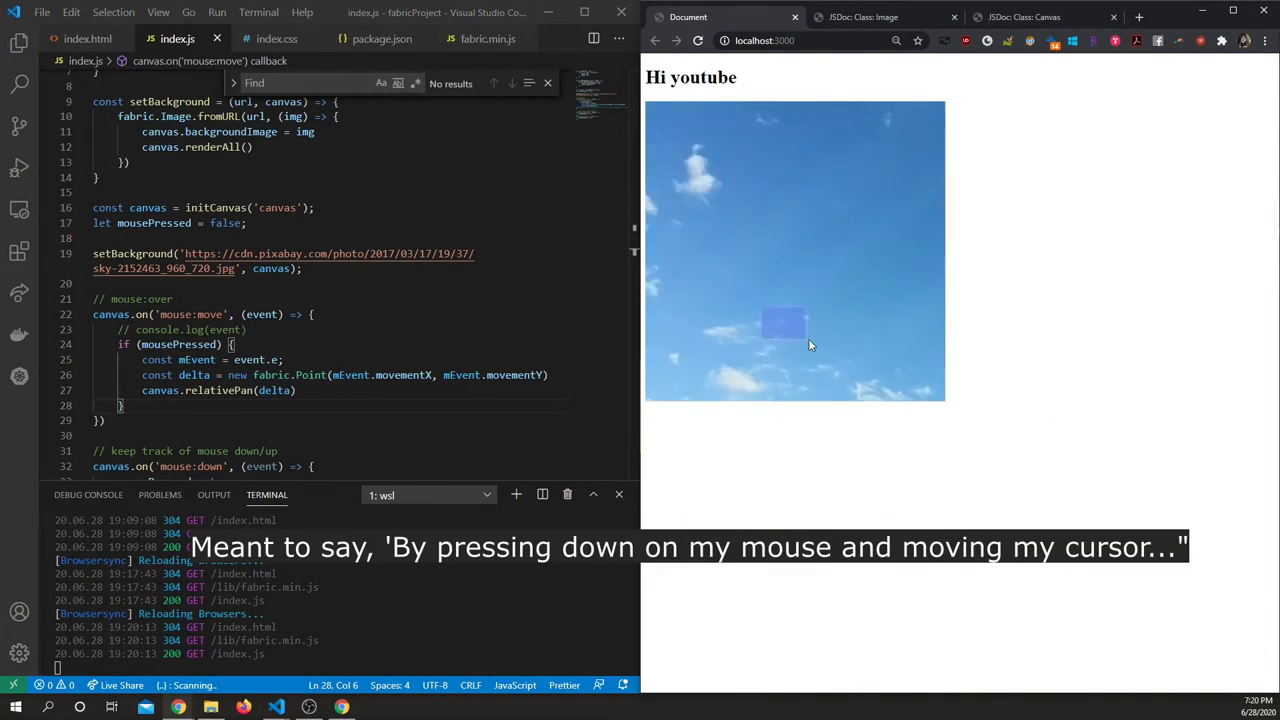
# Drag across the sky canvas to confirm it pans only while pressed.
pyautogui.moveTo(810, 345); pyautogui.dragTo(855, 373)
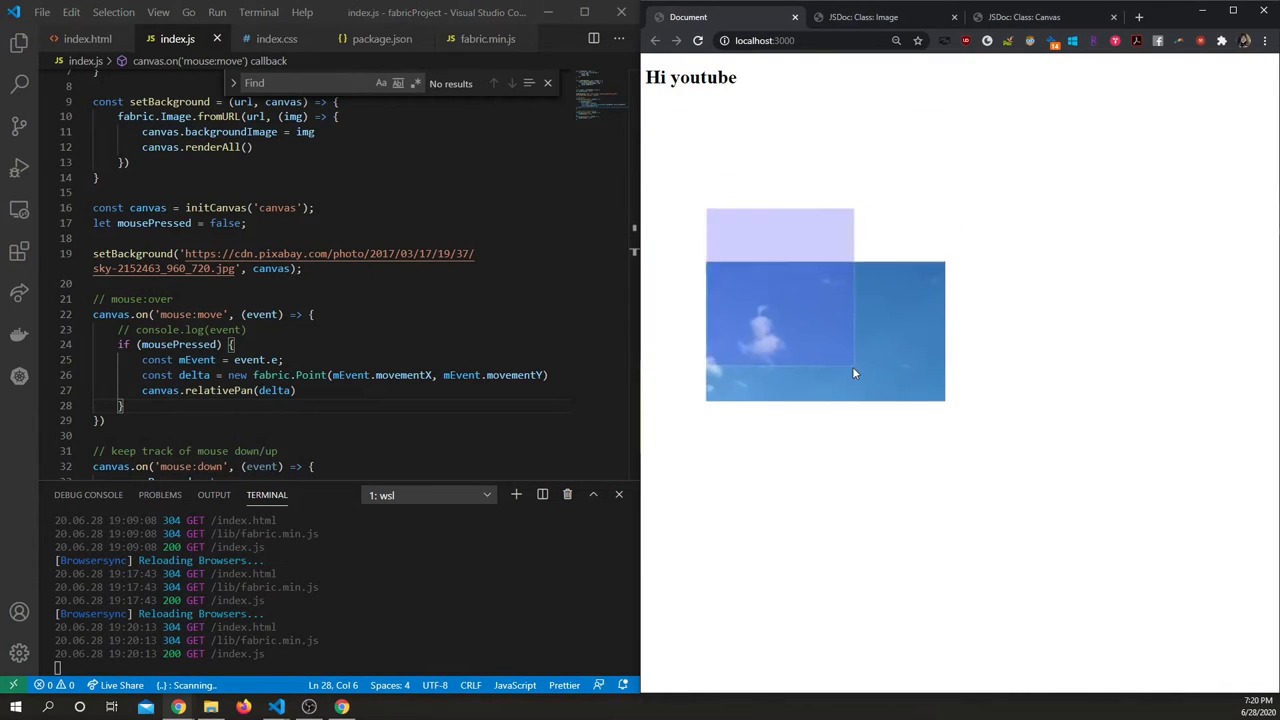
pyautogui.moveTo(855, 374); pyautogui.dragTo(740, 330)
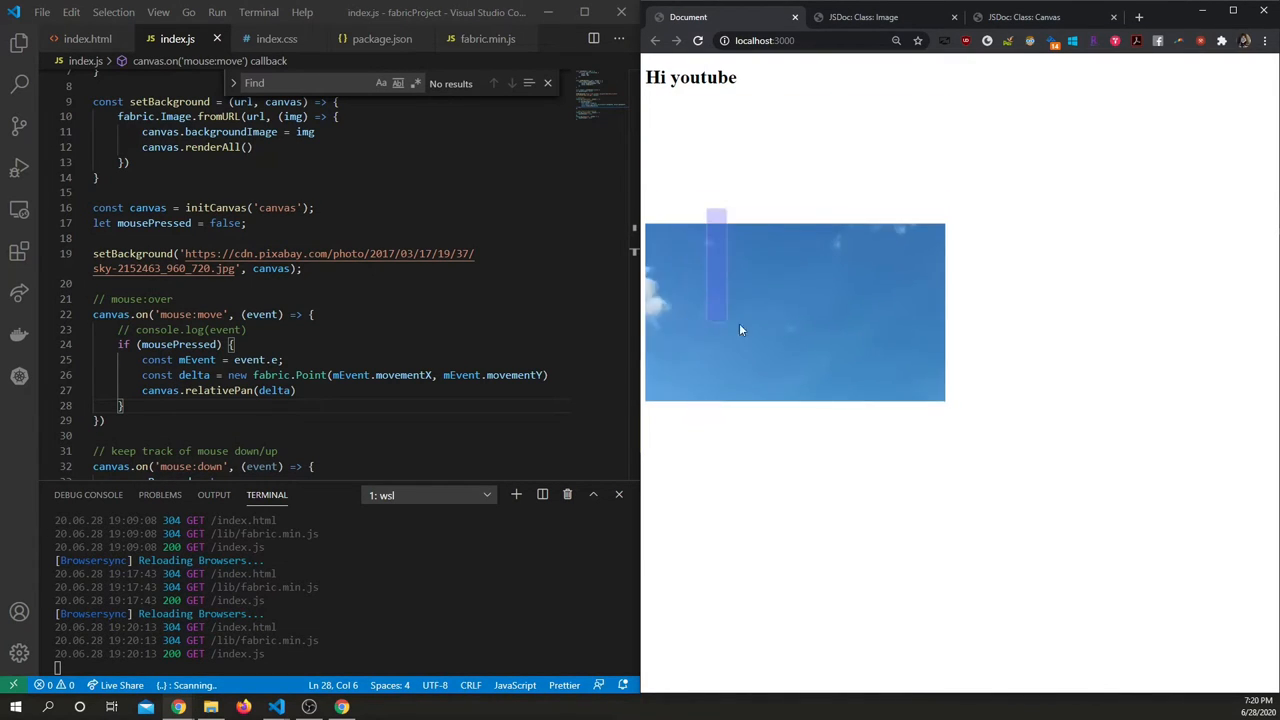
pyautogui.moveTo(715, 330); pyautogui.dragTo(775, 160)
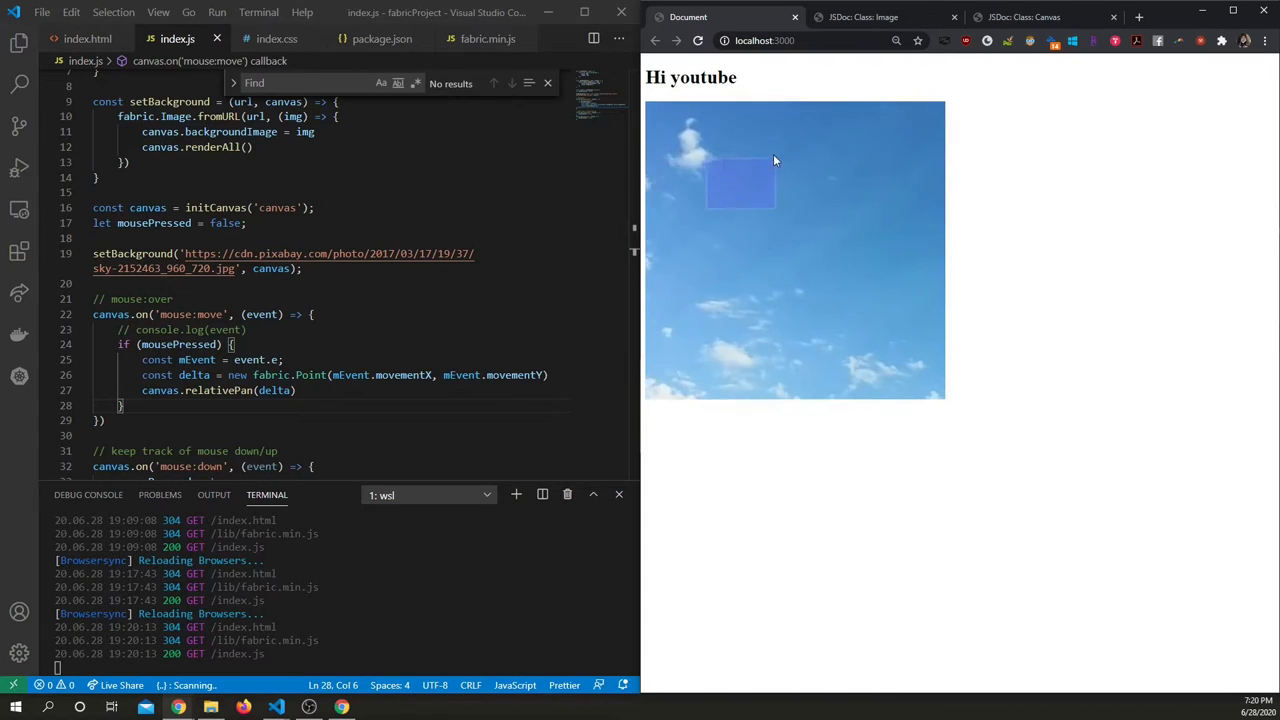
pyautogui.moveTo(773, 160); pyautogui.dragTo(765, 278)
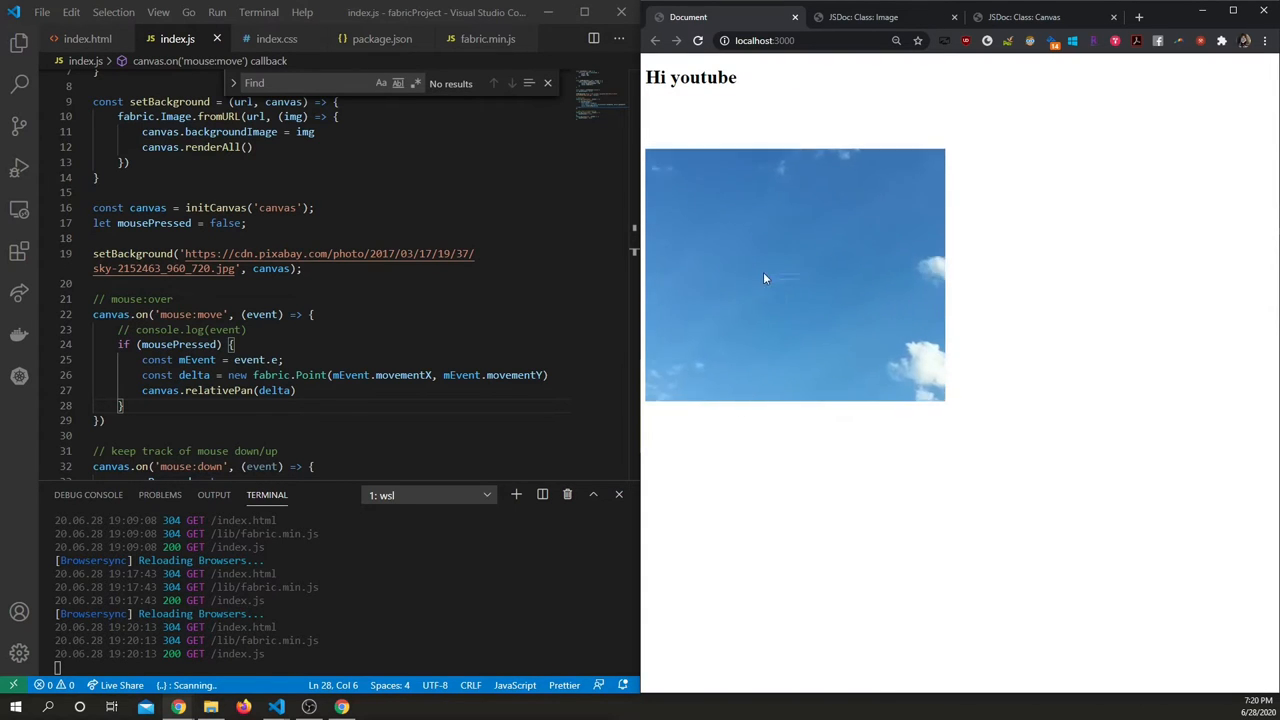
pyautogui.click(1020, 17)
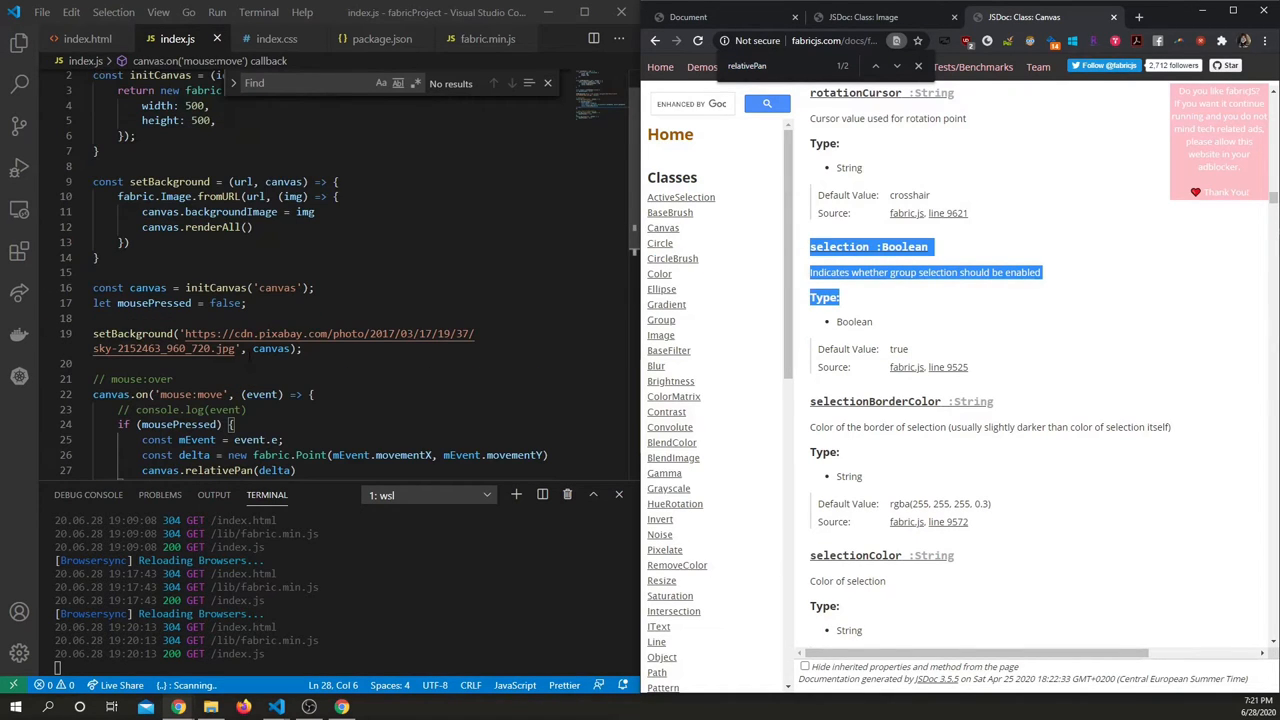
# Add selection: false to the fabric.Canvas options in initCanvas.
pyautogui.scroll(3)
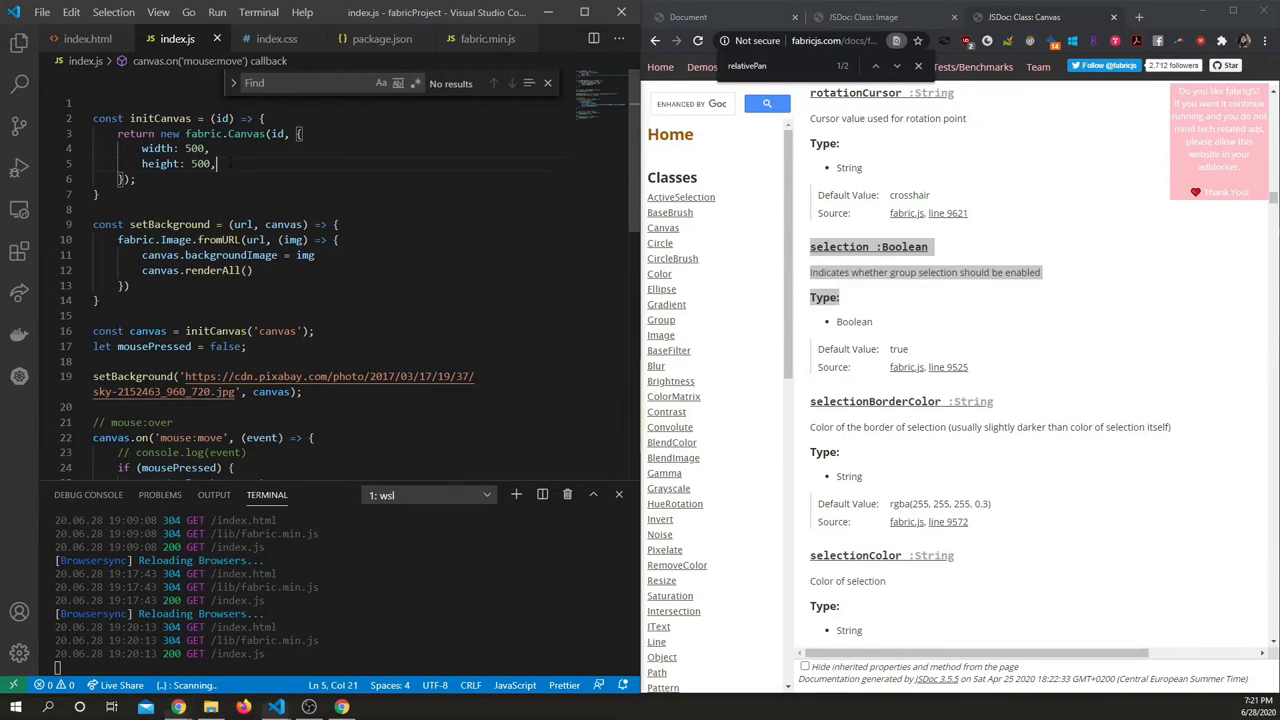
pyautogui.write('selection: false')
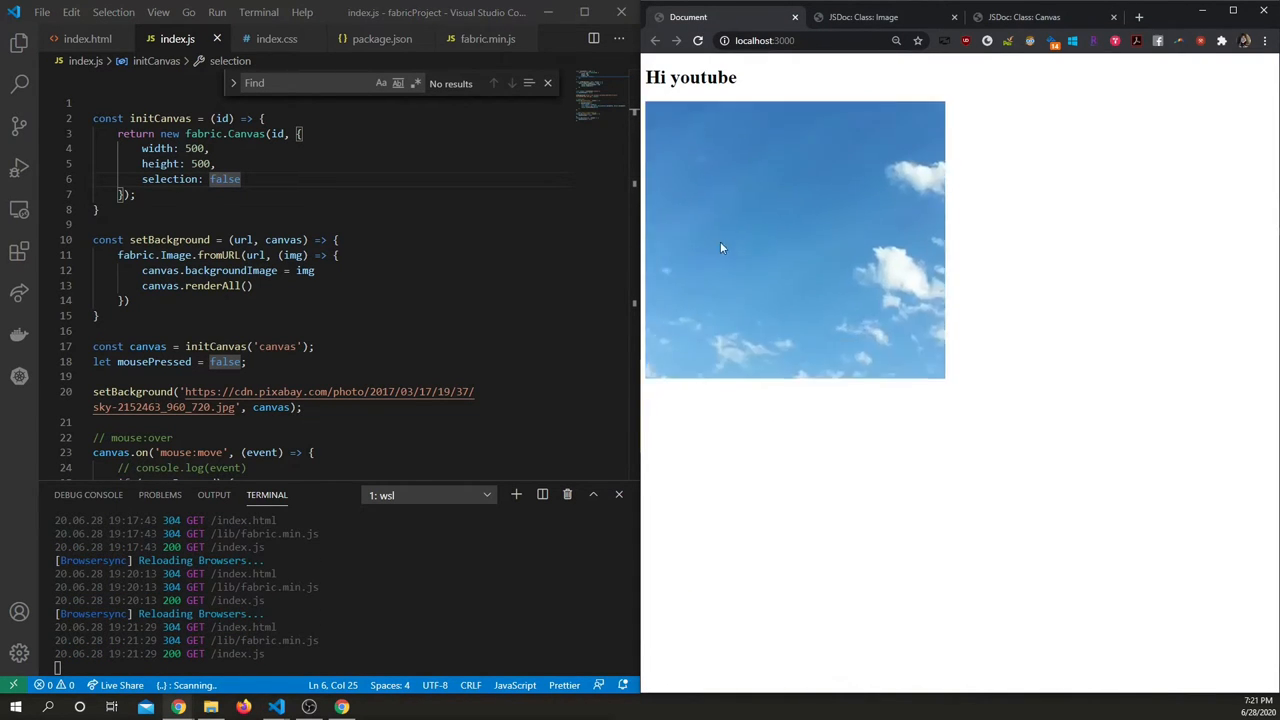
pyautogui.scroll(-3)
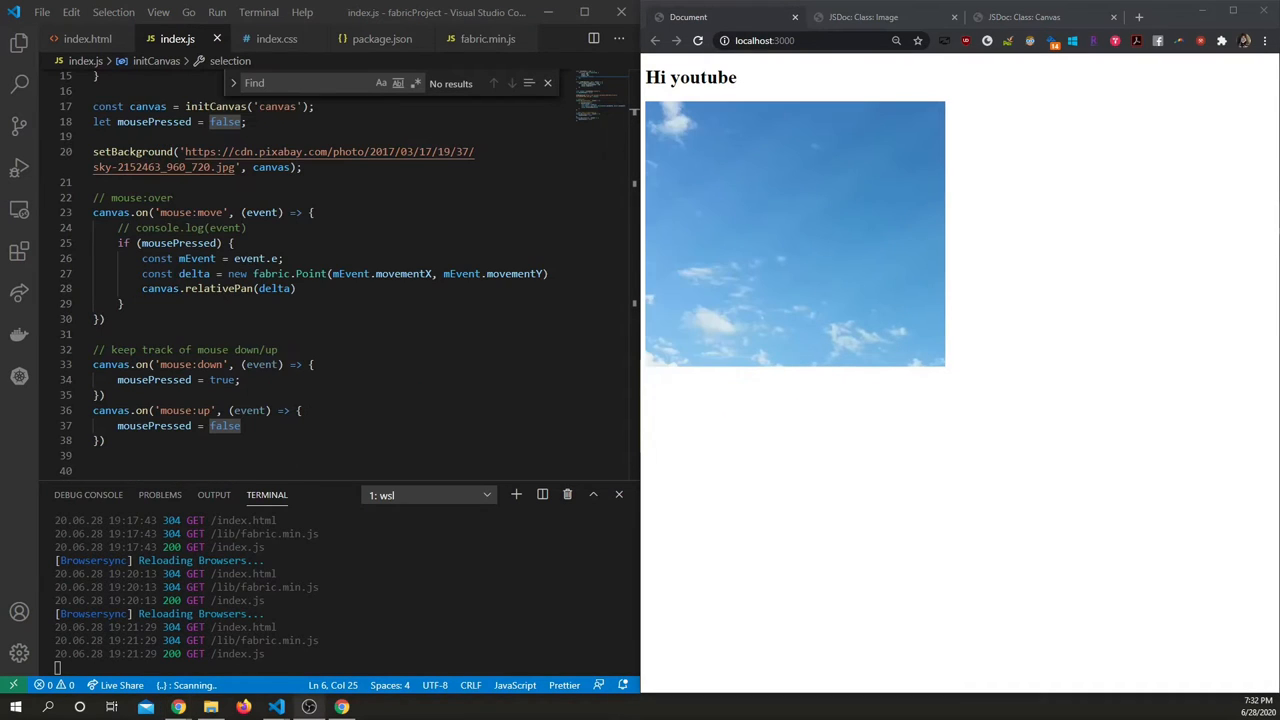
pyautogui.moveTo(768, 478)
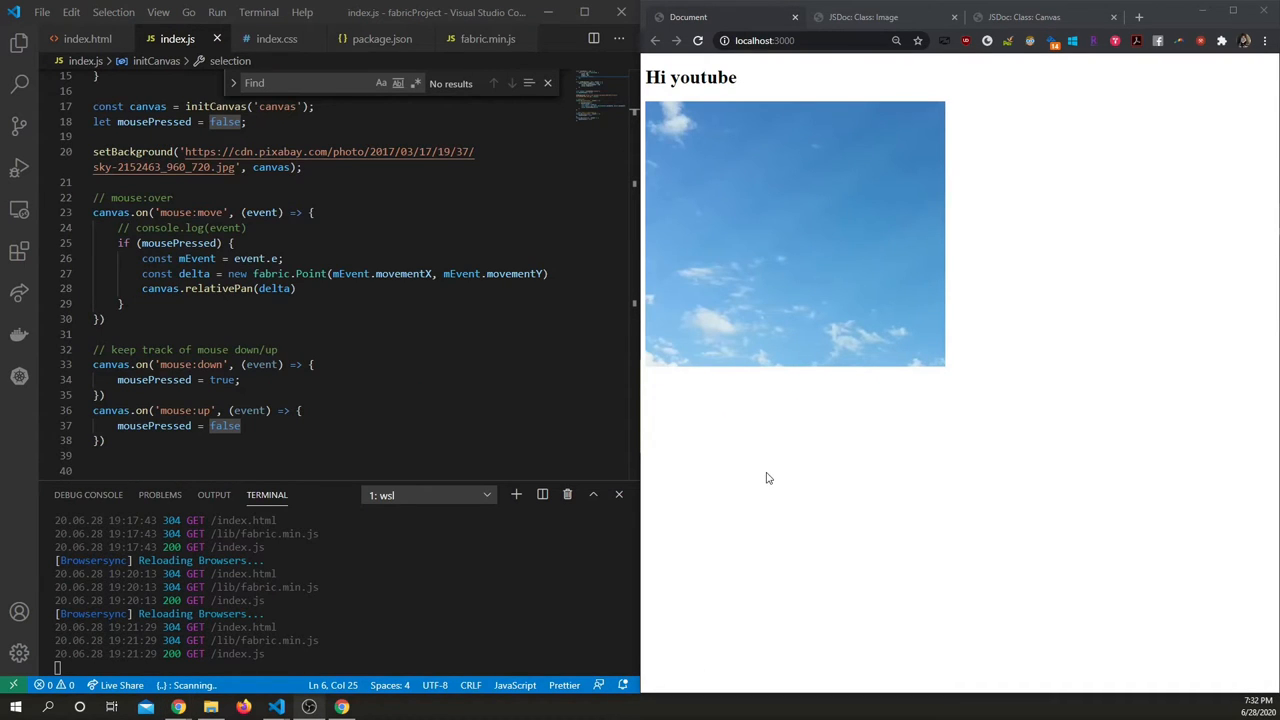
pyautogui.moveTo(814, 210)
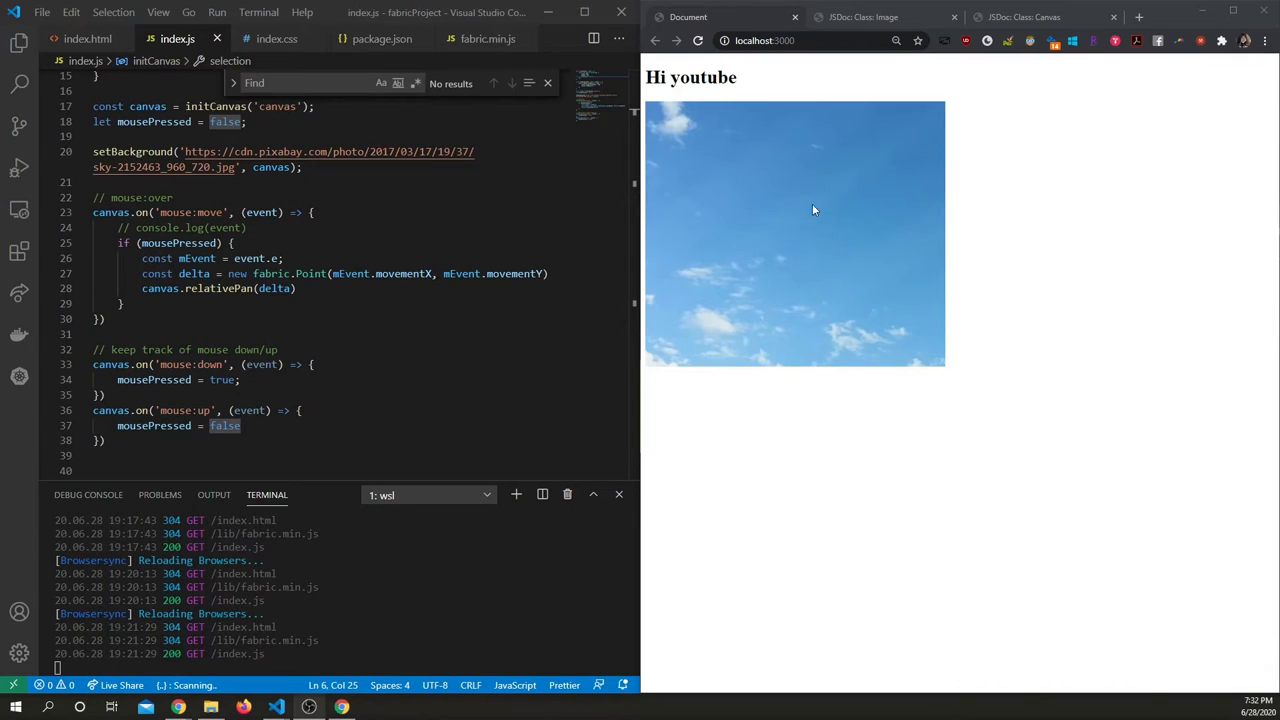
pyautogui.moveTo(1022, 17)
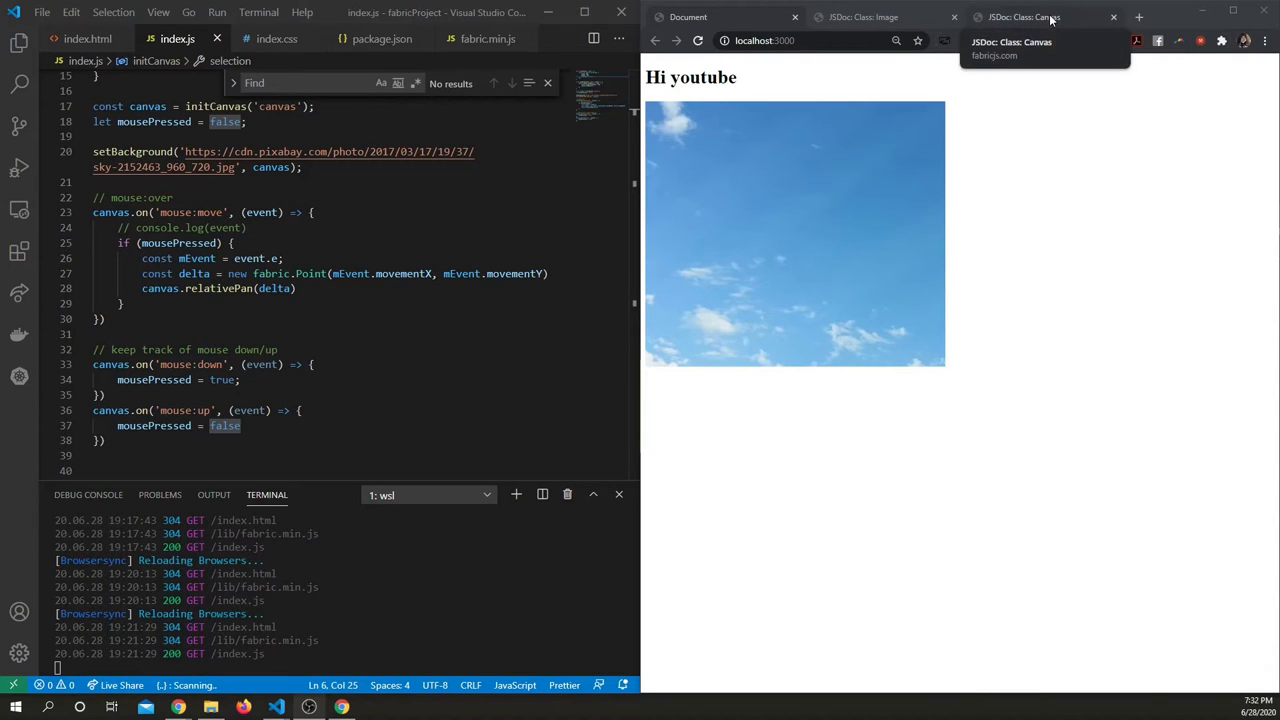
pyautogui.click(1024, 17)
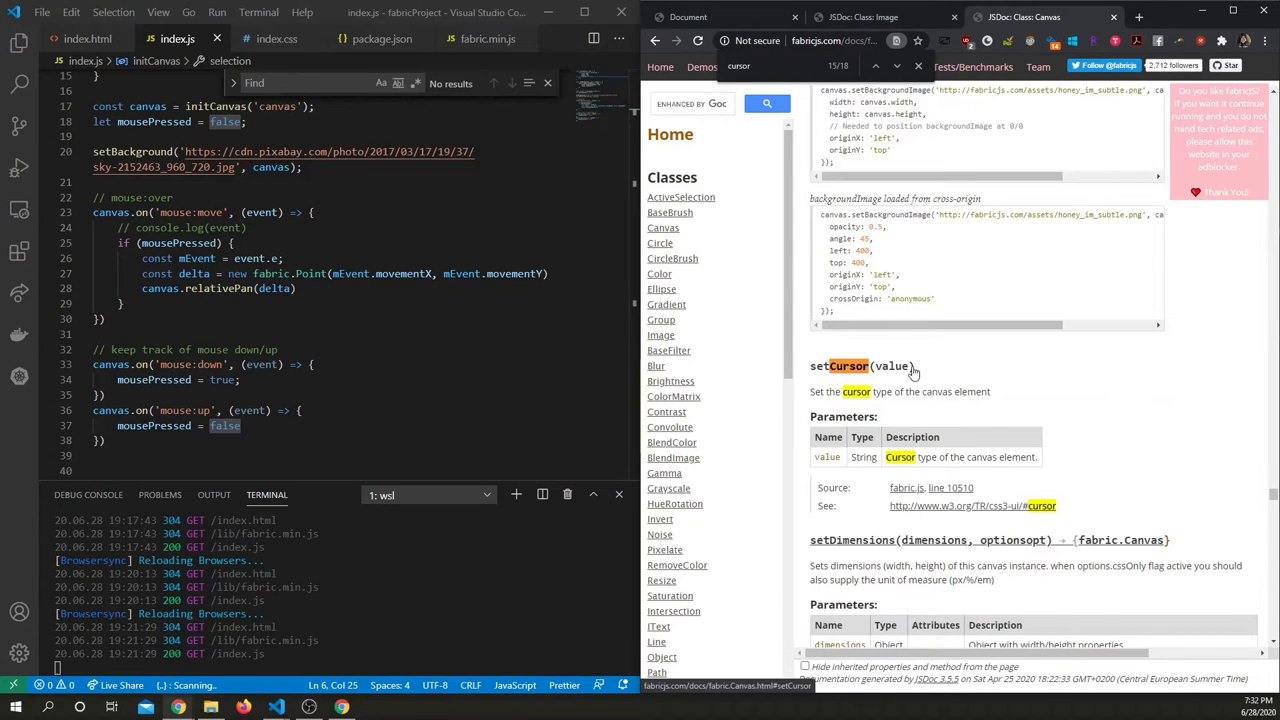
pyautogui.moveTo(1090, 401)
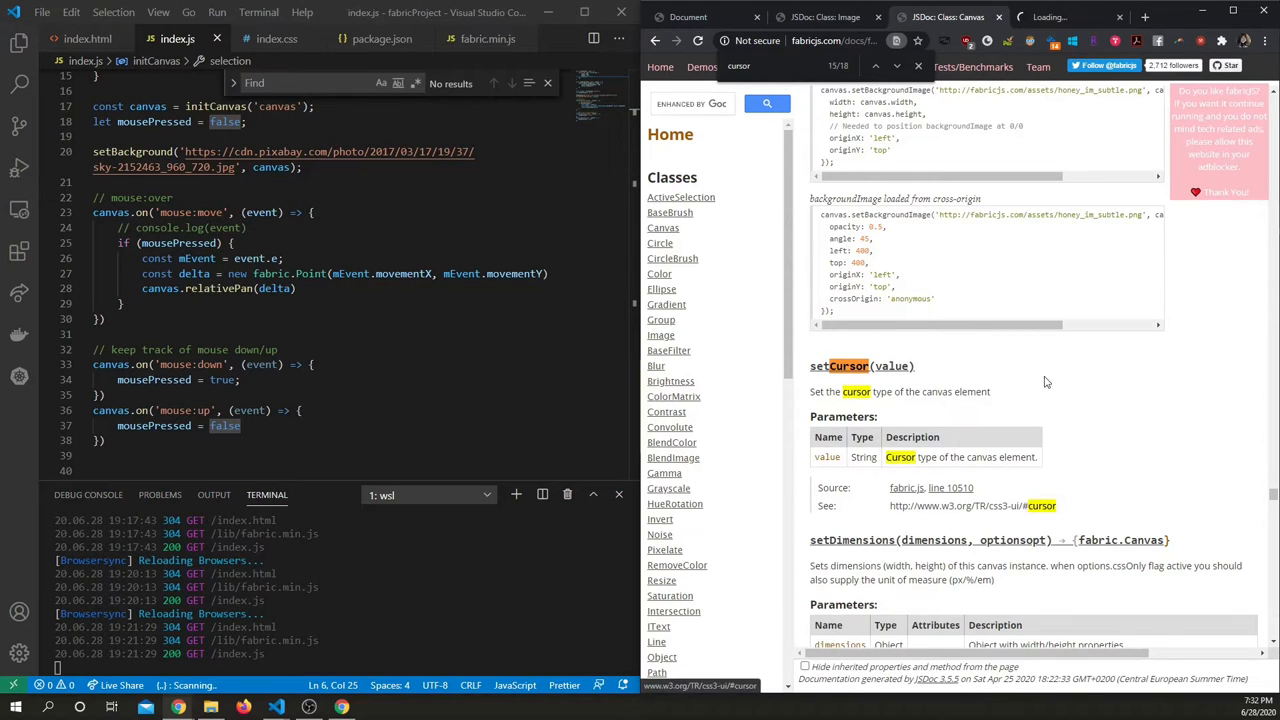
pyautogui.click(971, 505)
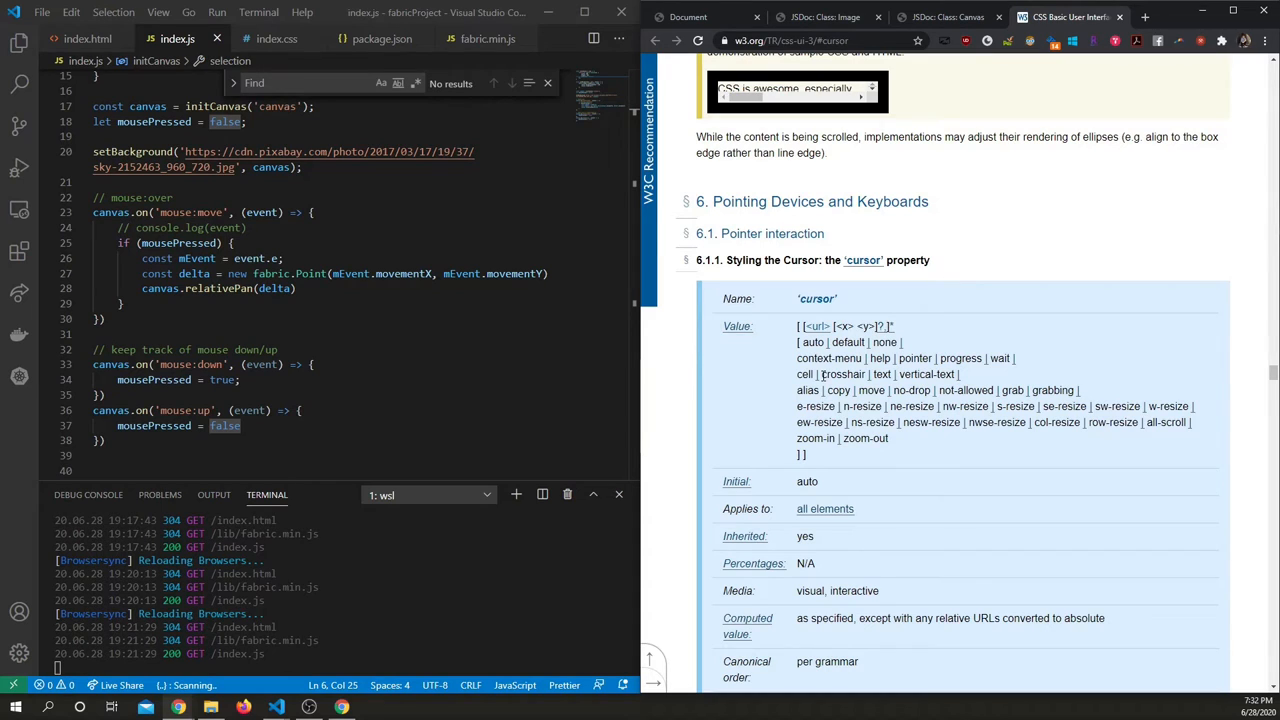
pyautogui.doubleClick(830, 374)
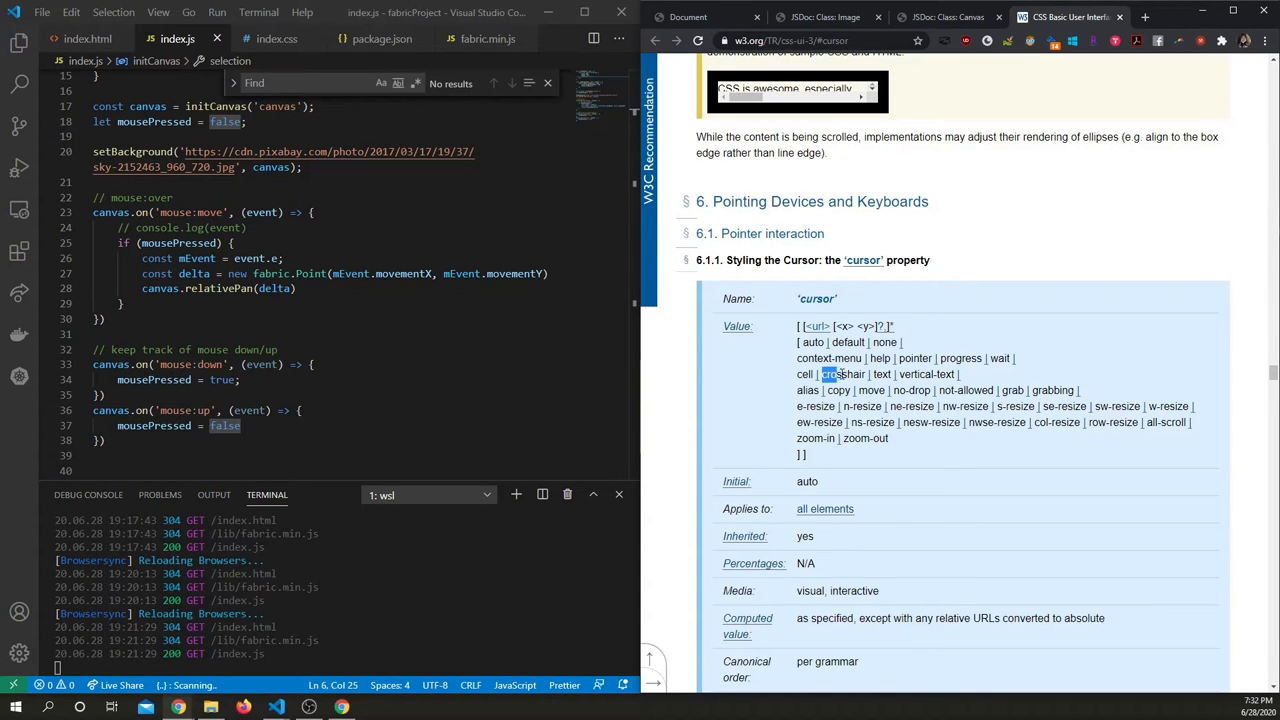
pyautogui.click(945, 17)
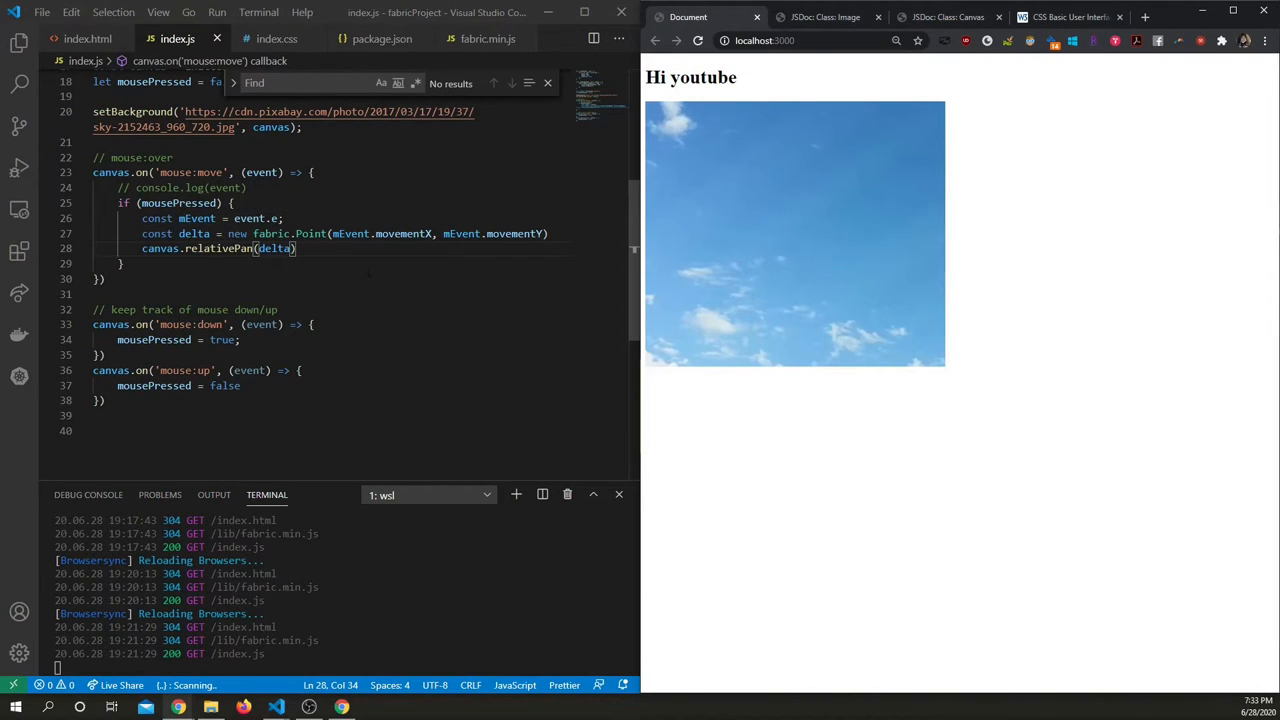
pyautogui.moveTo(881, 222)
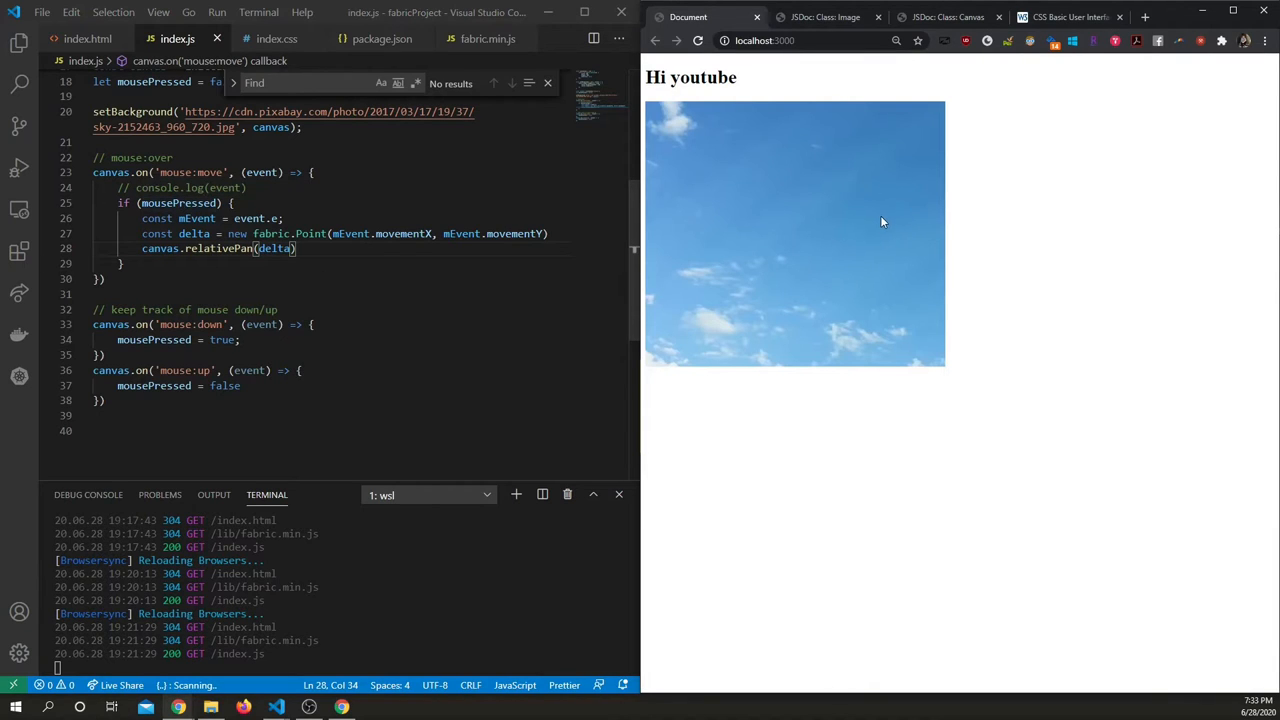
pyautogui.moveTo(759, 231)
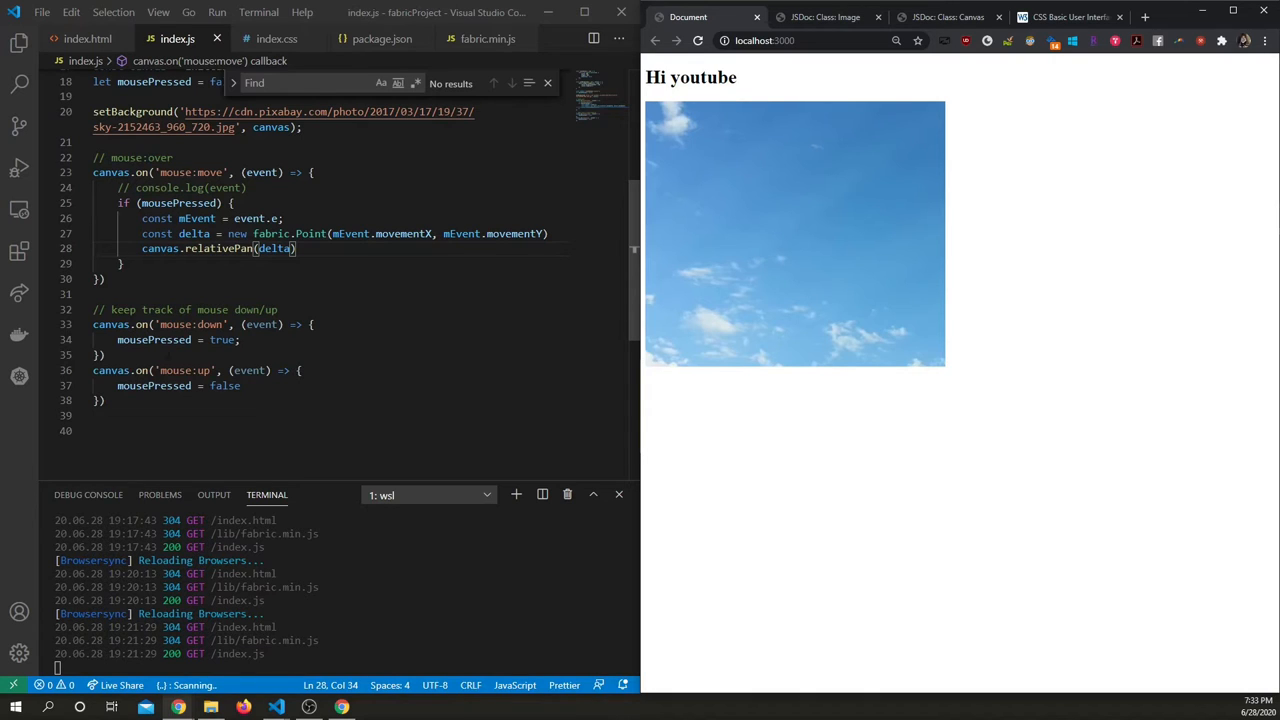
# Make mouse:down set a 'crosshair' cursor with renderAll, and begin mouse:up's 'default' cursor.
pyautogui.press('Enter')
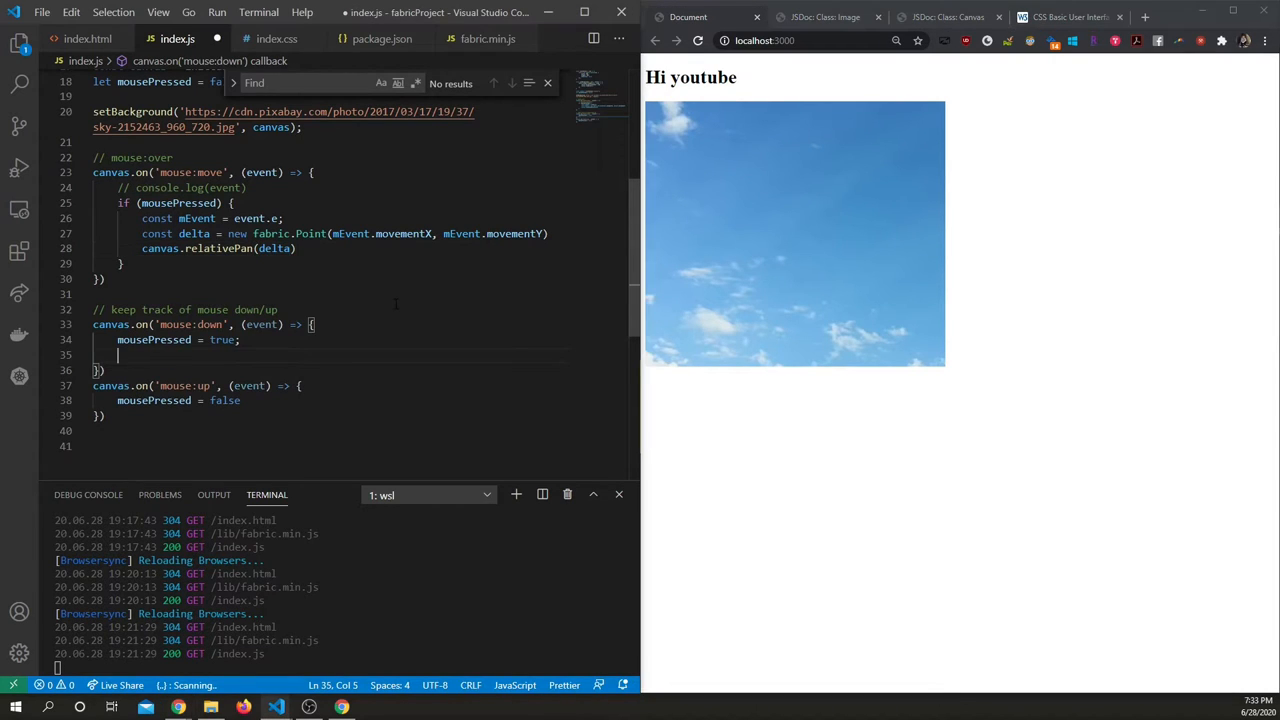
pyautogui.write('canvas.setCursor(')
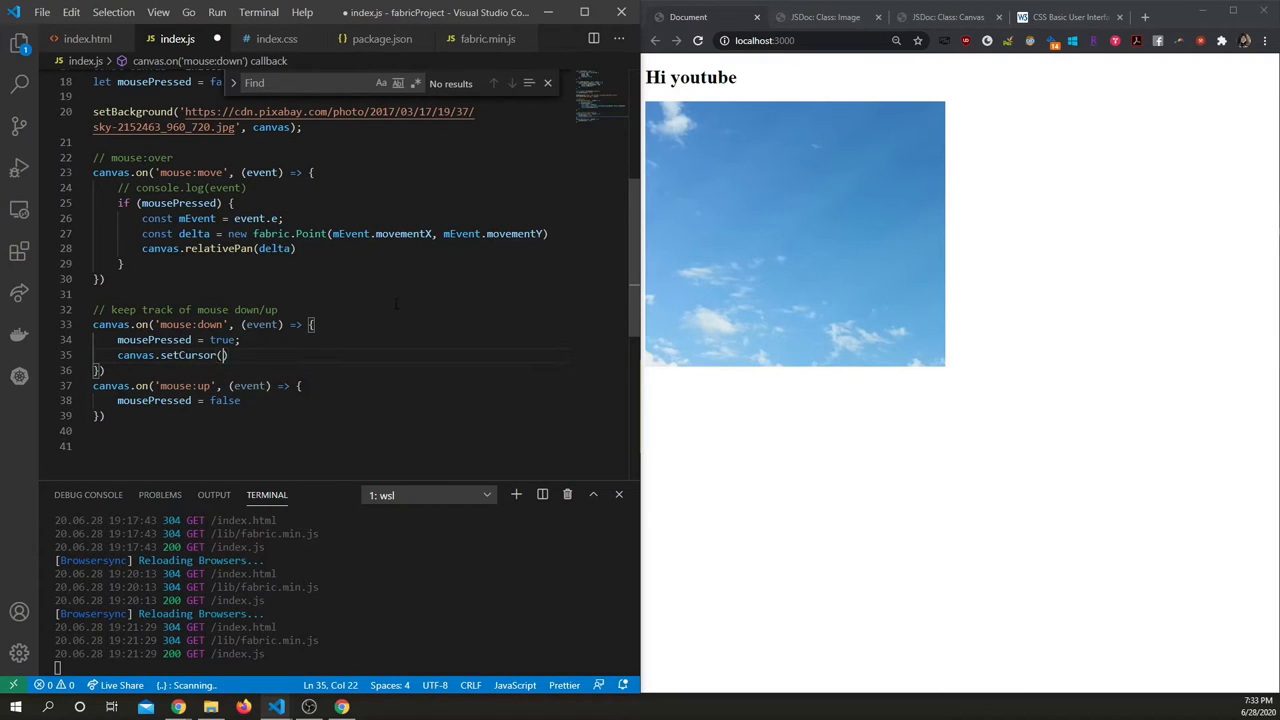
pyautogui.write("crosshair'")
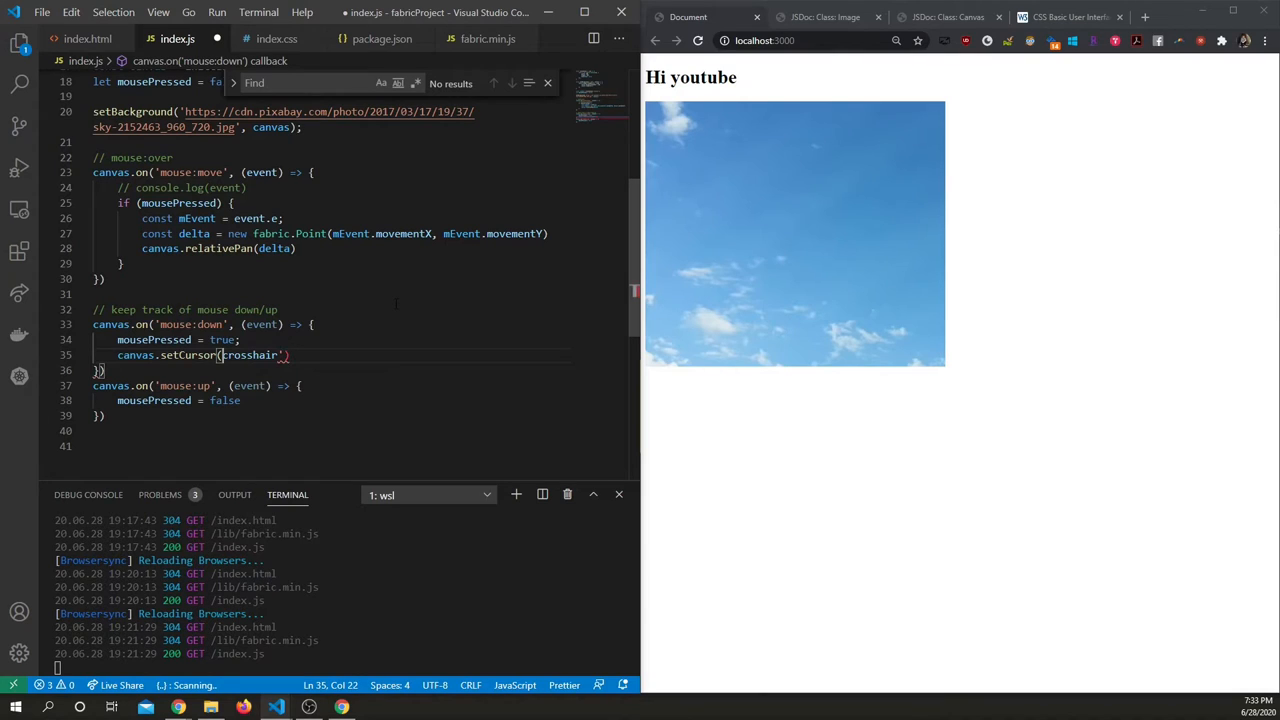
pyautogui.doubleClick(256, 355)
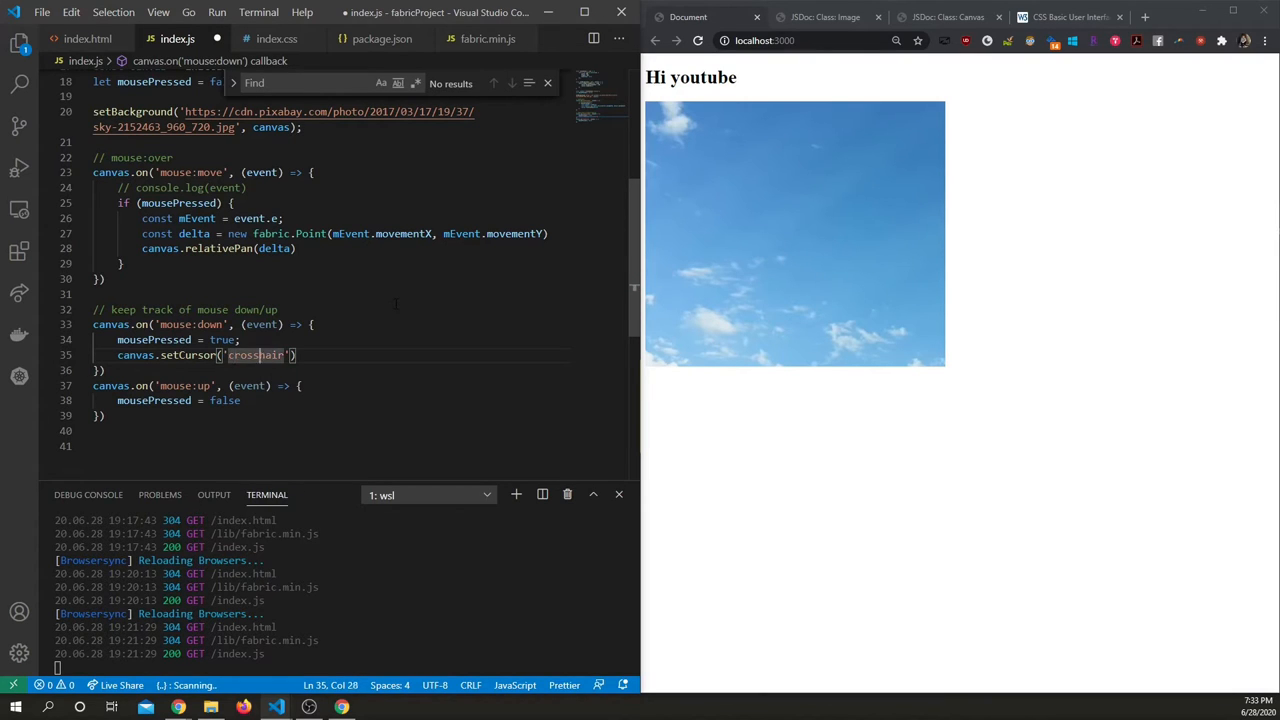
pyautogui.write('canvas.renderAll(')
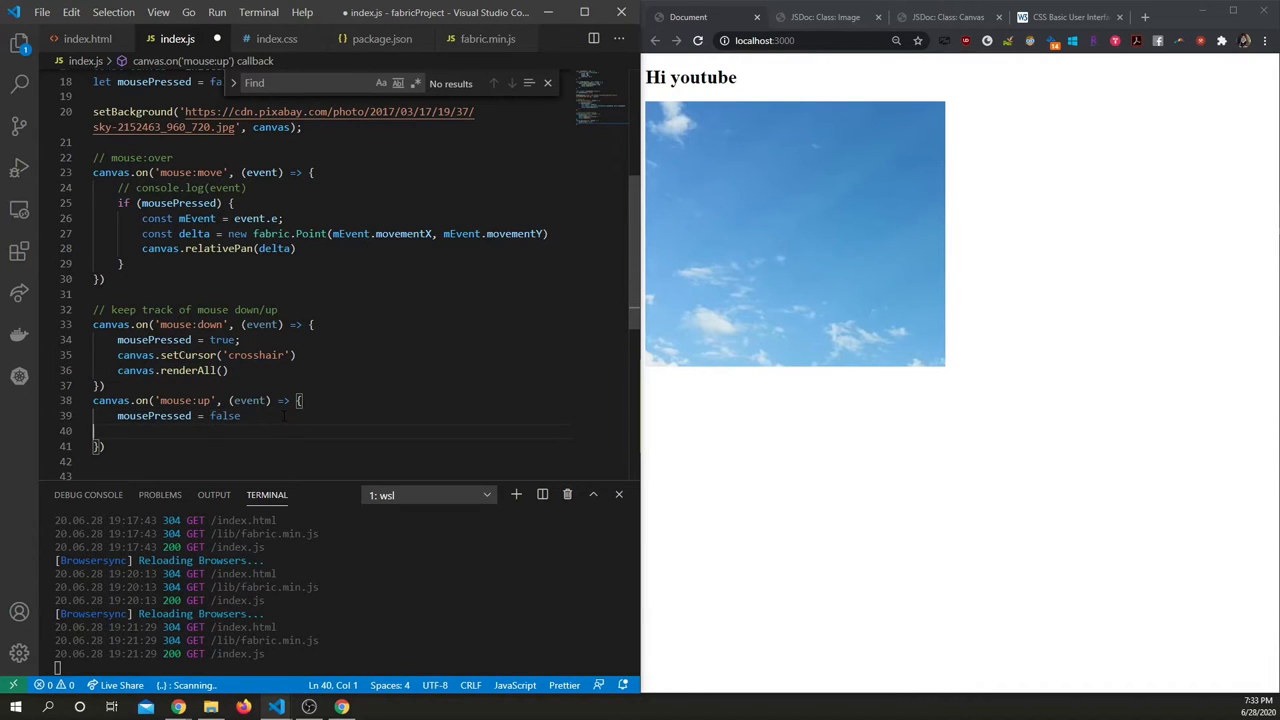
pyautogui.write("canvas.setCursor('crosshair')")
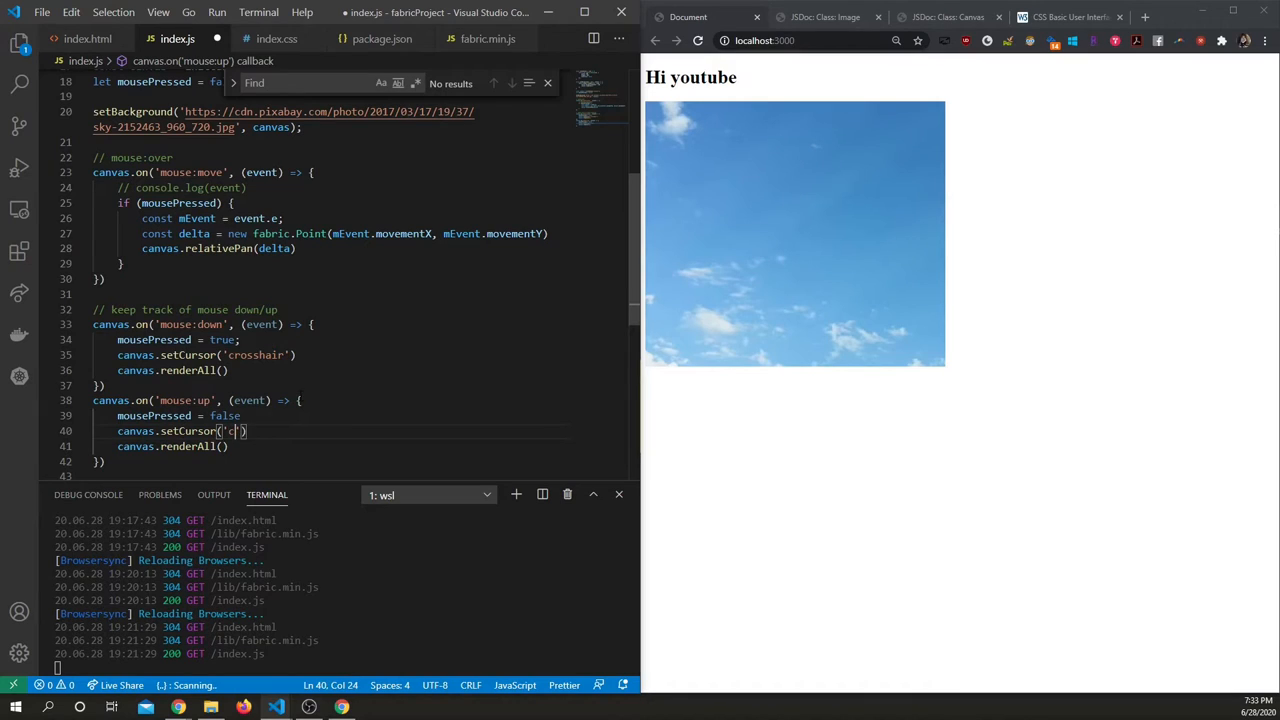
pyautogui.press('Backspace')
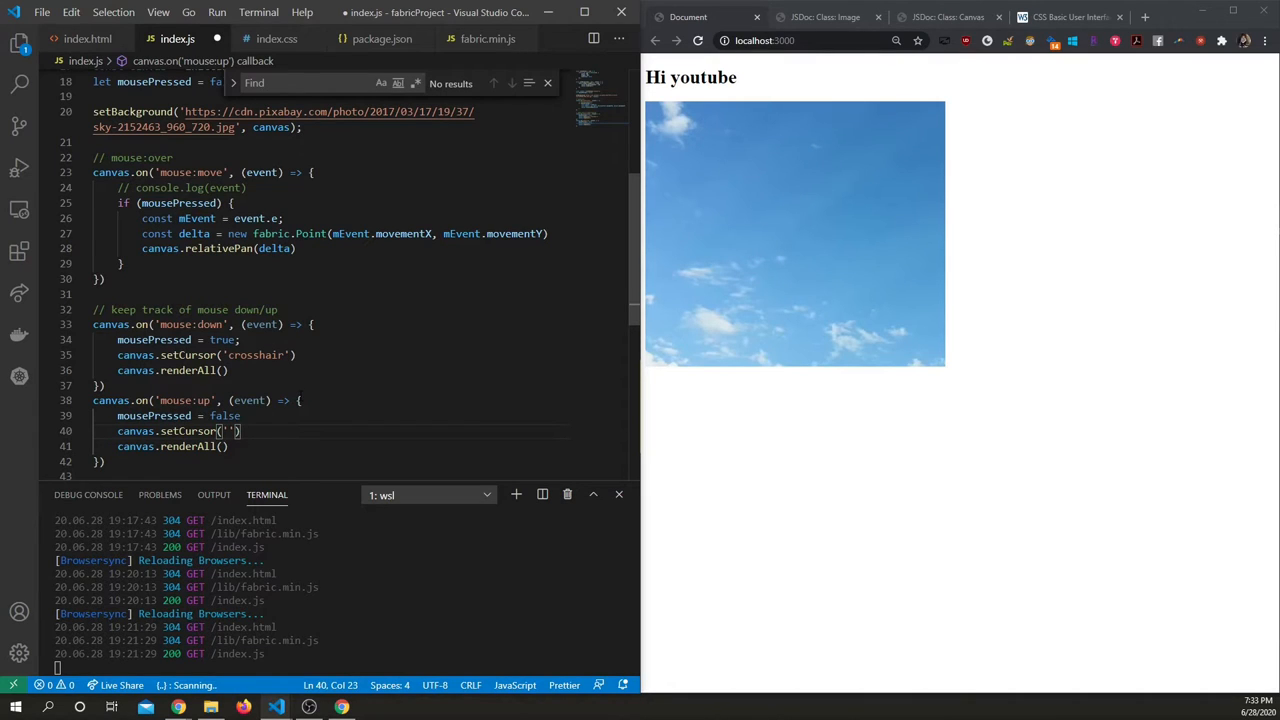
pyautogui.write('default')
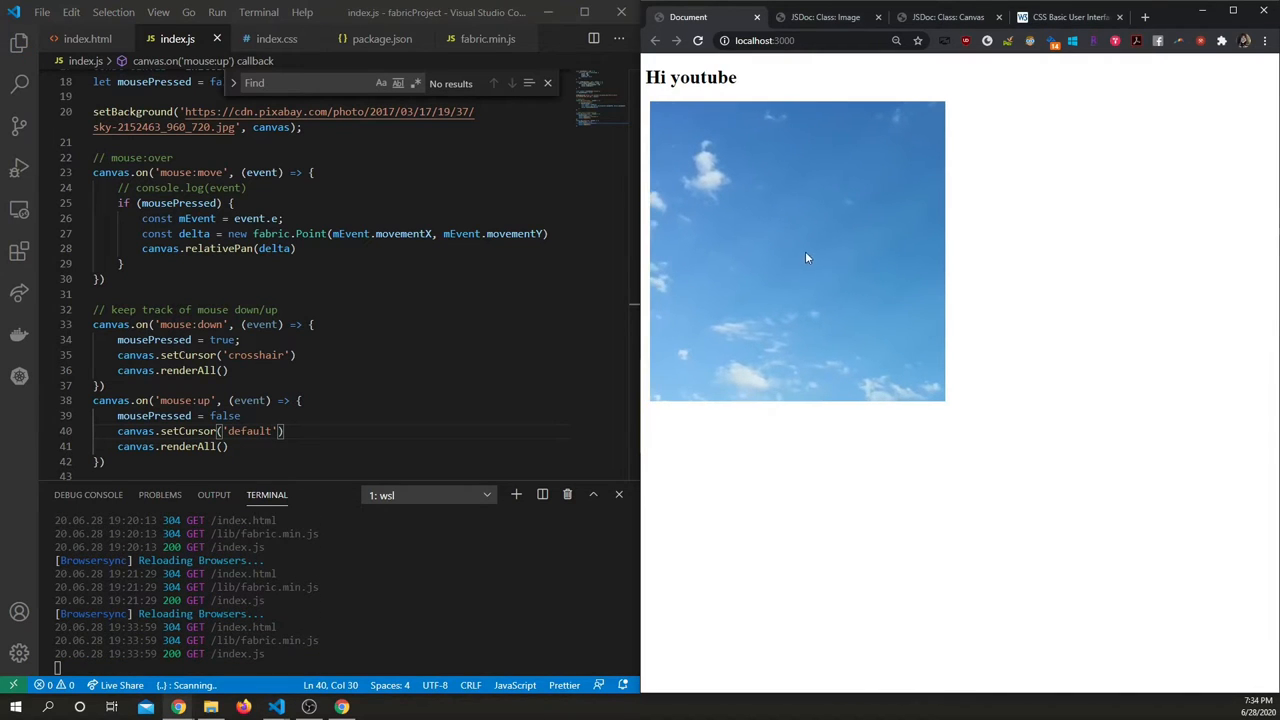
pyautogui.moveTo(765, 301)
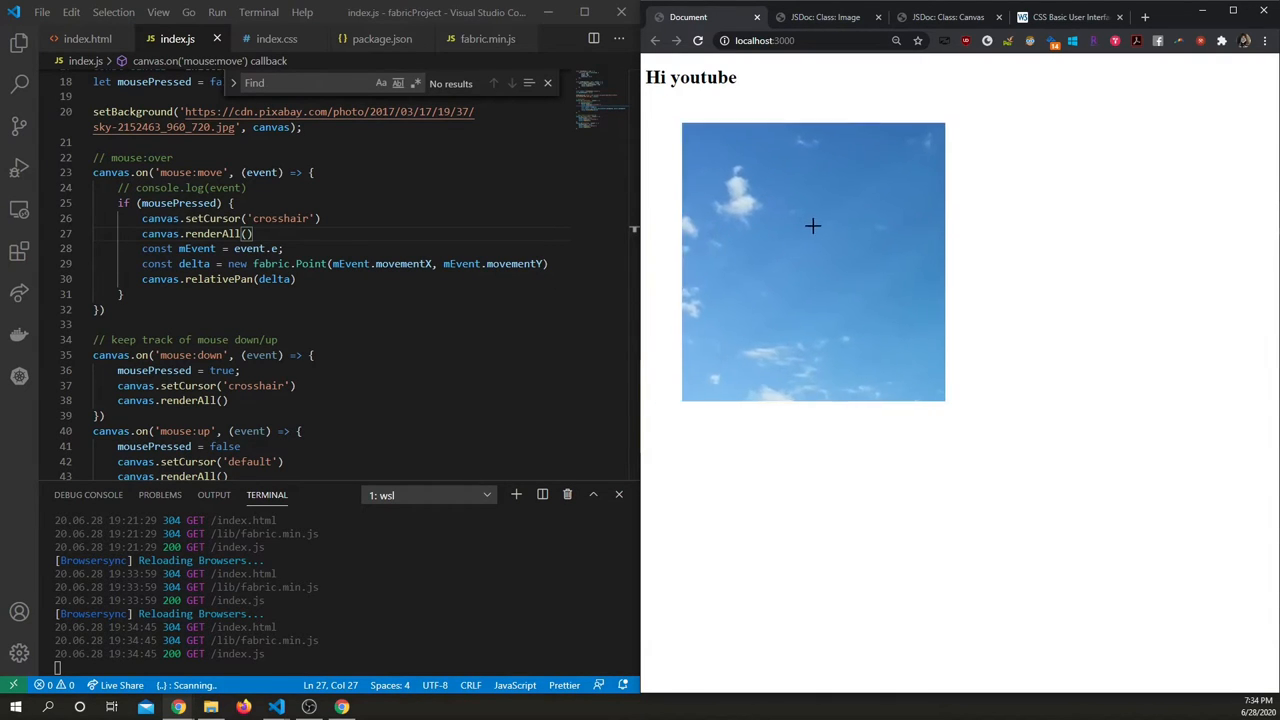
# Drag the sky canvas to test the crosshair cursor, then view the CSS cursor reference.
pyautogui.moveTo(812, 226); pyautogui.dragTo(724, 256)
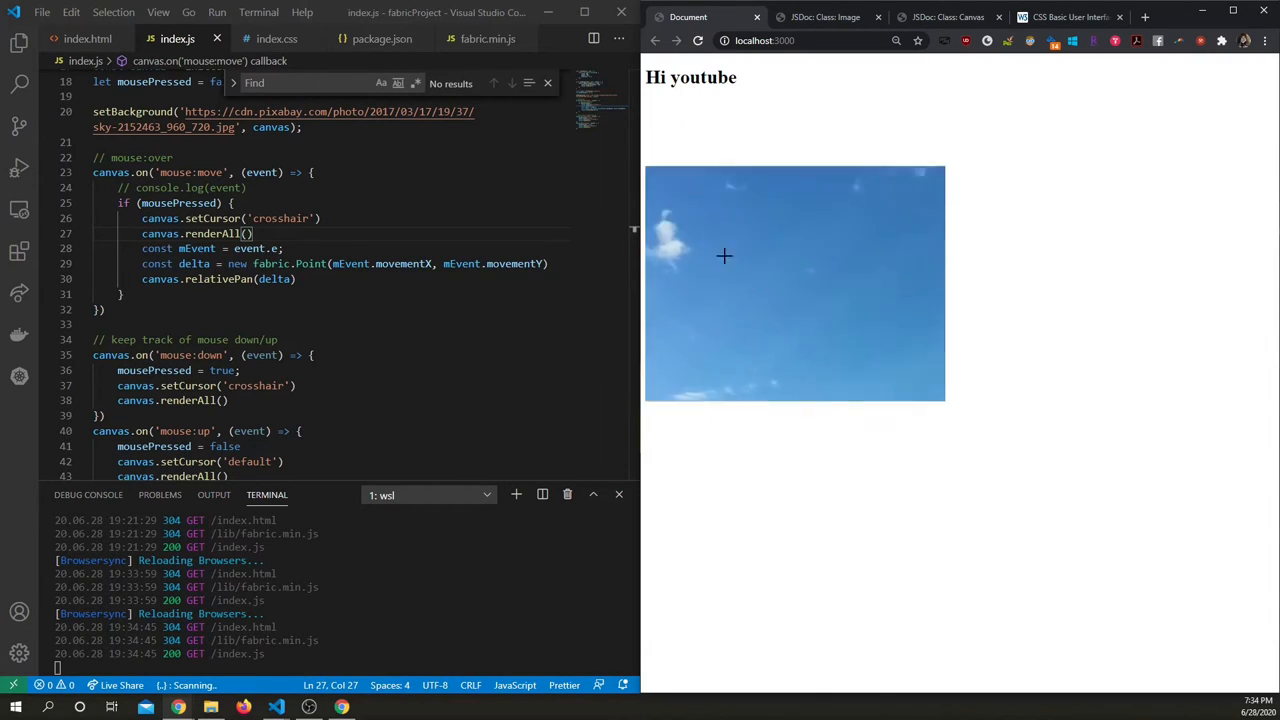
pyautogui.click(1065, 17)
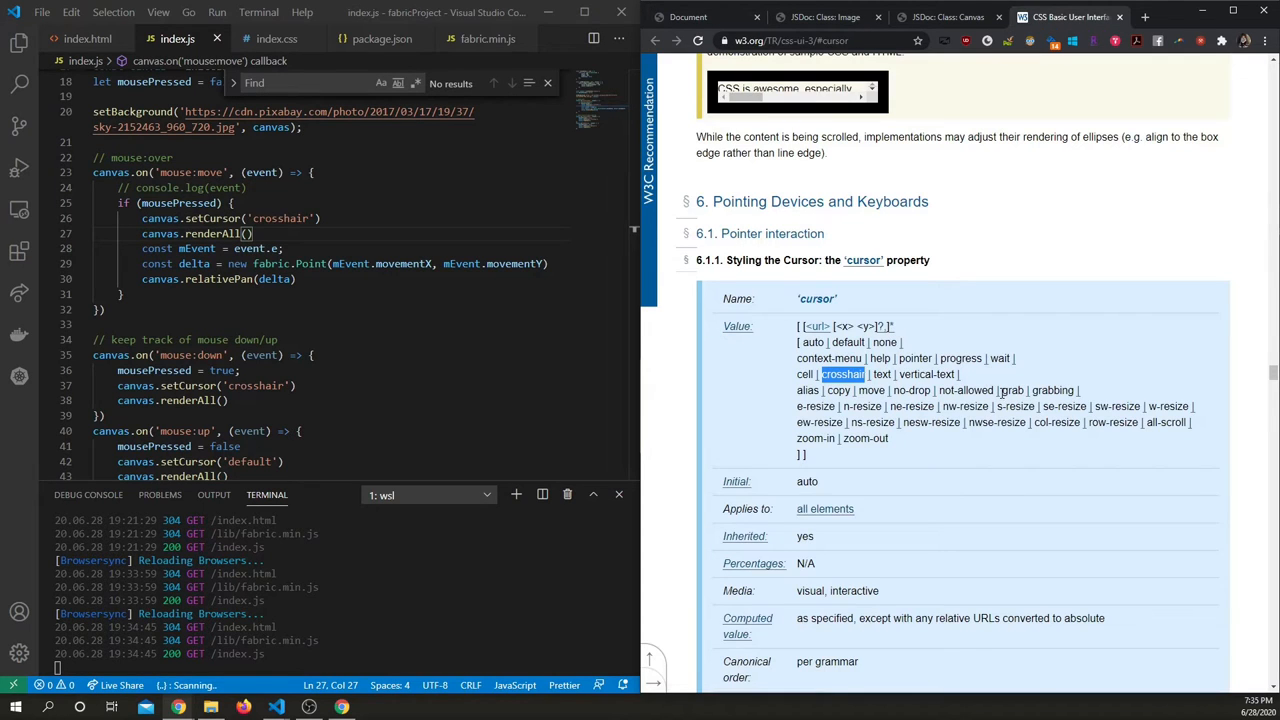
# Change both 'crosshair' cursor values to 'grab' and drag the canvas to test.
pyautogui.click(256, 385)
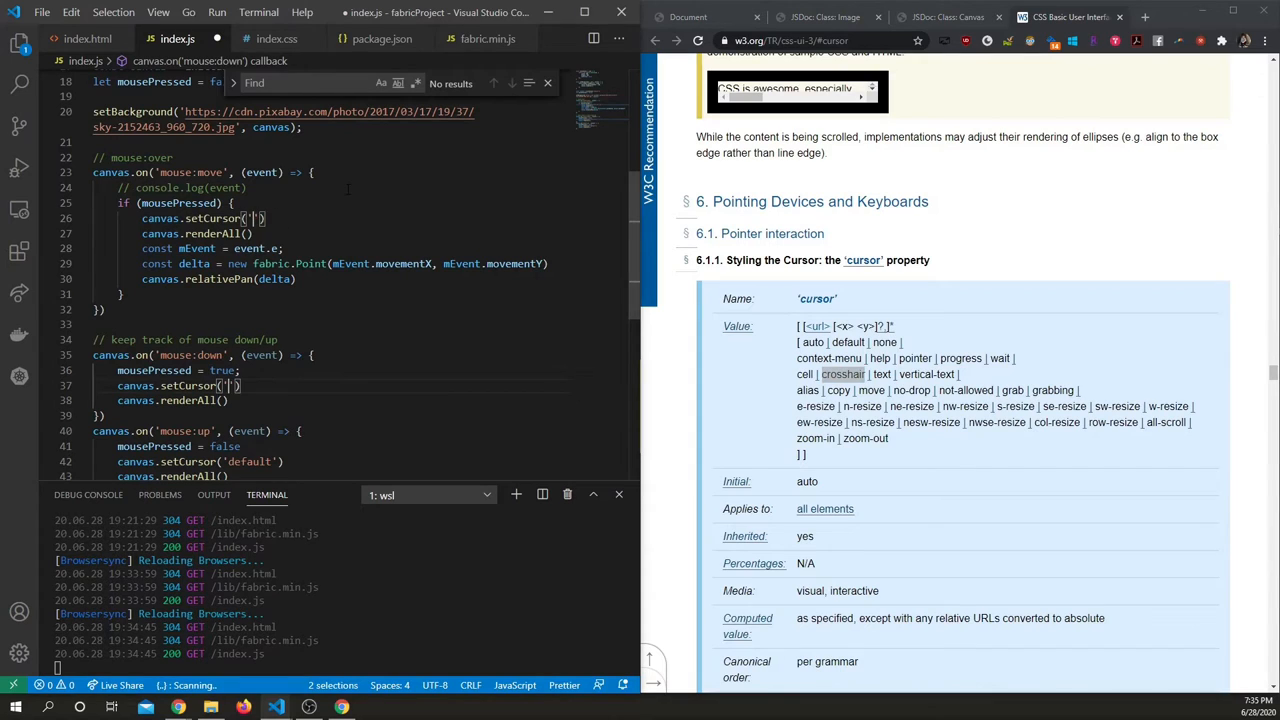
pyautogui.write('grab')
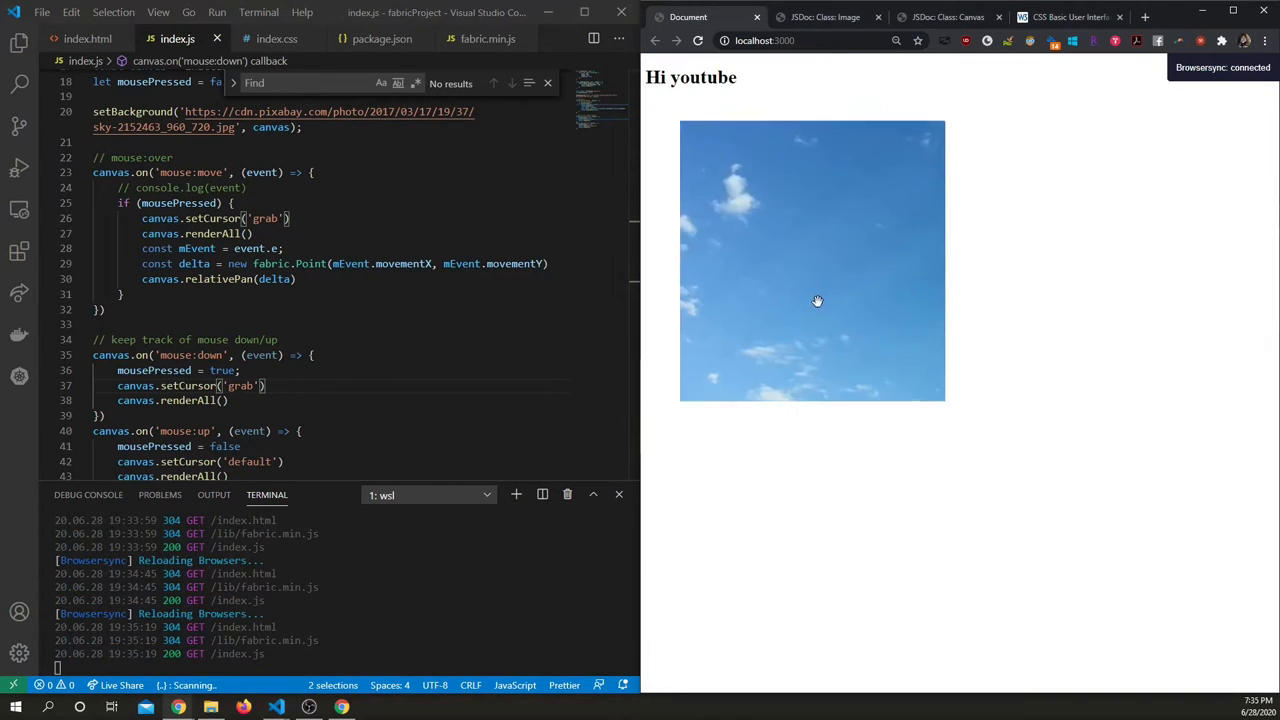
pyautogui.moveTo(817, 301); pyautogui.dragTo(866, 222)
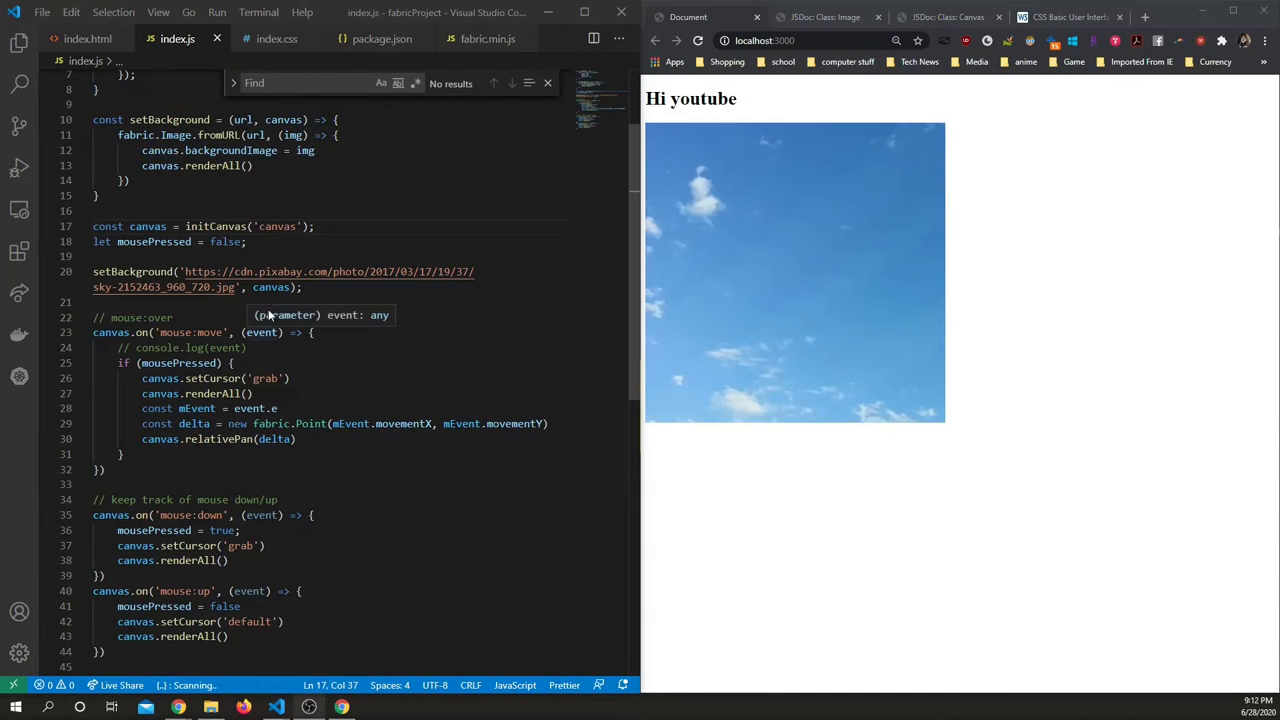
pyautogui.scroll(3)
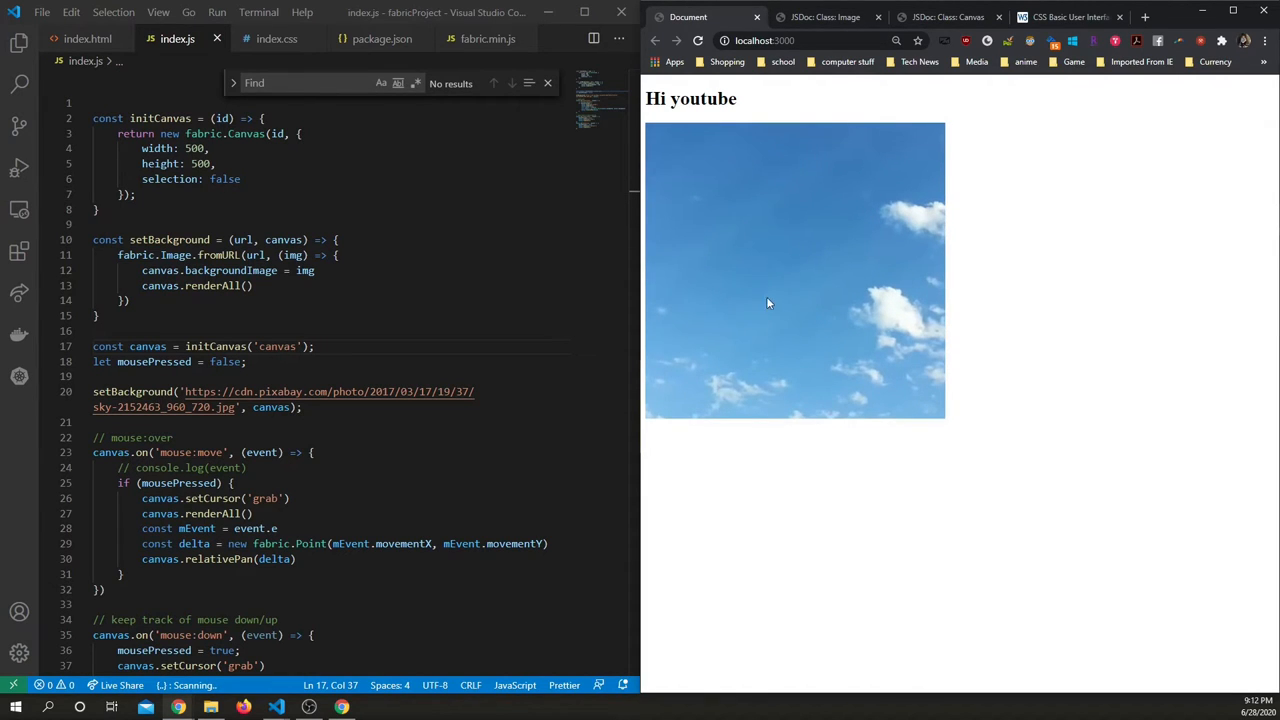
pyautogui.moveTo(750, 241)
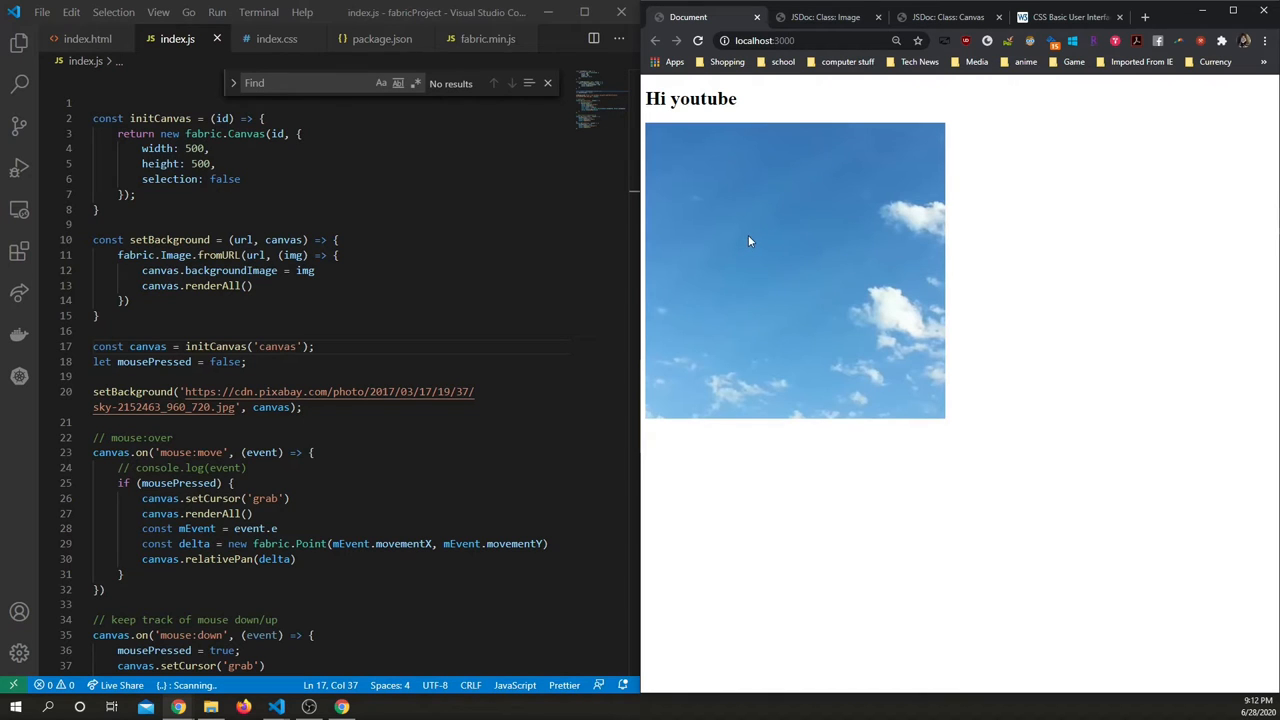
pyautogui.moveTo(750, 241); pyautogui.dragTo(833, 254)
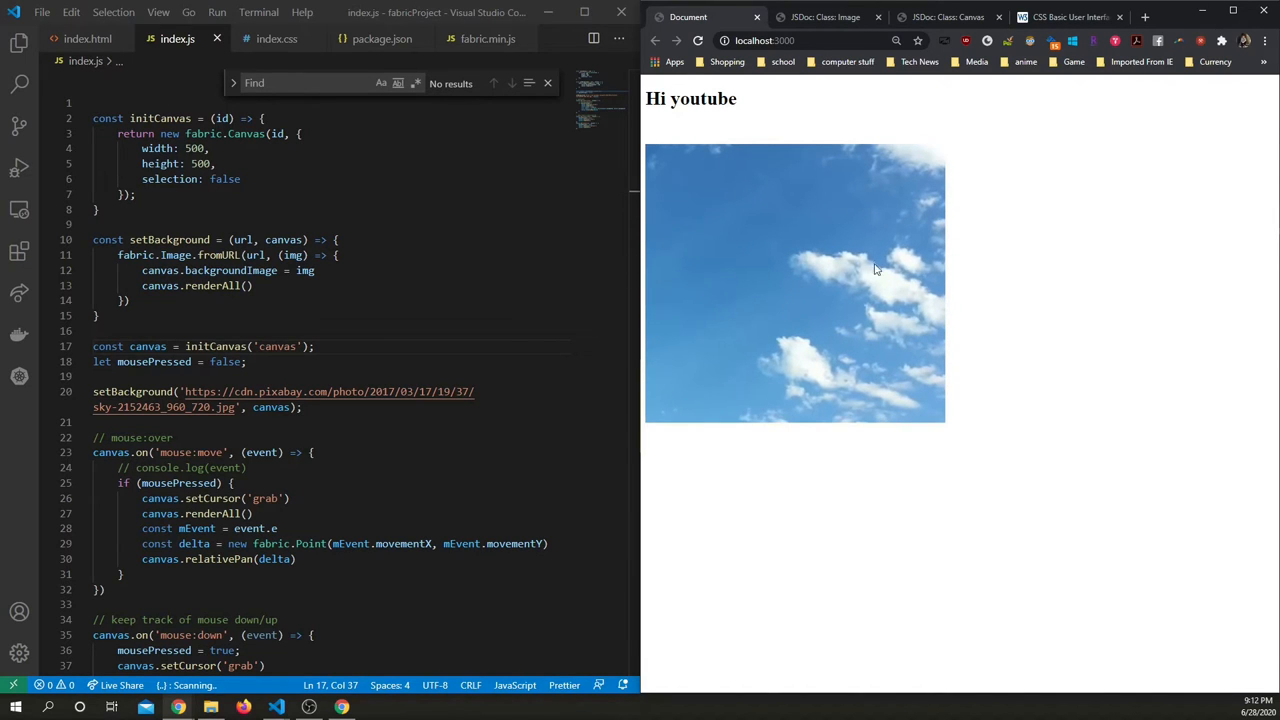
pyautogui.moveTo(757, 274)
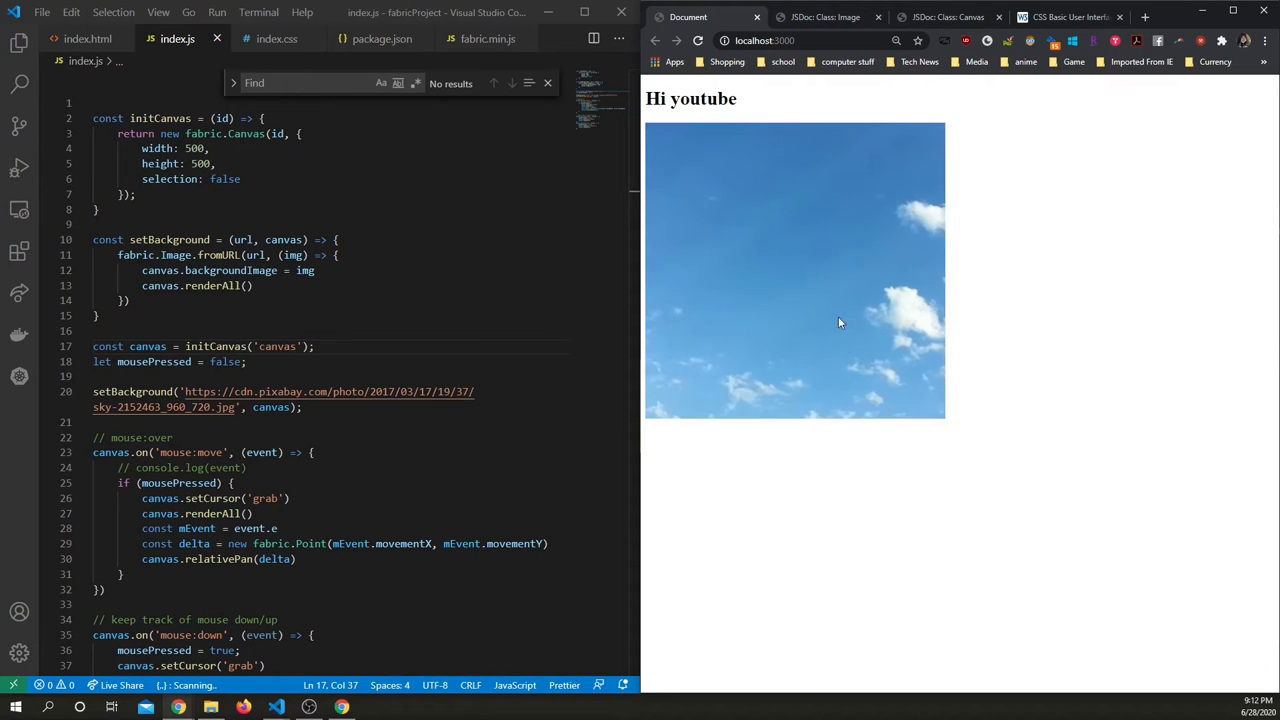
pyautogui.moveTo(840, 323); pyautogui.dragTo(850, 213)
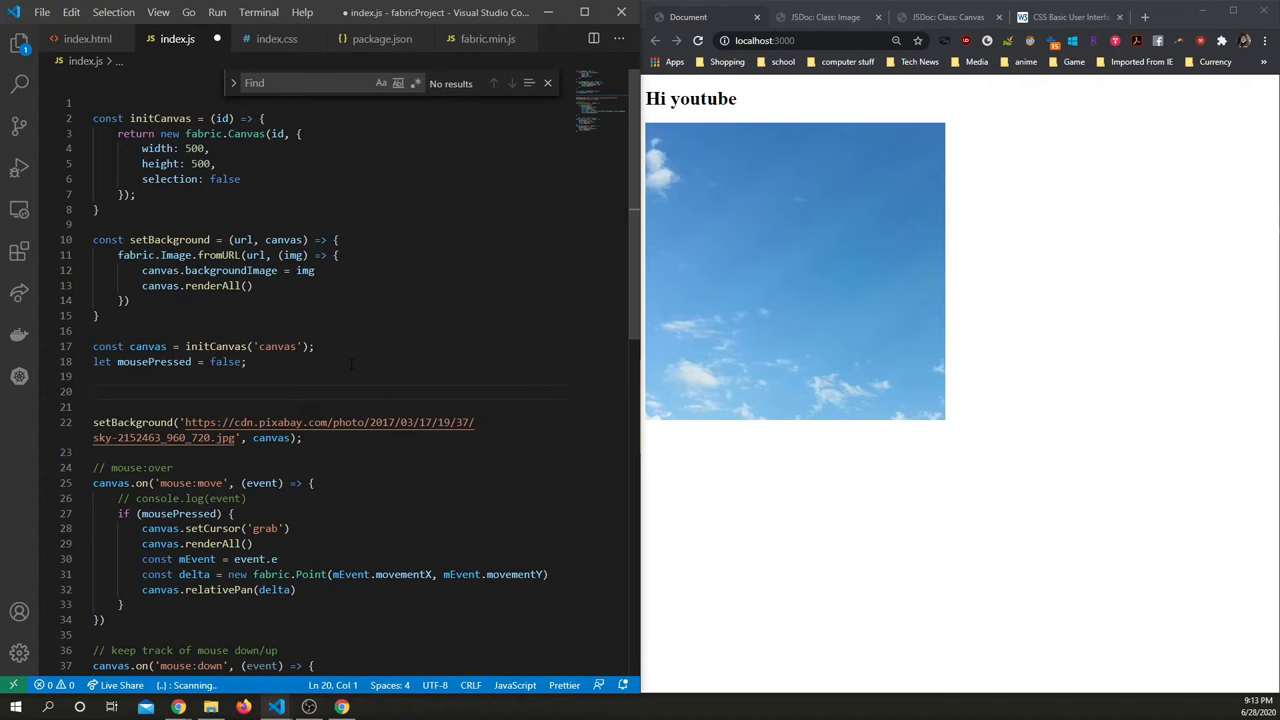
# Define a const modes object with pan: 'pan'.
pyautogui.write('const')
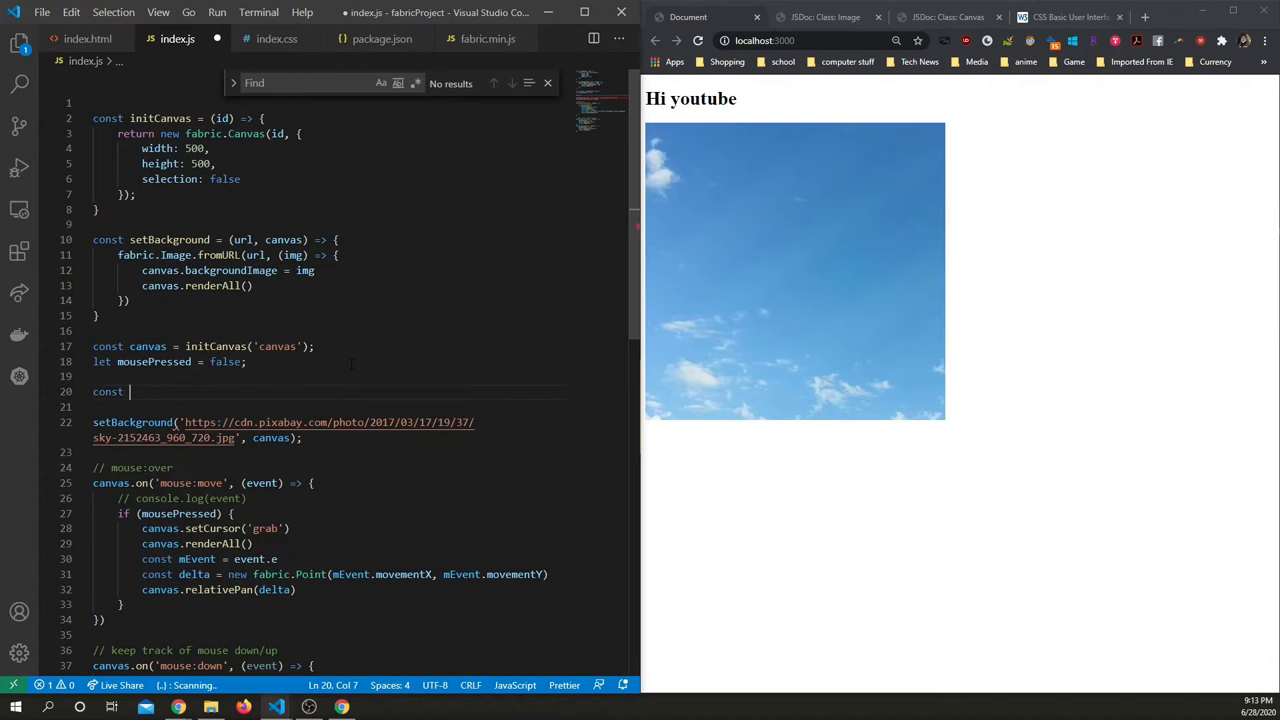
pyautogui.write('modes = {')
pyautogui.write('P')
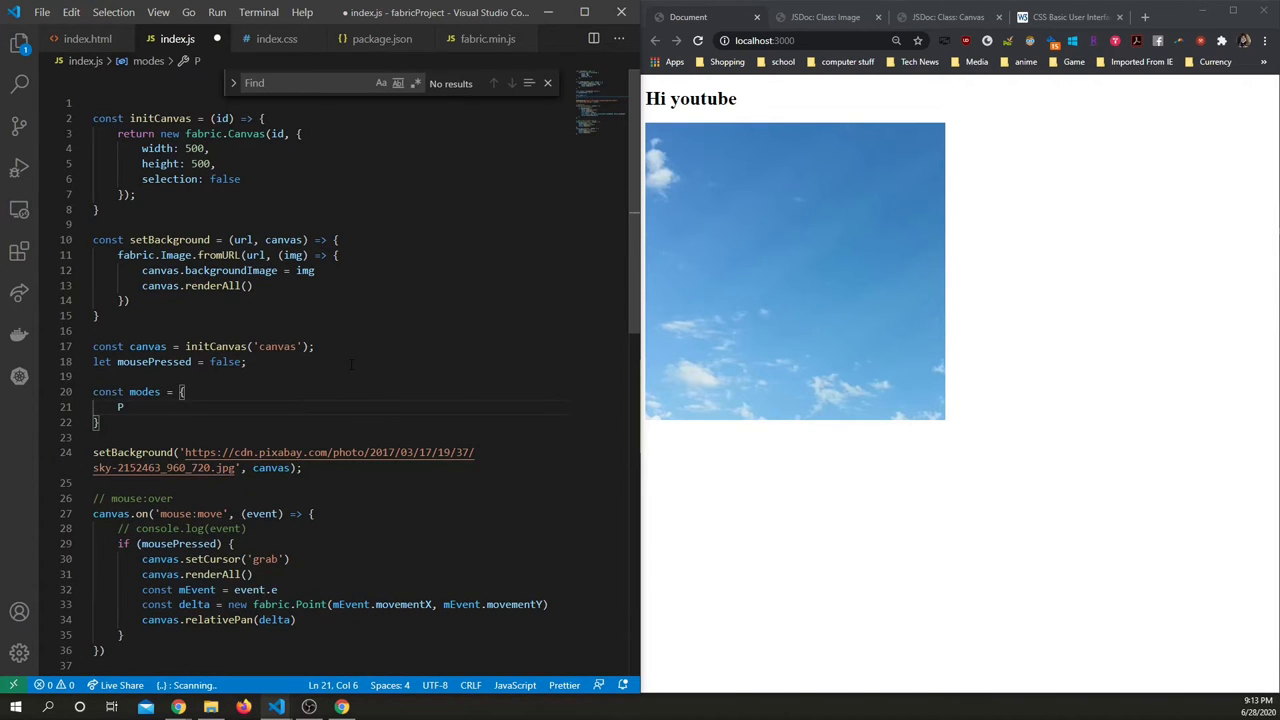
pyautogui.write('AN')
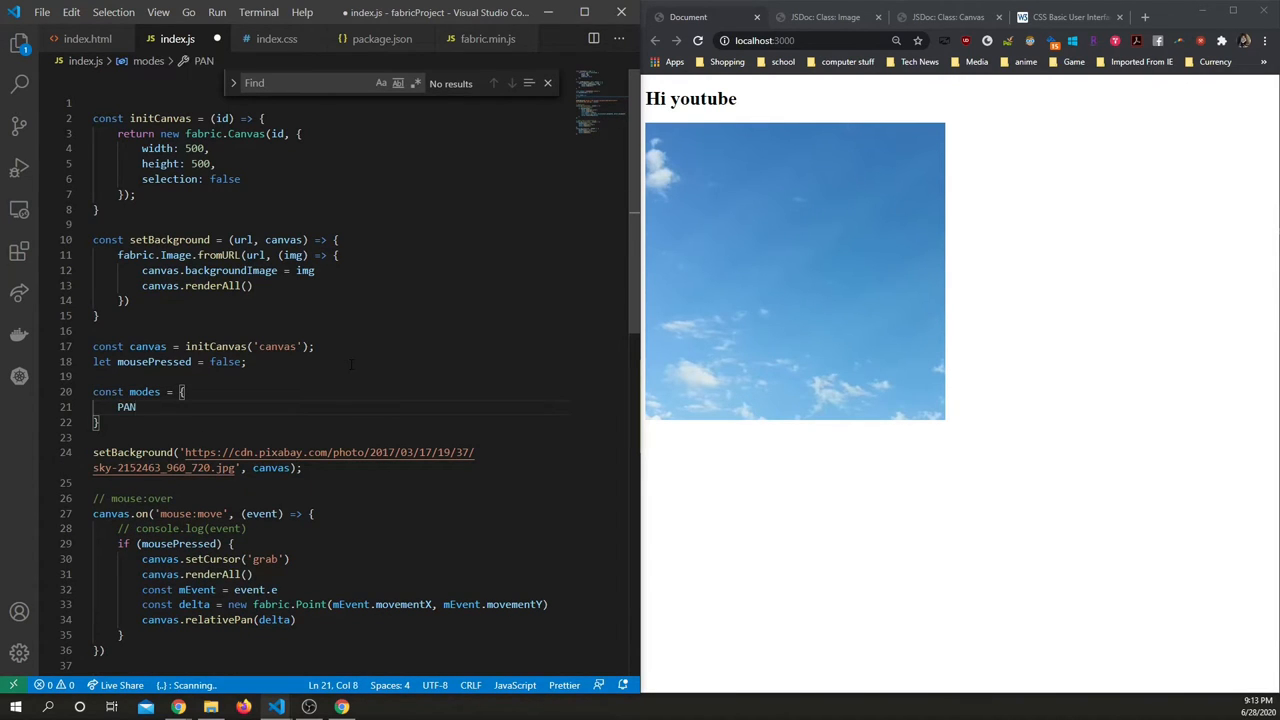
pyautogui.write(':')
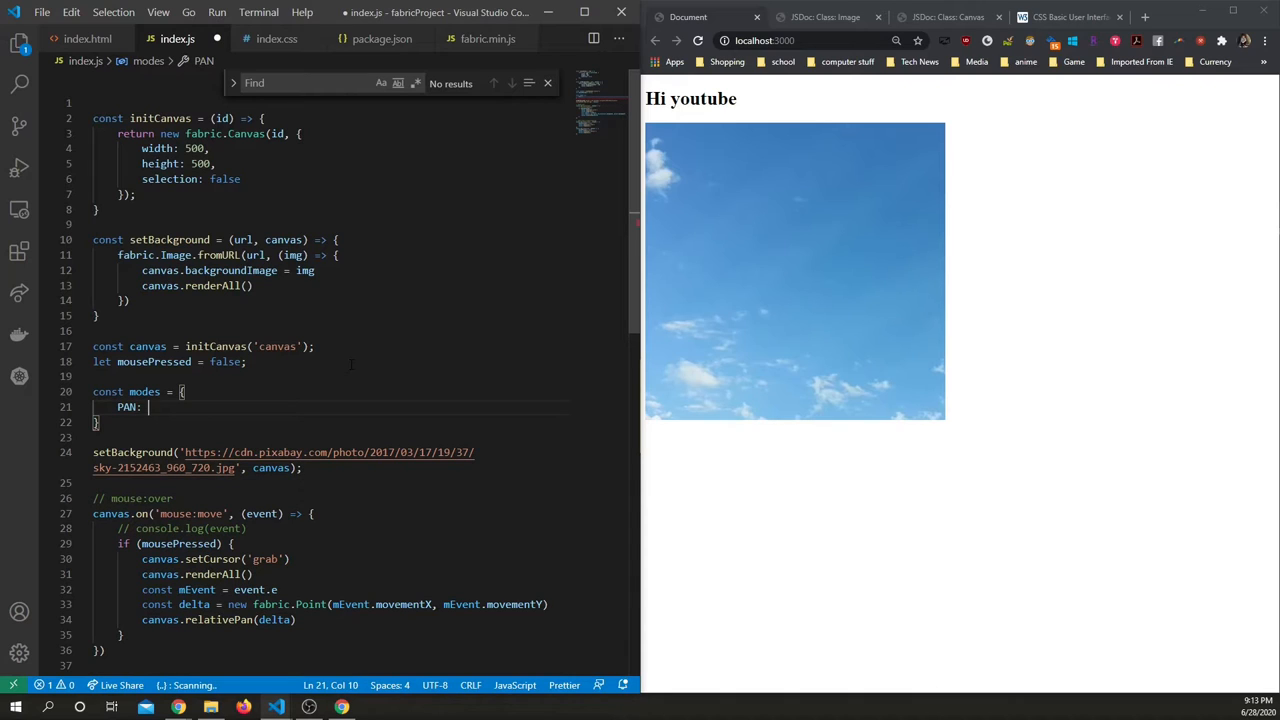
pyautogui.write("'pan'")
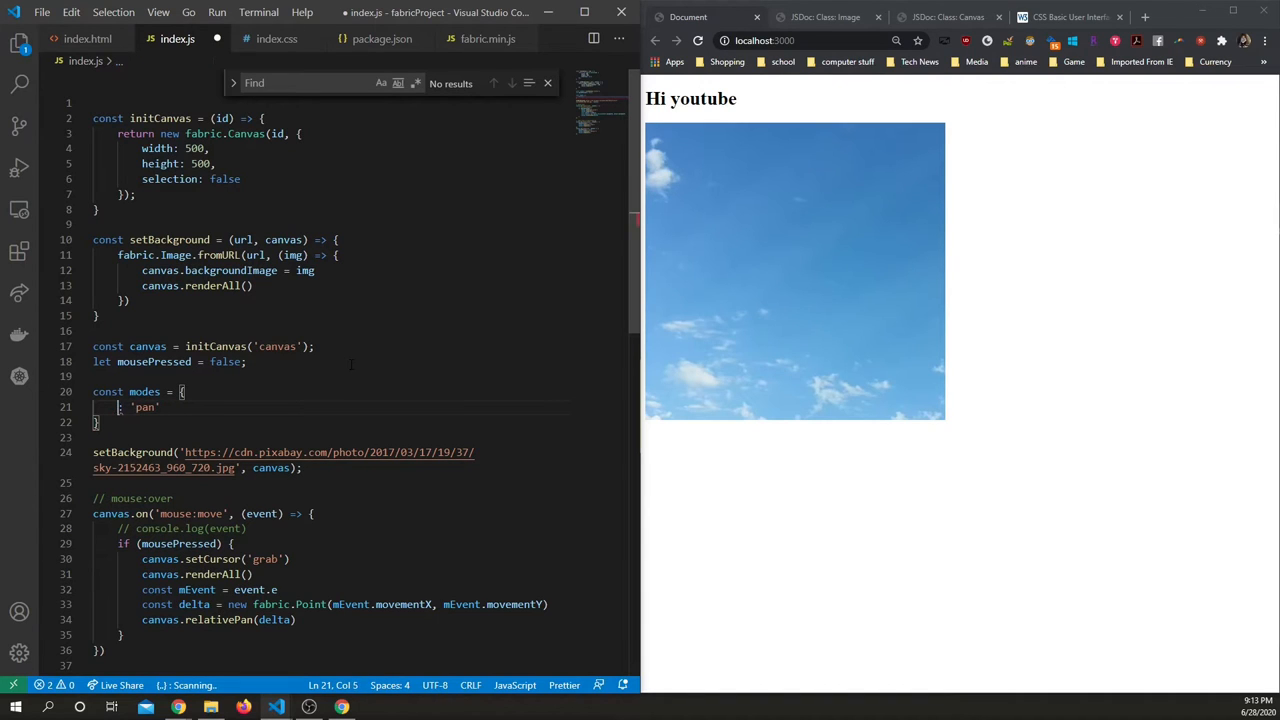
pyautogui.write('pan:')
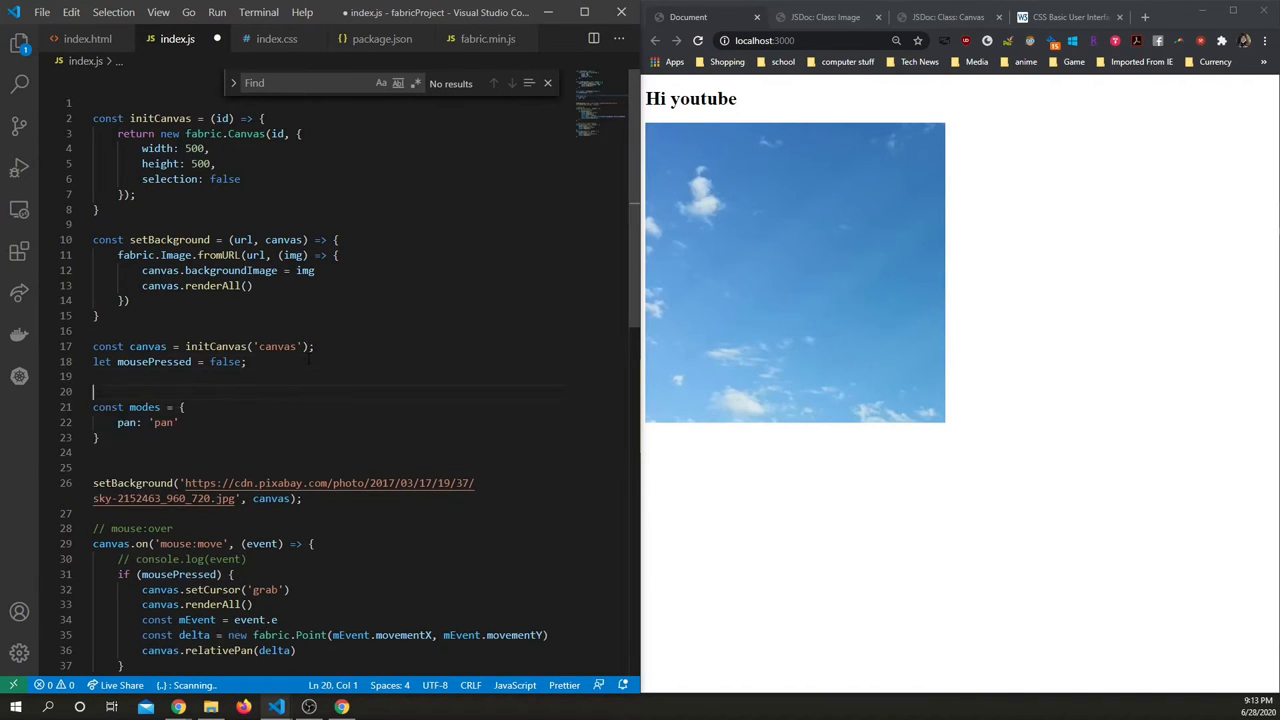
# Declare let currentMode and require currentMode === modes.pan in the mouse:move panning condition.
pyautogui.write('le')
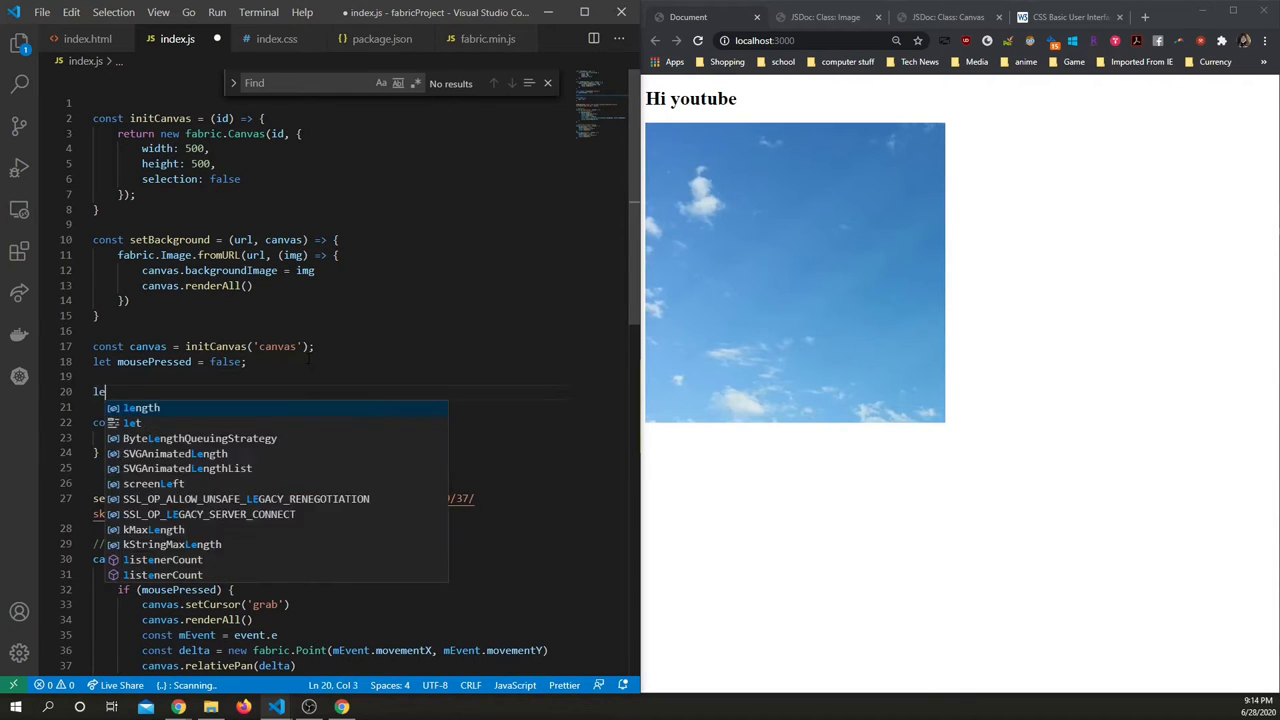
pyautogui.write('currentMode;')
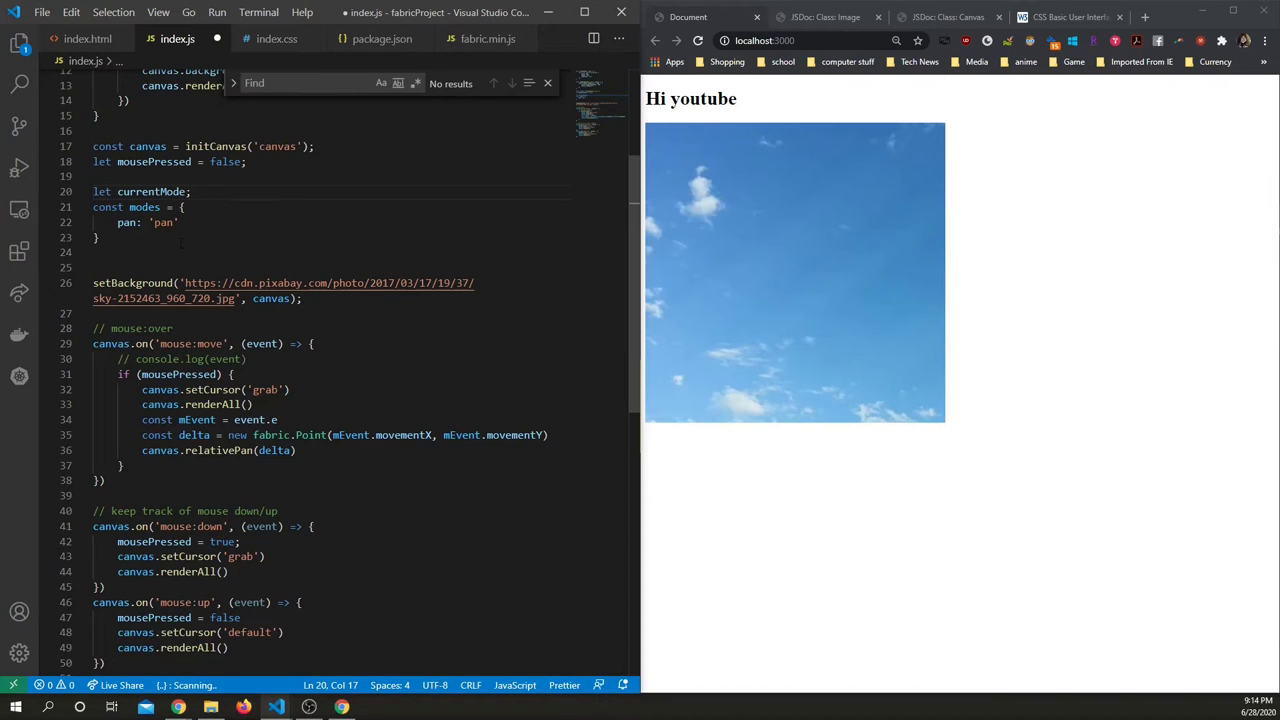
pyautogui.click(222, 374)
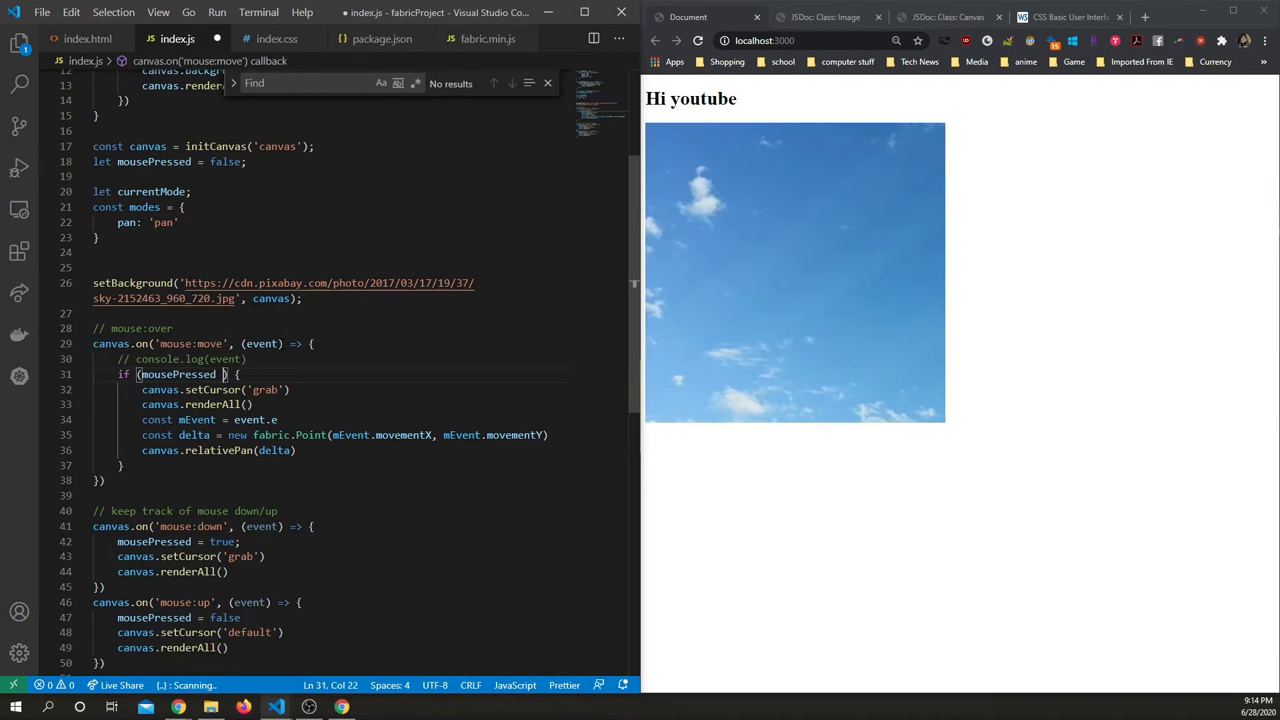
pyautogui.write('** modes.pan')
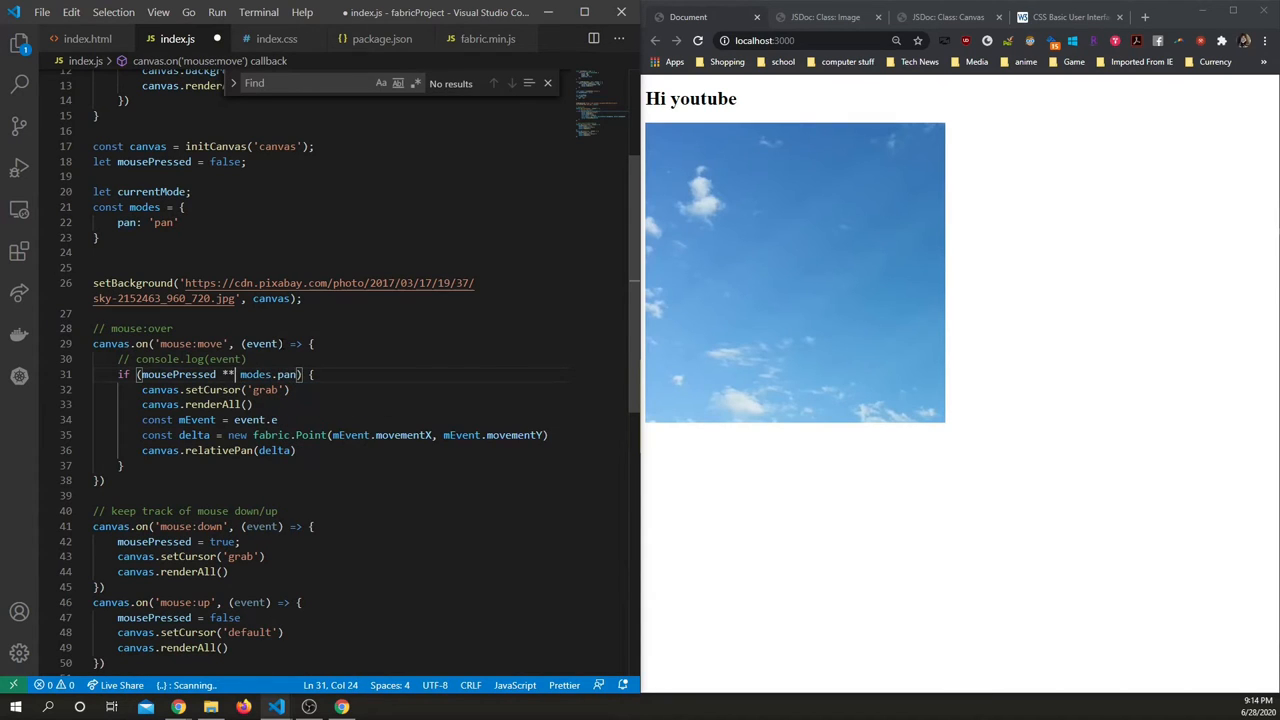
pyautogui.write('&& currentMode ===')
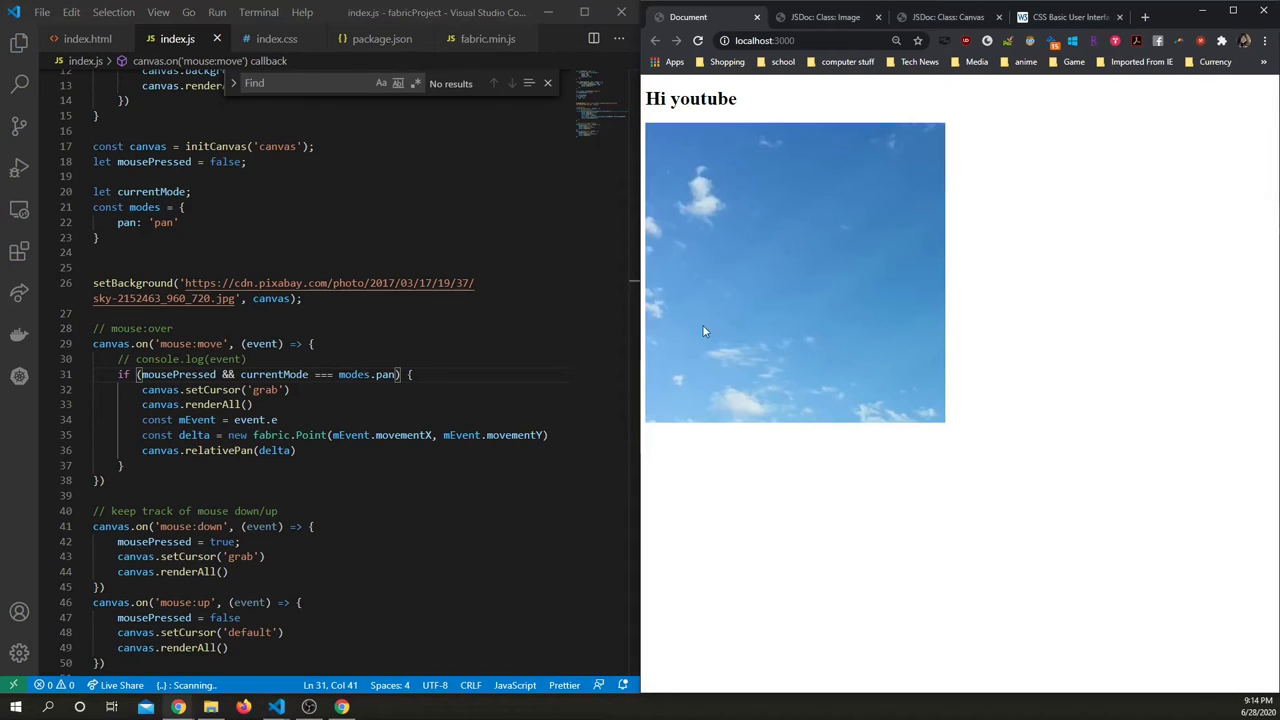
pyautogui.moveTo(796, 302)
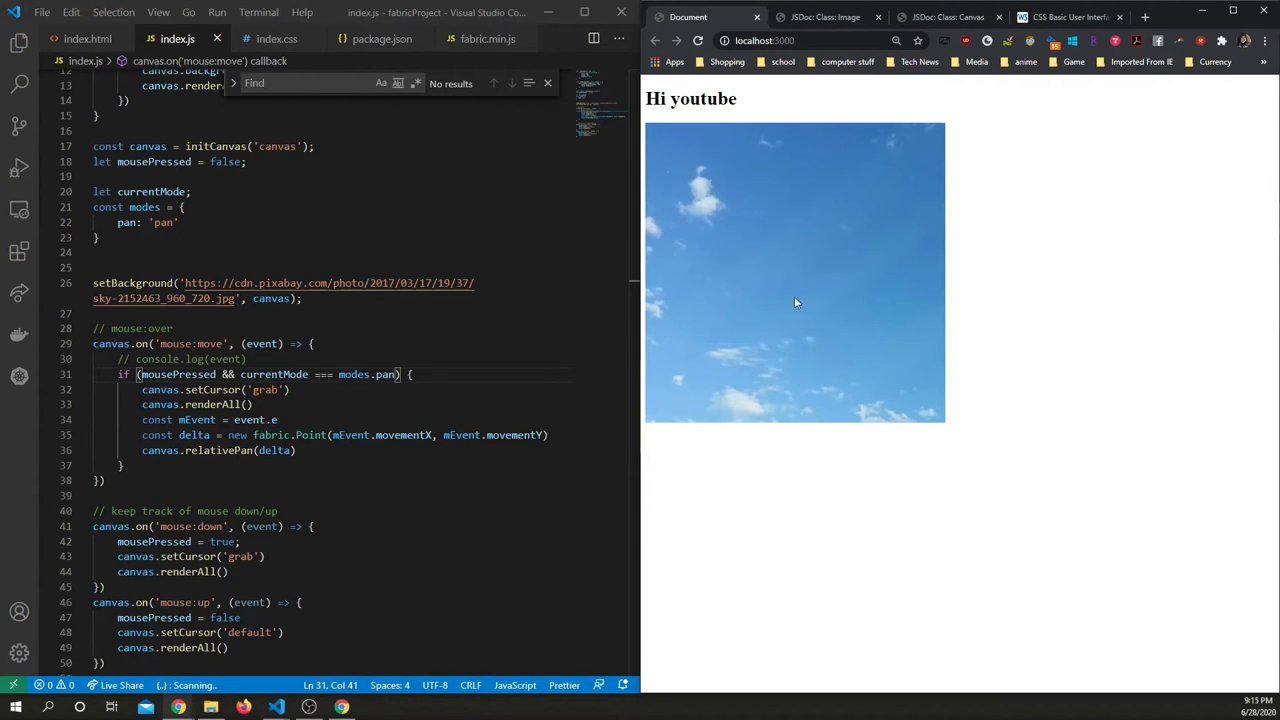
pyautogui.moveTo(715, 276)
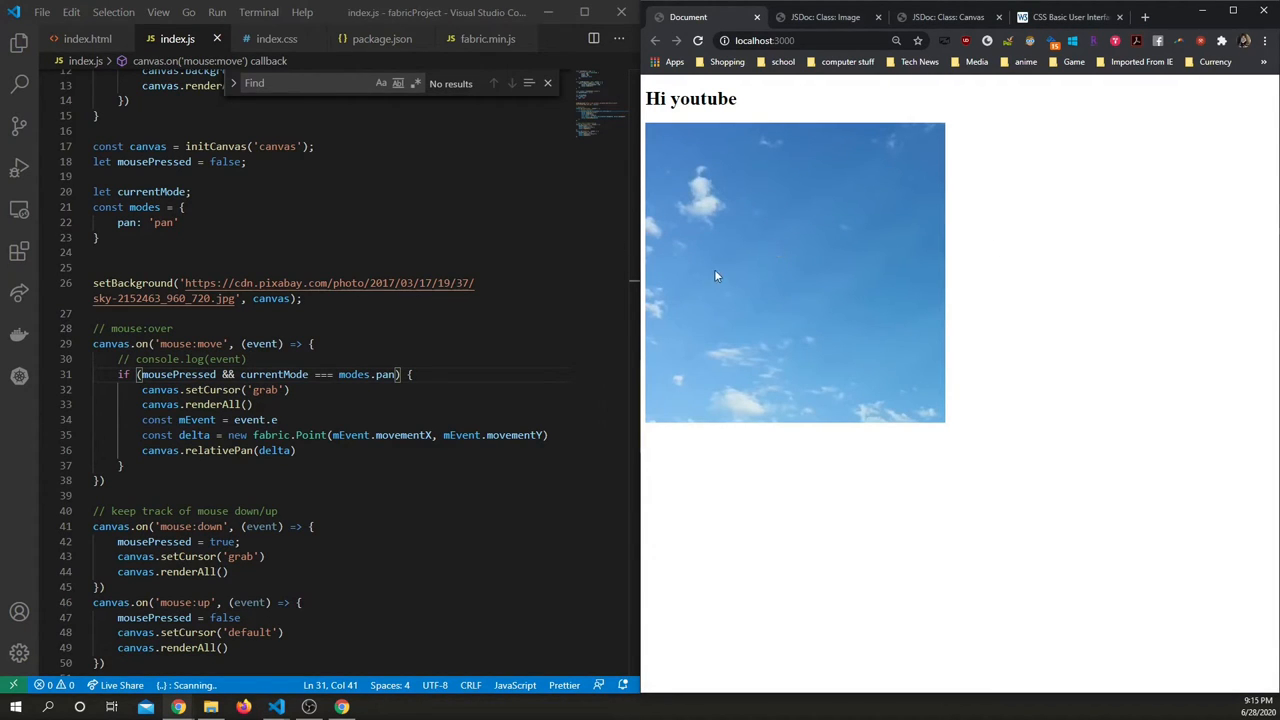
pyautogui.moveTo(18, 295)
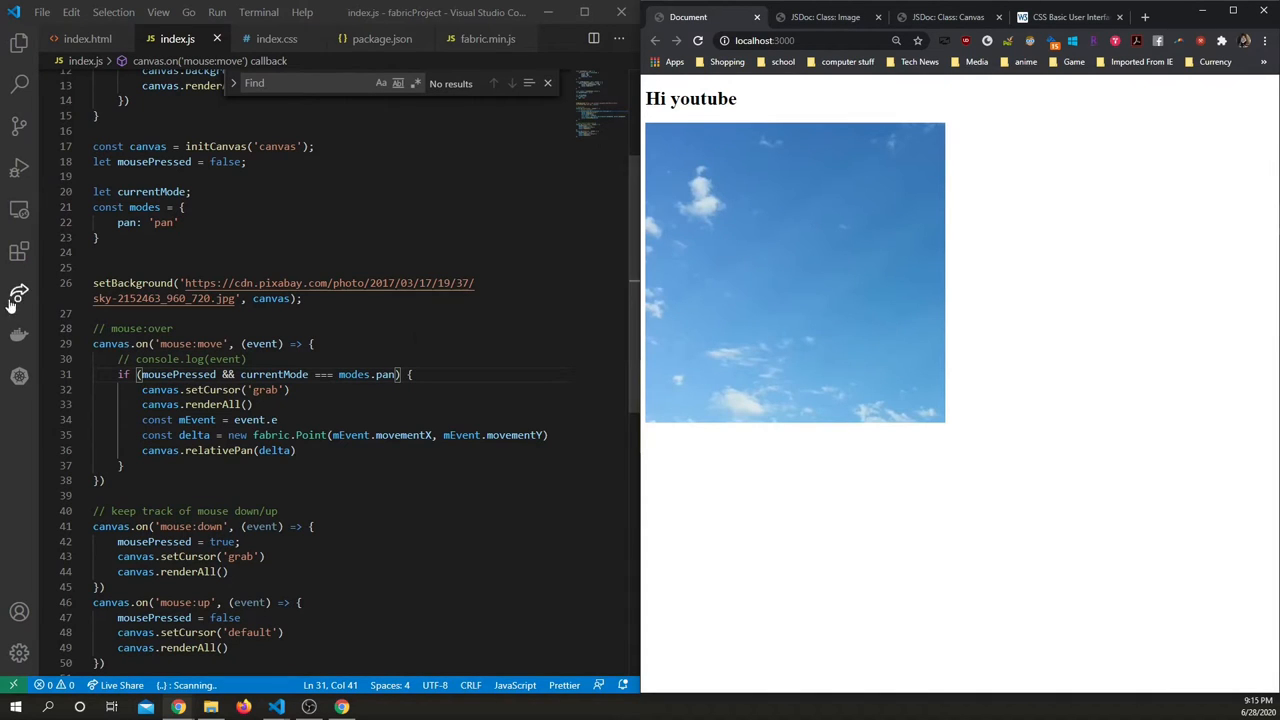
# Wrap mouse:down's setCursor('grab') and renderAll() in if (currentMode === modes.pan).
pyautogui.scroll(3)
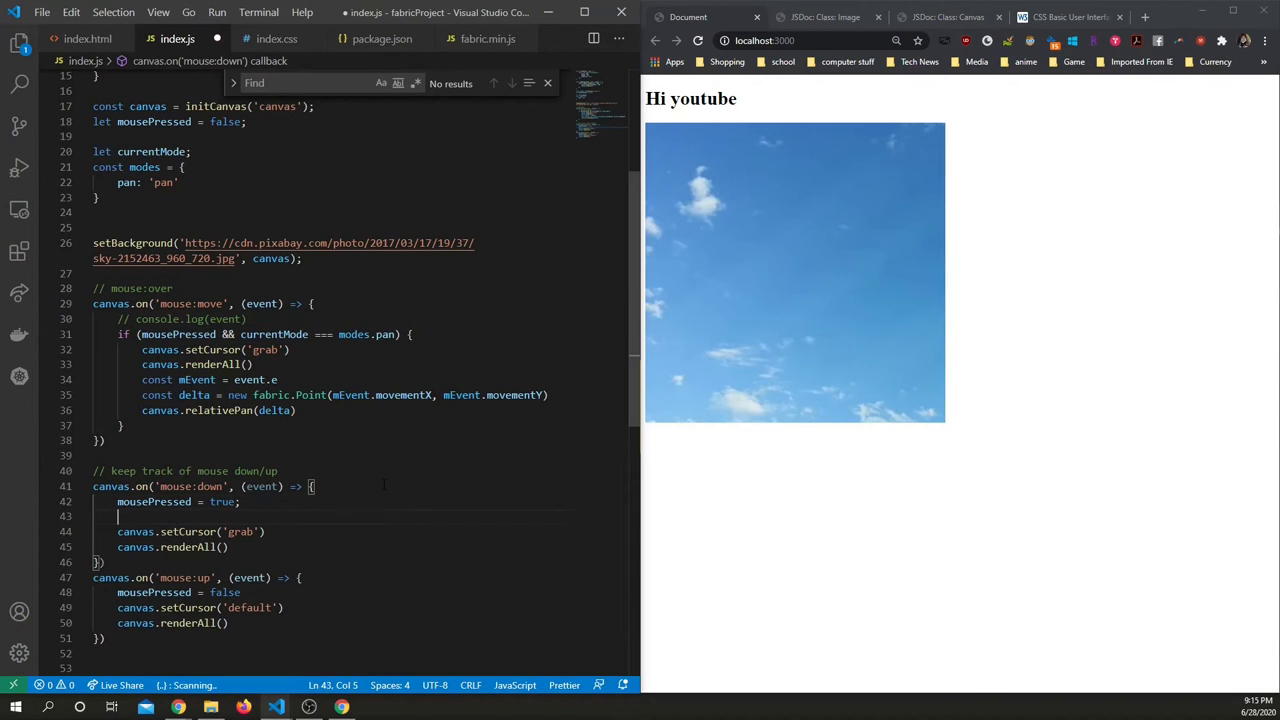
pyautogui.write('if (&& currentMode === modes.pan)')
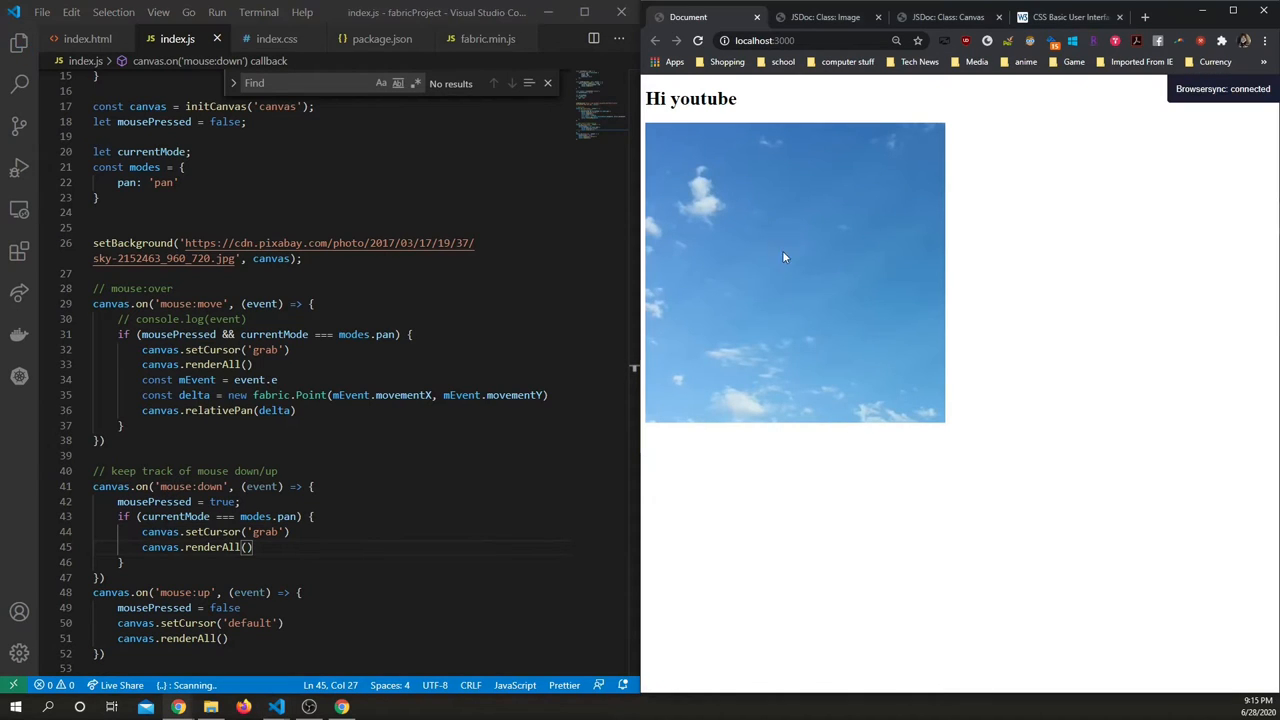
pyautogui.moveTo(740, 248)
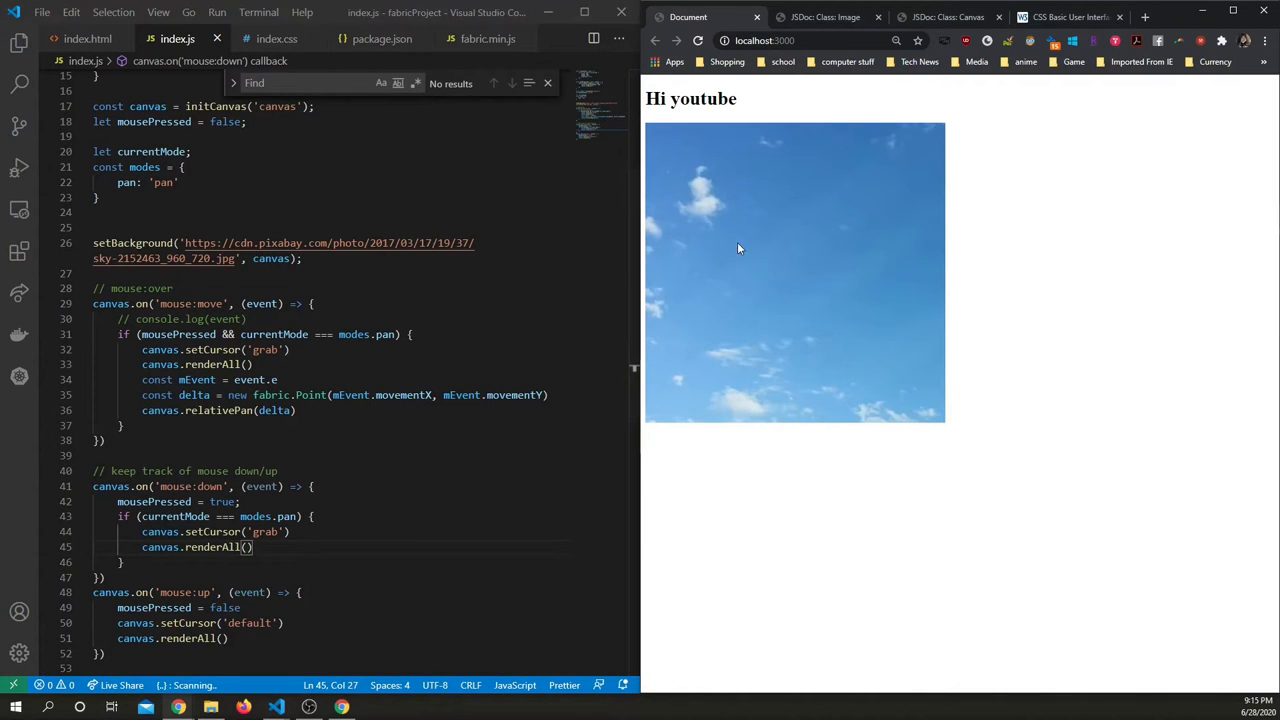
pyautogui.moveTo(938, 292)
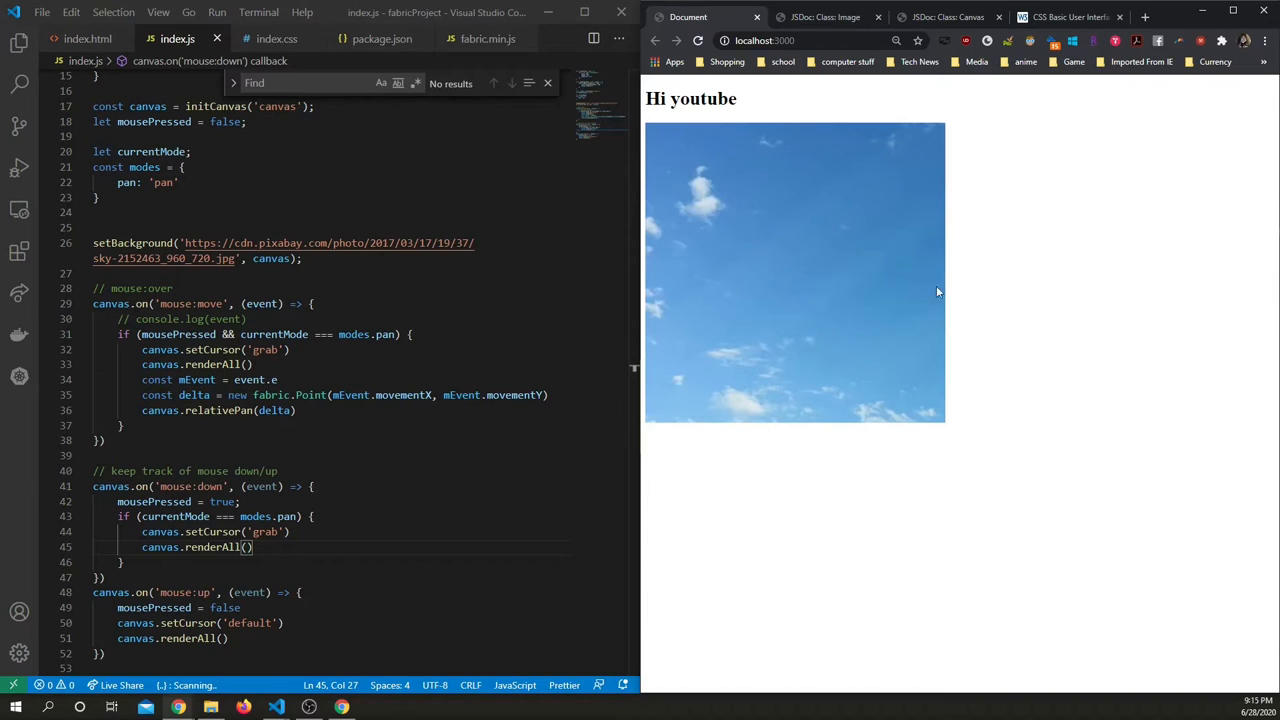
pyautogui.moveTo(447, 362)
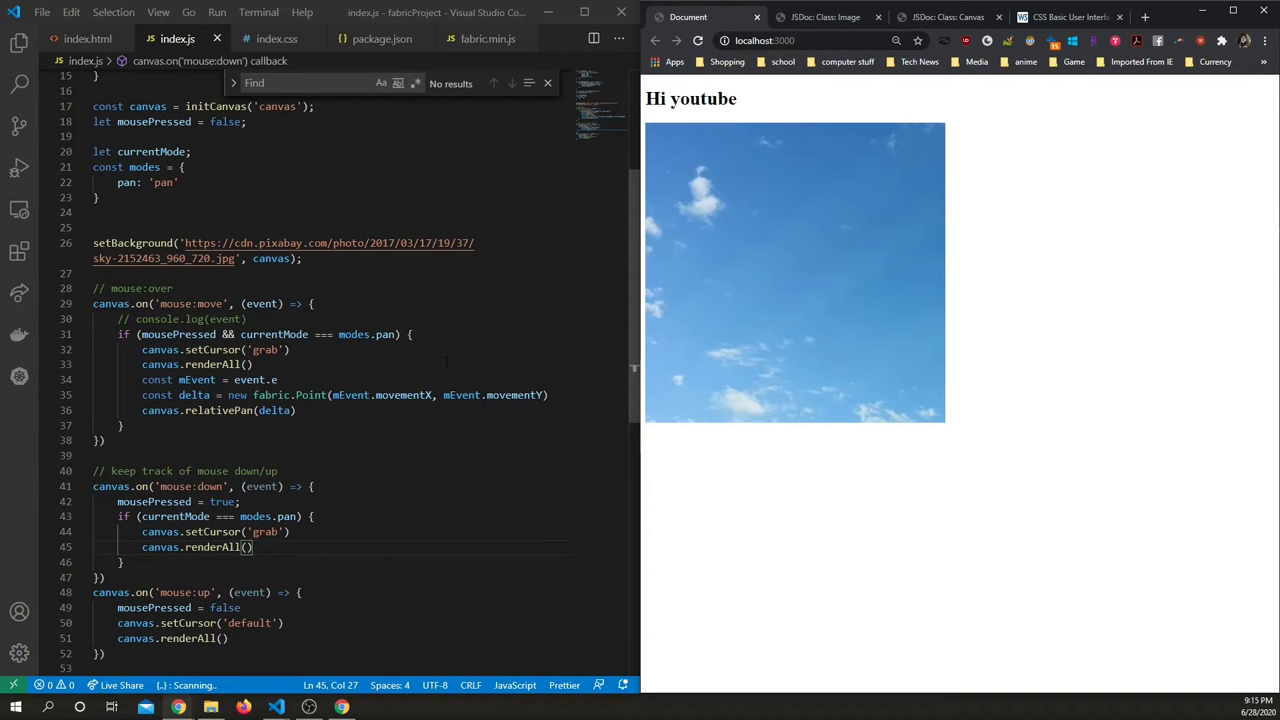
pyautogui.scroll(3)
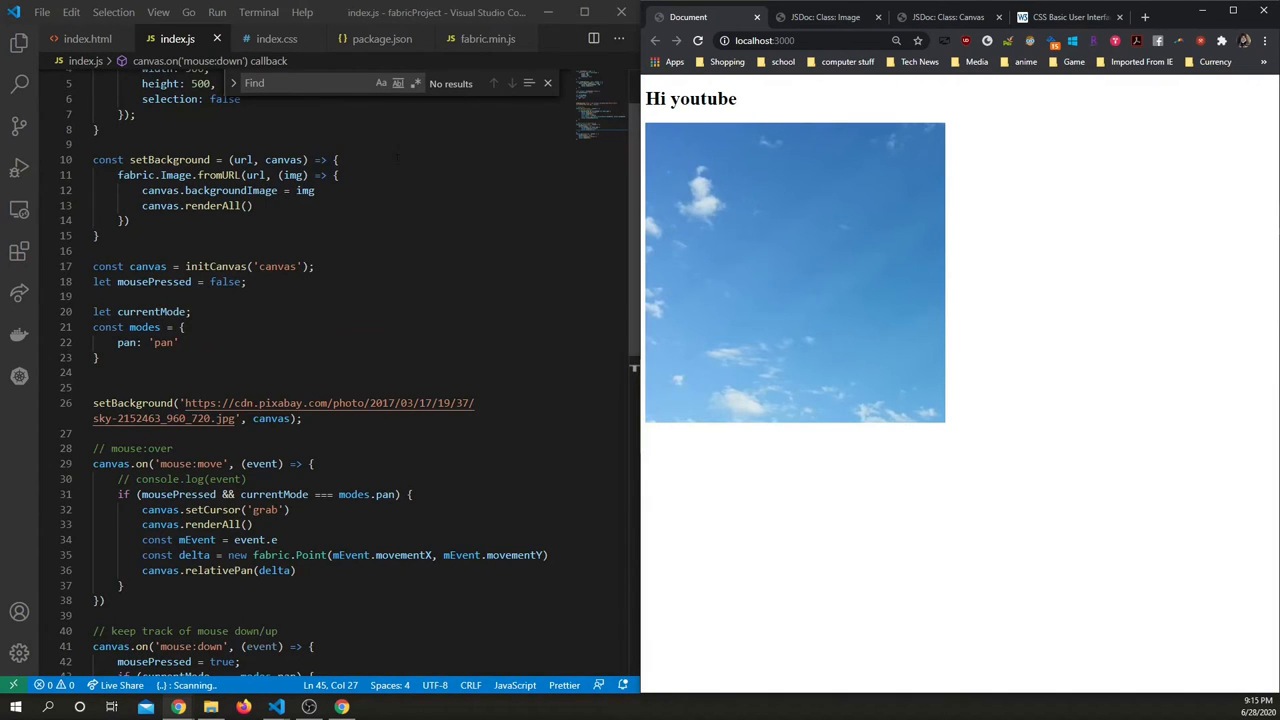
# In index.html, replace the h1 heading with a 'Toggle Pan' button whose onclick calls togglePan().
pyautogui.click(88, 38)
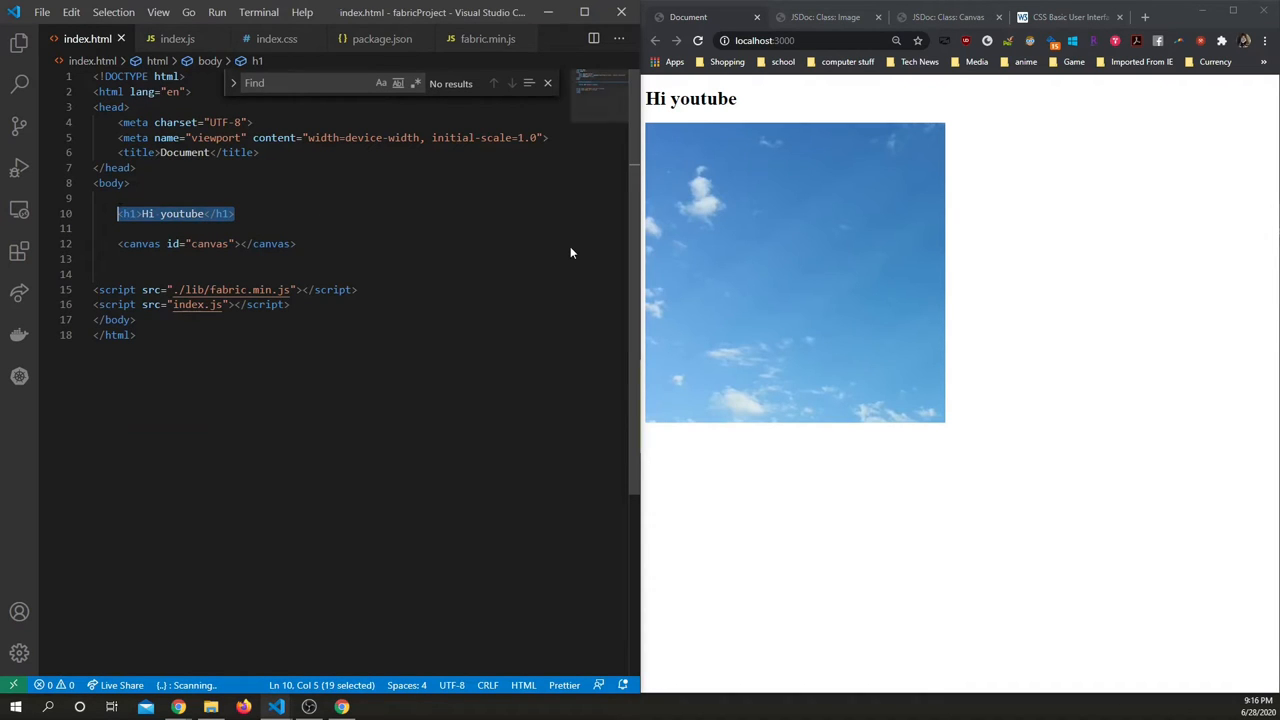
pyautogui.write('button></button>')
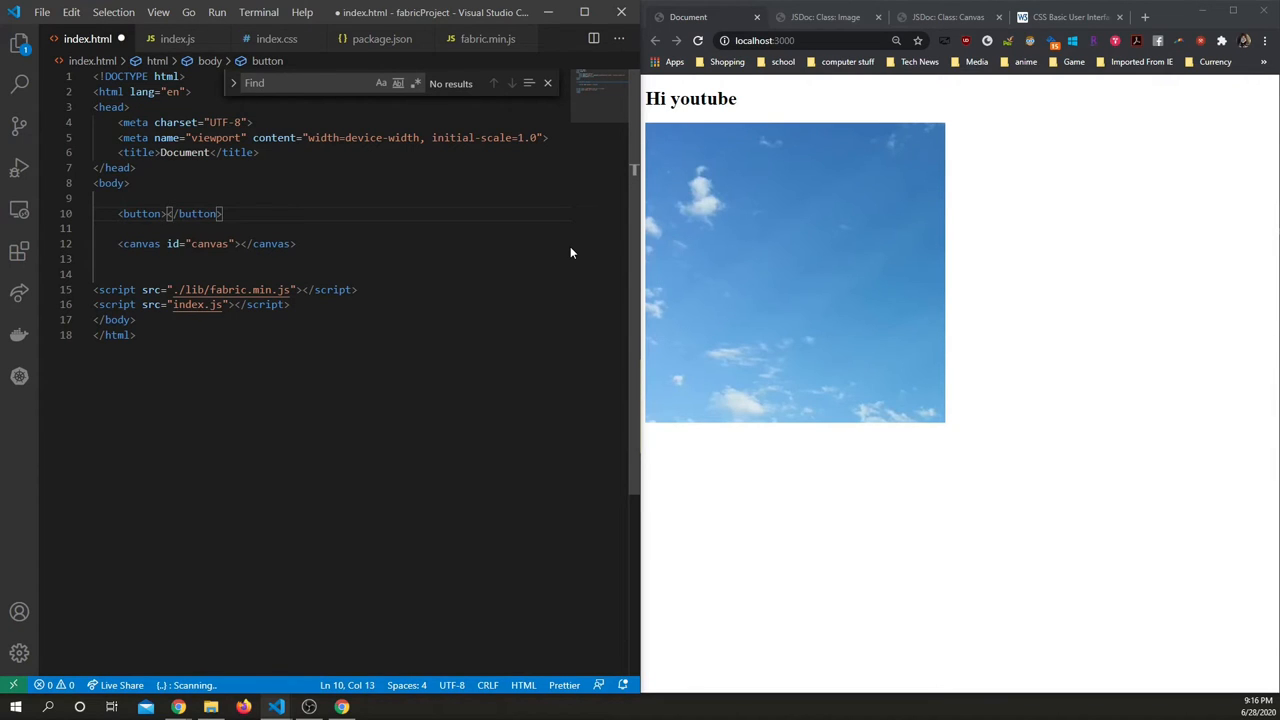
pyautogui.write('Pa')
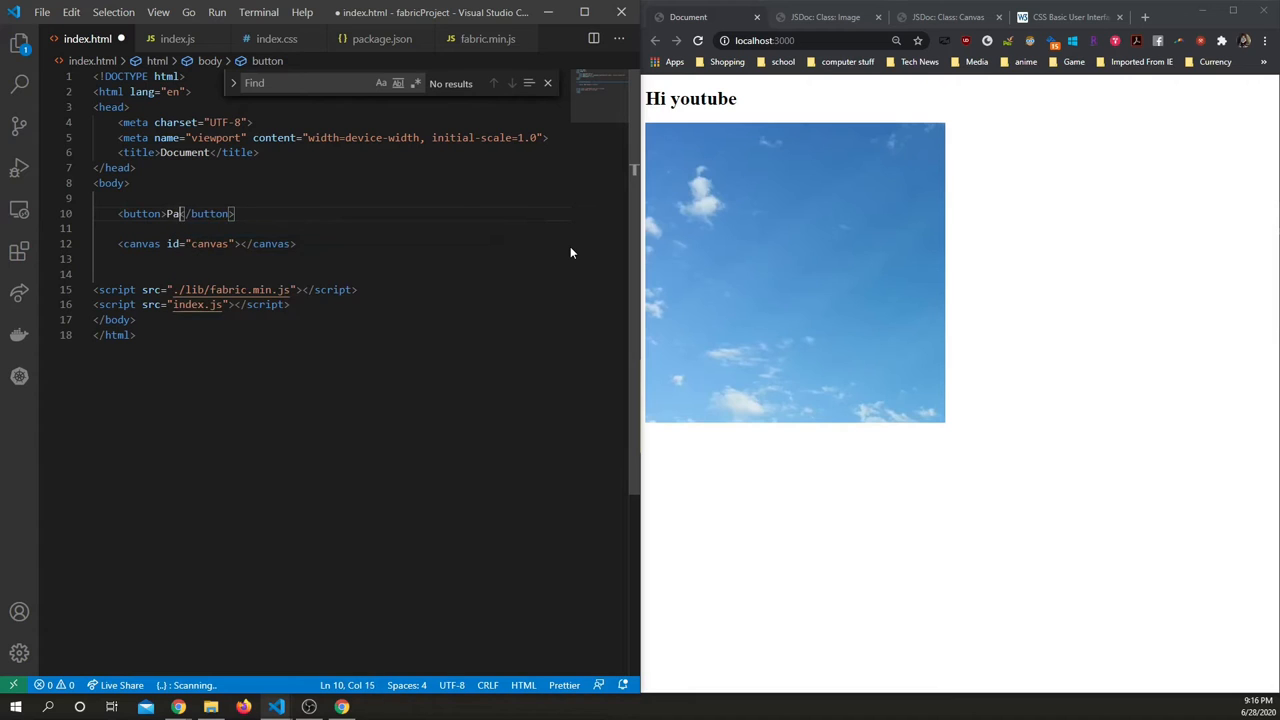
pyautogui.write('oggle')
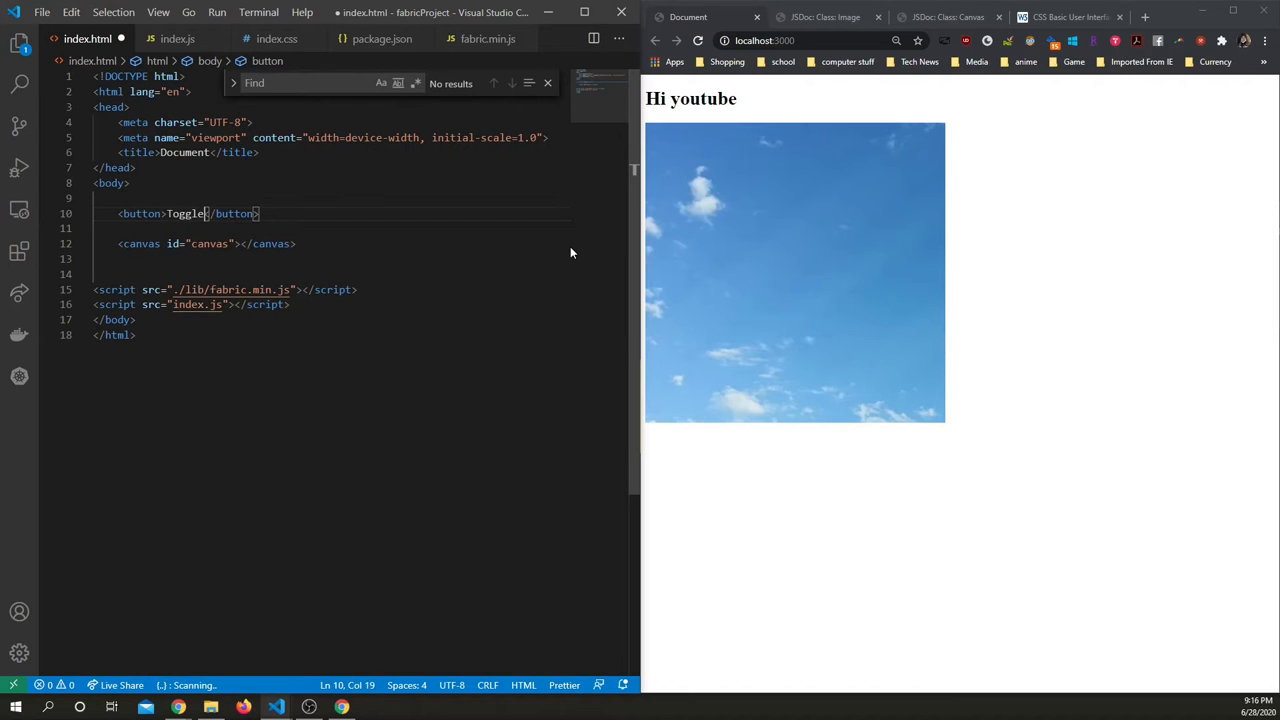
pyautogui.write("Pan()'")
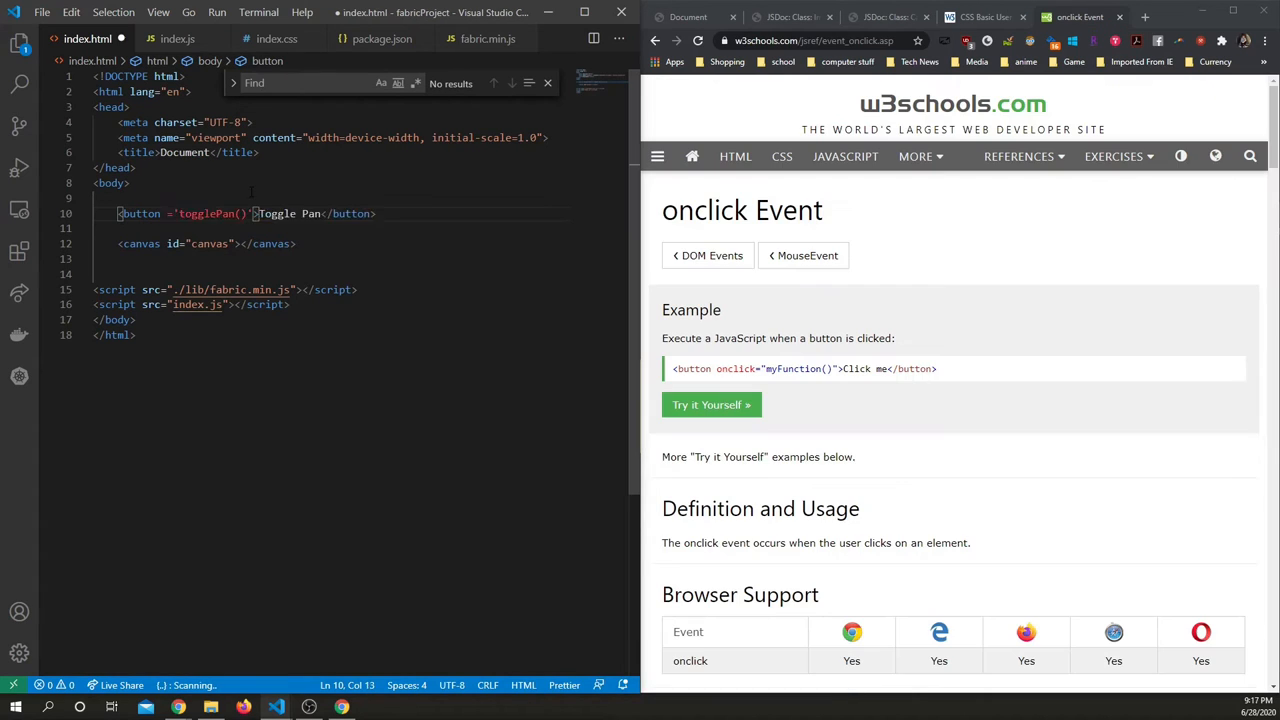
pyautogui.write('onClick')
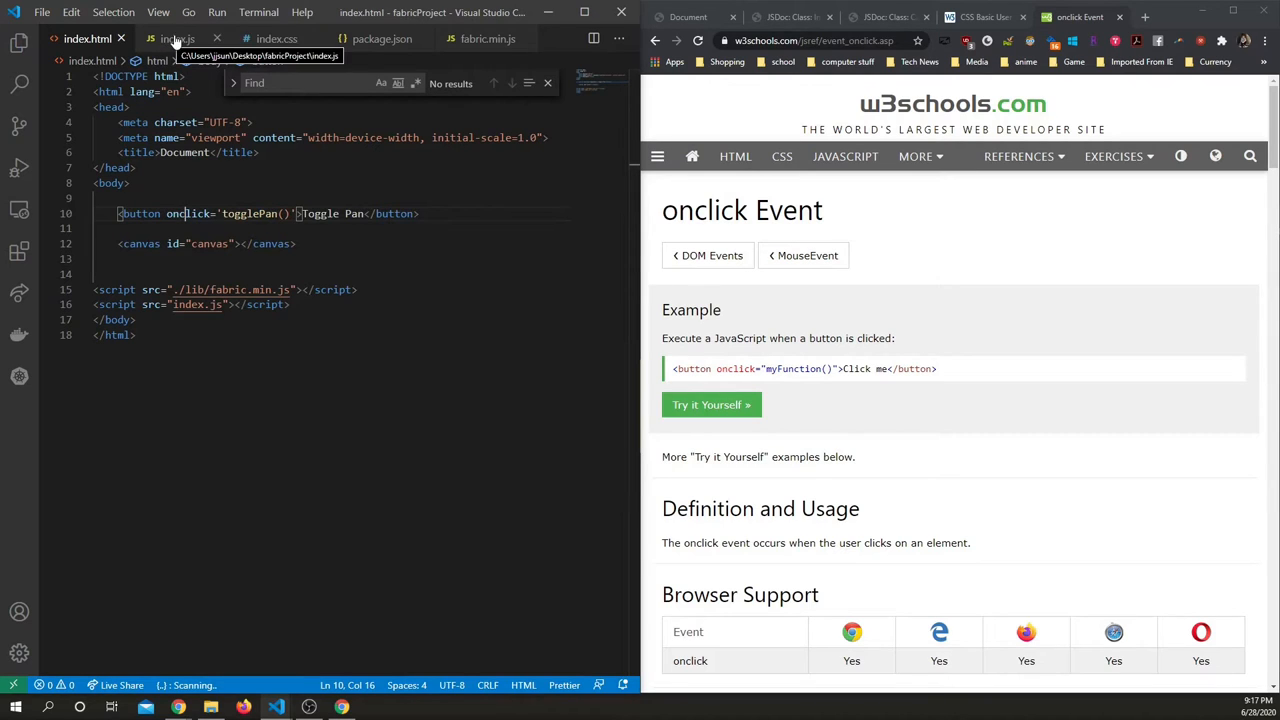
pyautogui.click(299, 213)
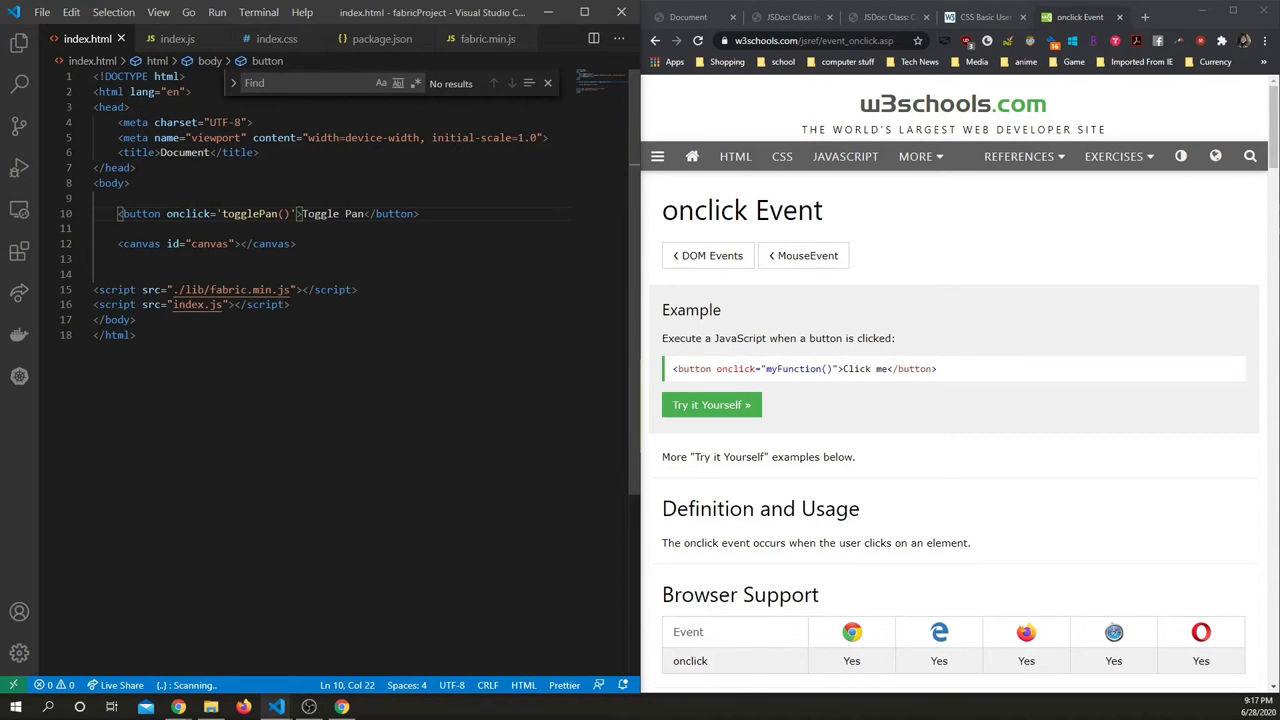
# Add a new togglePan arrow function after setBackground in index.js.
pyautogui.click(177, 38)
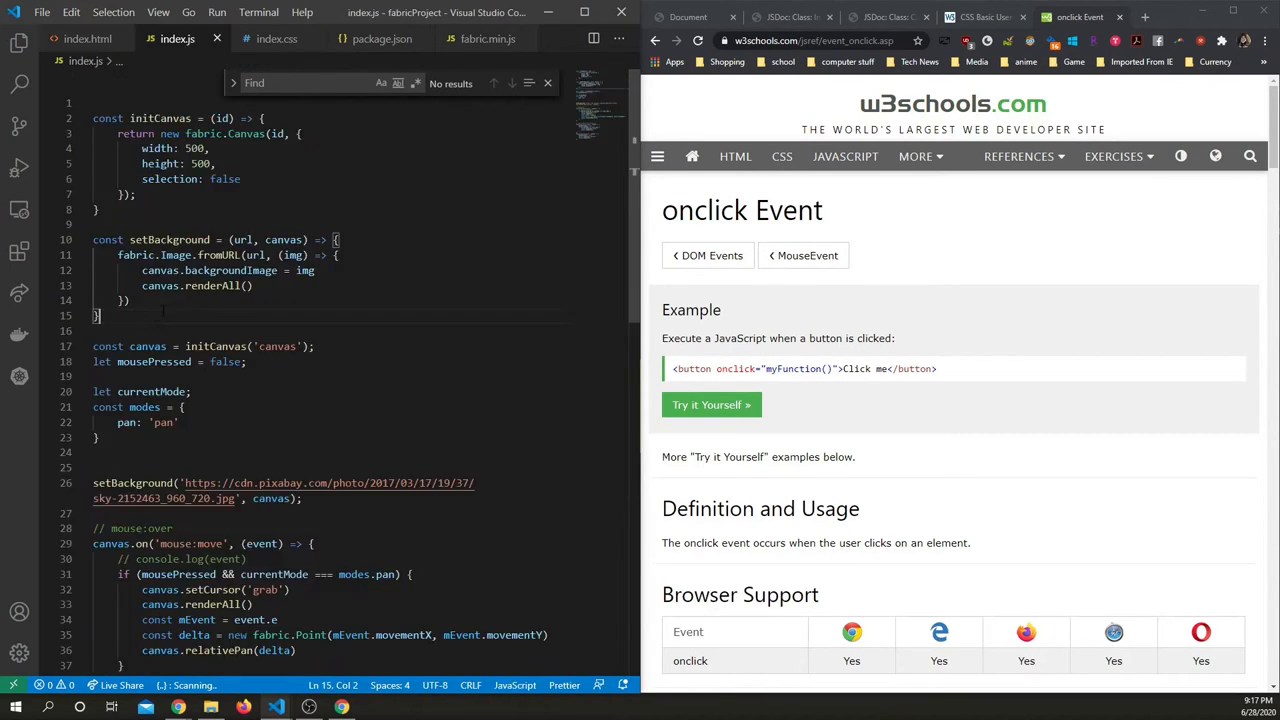
pyautogui.press('Enter')
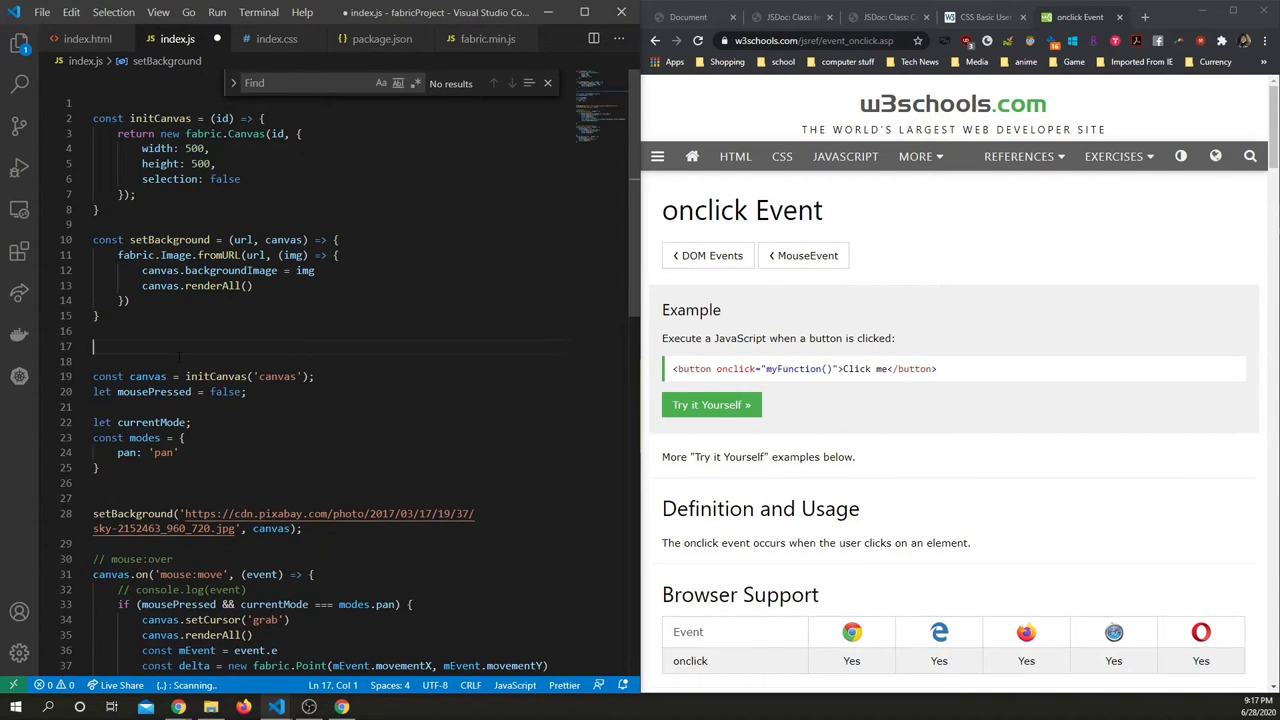
pyautogui.write('const onClick = (')
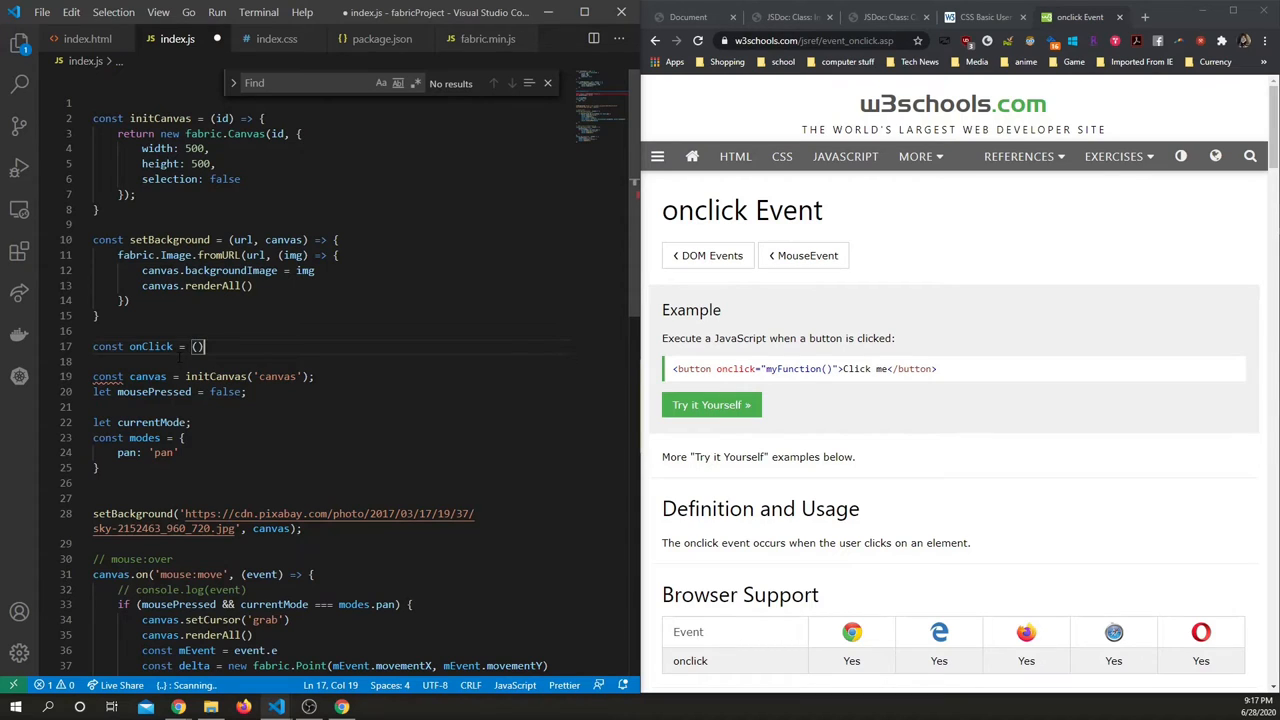
pyautogui.write('=>')
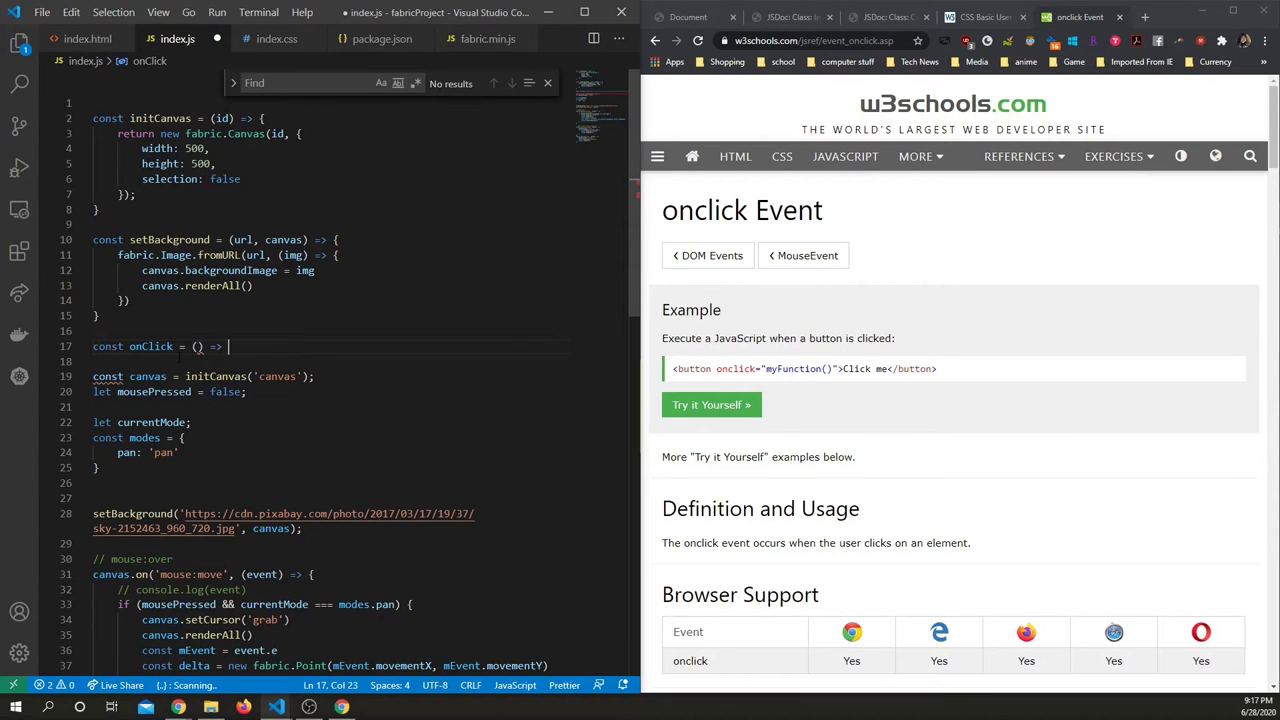
pyautogui.doubleClick(151, 226)
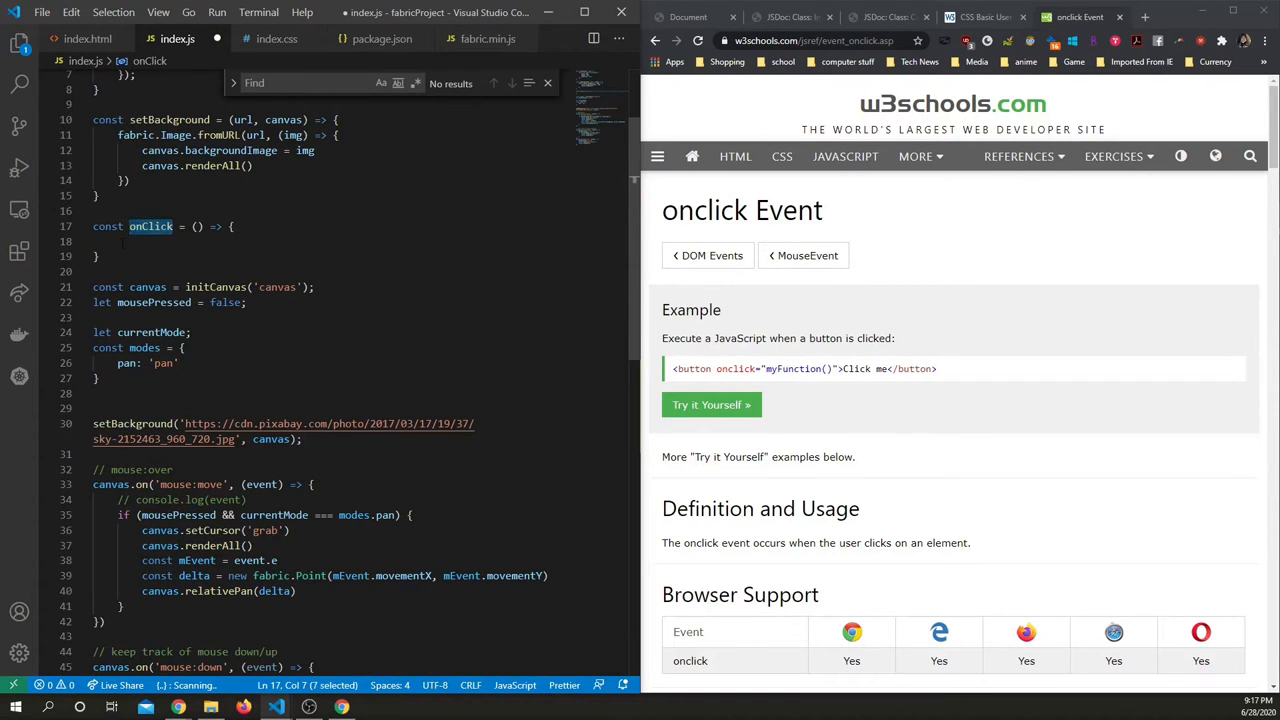
pyautogui.scroll(-3)
pyautogui.write('if (')
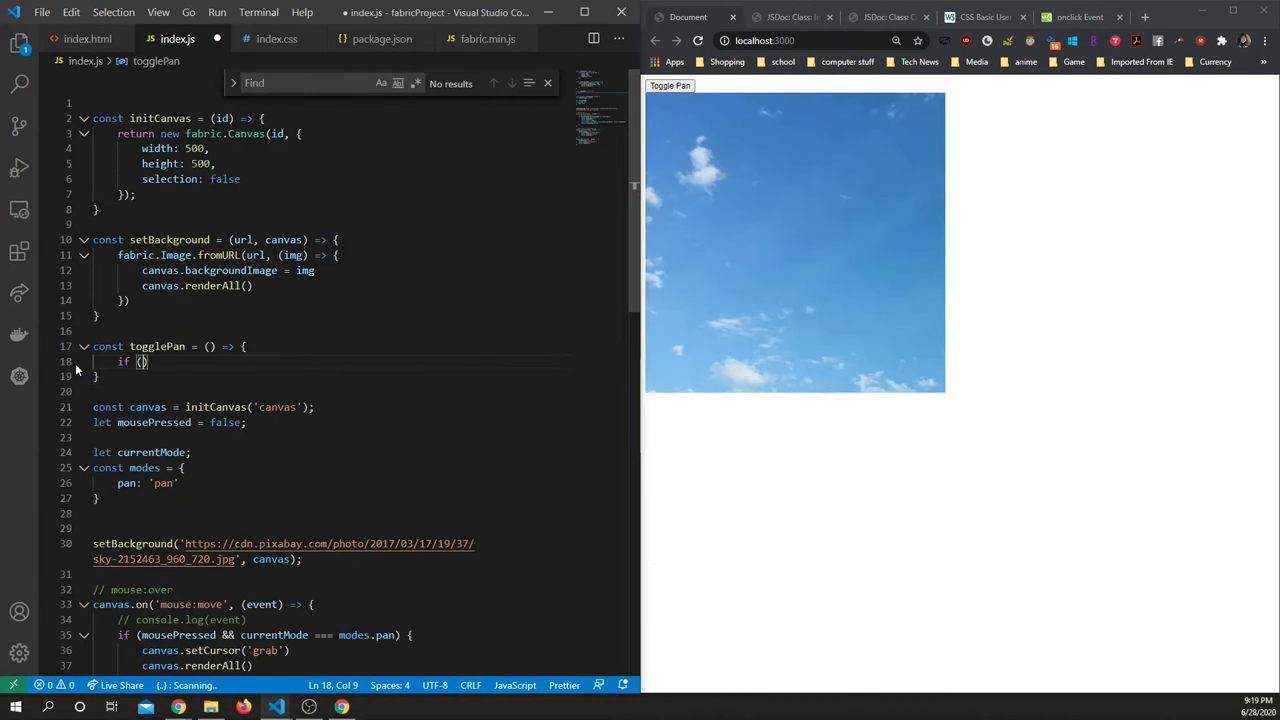
# Make togglePan set currentMode to '' if it equals modes.pan, otherwise to modes.pan.
pyautogui.write('currentMode')
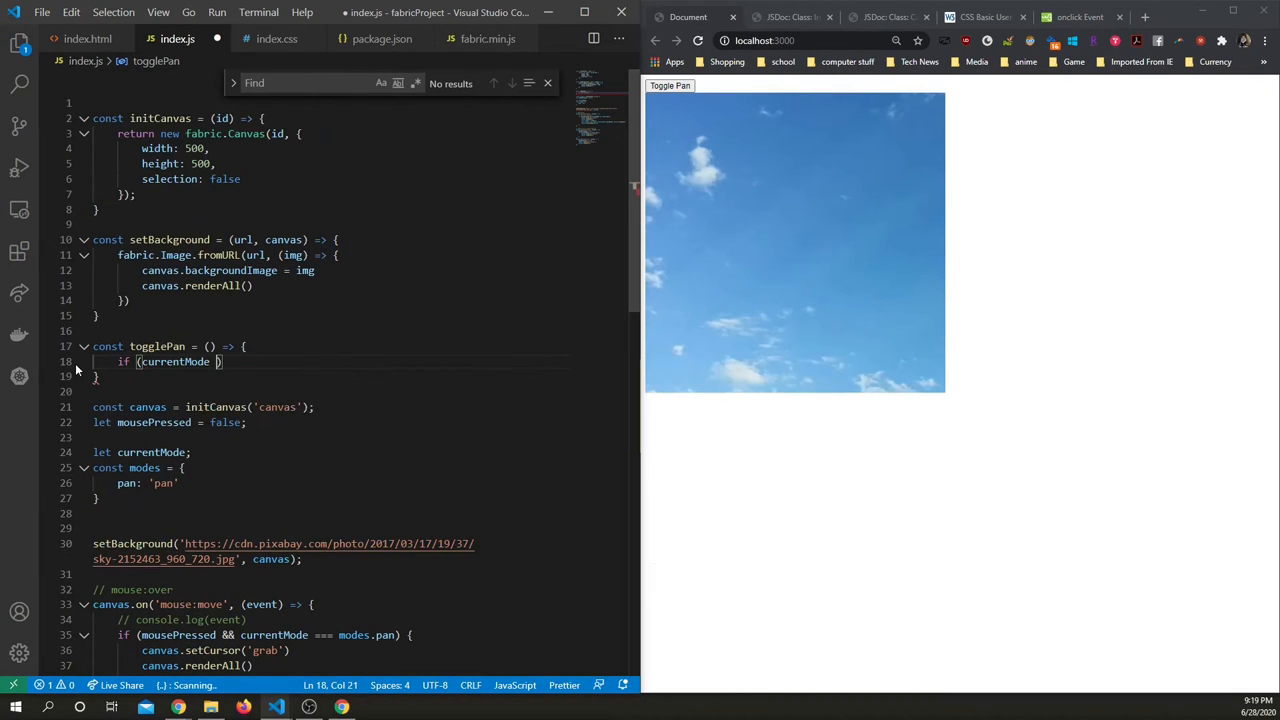
pyautogui.write('===')
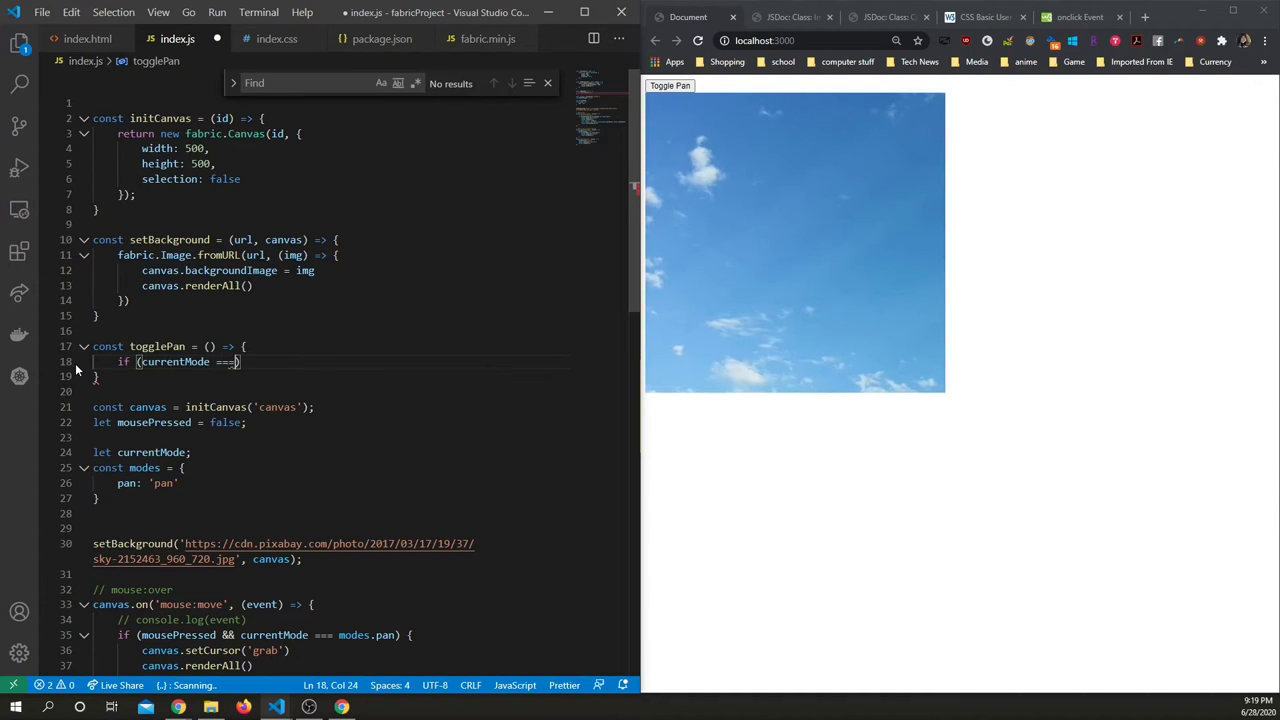
pyautogui.write("'pan'")
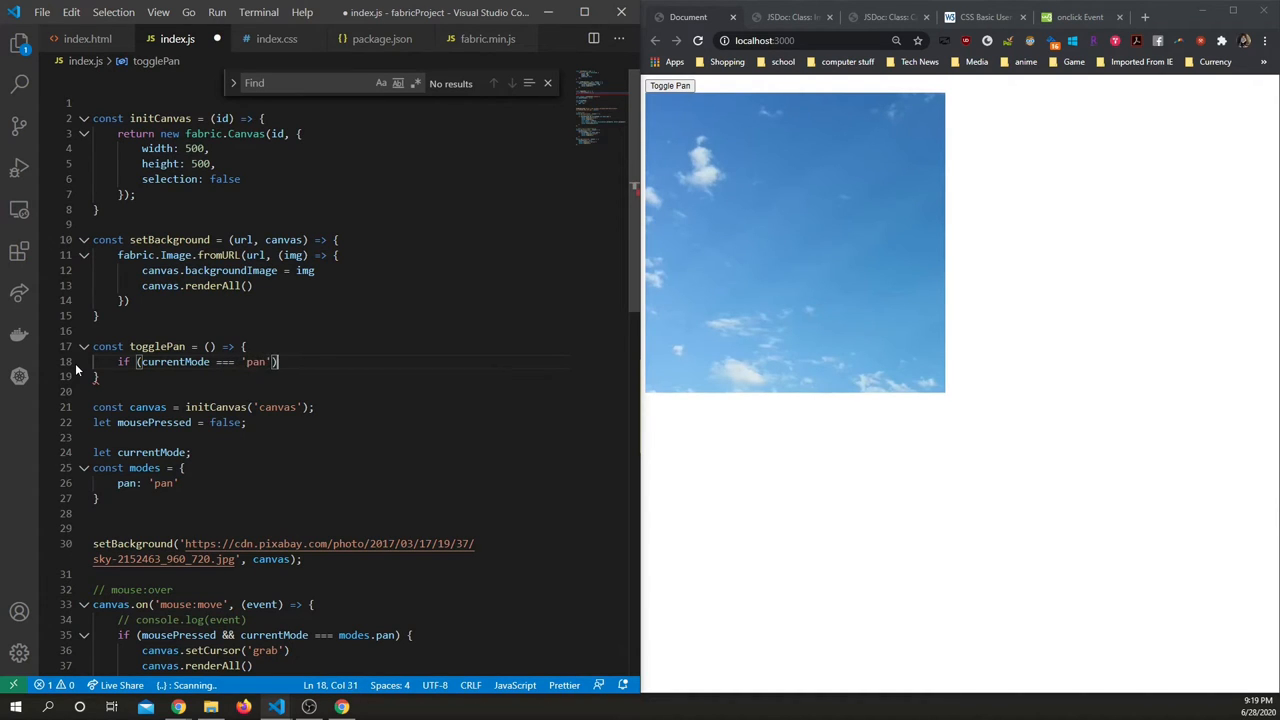
pyautogui.press('Enter')
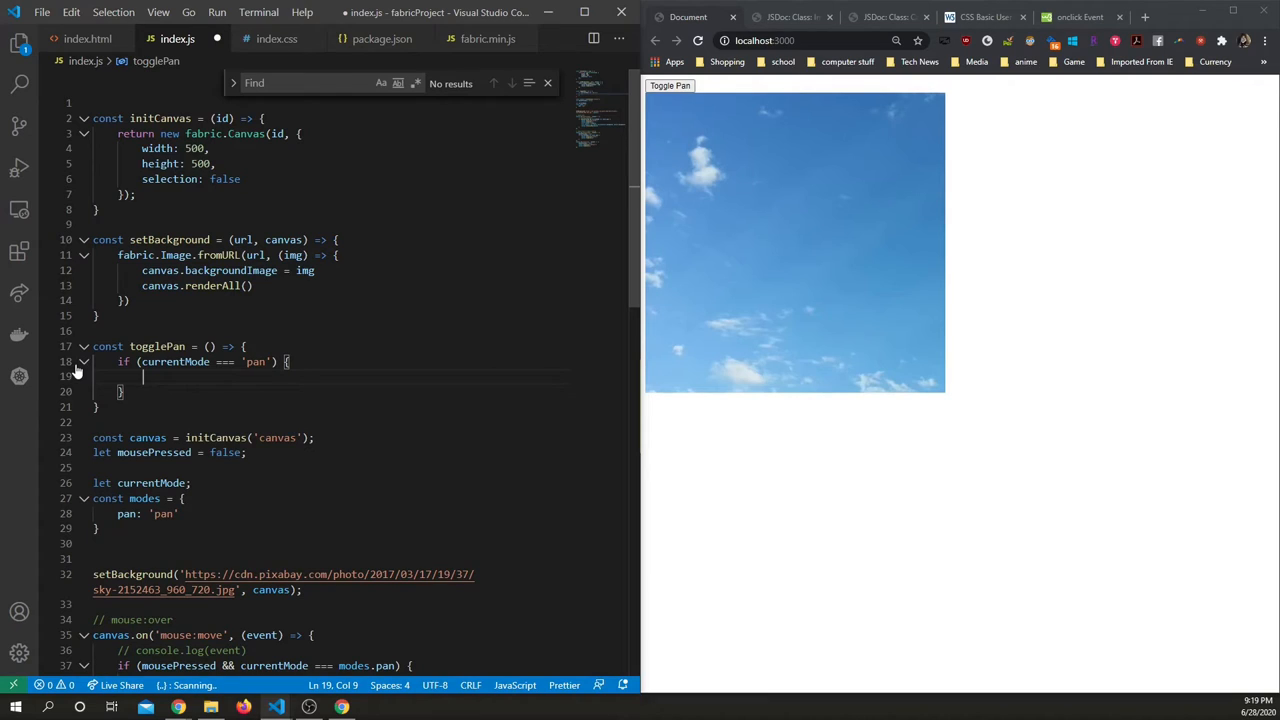
pyautogui.write('currentMode')
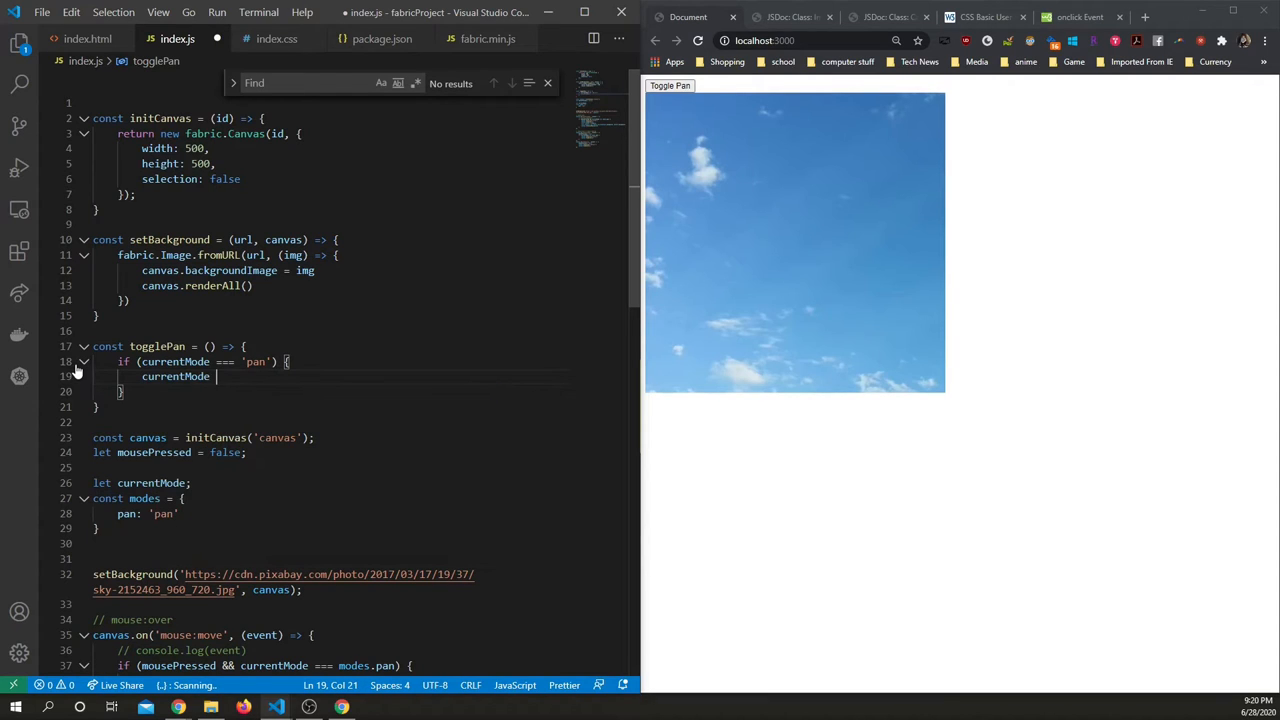
pyautogui.write("= ''")
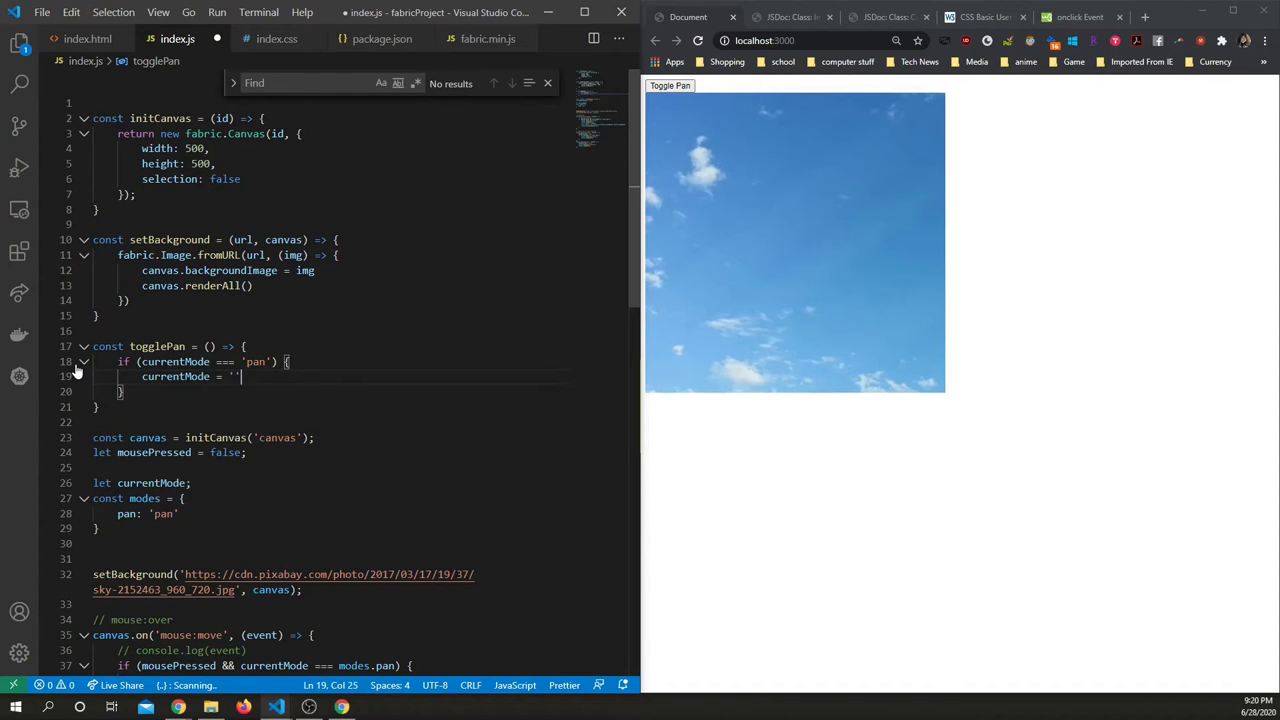
pyautogui.write('} els')
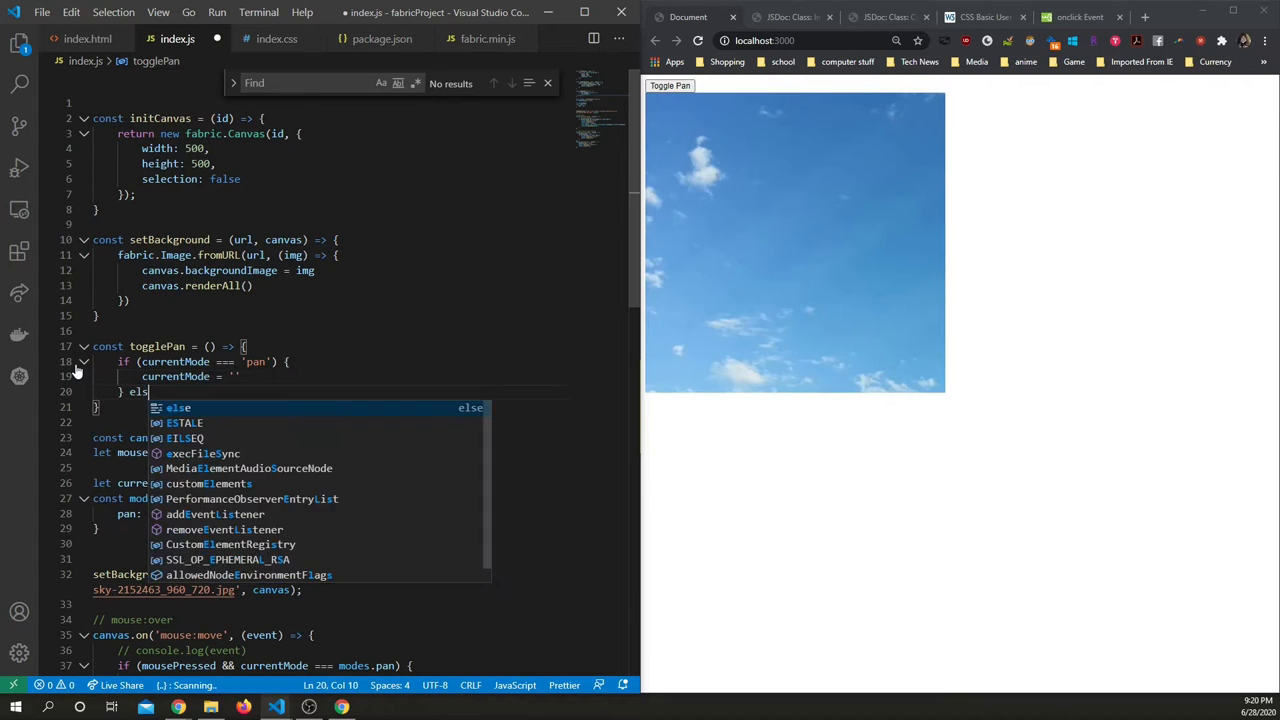
pyautogui.write("currentMode = 'p")
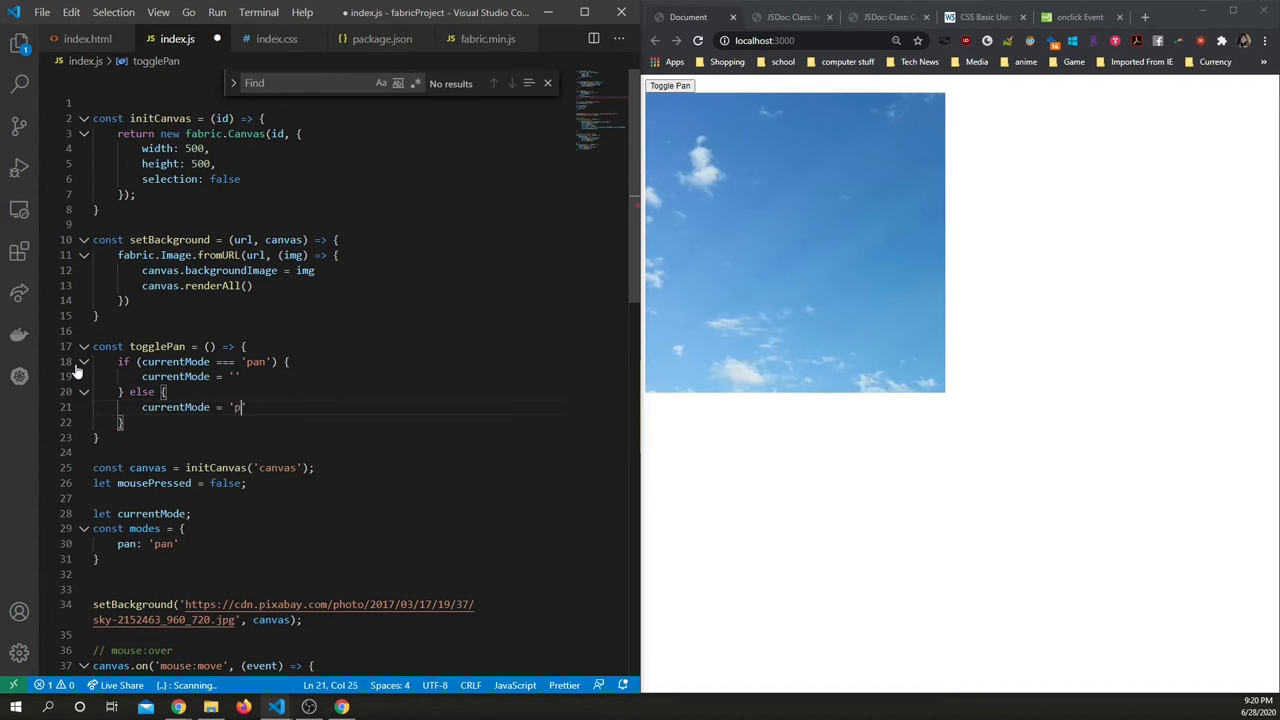
pyautogui.press('BackSpace')
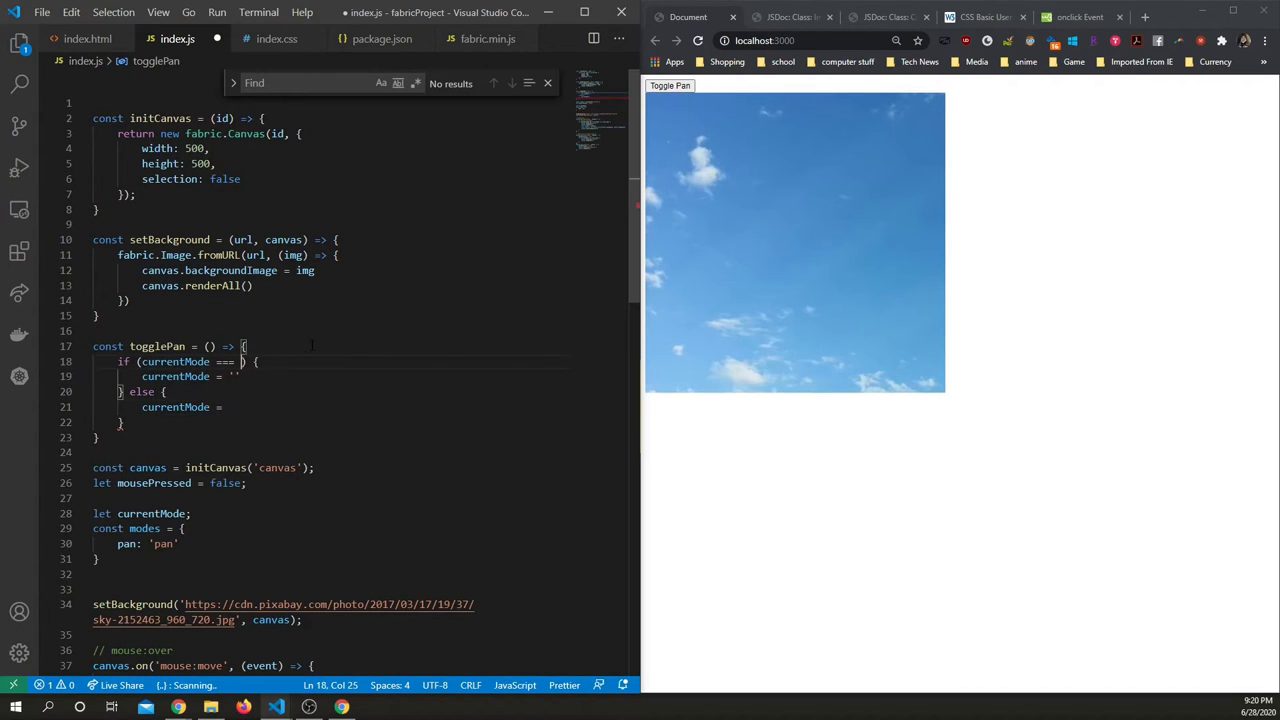
pyautogui.write('modes.pan')
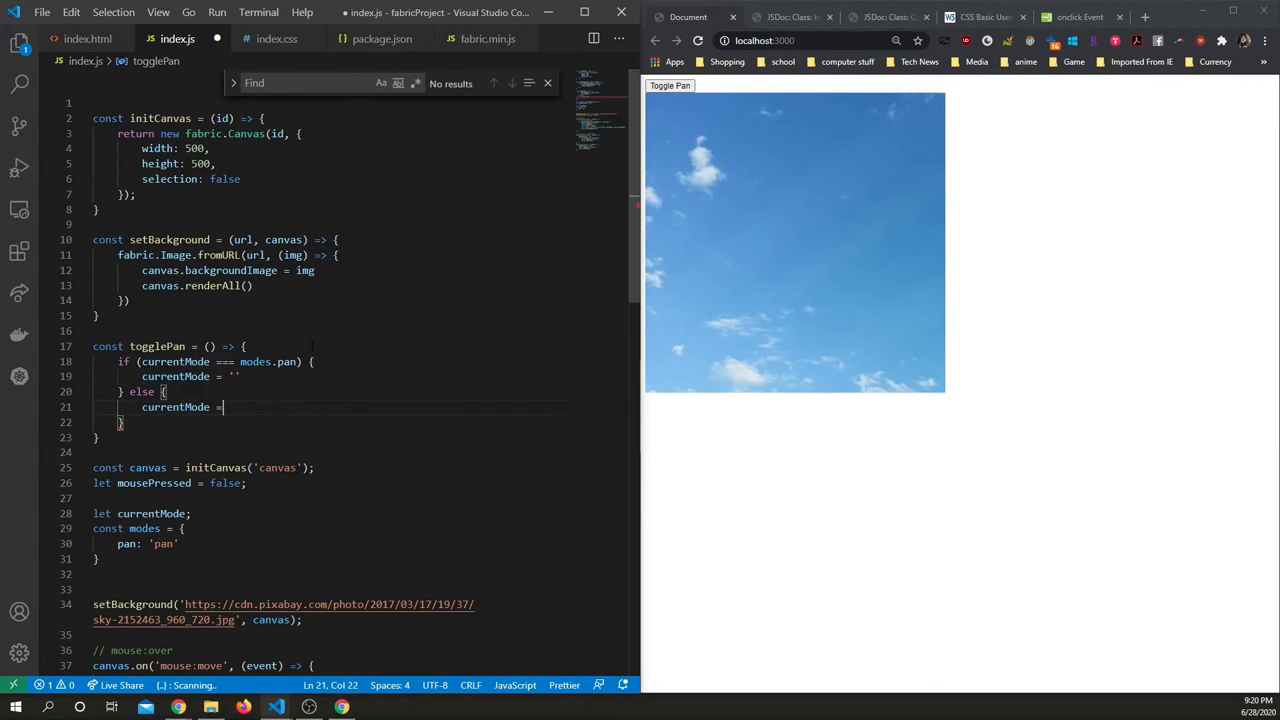
pyautogui.write('modes.pan')
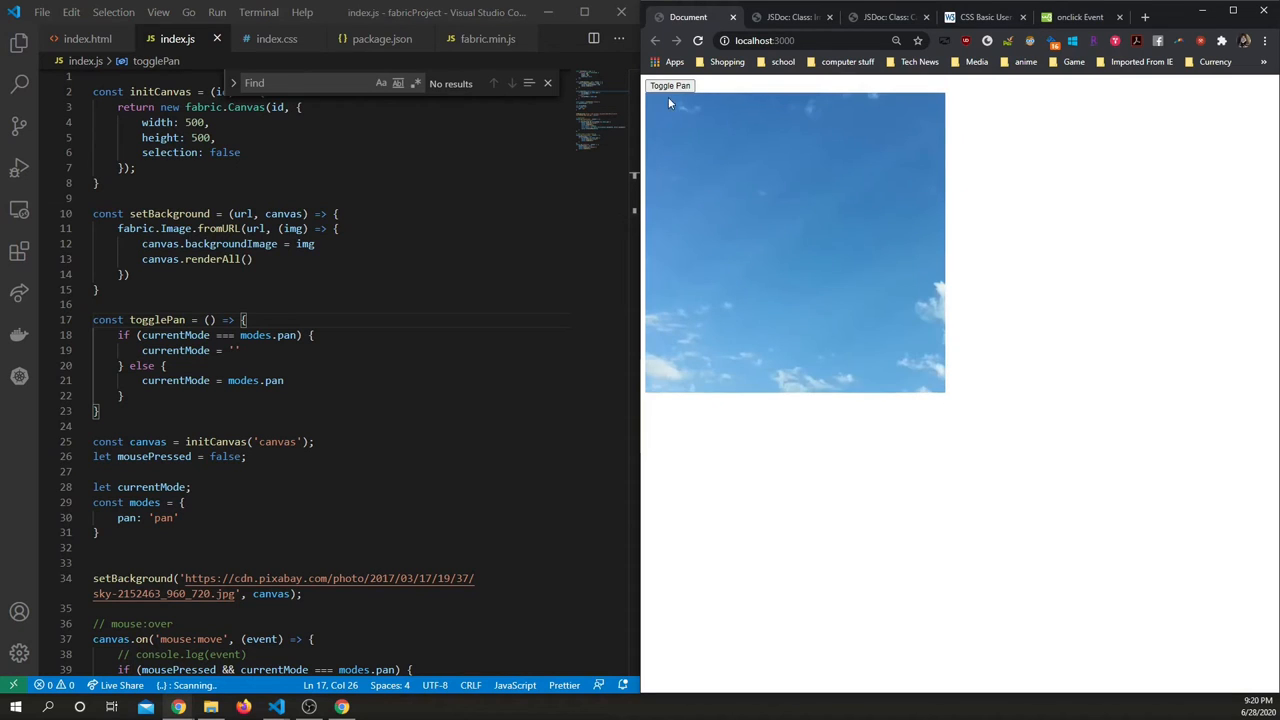
pyautogui.scroll(-3)
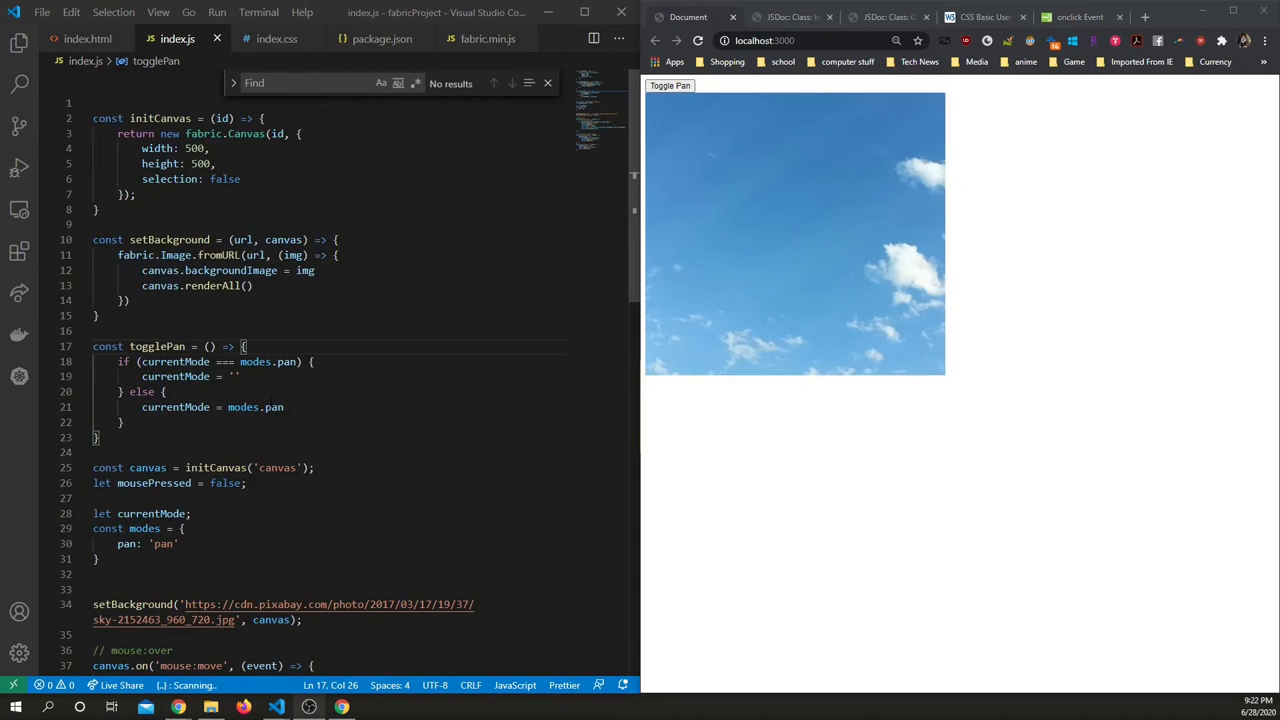
pyautogui.scroll(-3)
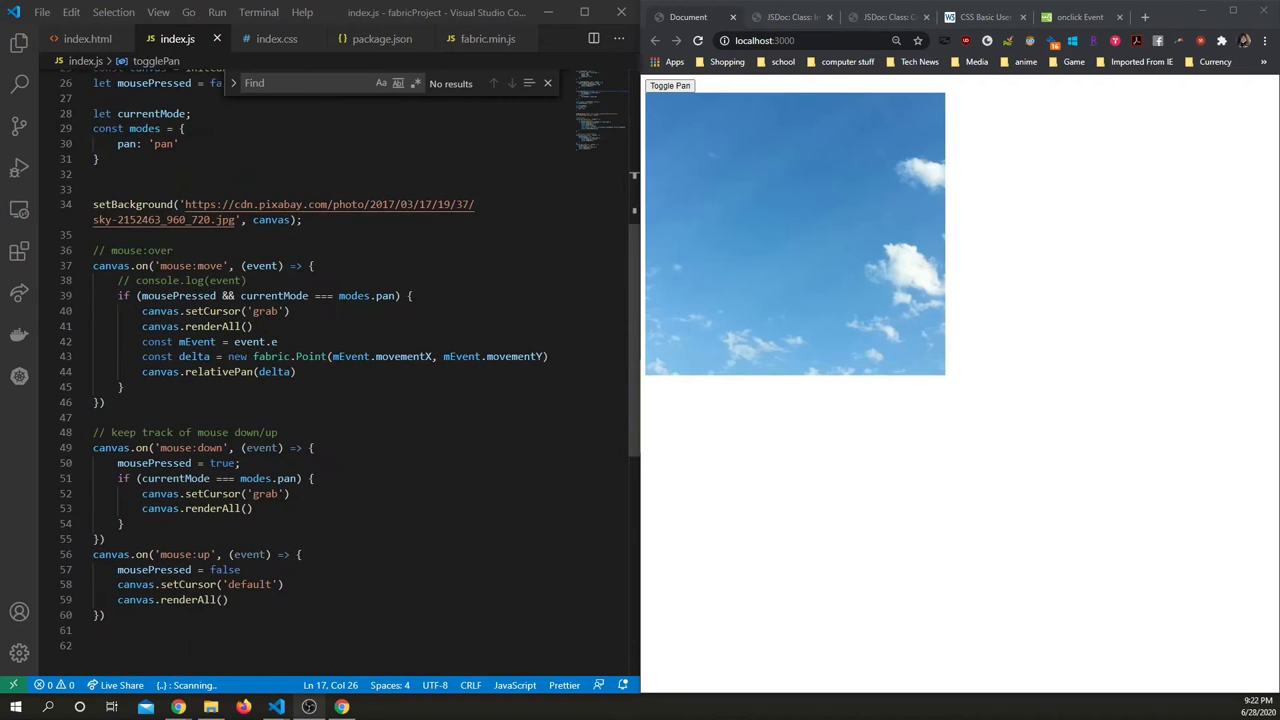
pyautogui.scroll(3)
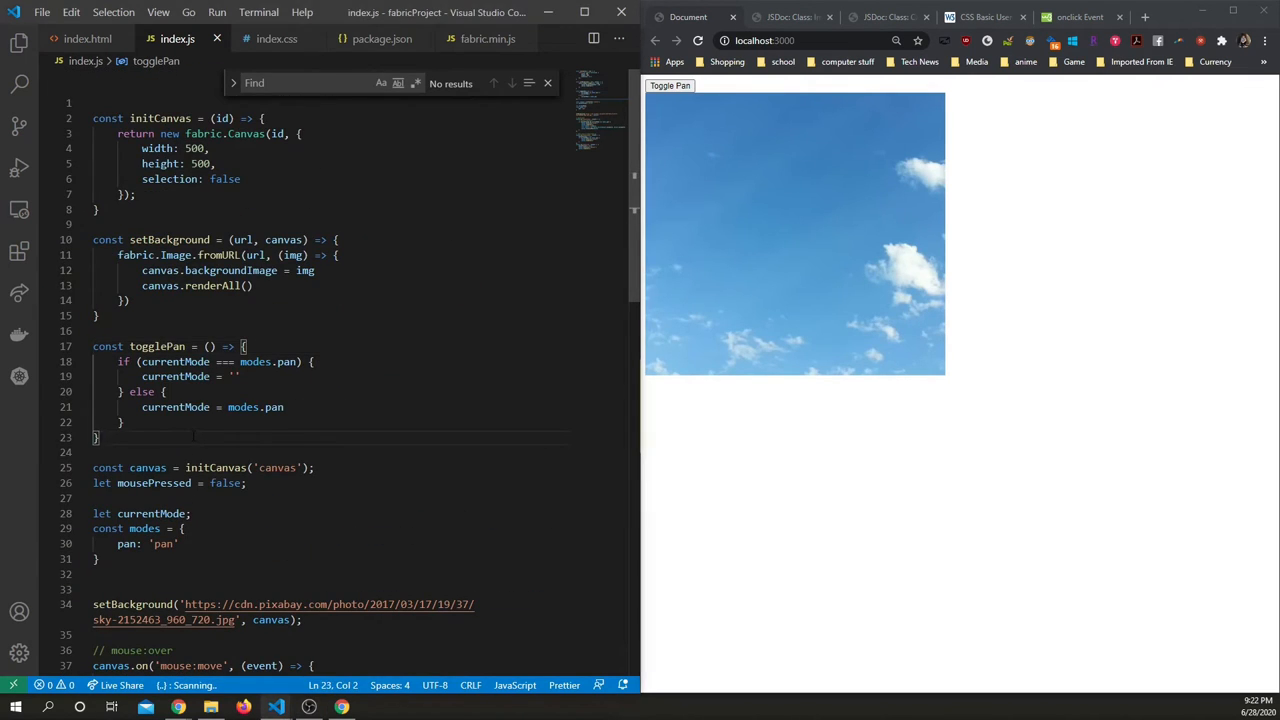
# Create const setPanEvents = (canvas) => {} and move the three canvas mouse handlers into it.
pyautogui.press('enter')
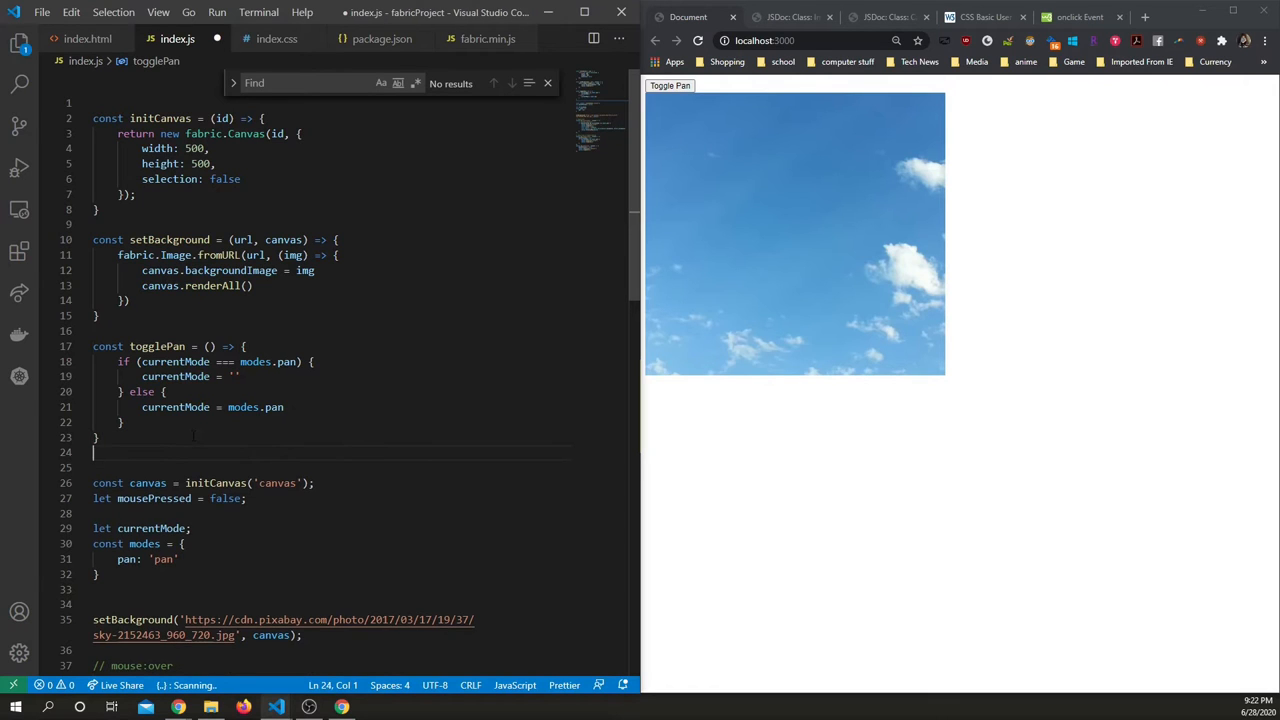
pyautogui.write('const setPanEvent')
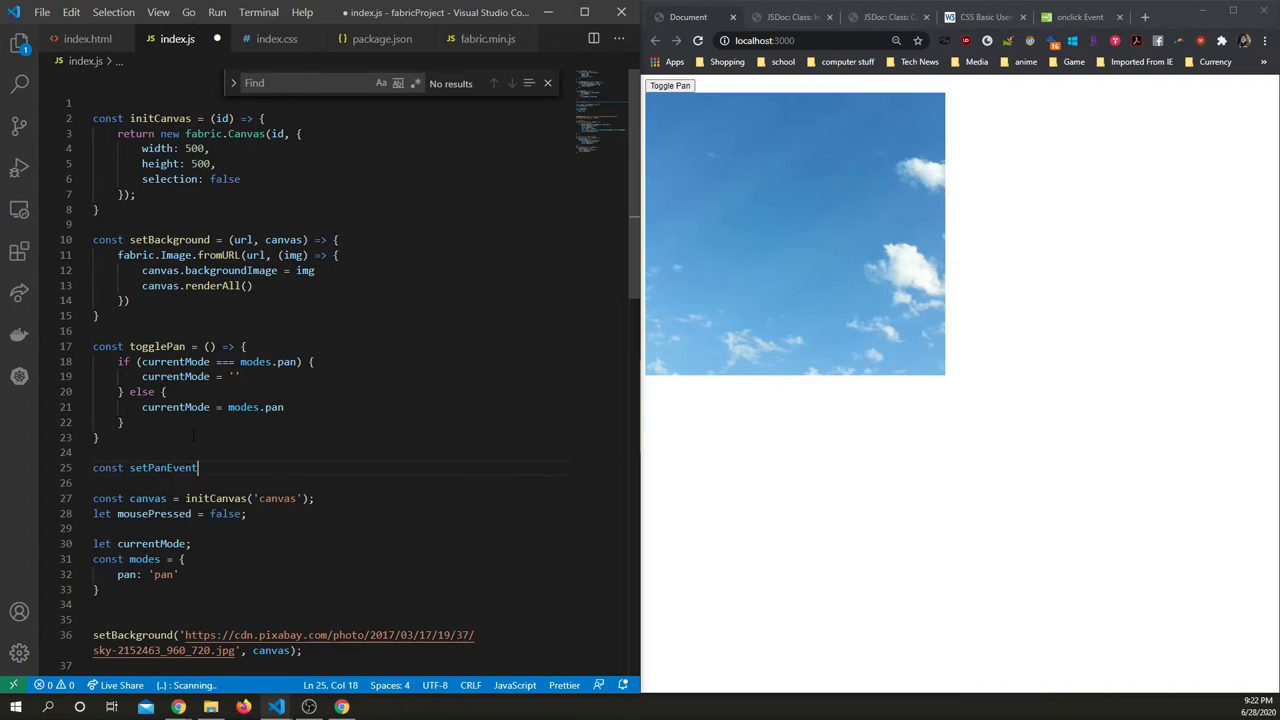
pyautogui.write('s = () =>')
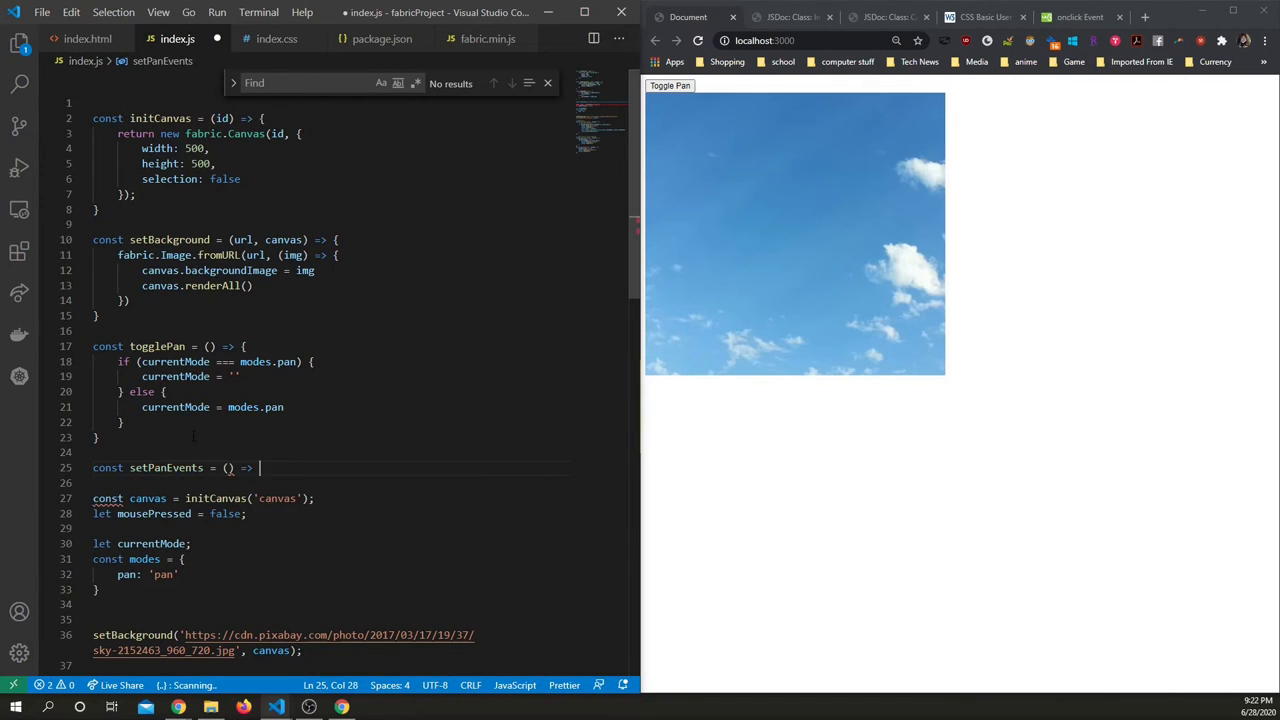
pyautogui.scroll(-3)
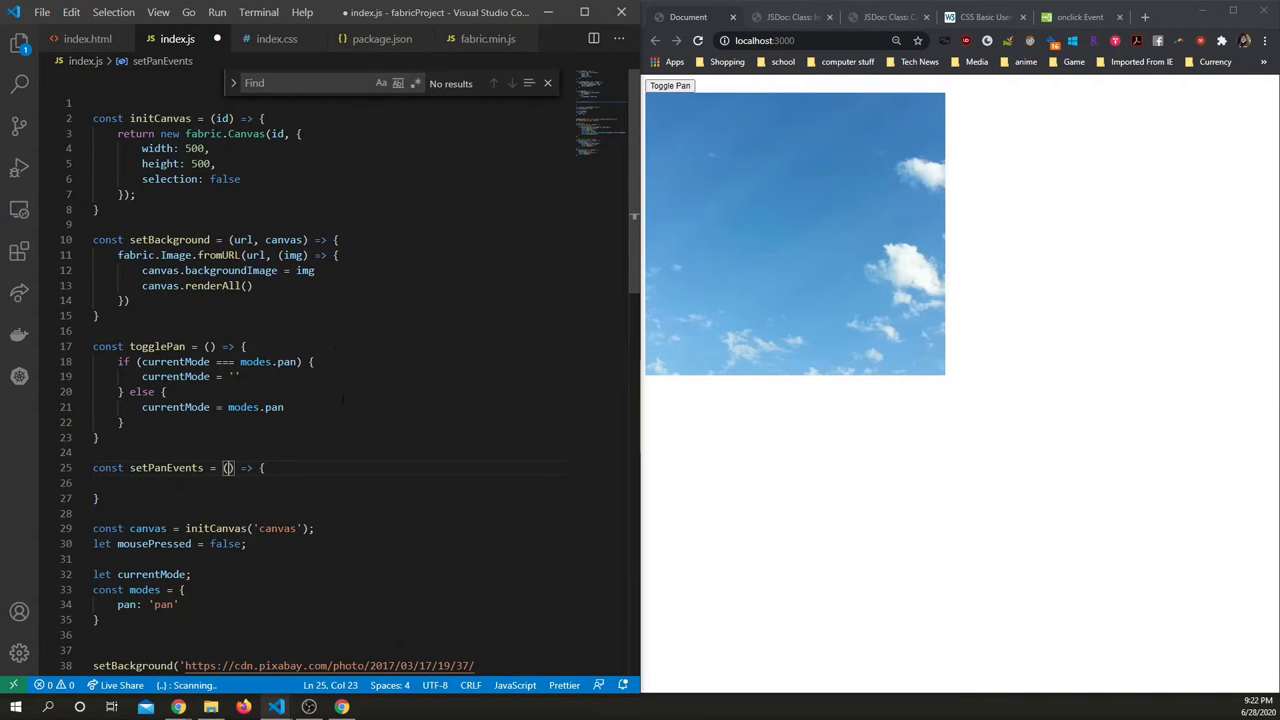
pyautogui.scroll(-3)
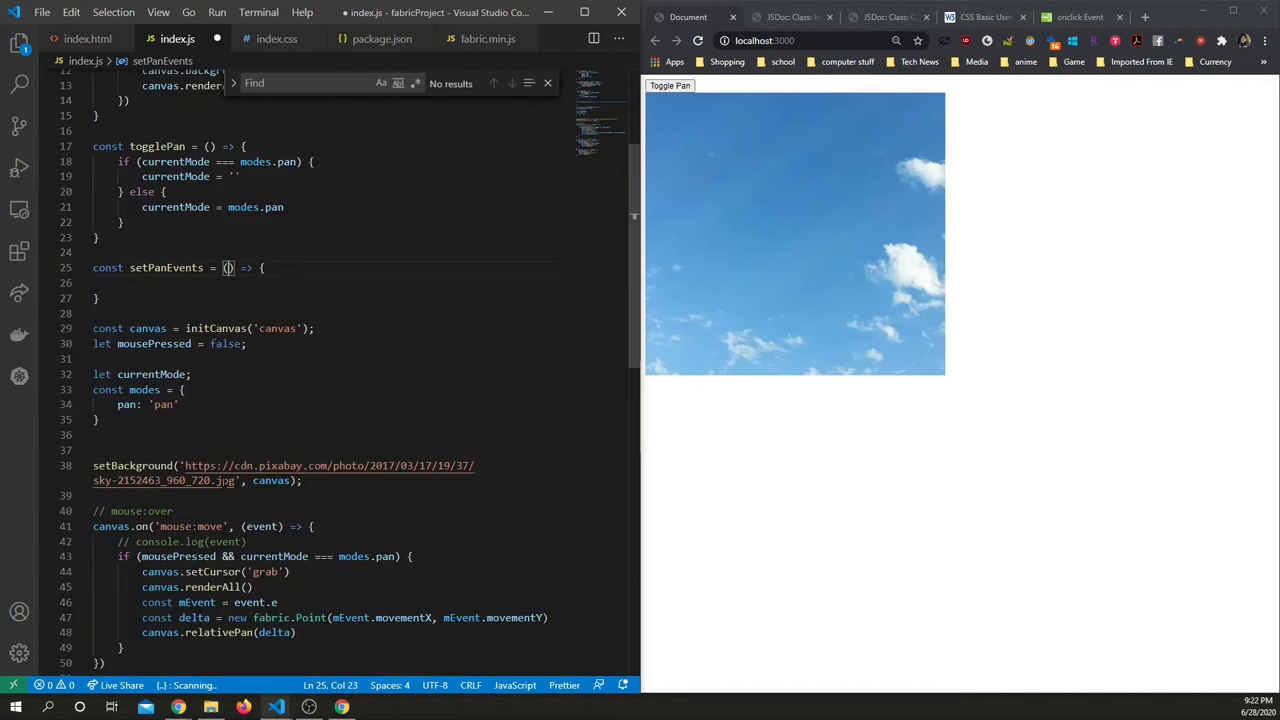
pyautogui.write('can')
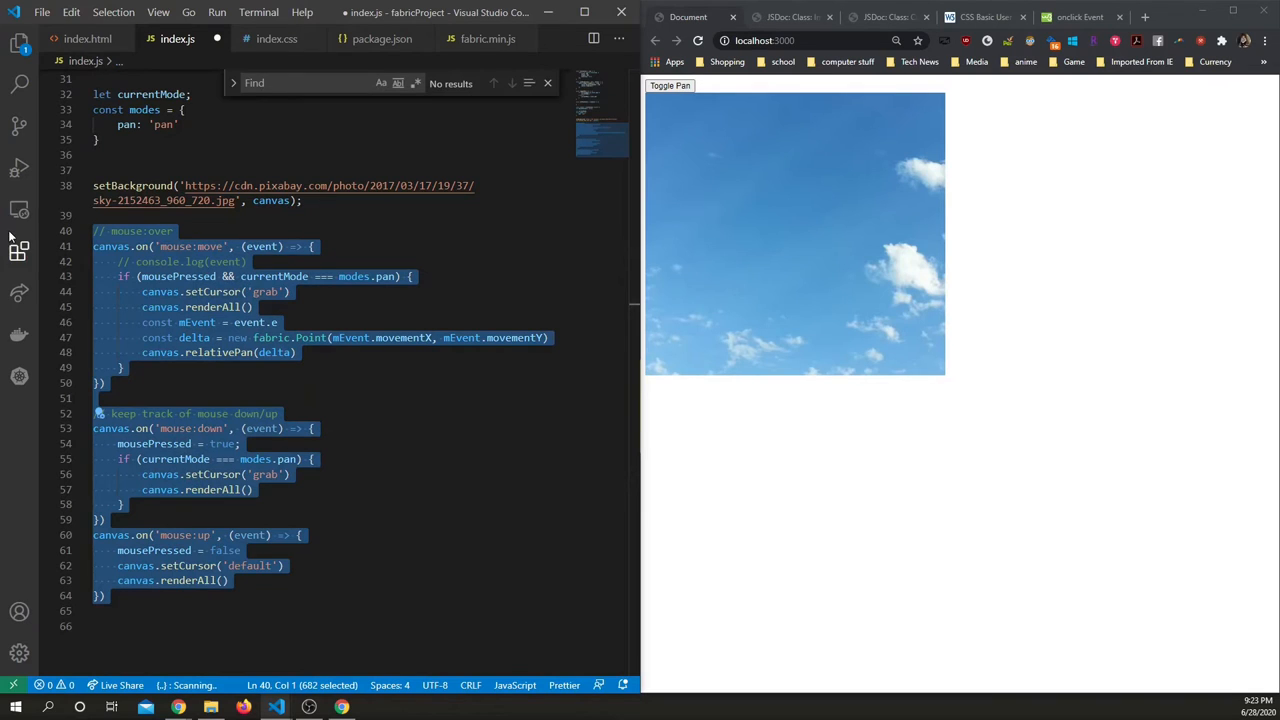
pyautogui.press('Delete')
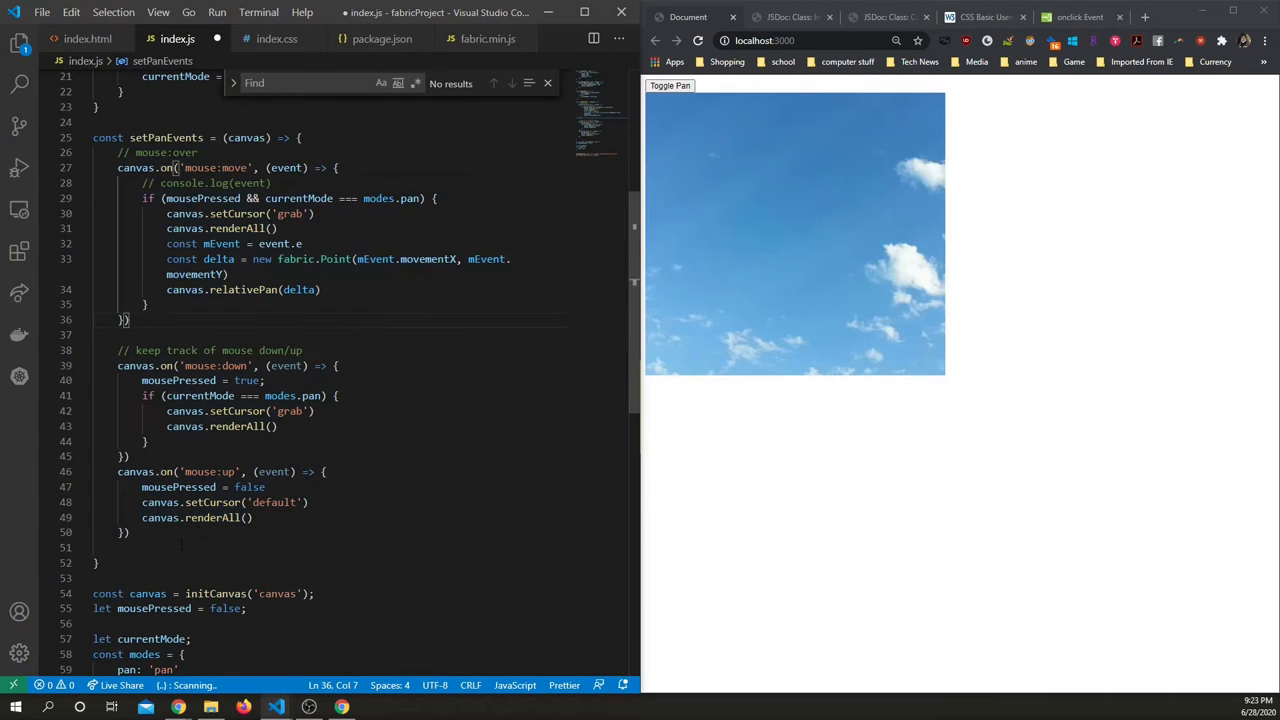
# Call setPanEvents(canvas) at the end of index.js.
pyautogui.scroll(-3)
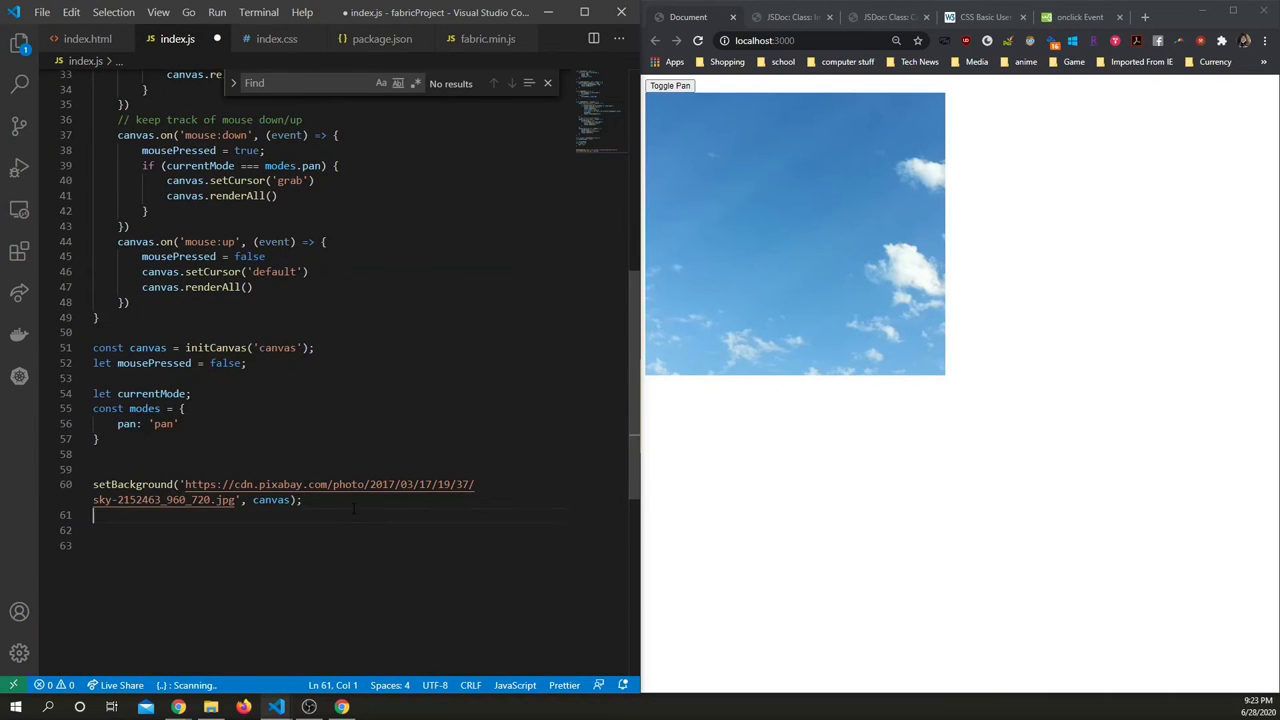
pyautogui.write('setPa')
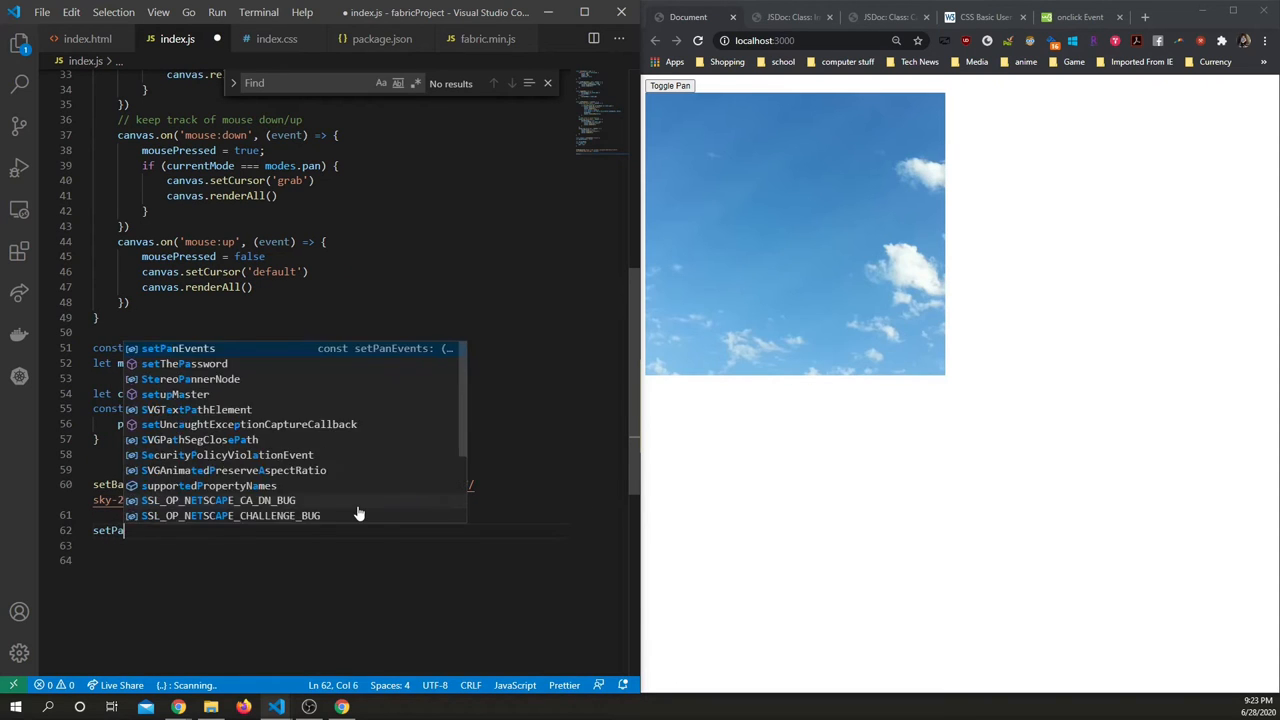
pyautogui.write('(canvas')
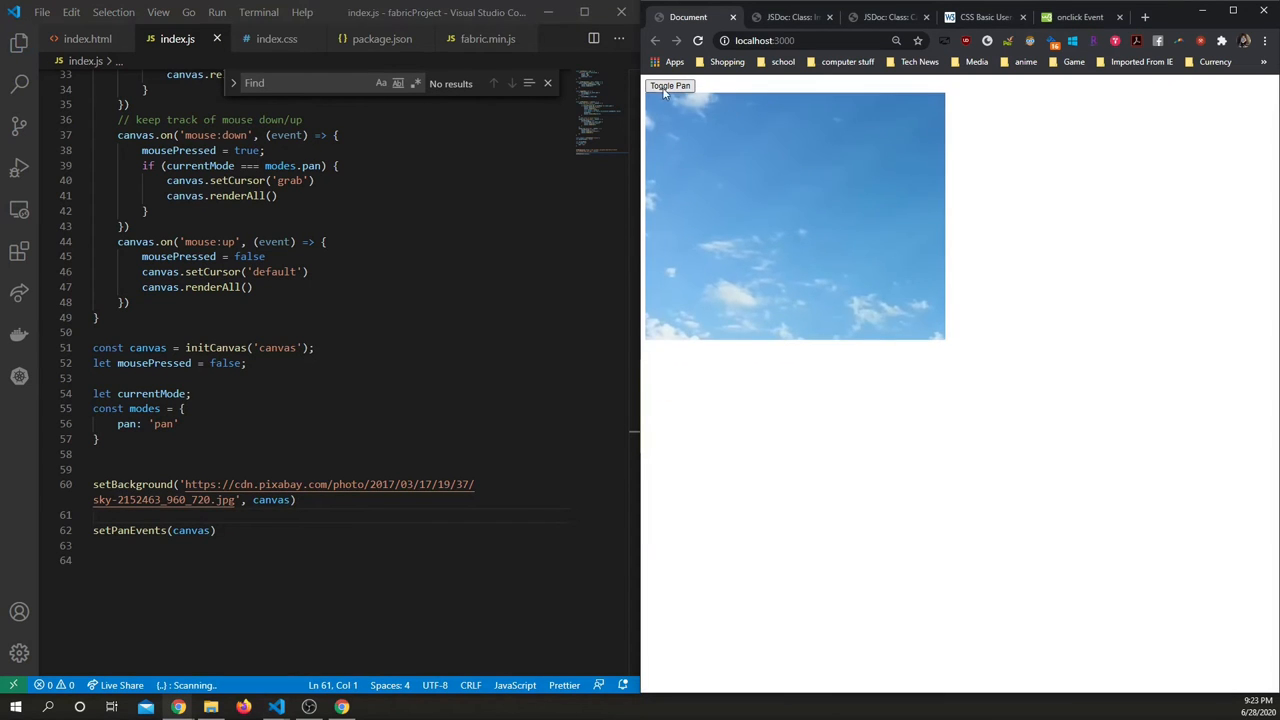
pyautogui.moveTo(695, 216)
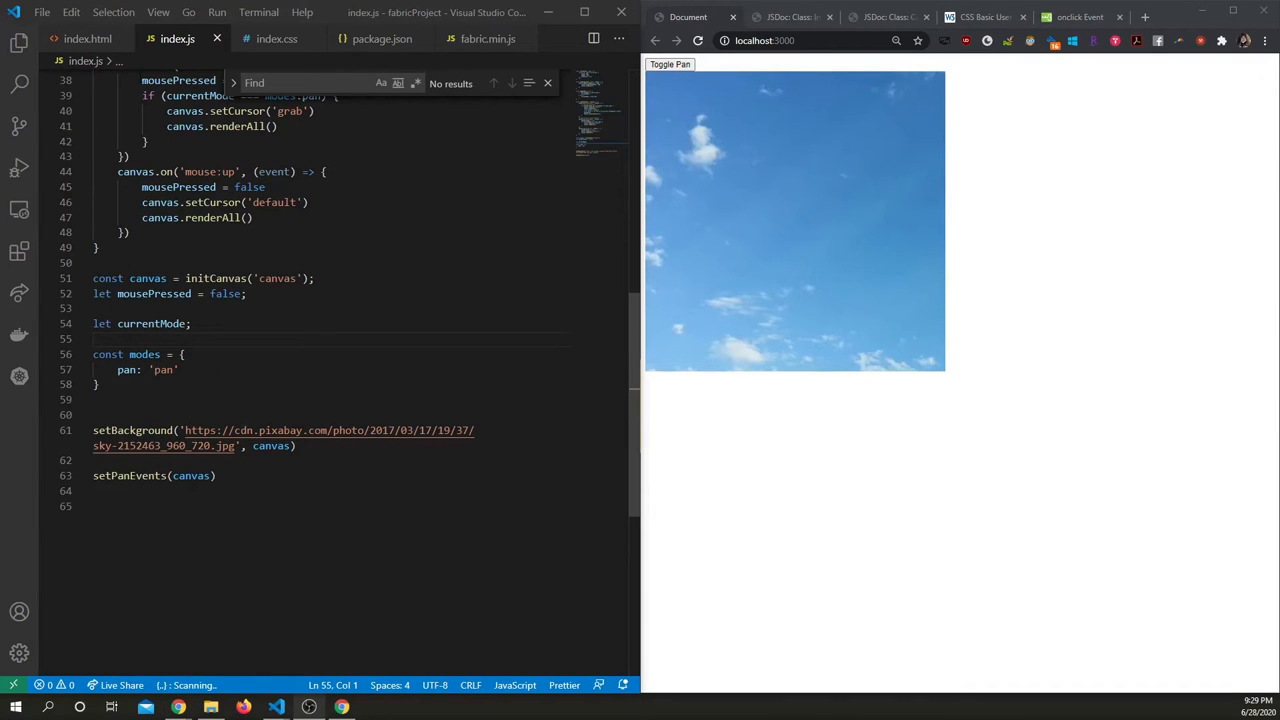
pyautogui.moveTo(758, 178)
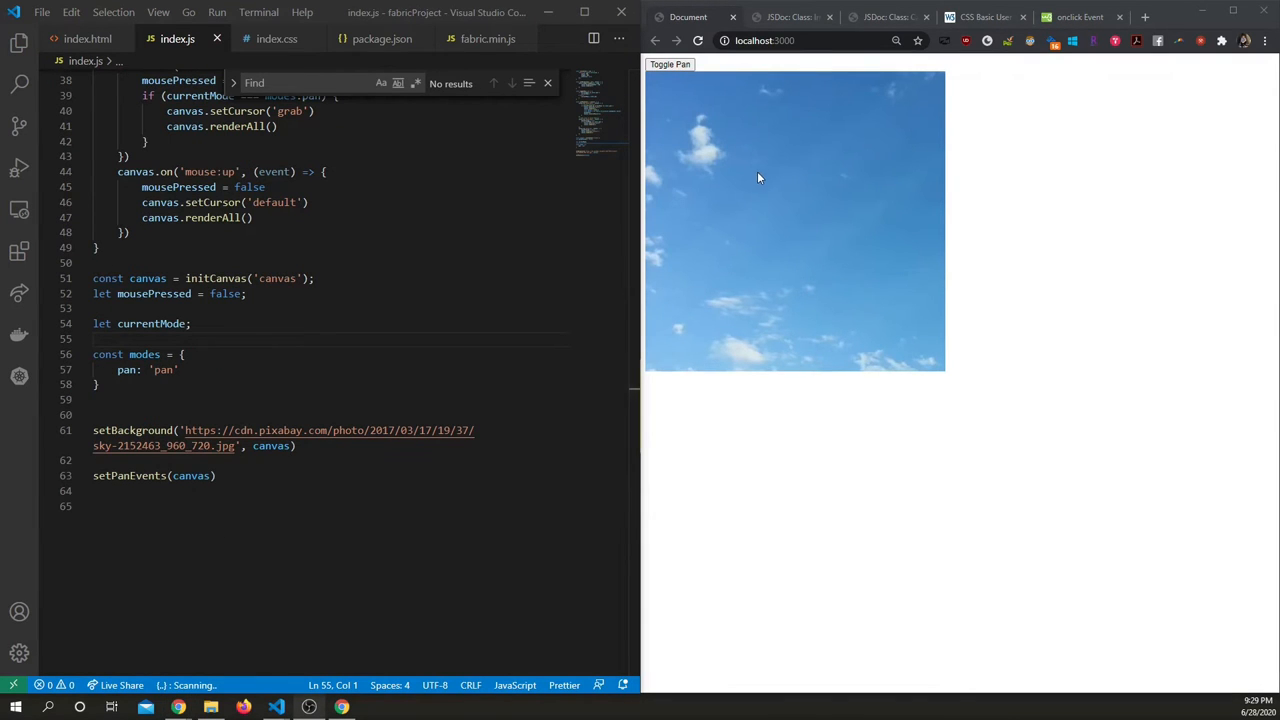
pyautogui.moveTo(597, 165)
pyautogui.write("drawing: 'drawing'")
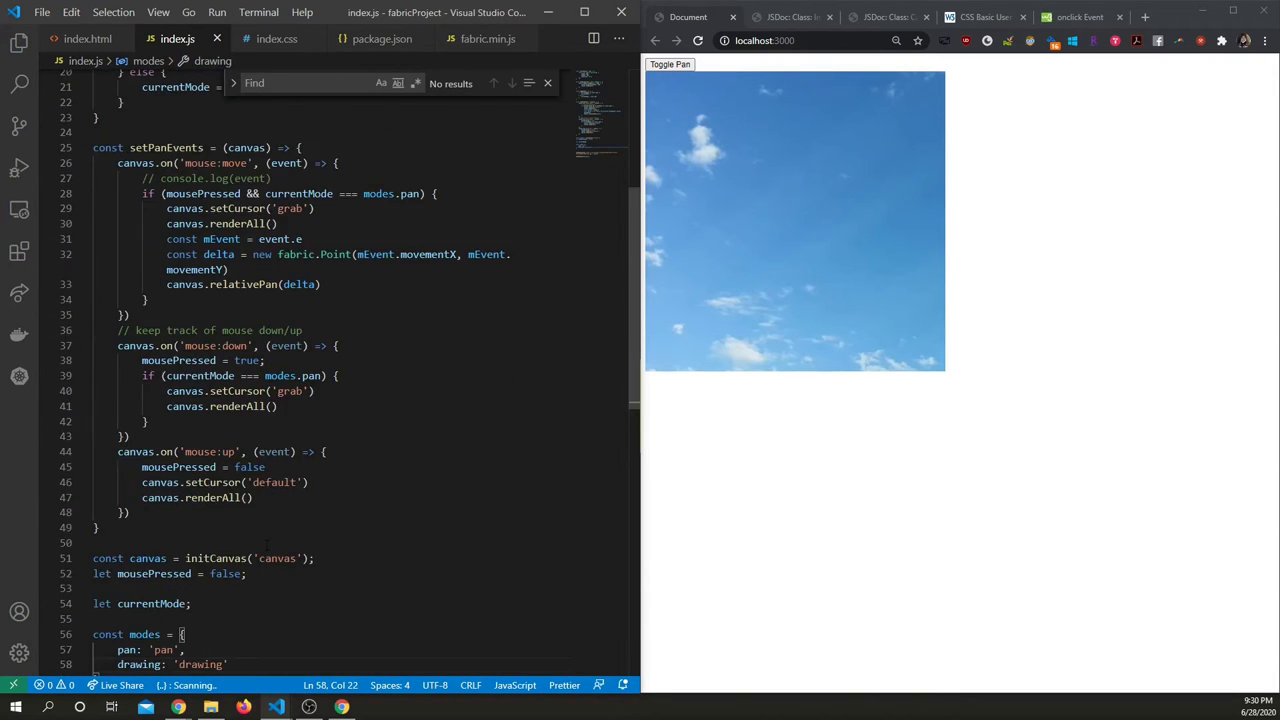
# Add a drawing: 'drawing' entry beside pan in the modes object.
pyautogui.scroll(3)
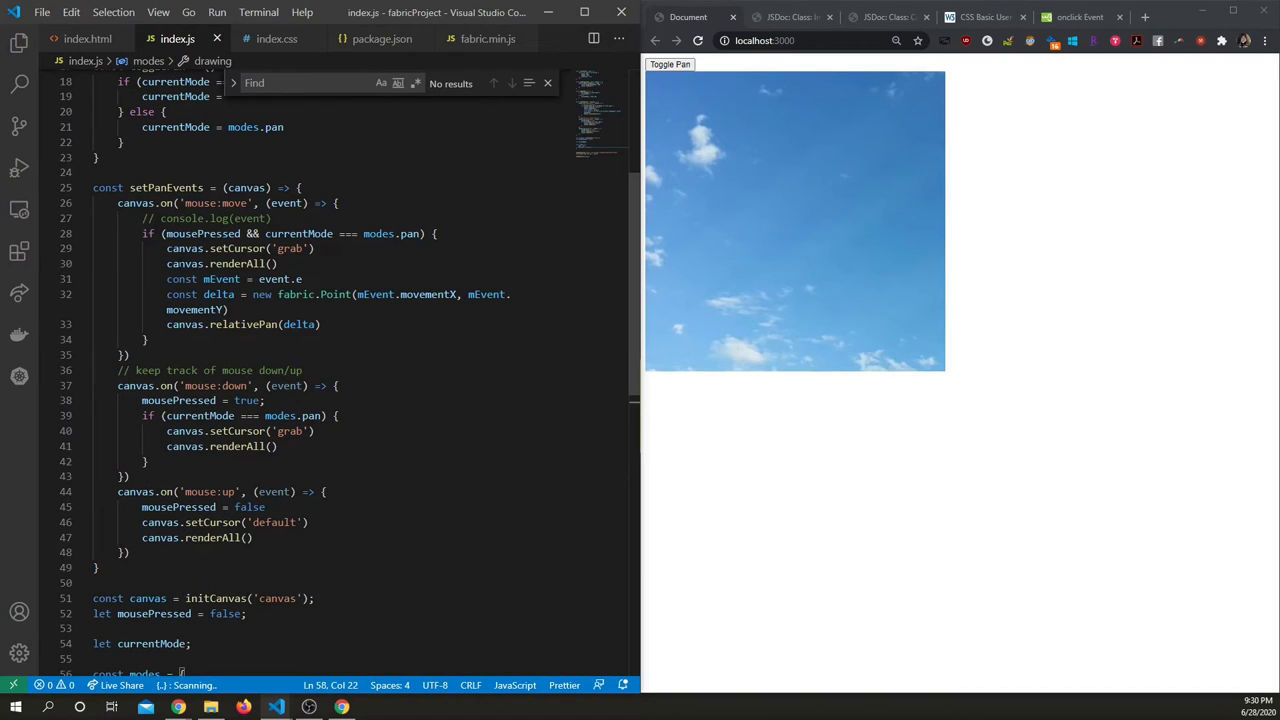
pyautogui.click(131, 233)
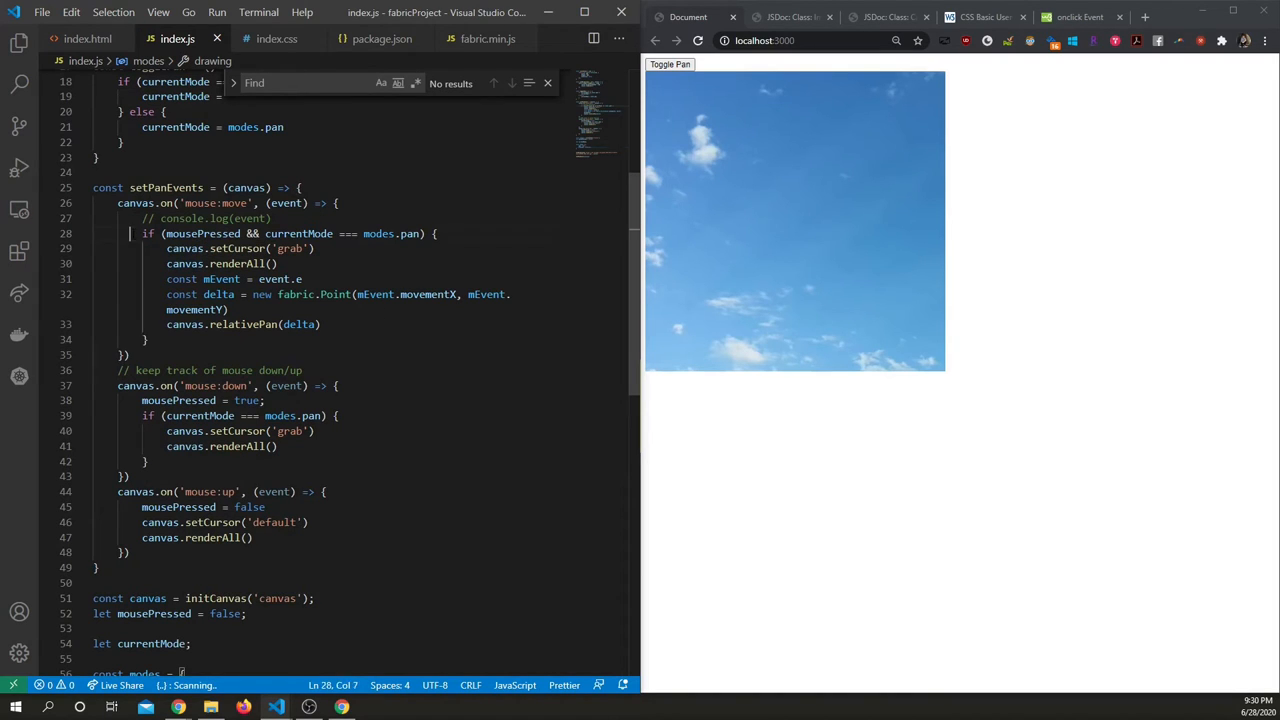
pyautogui.moveTo(130, 233); pyautogui.dragTo(320, 324)
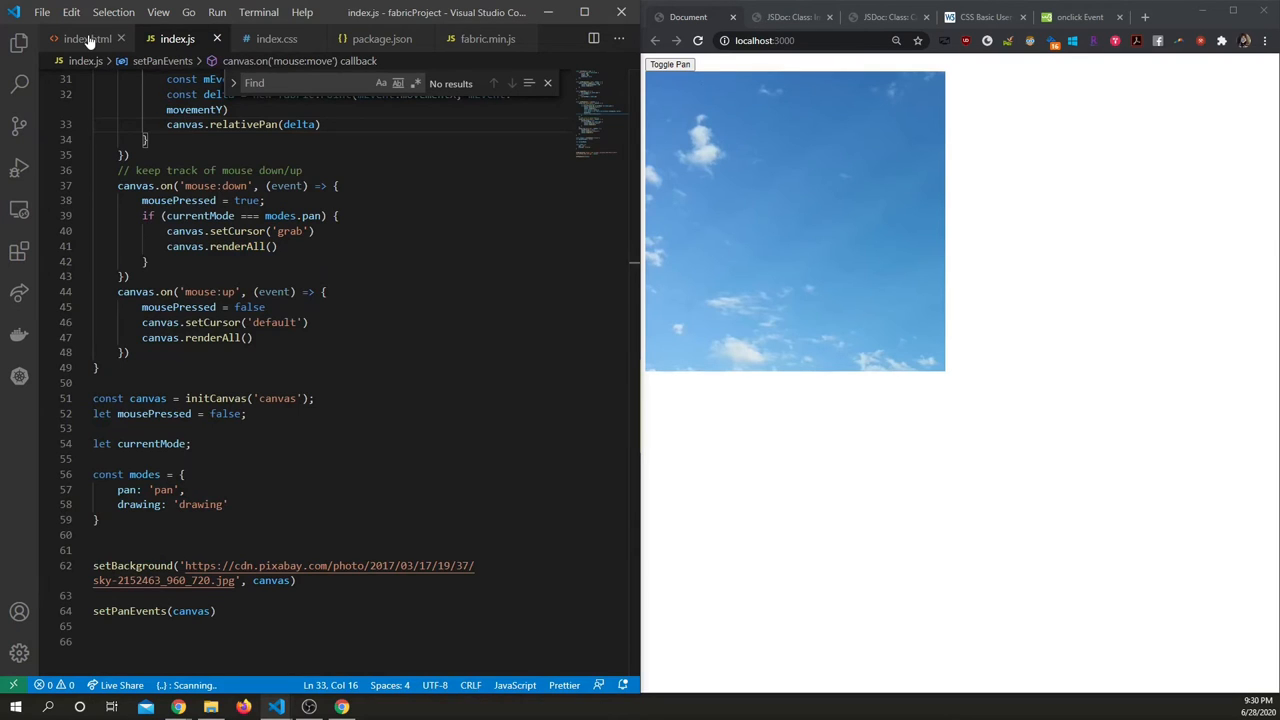
# Duplicate the Toggle Pan button line in index.html as a 'Toggle Drawing' button.
pyautogui.click(88, 38)
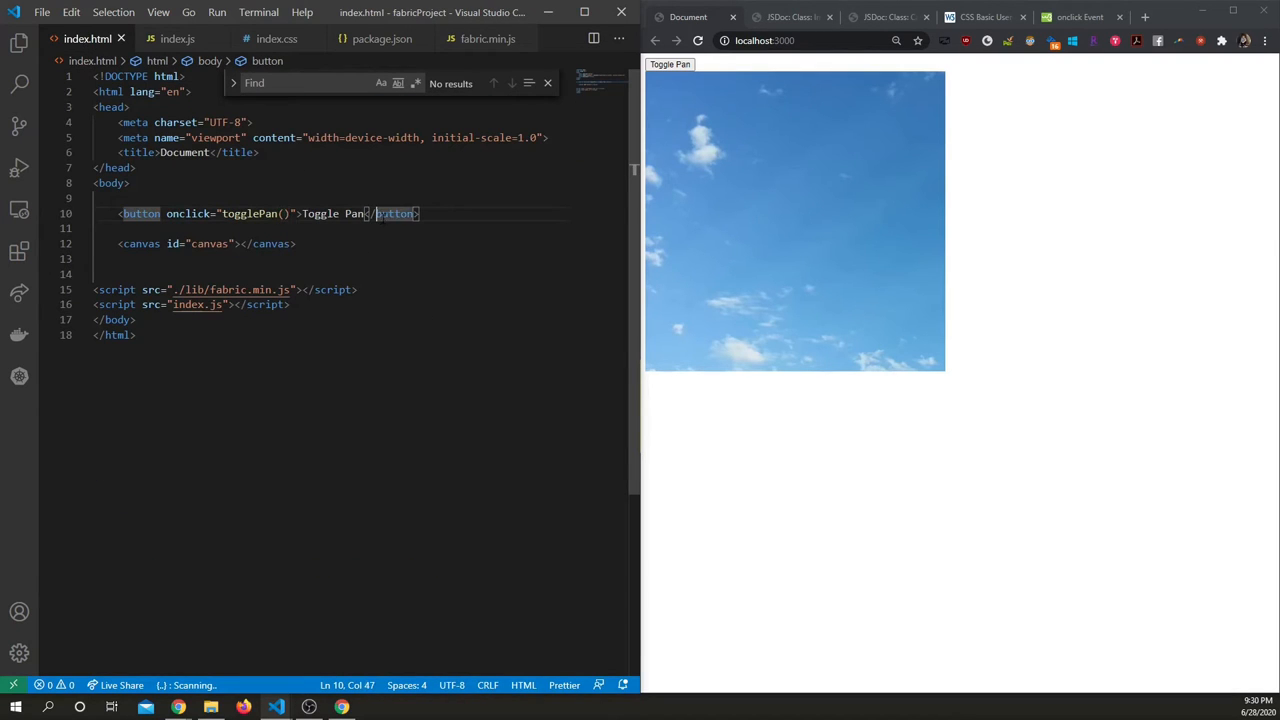
pyautogui.press('Enter')
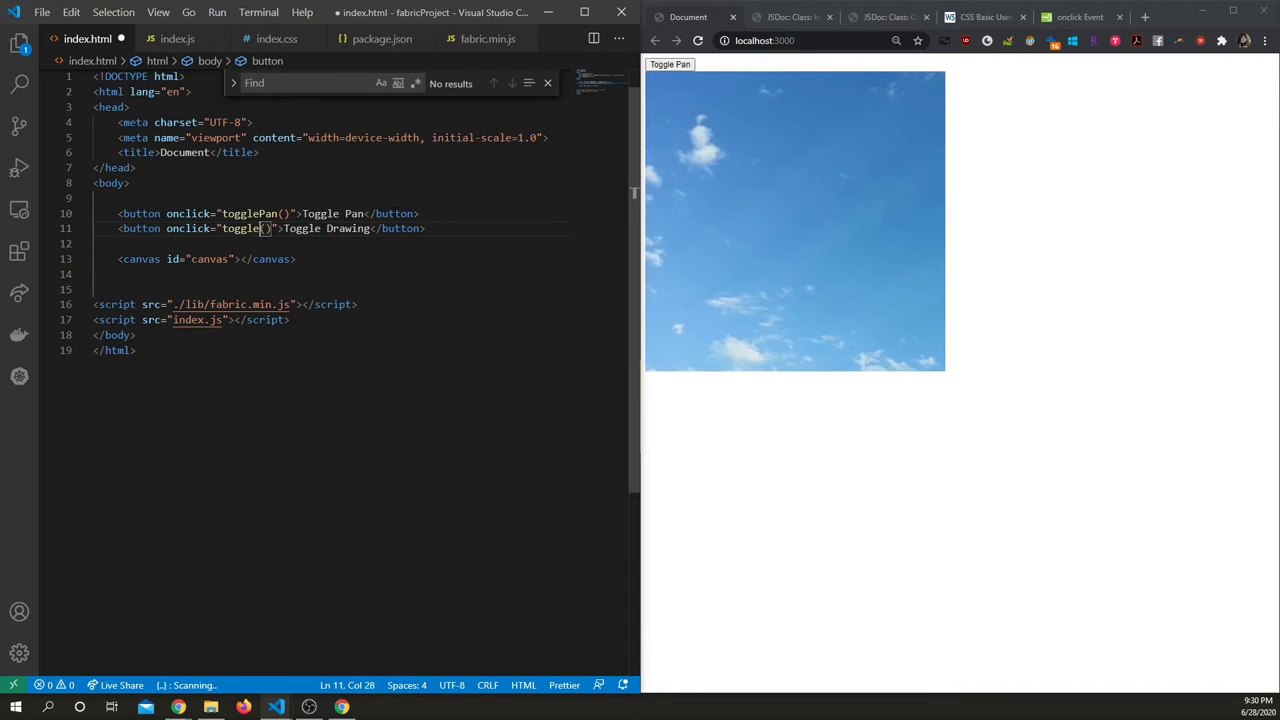
pyautogui.write('Drawing')
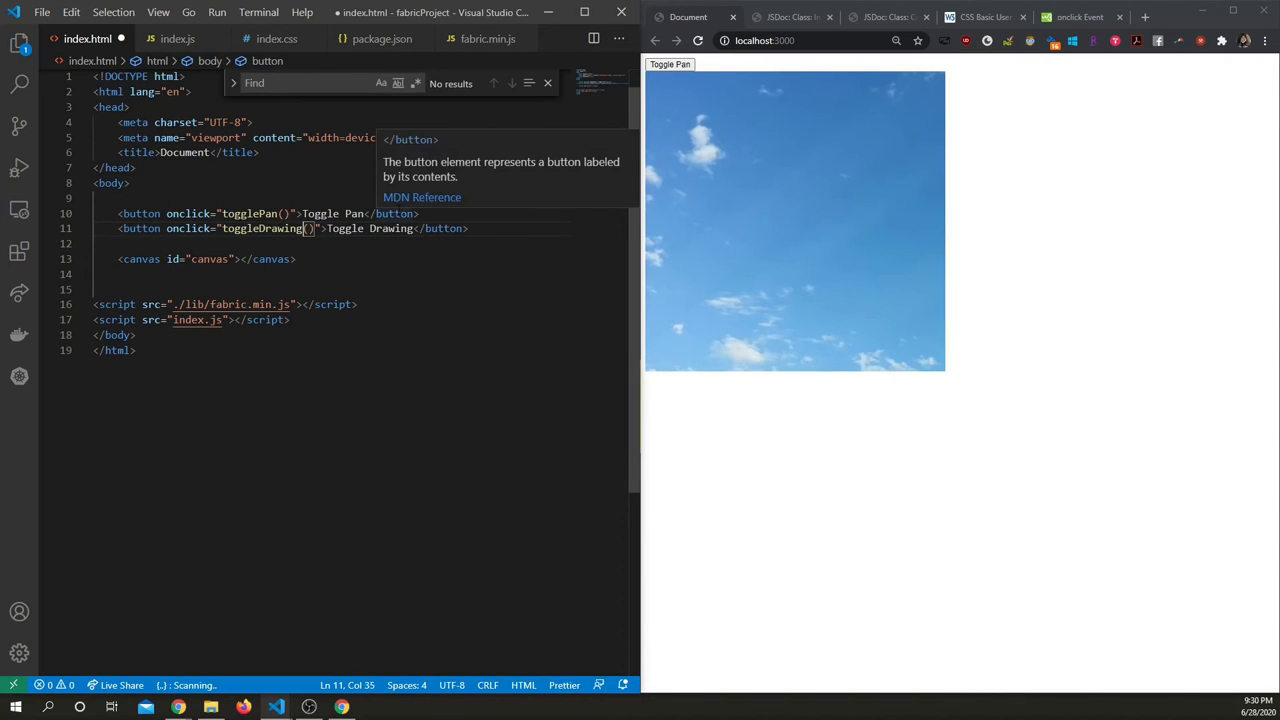
pyautogui.moveTo(261, 77)
pyautogui.write('Mode')
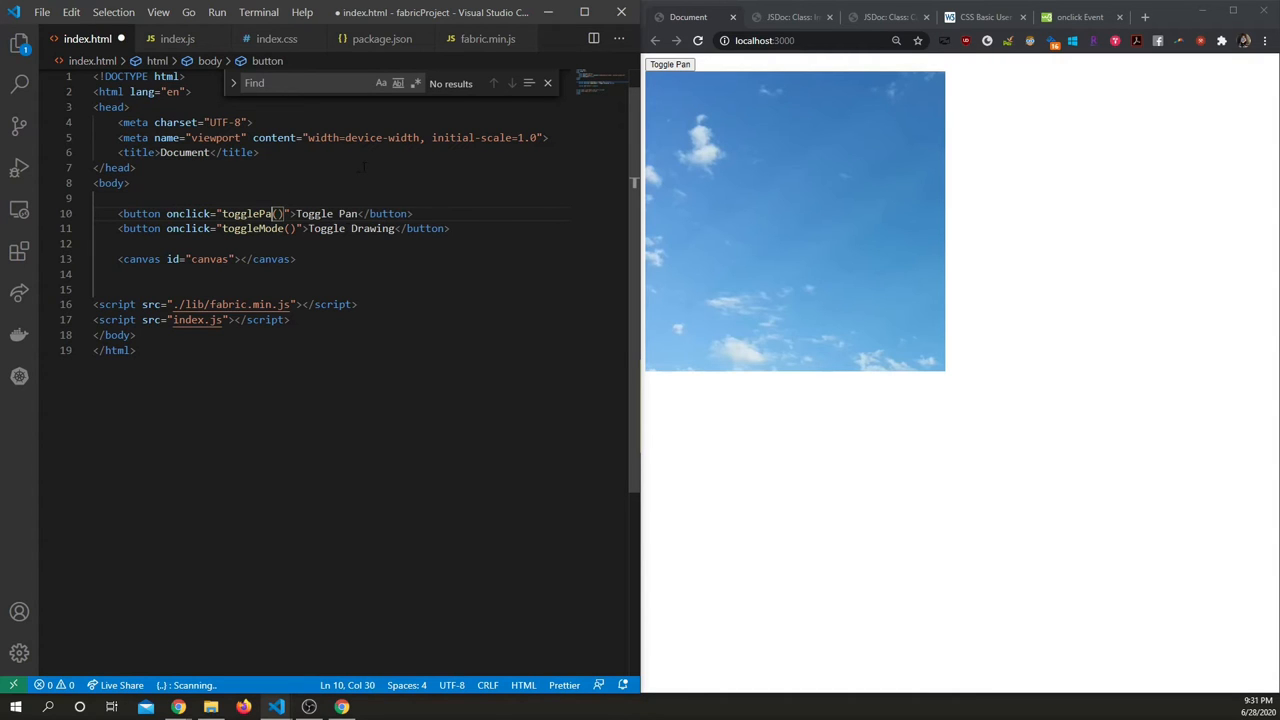
# Point the buttons' onclick handlers to toggleMode(modes.pan) and toggleMode(modes.drawing).
pyautogui.click(177, 38)
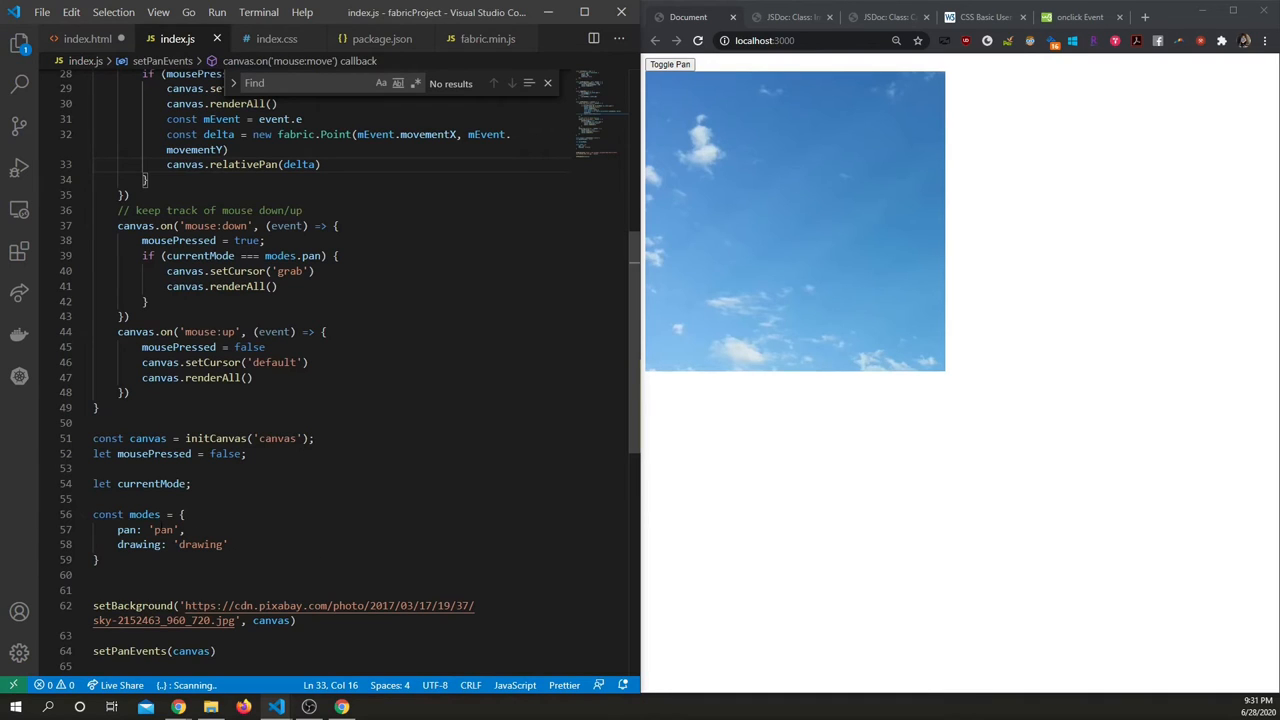
pyautogui.click(88, 38)
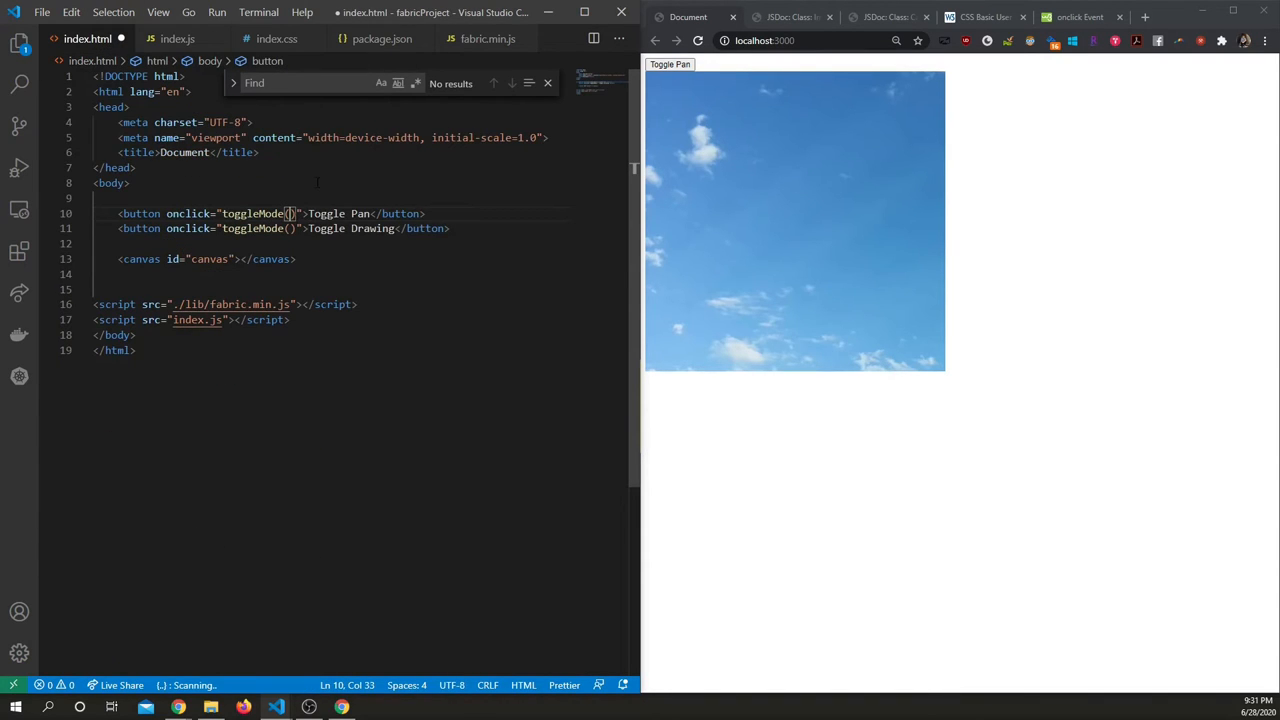
pyautogui.write('modes.pan')
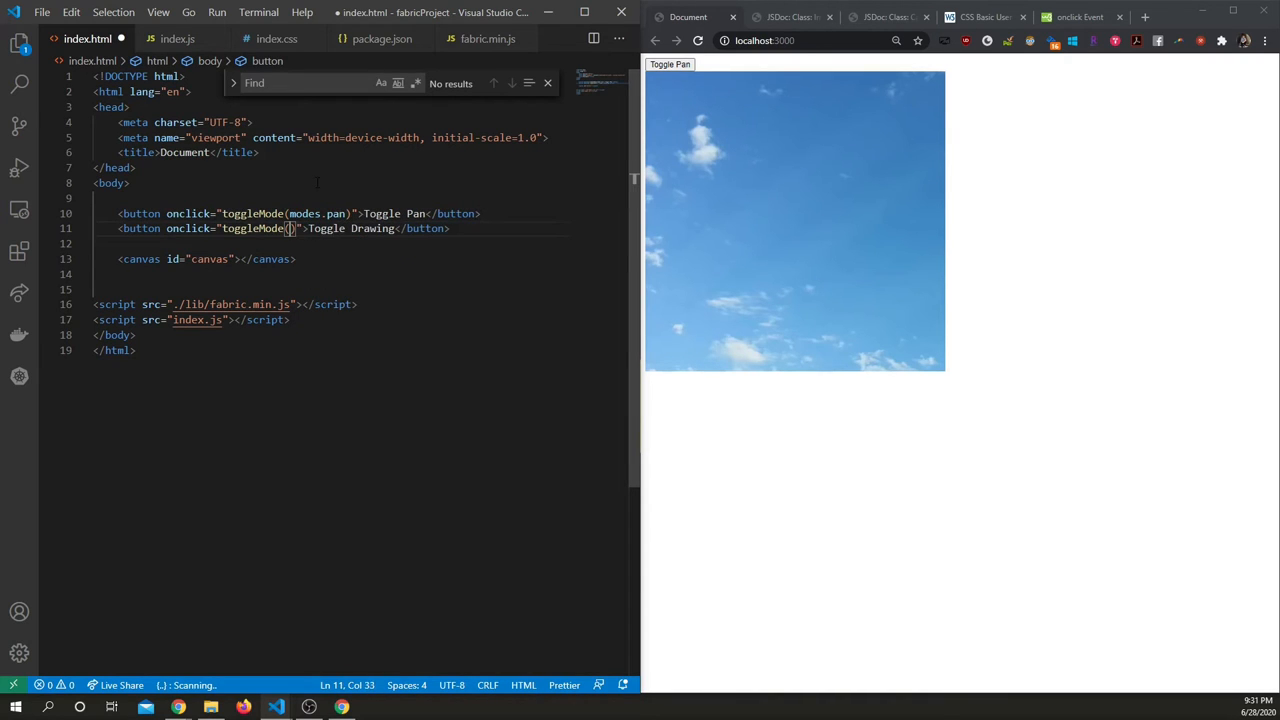
pyautogui.write('modes.d')
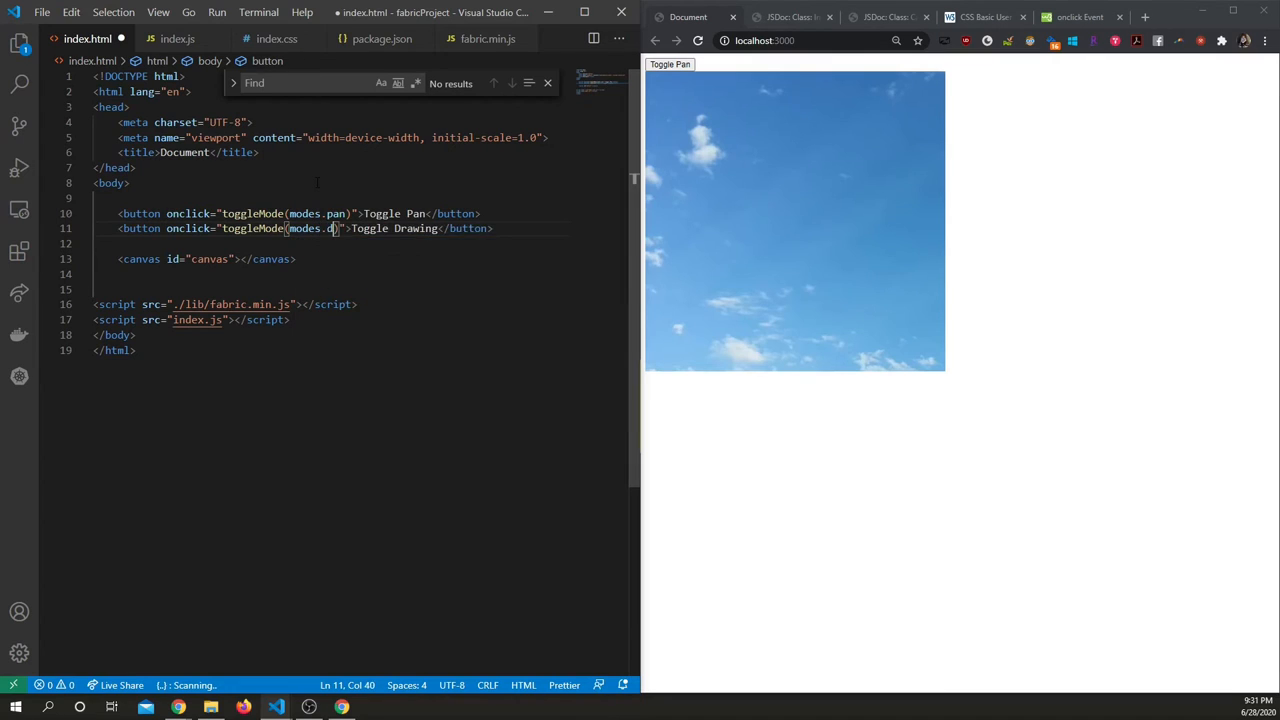
pyautogui.write('rawing')
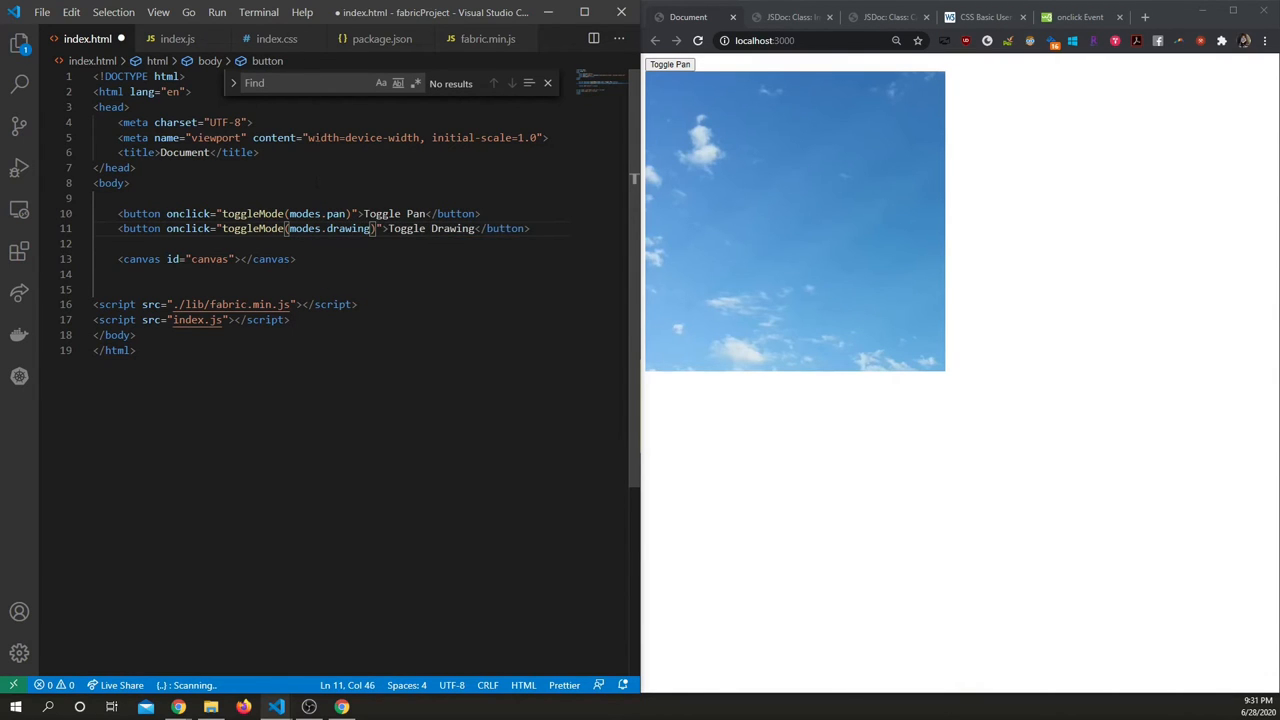
pyautogui.click(177, 38)
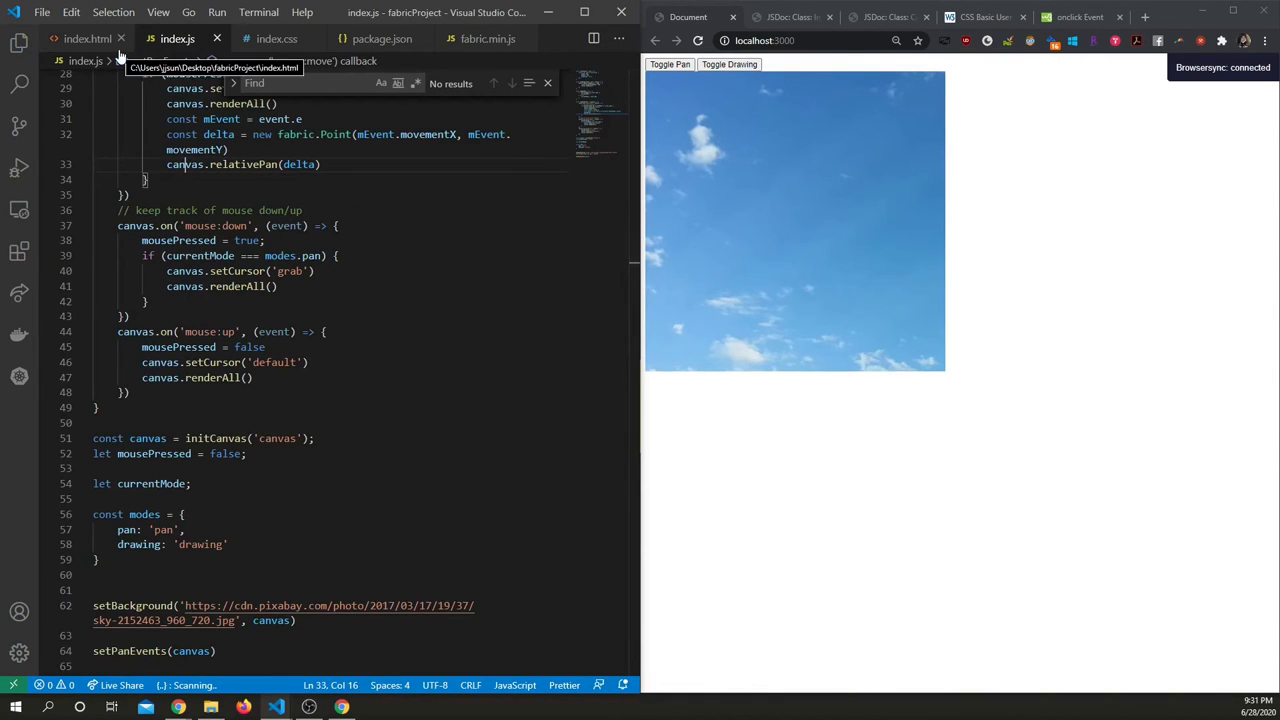
pyautogui.scroll(3)
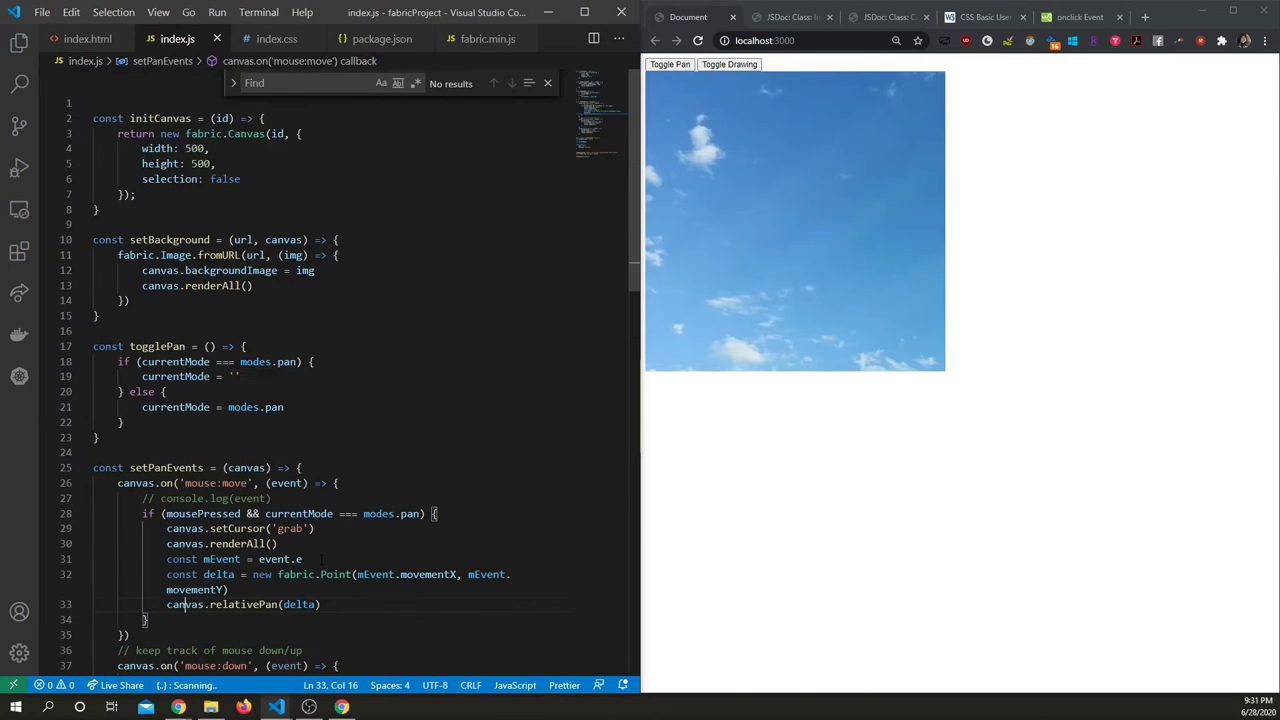
# Rename togglePan to toggleMode(mode) and put the old toggle logic inside an if (mode === modes.pan) branch.
pyautogui.click(157, 346)
pyautogui.write('Mode')
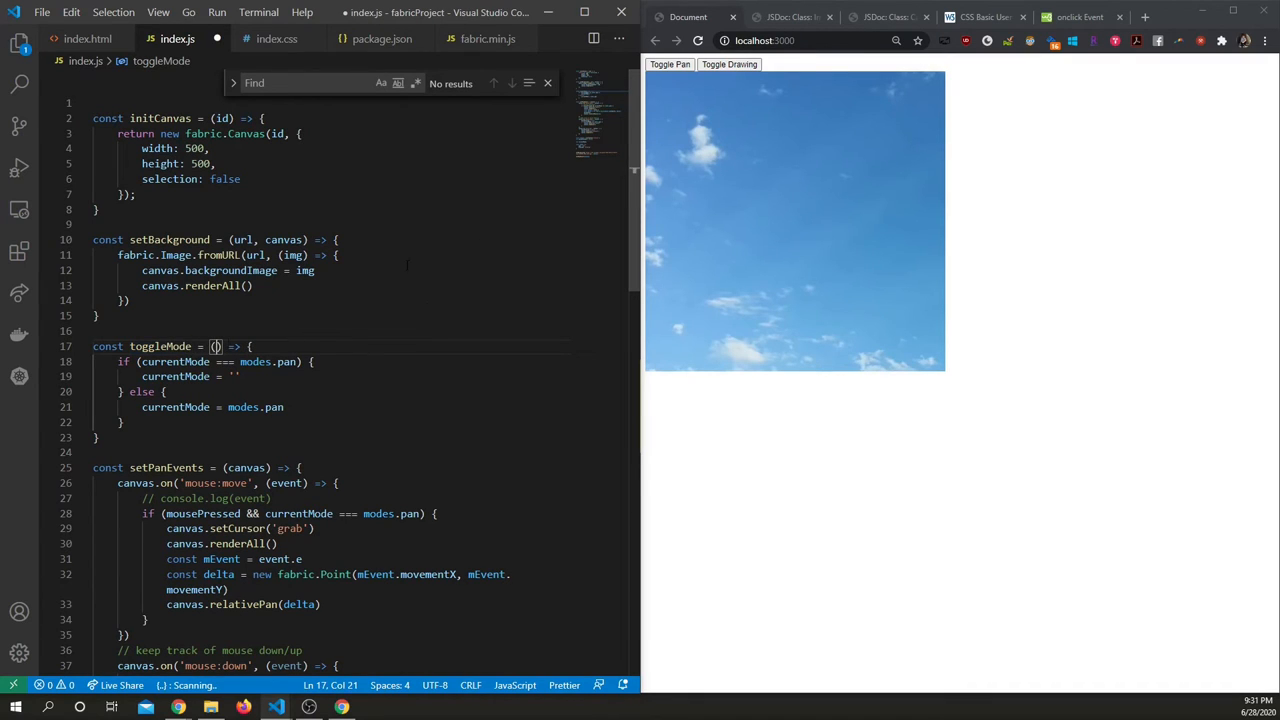
pyautogui.write('mode')
pyautogui.write('if (')
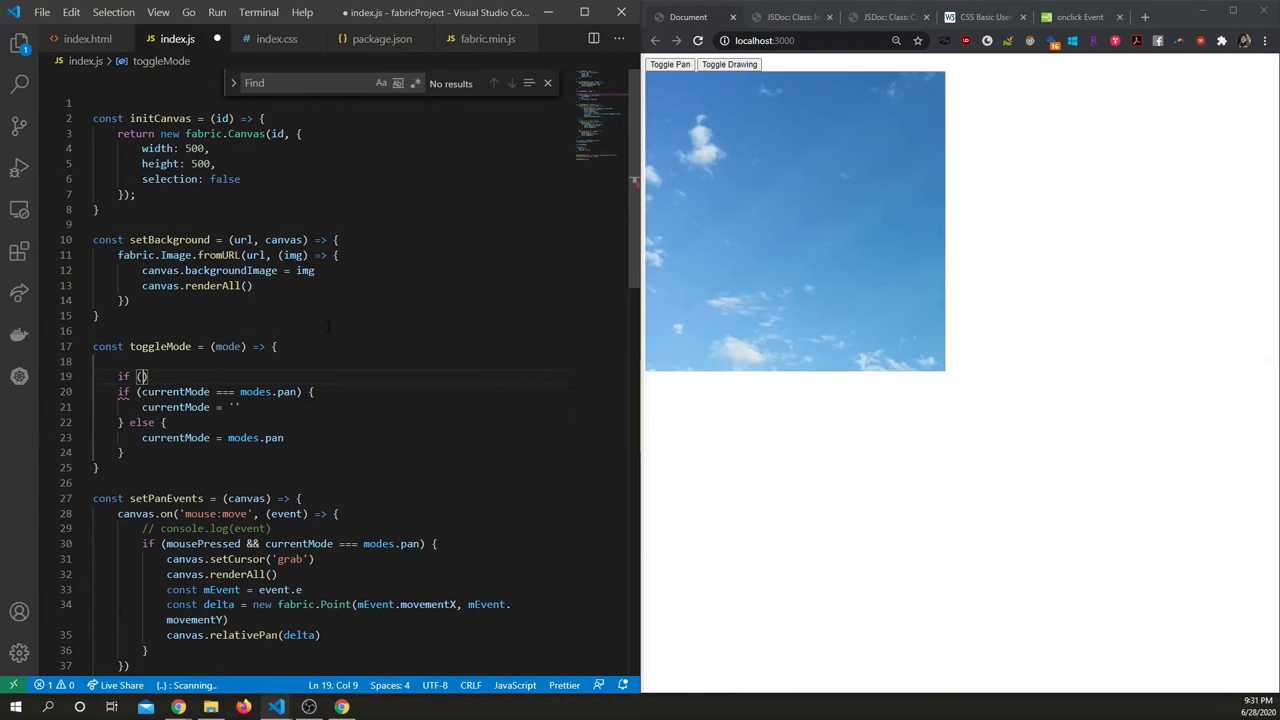
pyautogui.write('mode ===')
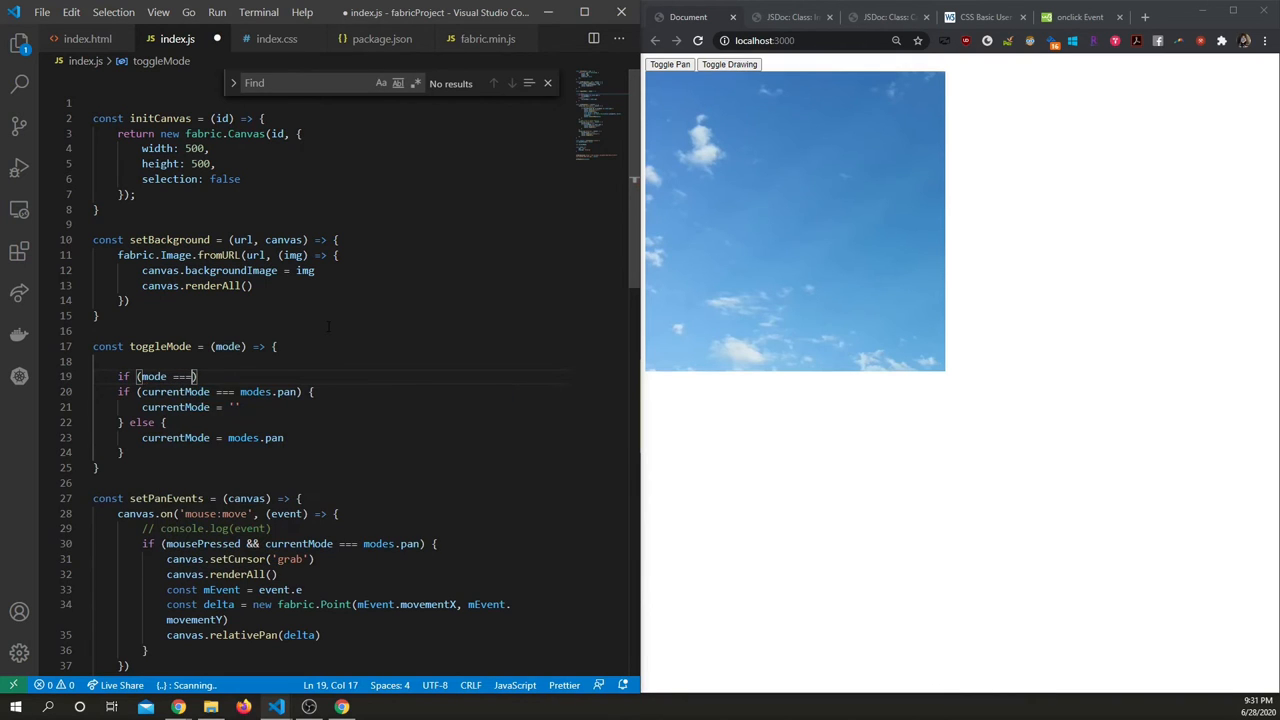
pyautogui.write('modes.pan')
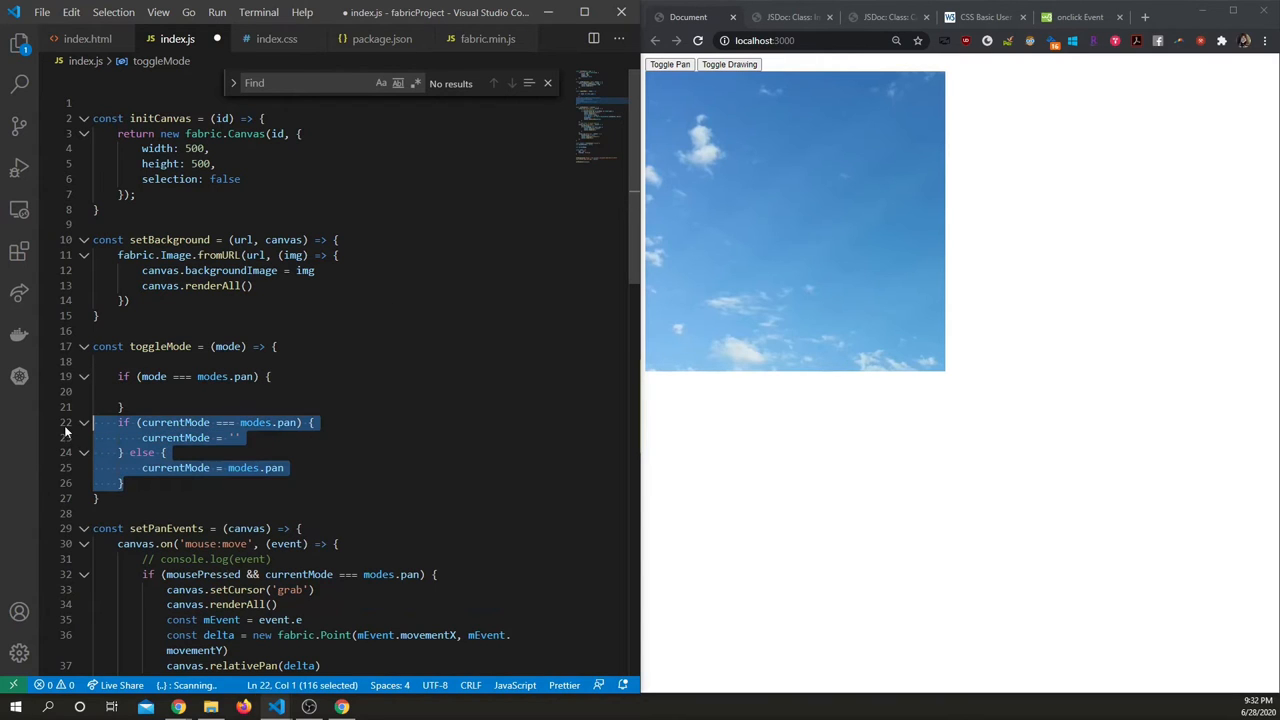
pyautogui.press('Delete')
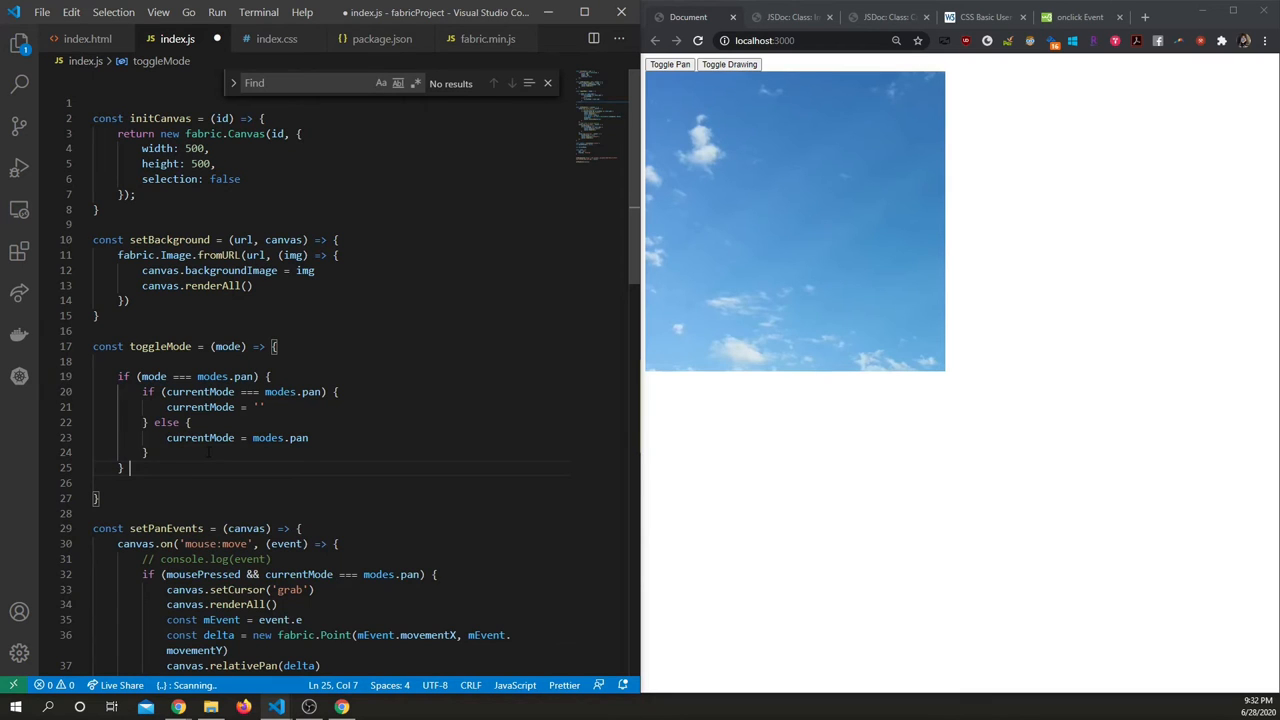
# Add an else-if branch for modes.drawing and a console.log(mode) call.
pyautogui.write('el')
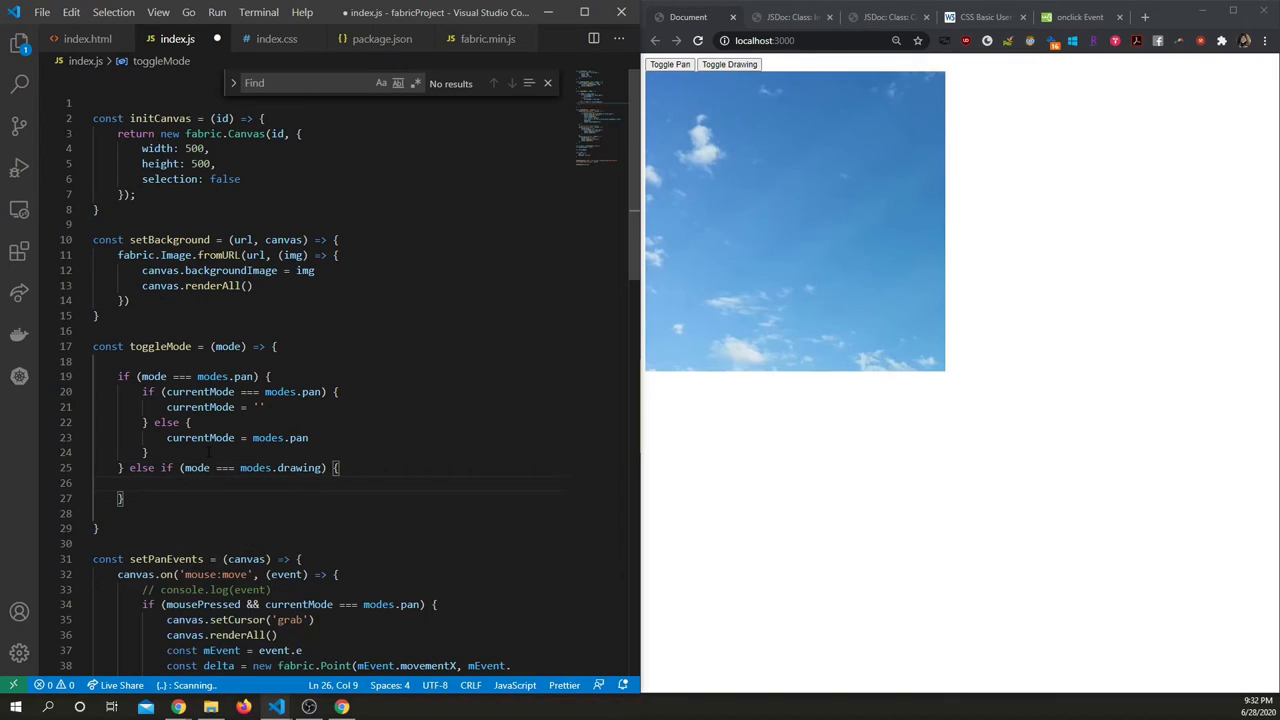
pyautogui.write('i')
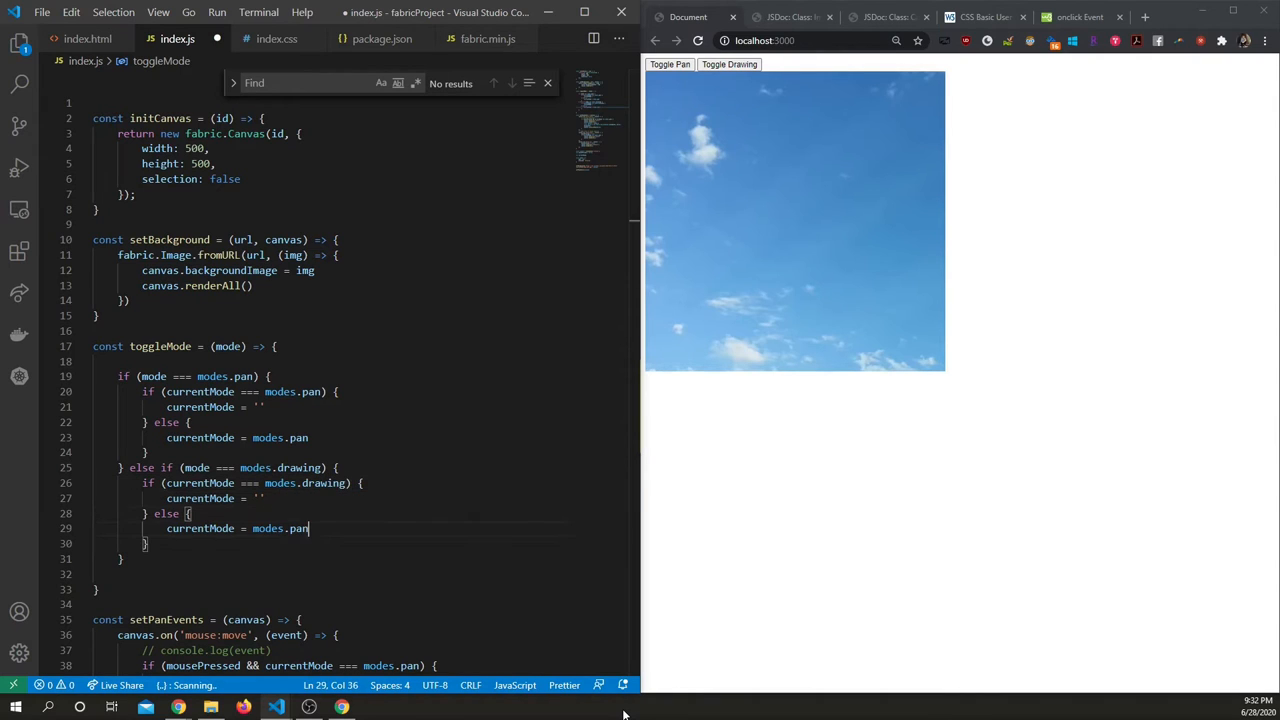
pyautogui.write('drawing')
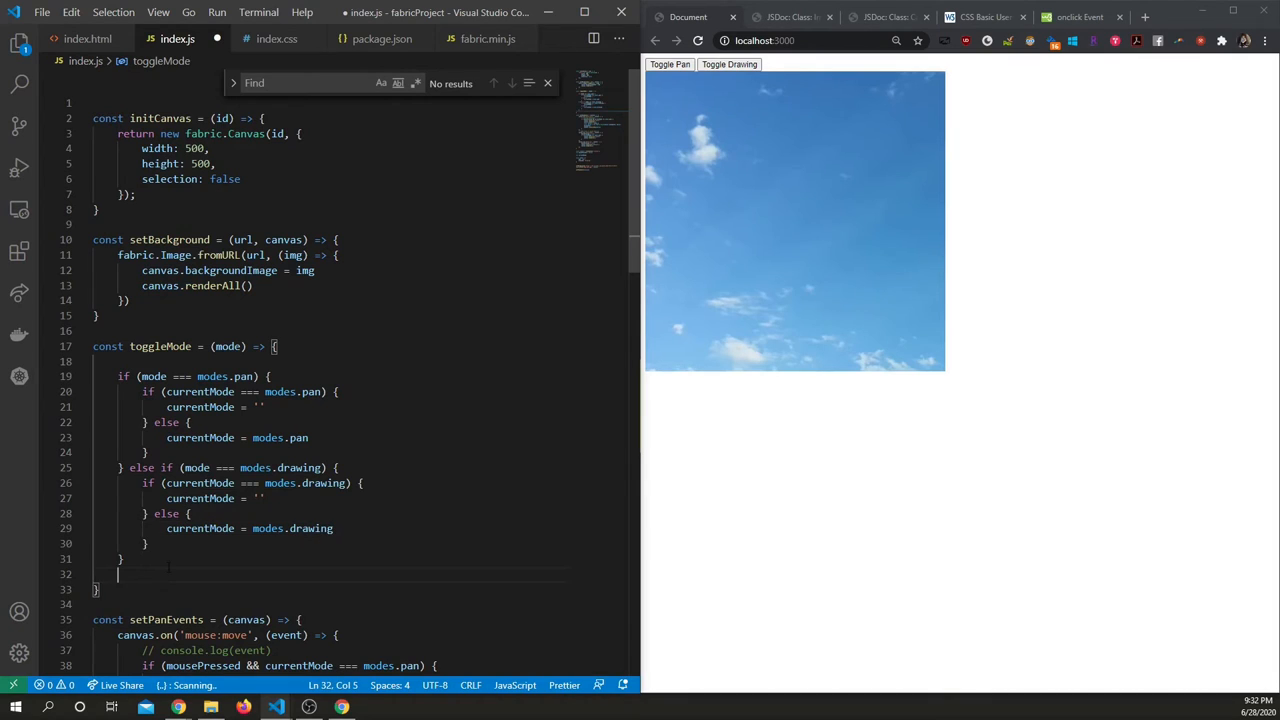
pyautogui.write('console.log(mode')
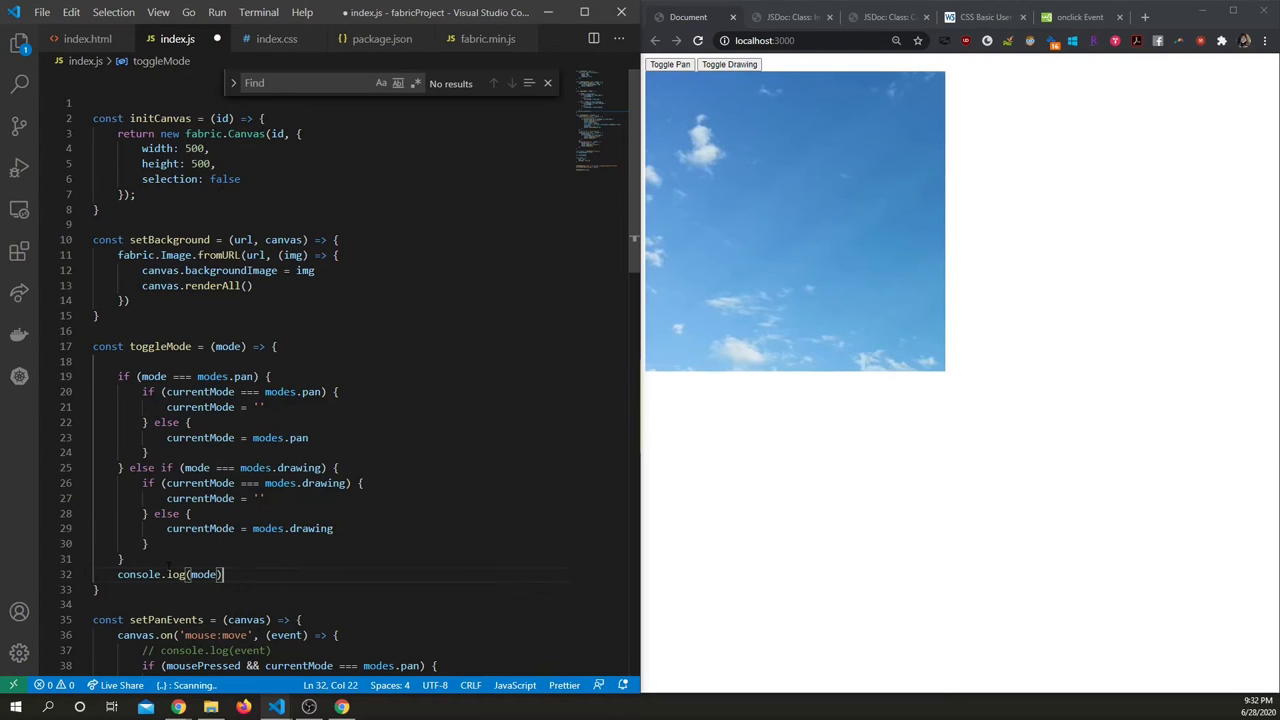
# Test the Toggle Pan and Toggle Drawing buttons in Chrome and check the console logs.
pyautogui.click(697, 40)
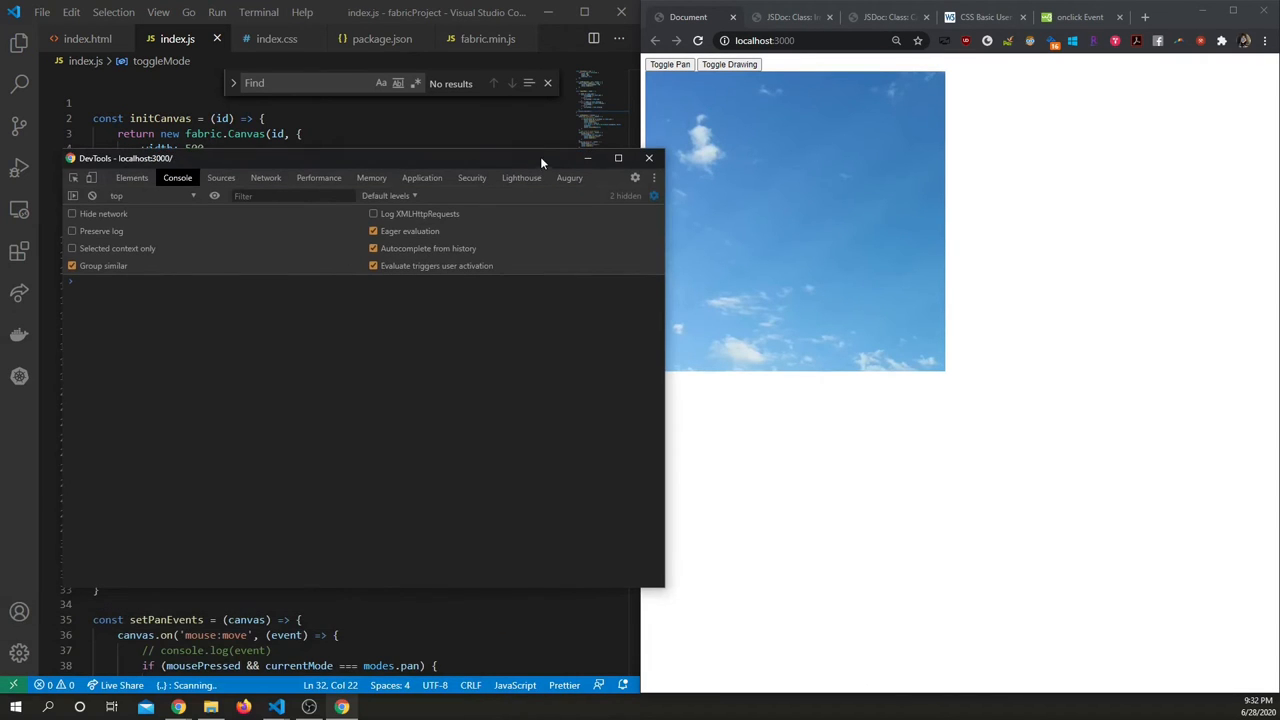
pyautogui.click(669, 64)
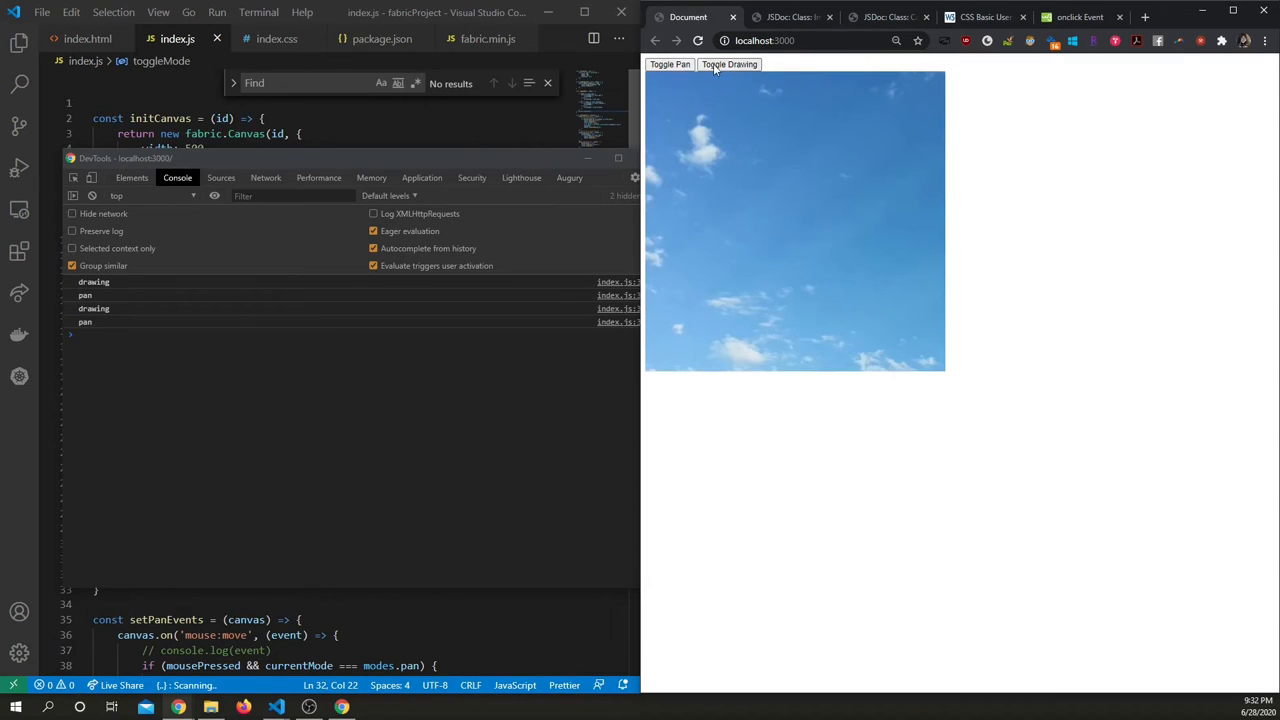
pyautogui.click(729, 64)
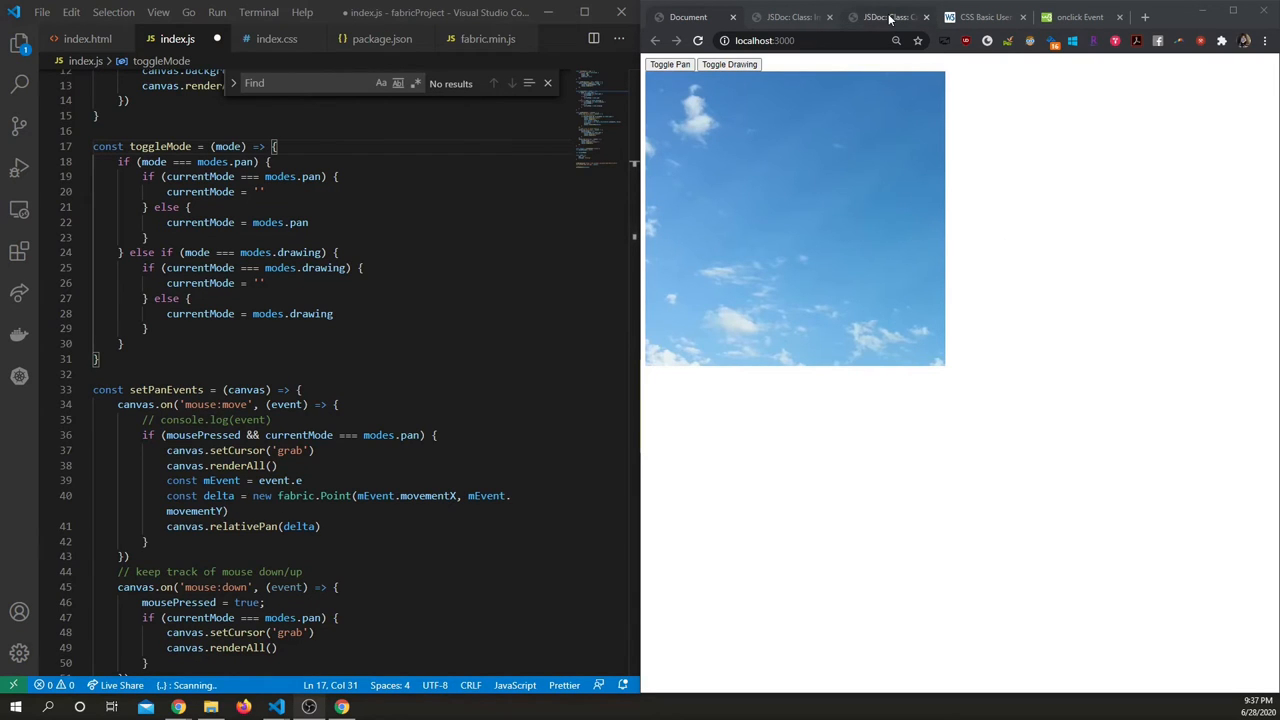
# Search the Fabric.js Canvas documentation for 'drawing' to locate the isDrawingMode property.
pyautogui.click(885, 17)
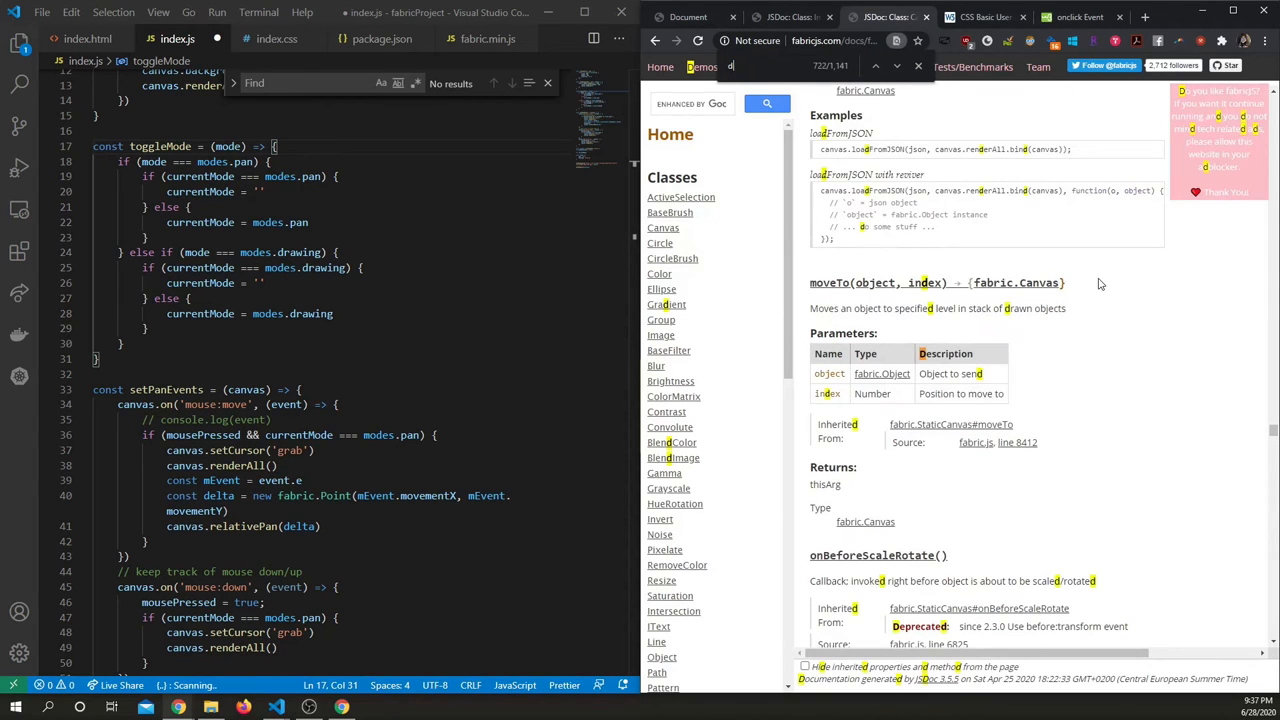
pyautogui.write('drawing')
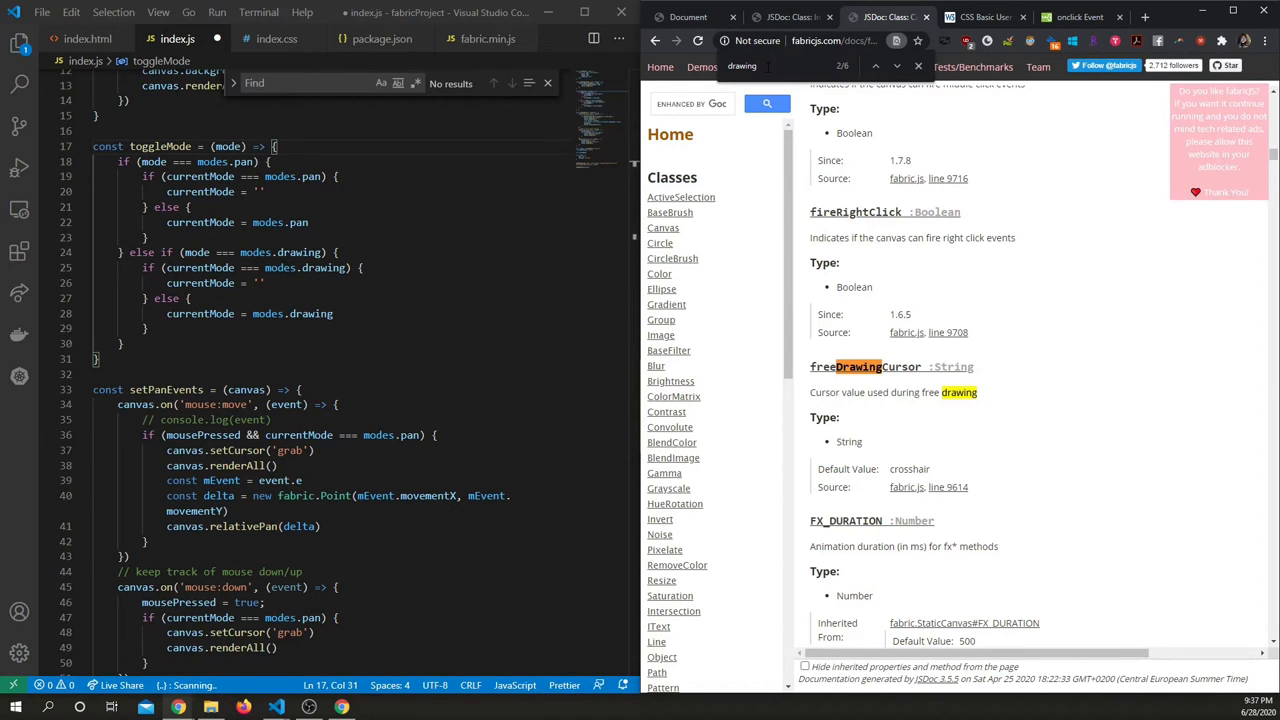
pyautogui.scroll(-3)
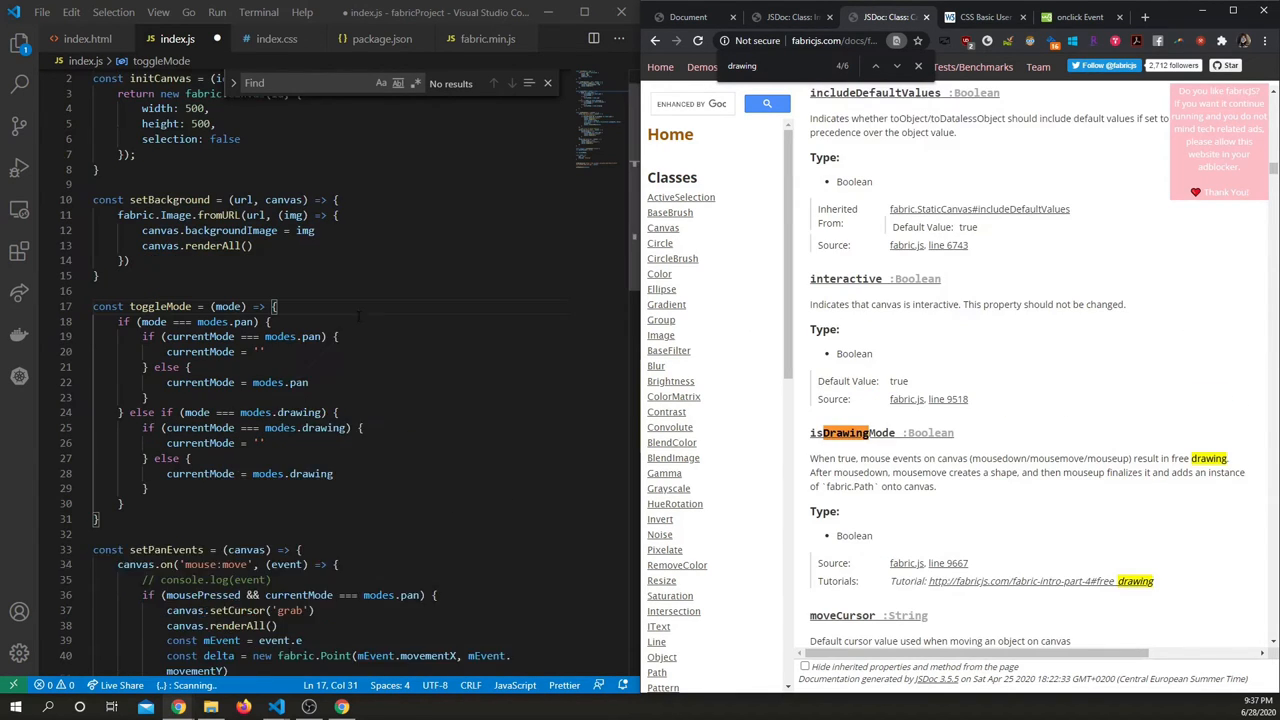
pyautogui.scroll(3)
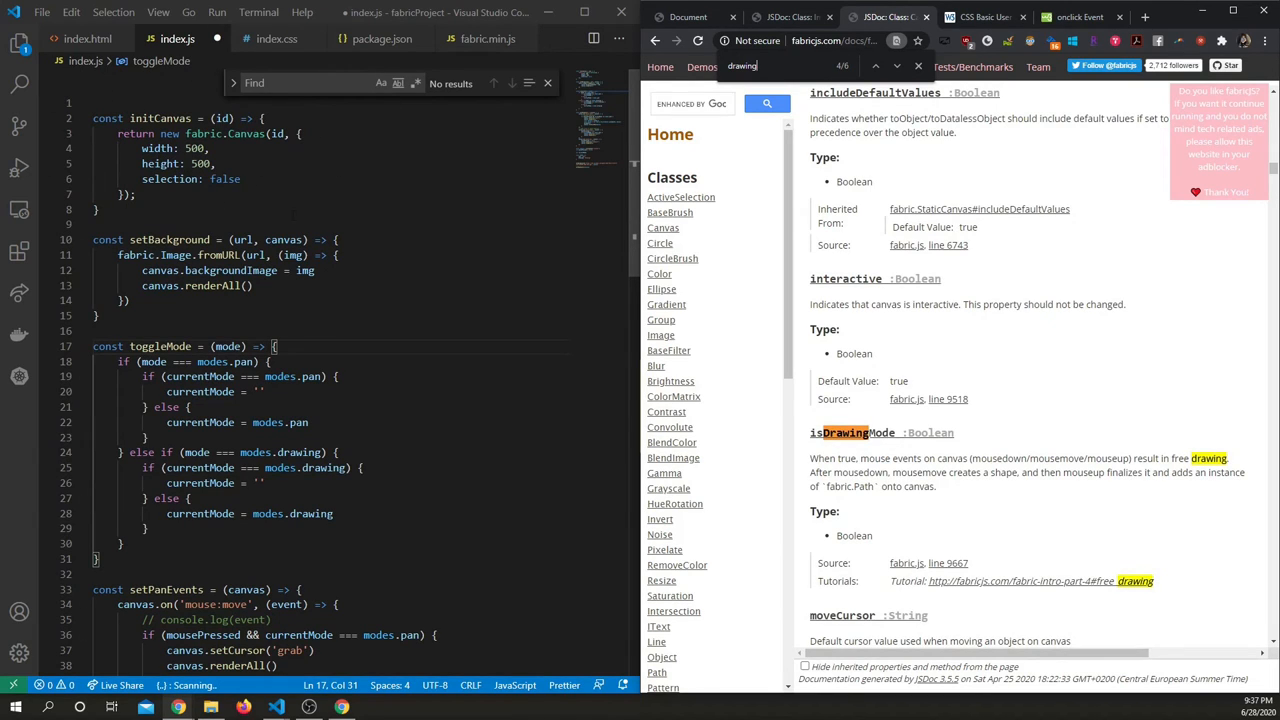
pyautogui.click(687, 17)
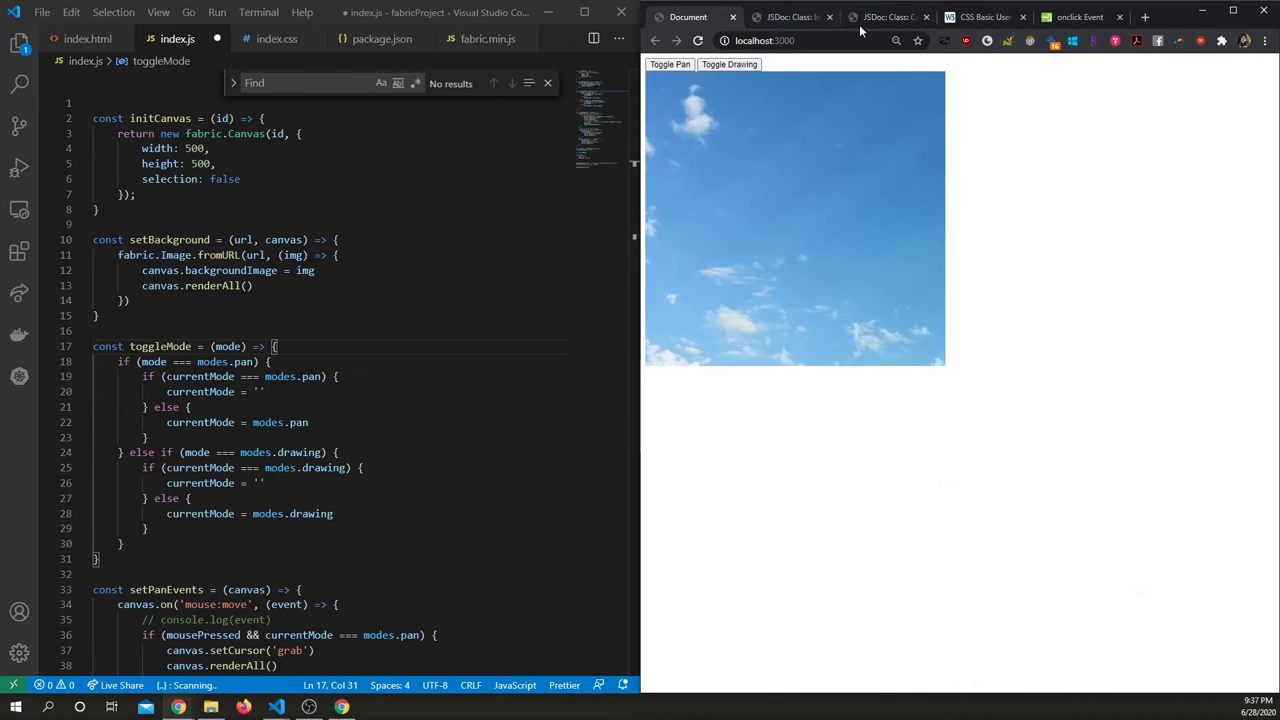
pyautogui.click(885, 17)
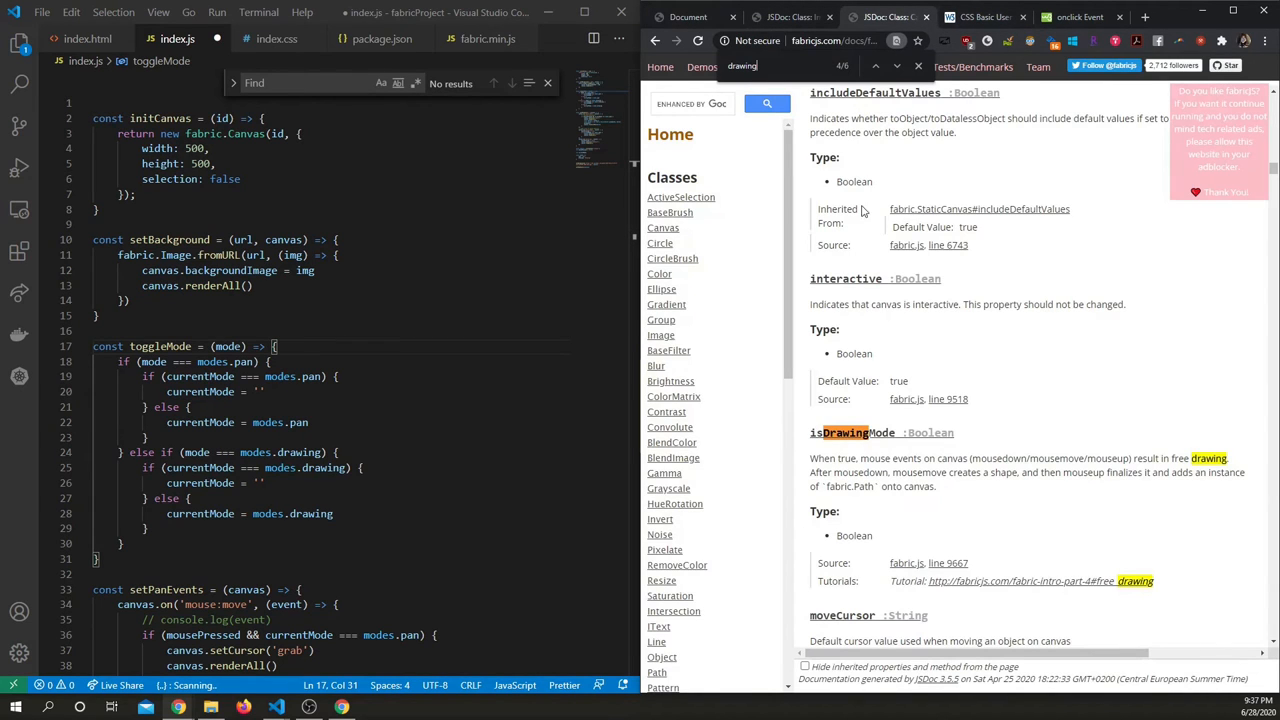
pyautogui.click(687, 17)
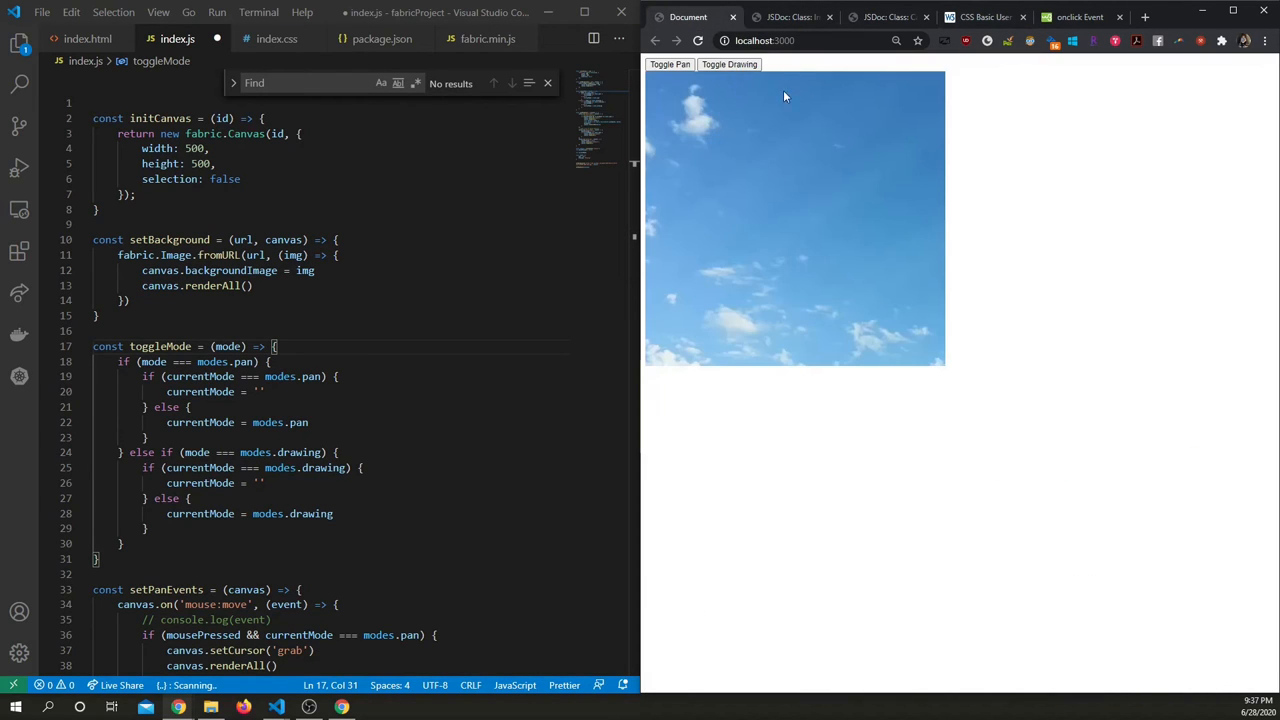
pyautogui.click(885, 17)
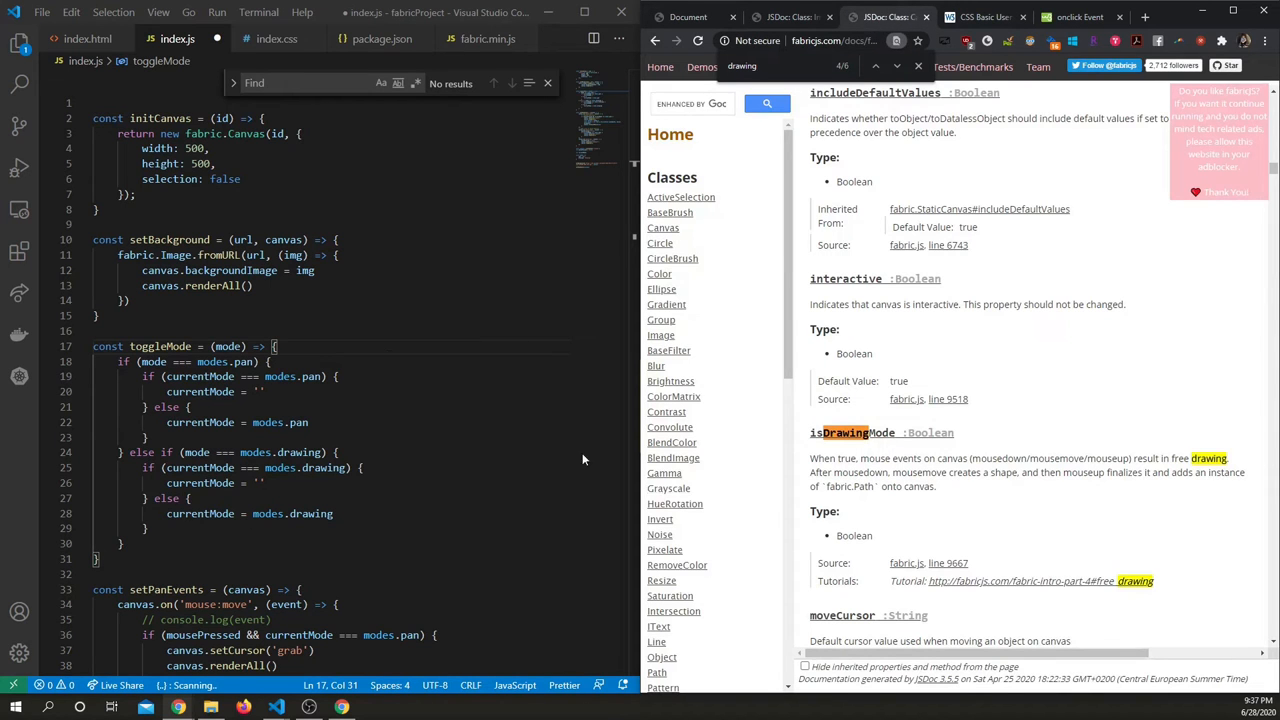
# After the mouse:move pan block, add else if (mousePressed && currentMode === modes.drawing) setting canvas.isDrawingMode = true.
pyautogui.scroll(-3)
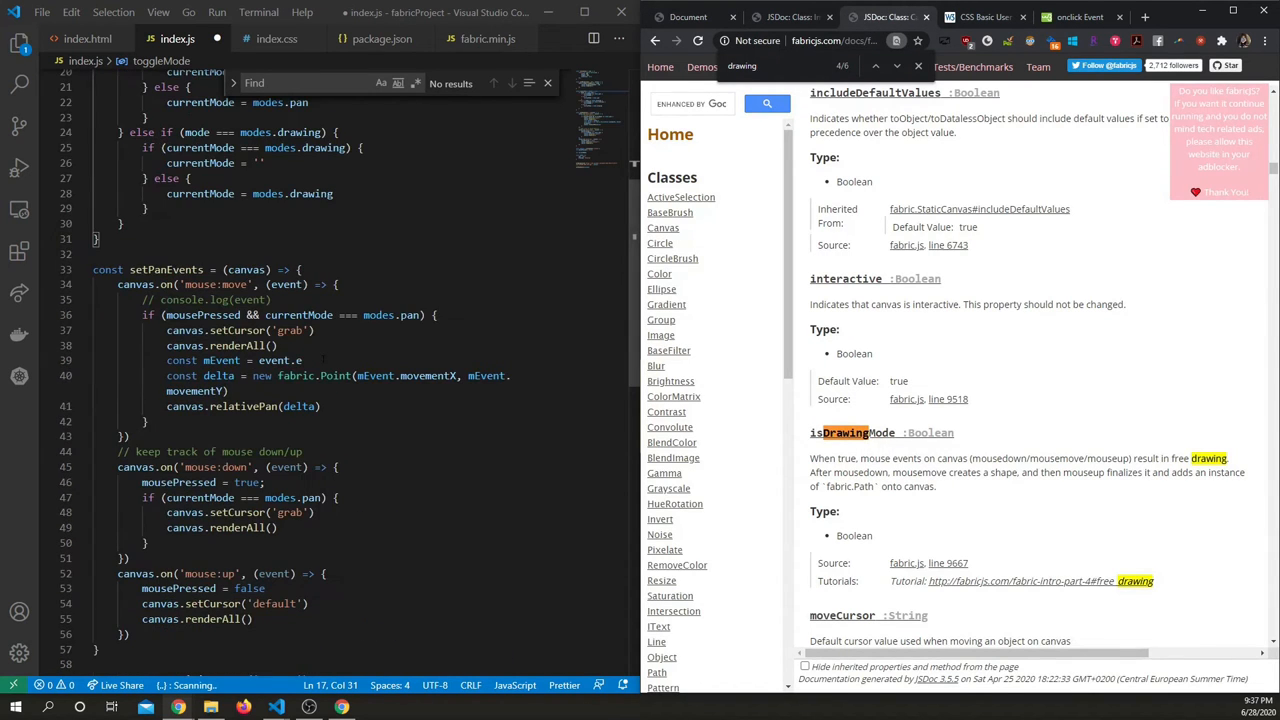
pyautogui.scroll(-3)
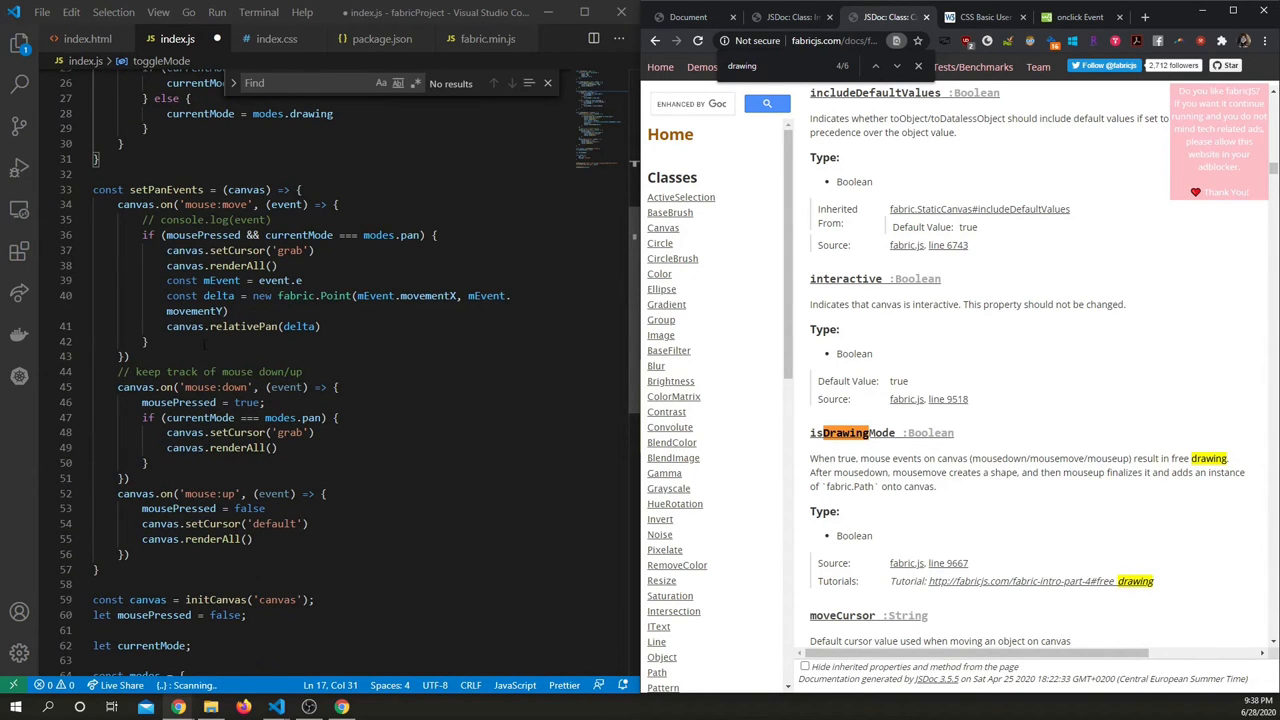
pyautogui.scroll(3)
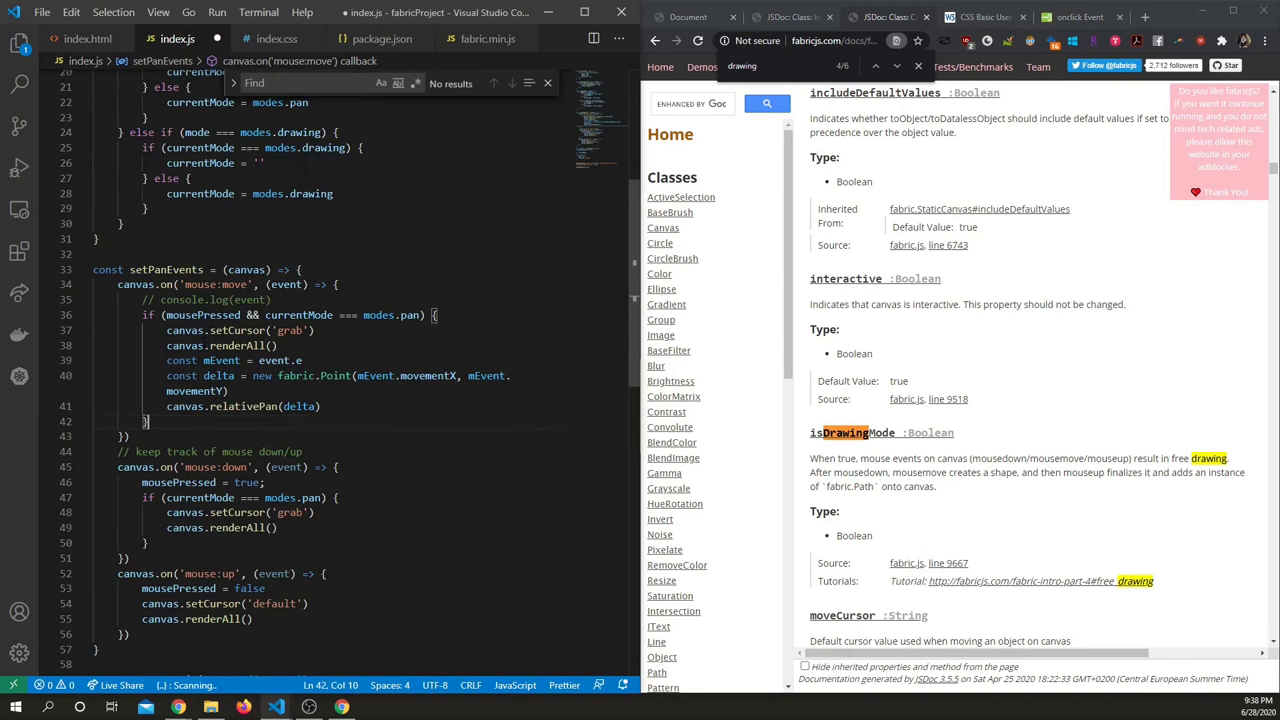
pyautogui.write('else if')
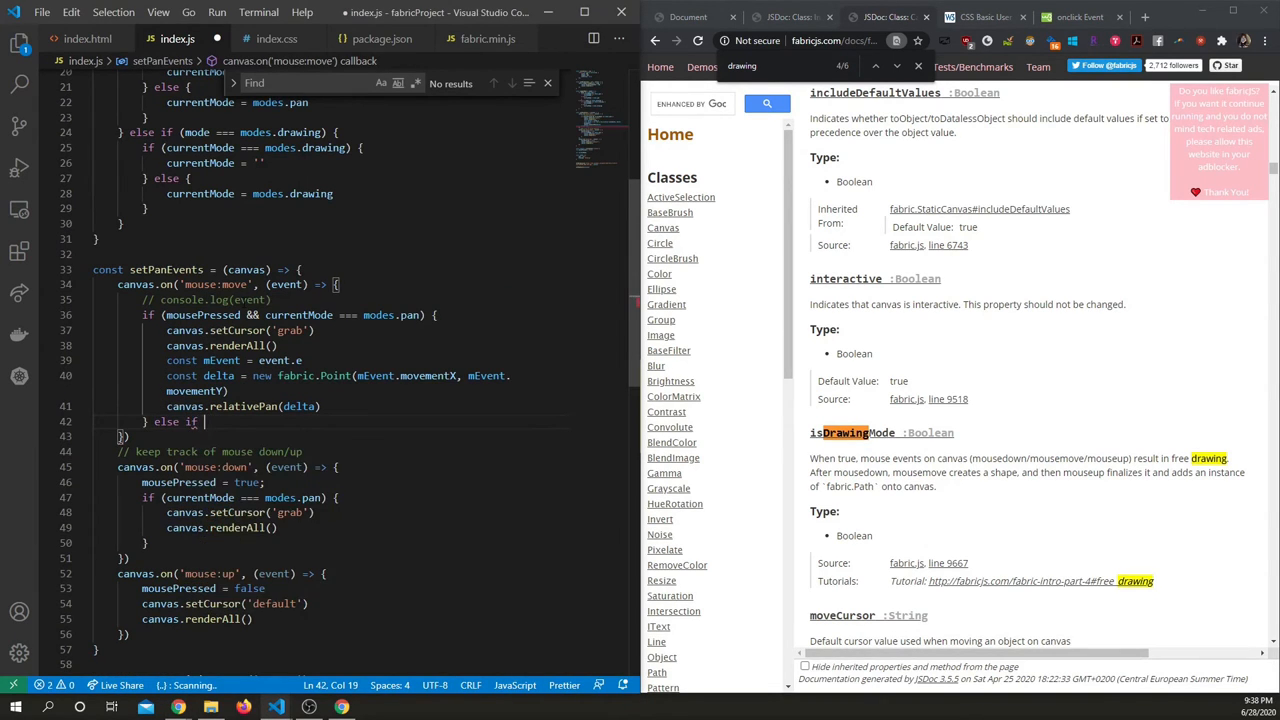
pyautogui.write('(')
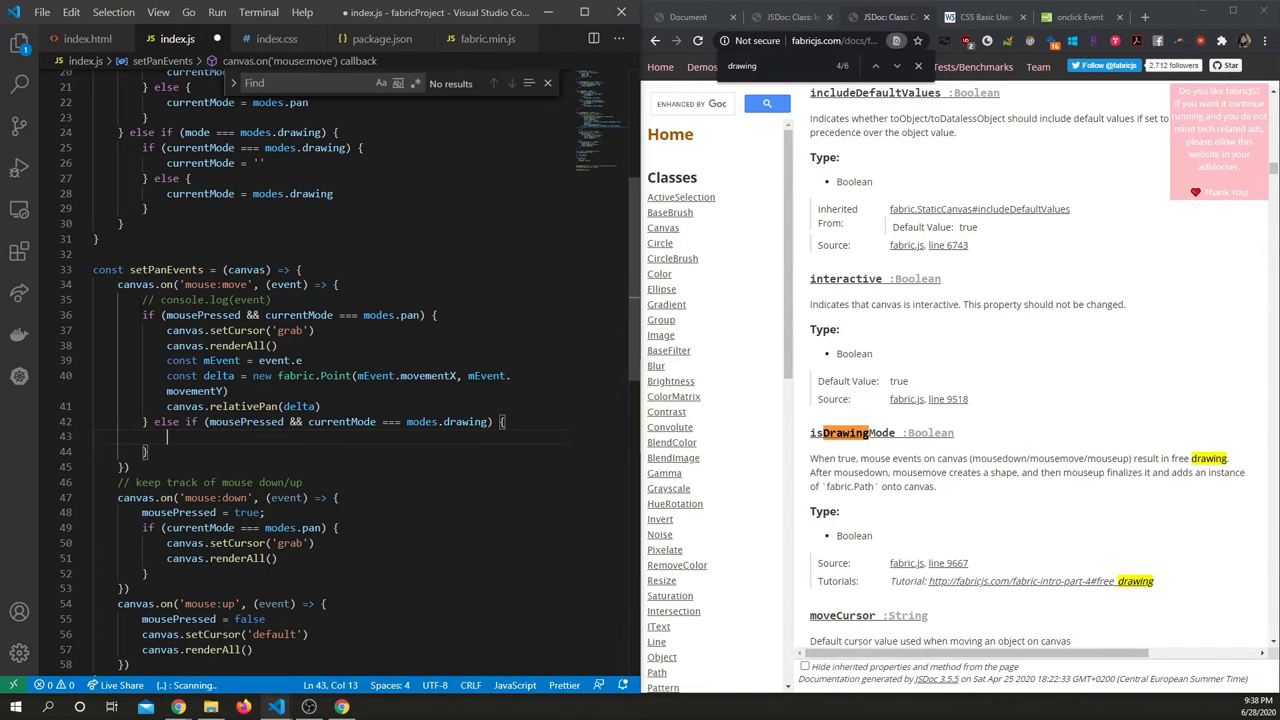
pyautogui.write('canvas.isDrawingMode')
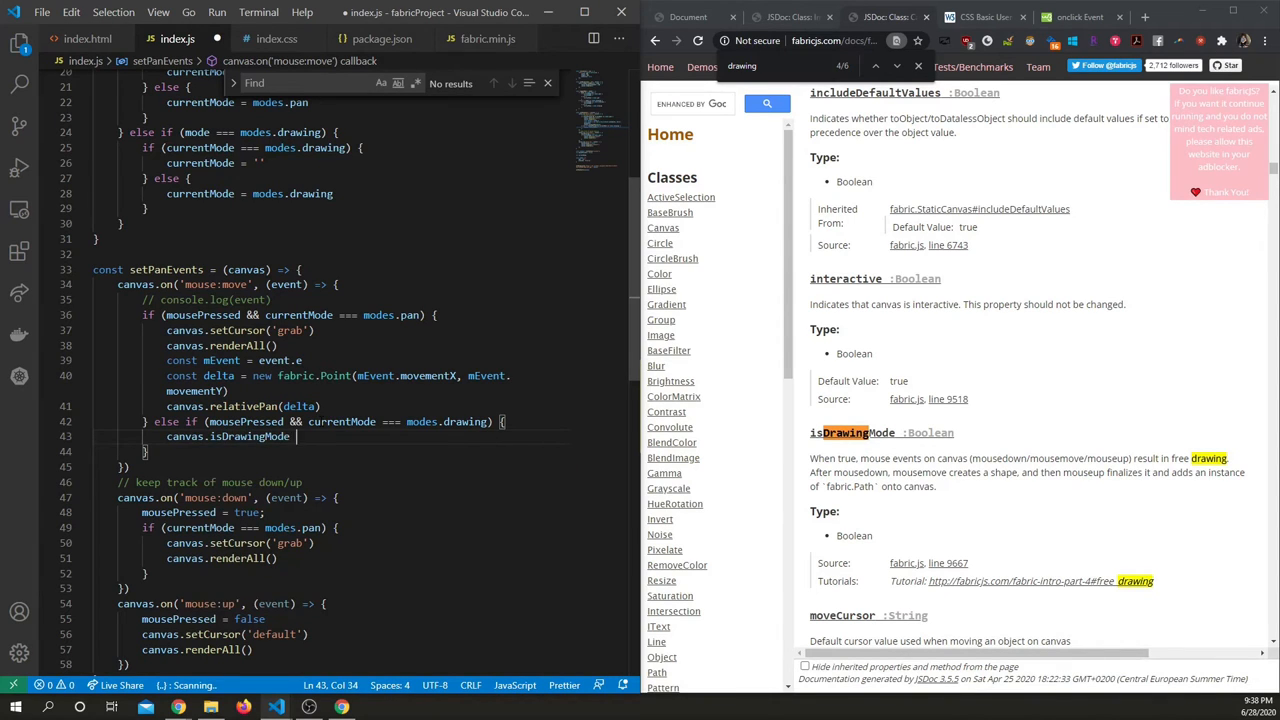
pyautogui.write('= true;')
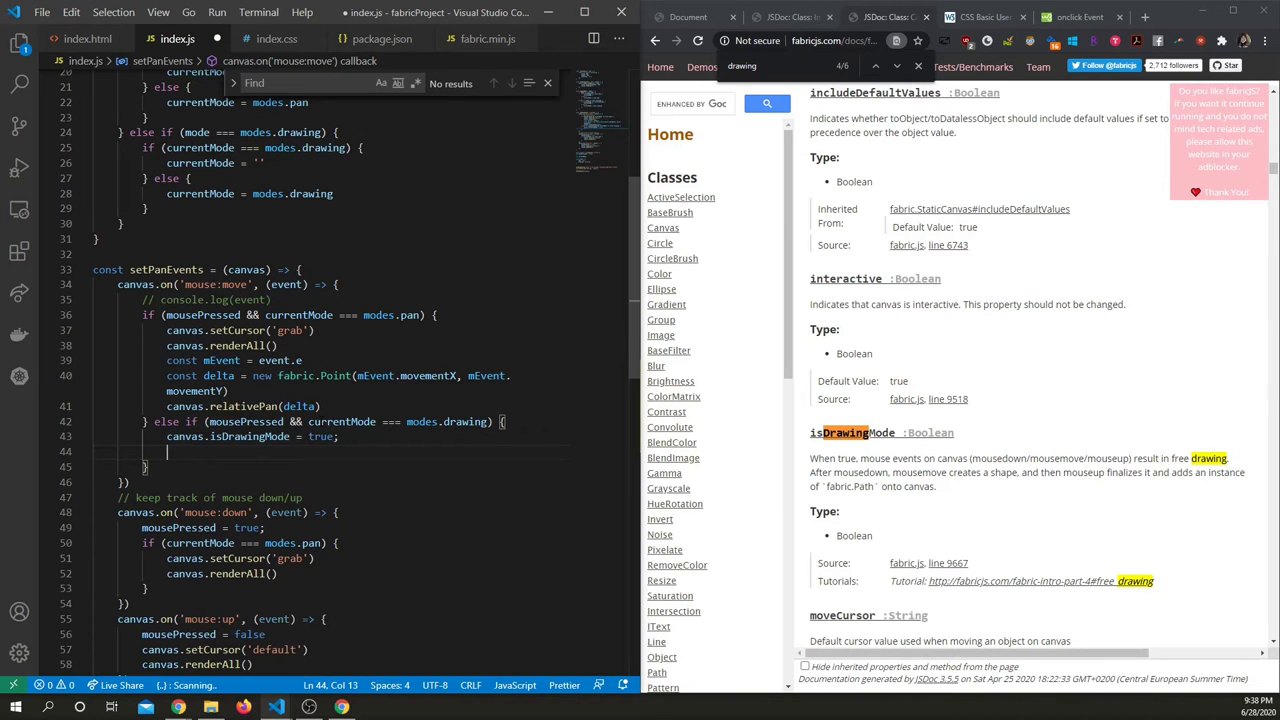
pyautogui.write('canca')
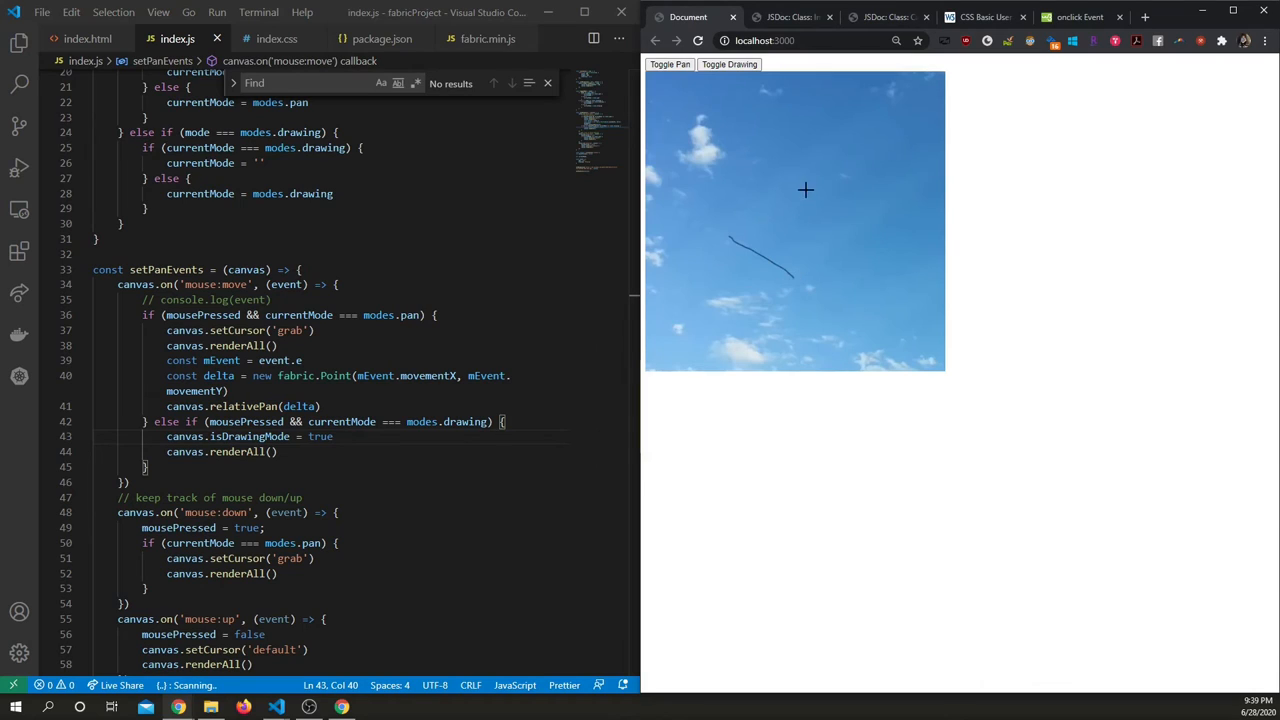
# Draw freehand black test strokes across the sky canvas in the running page.
pyautogui.moveTo(805, 190); pyautogui.dragTo(726, 298)
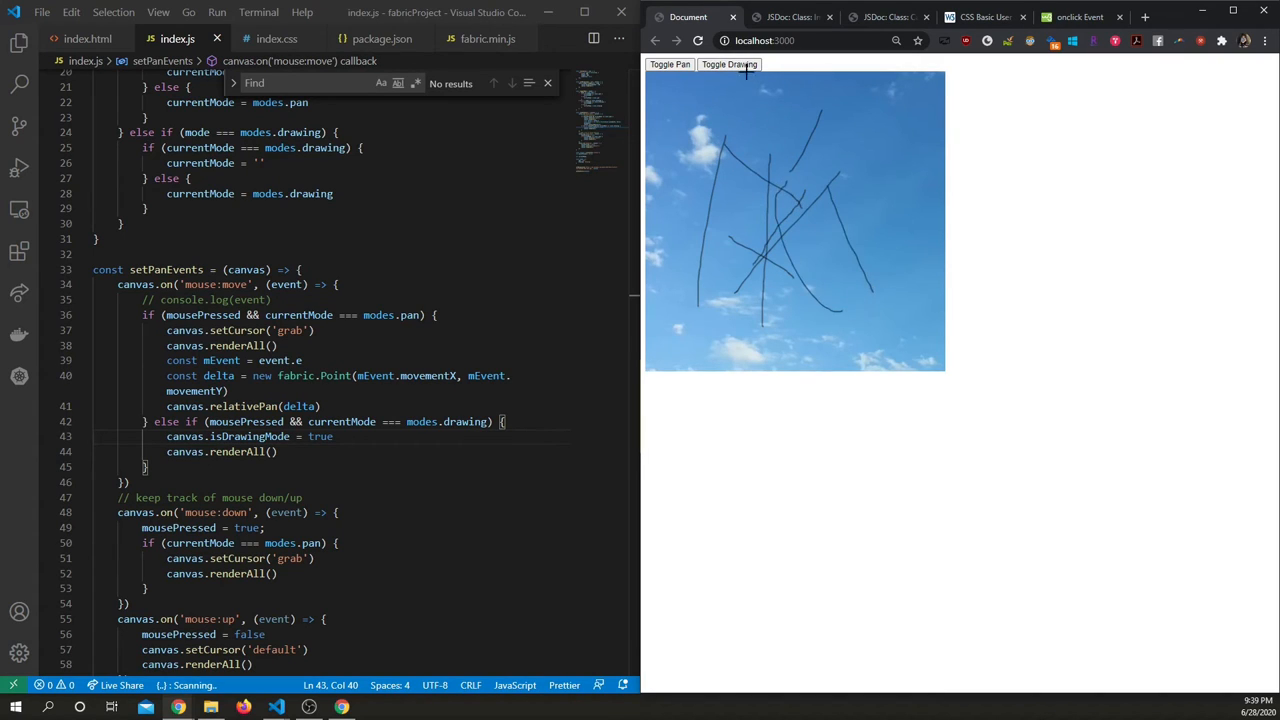
pyautogui.moveTo(745, 70); pyautogui.dragTo(810, 253)
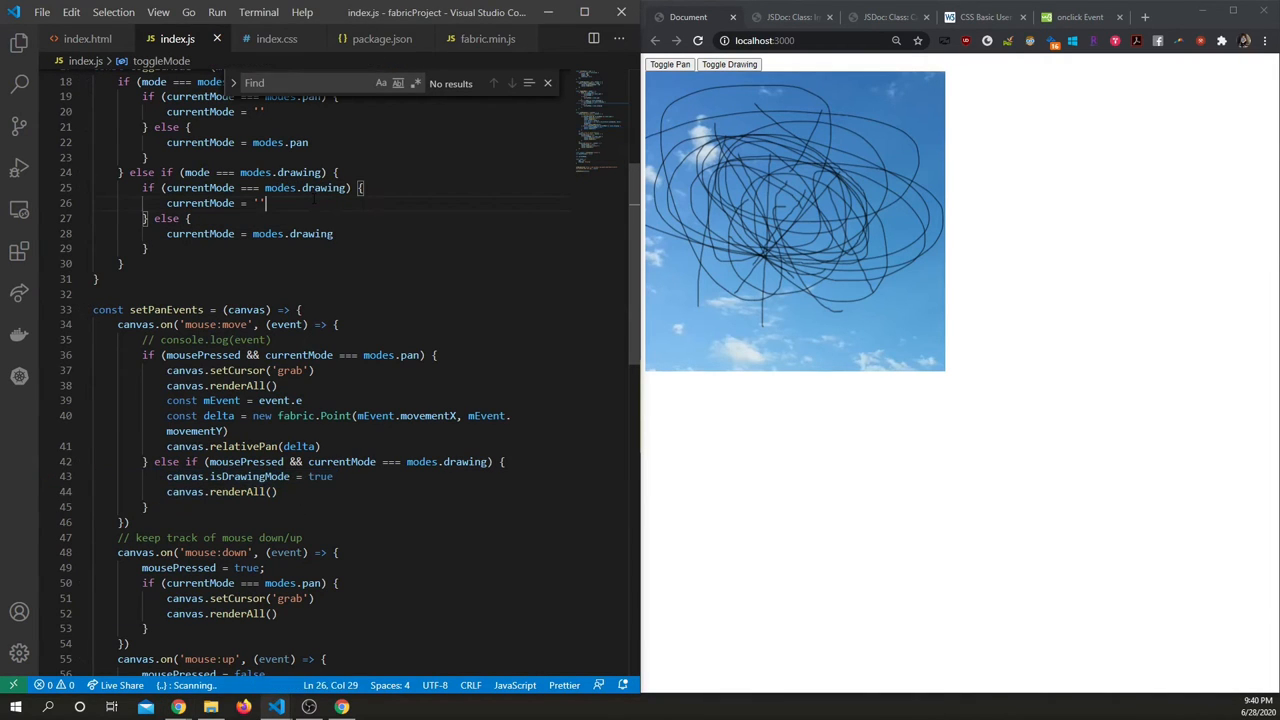
# Set canvas.isDrawingMode = false in toggleMode and draw looping test strokes.
pyautogui.write('canvas.isDrawingMode = true')
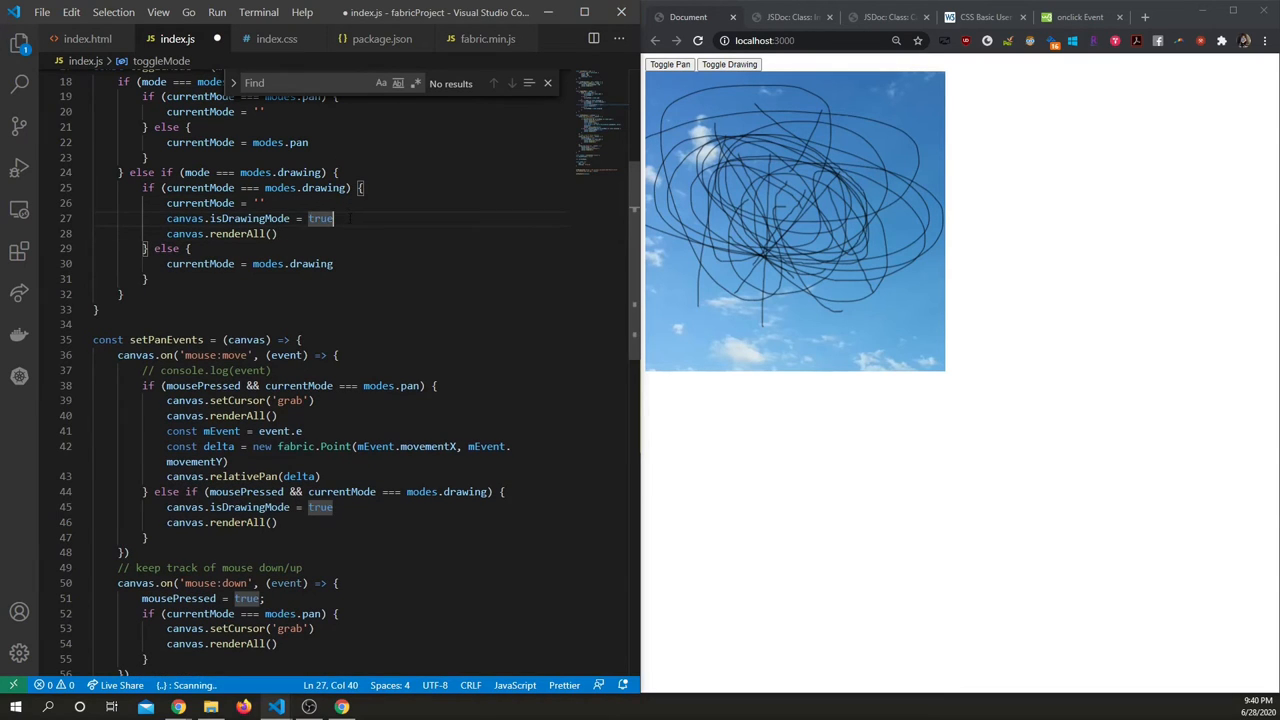
pyautogui.write('false')
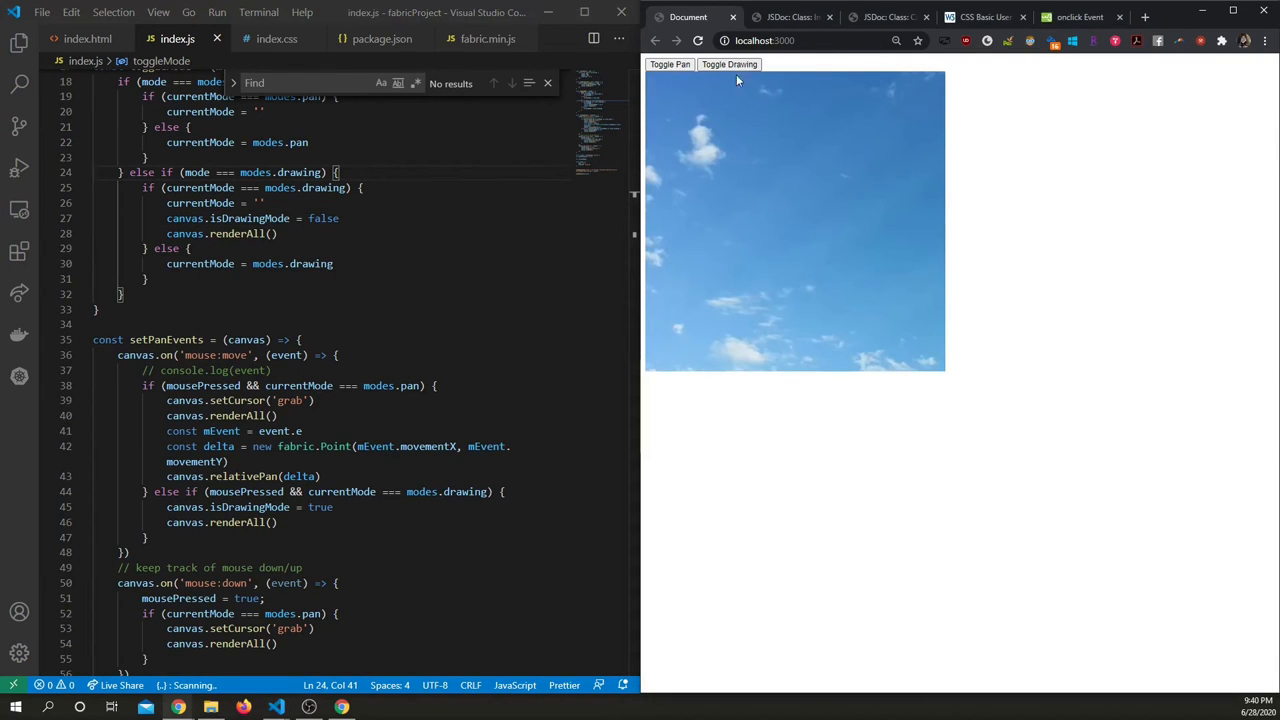
pyautogui.moveTo(782, 238); pyautogui.dragTo(828, 286)
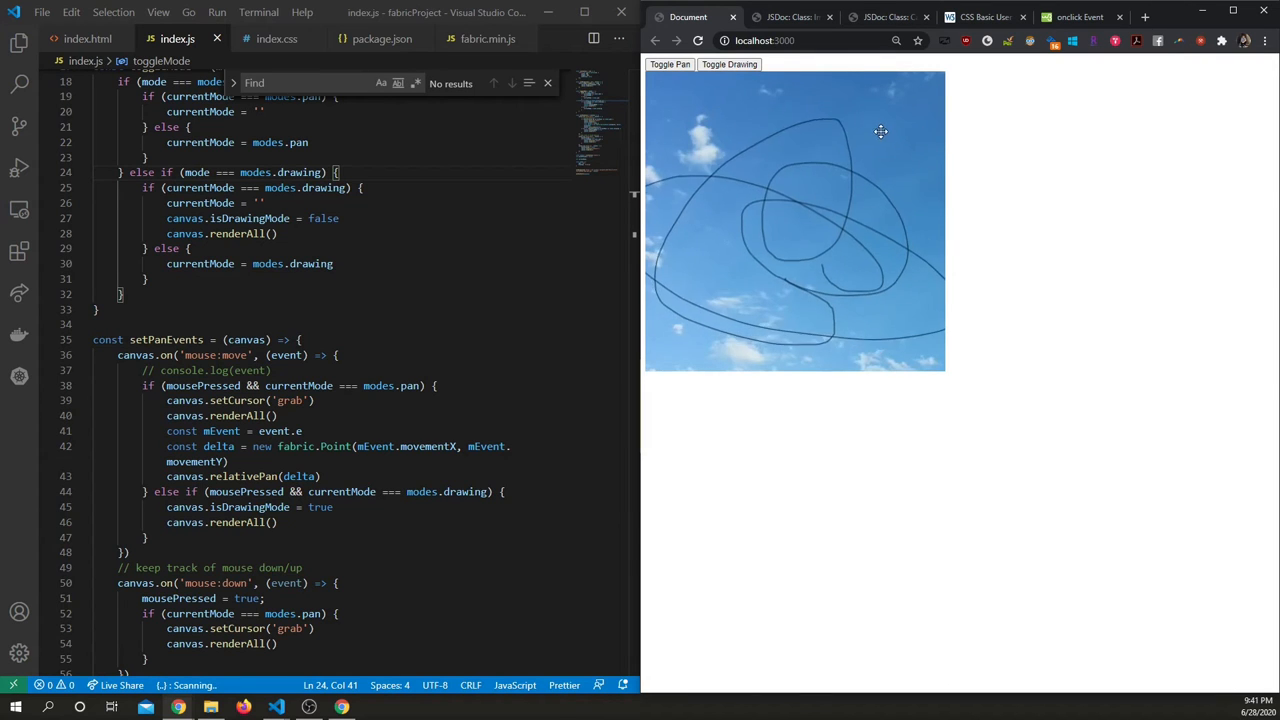
# Pan the canvas, scribble more loops, and retest toggling drawing mode.
pyautogui.moveTo(880, 131); pyautogui.dragTo(737, 185)
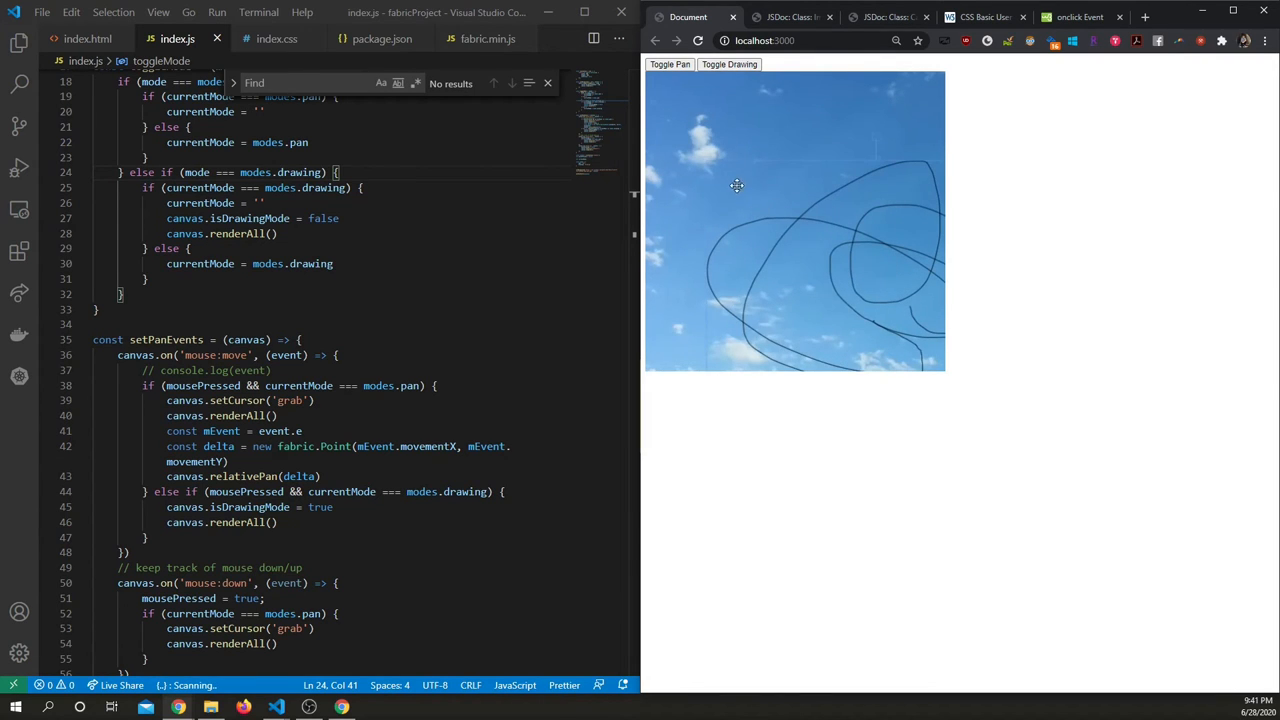
pyautogui.moveTo(737, 185); pyautogui.dragTo(753, 233)
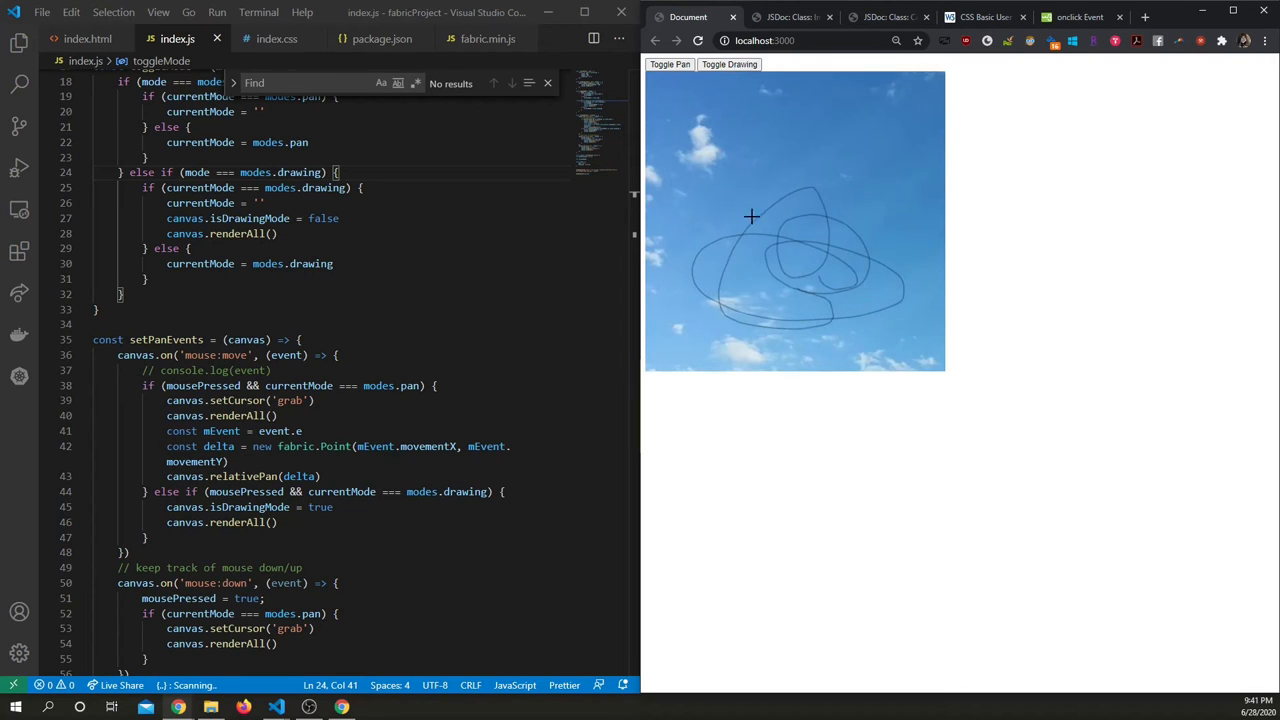
pyautogui.moveTo(752, 217); pyautogui.dragTo(733, 104)
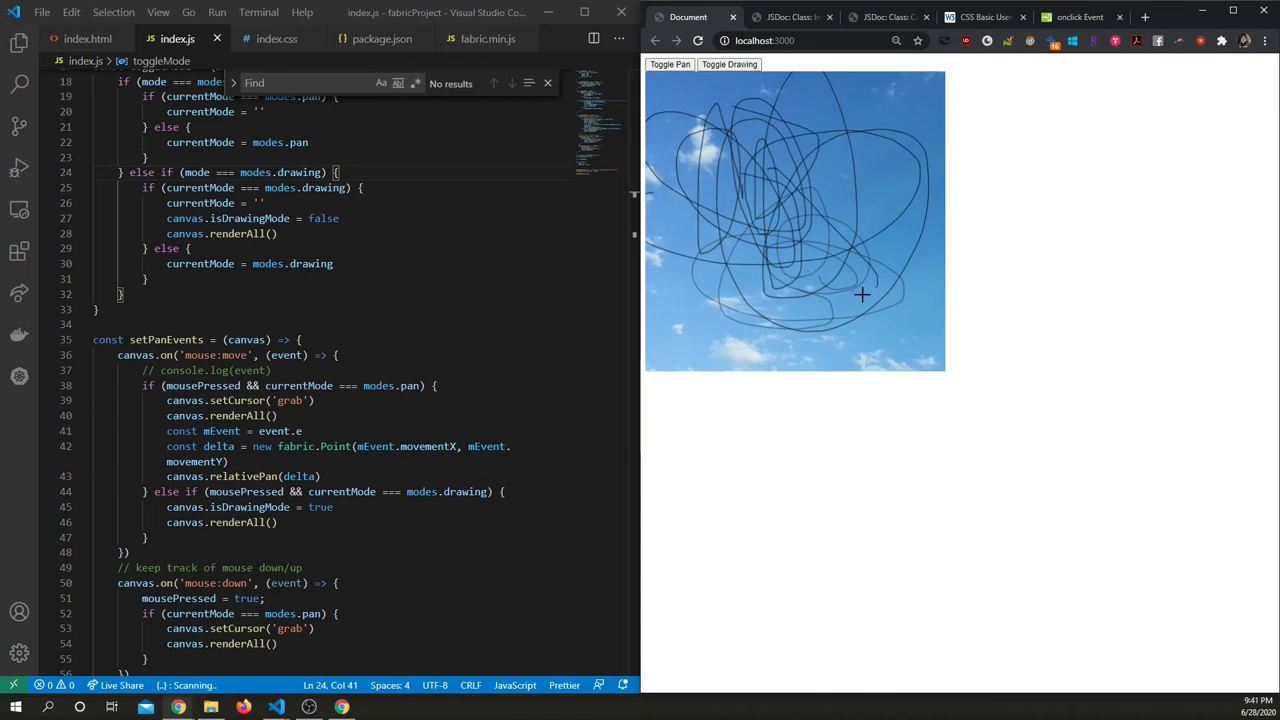
pyautogui.click(729, 64)
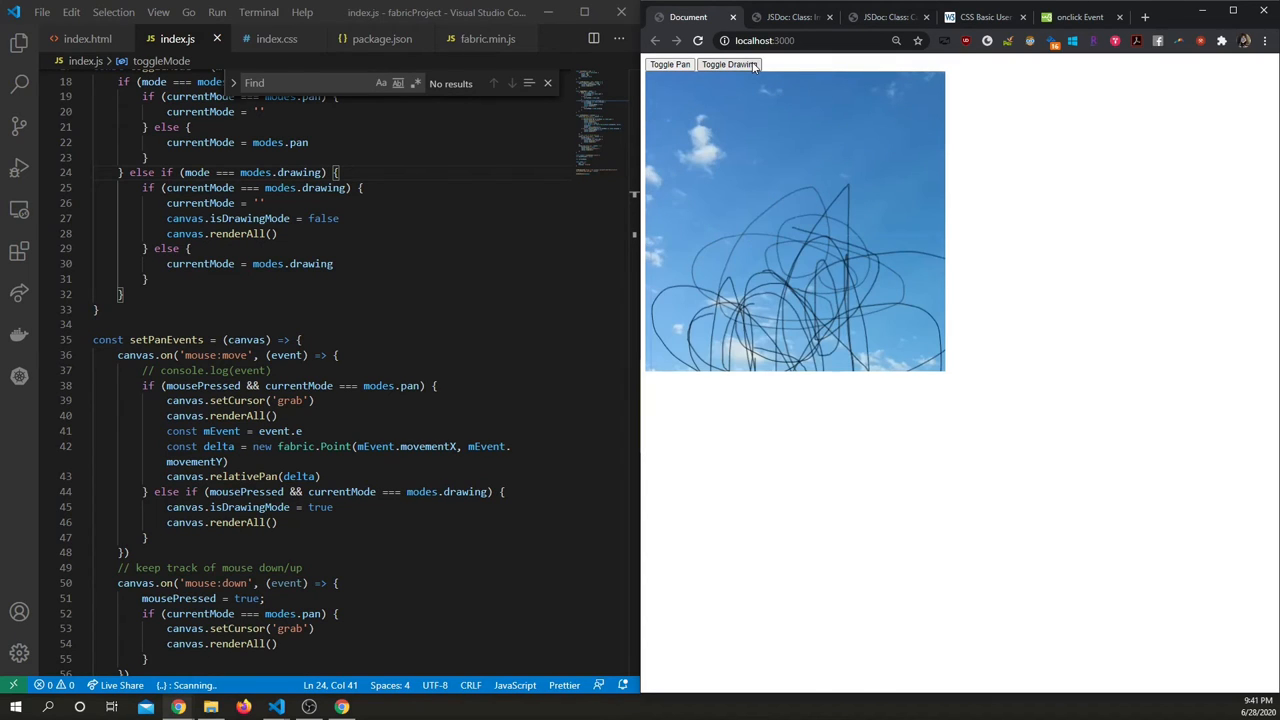
pyautogui.moveTo(610, 46)
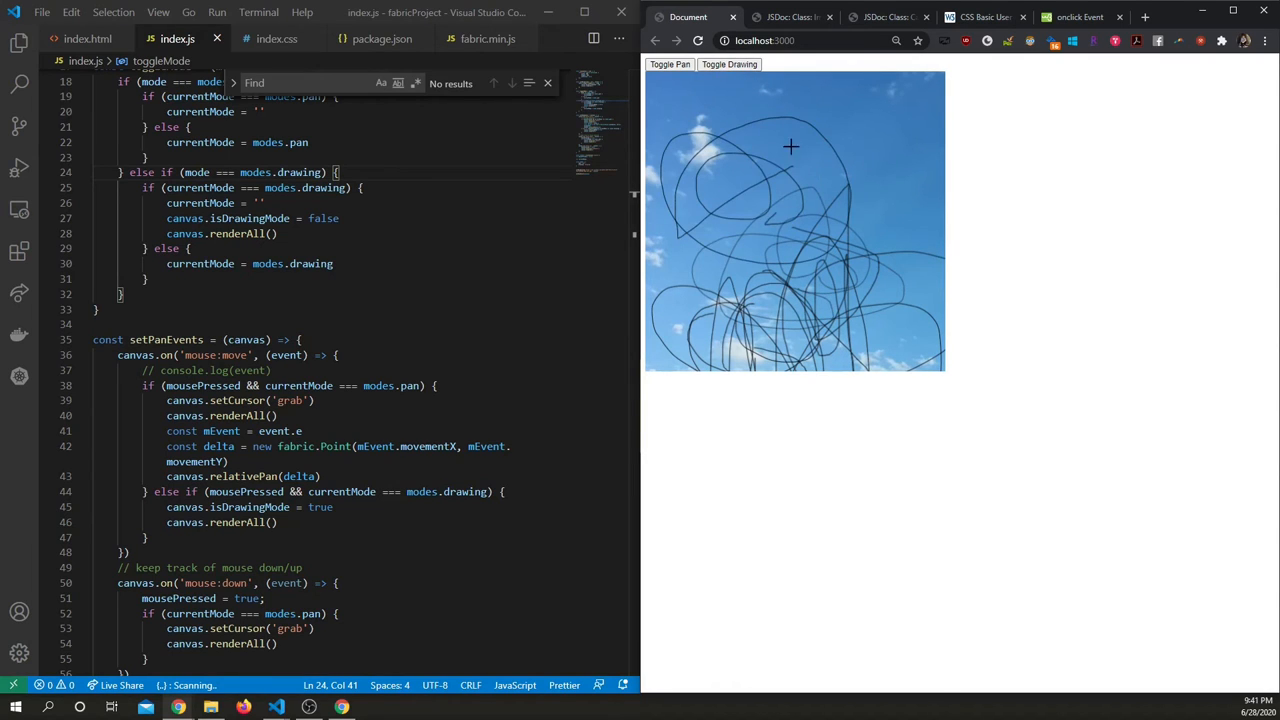
pyautogui.moveTo(741, 112)
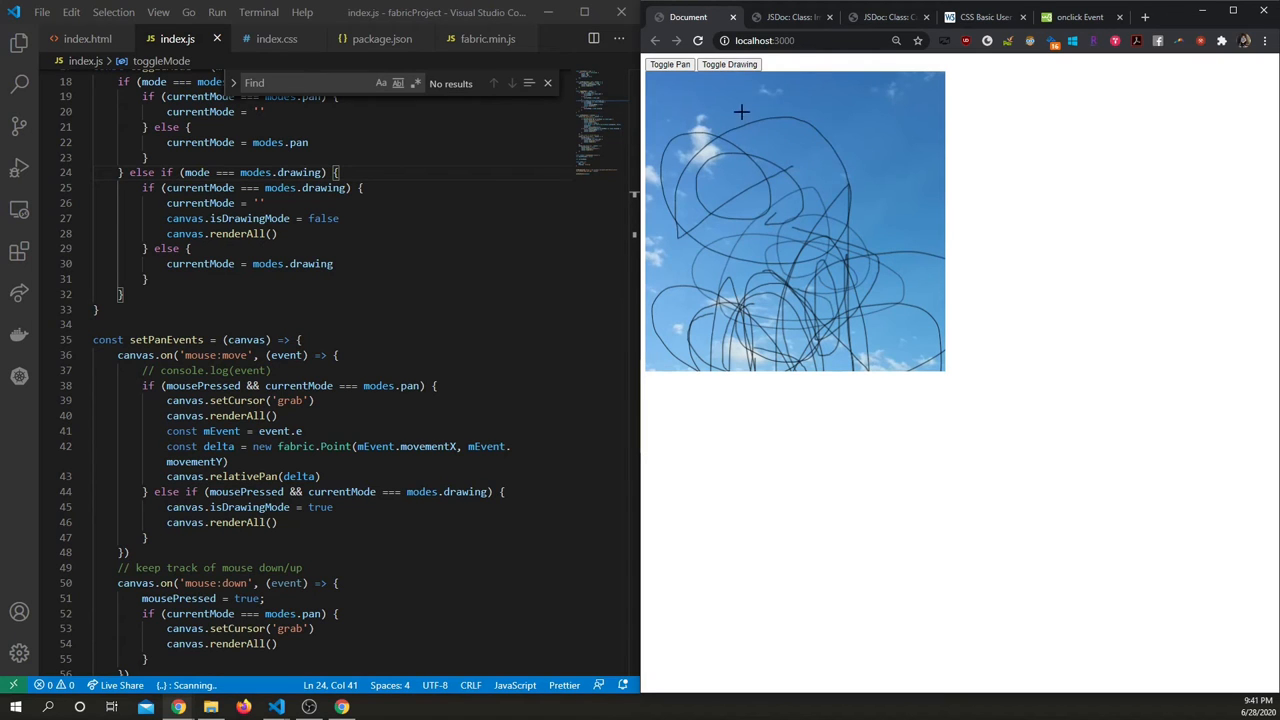
pyautogui.moveTo(741, 111); pyautogui.dragTo(877, 184)
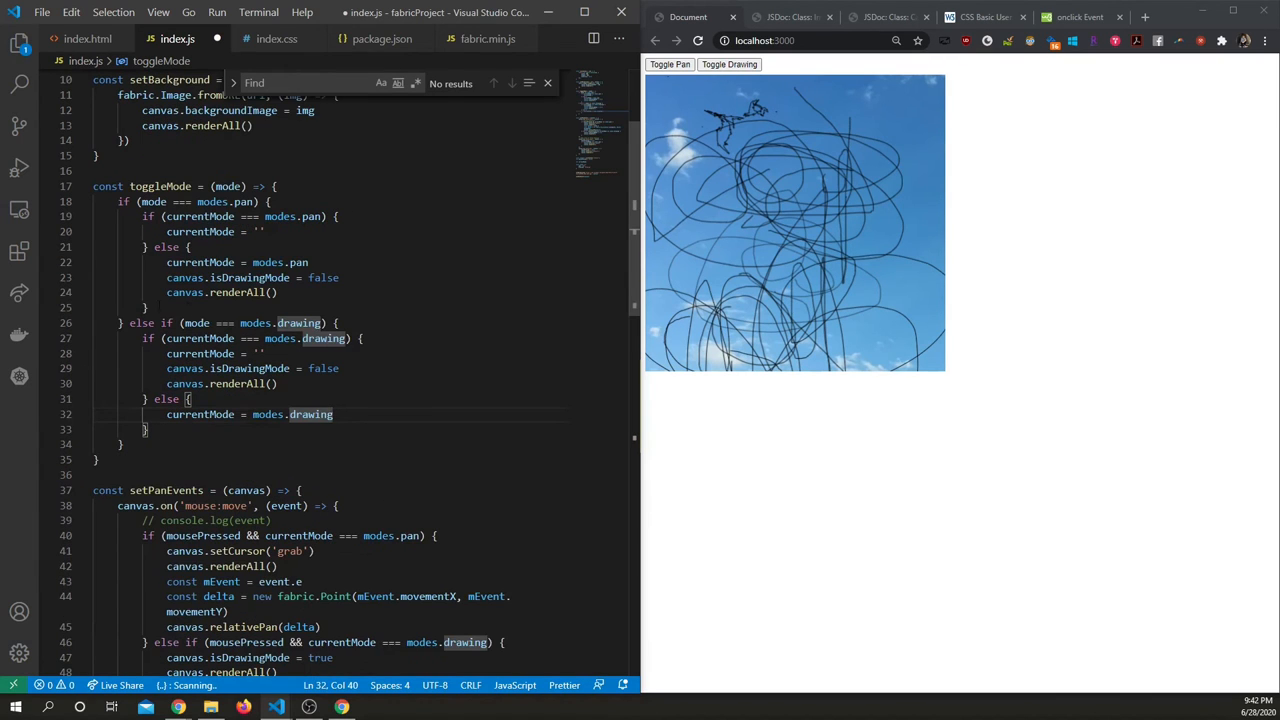
# Retest the reloaded canvas: draw loops, switch modes, then scribble more loops.
pyautogui.scroll(-3)
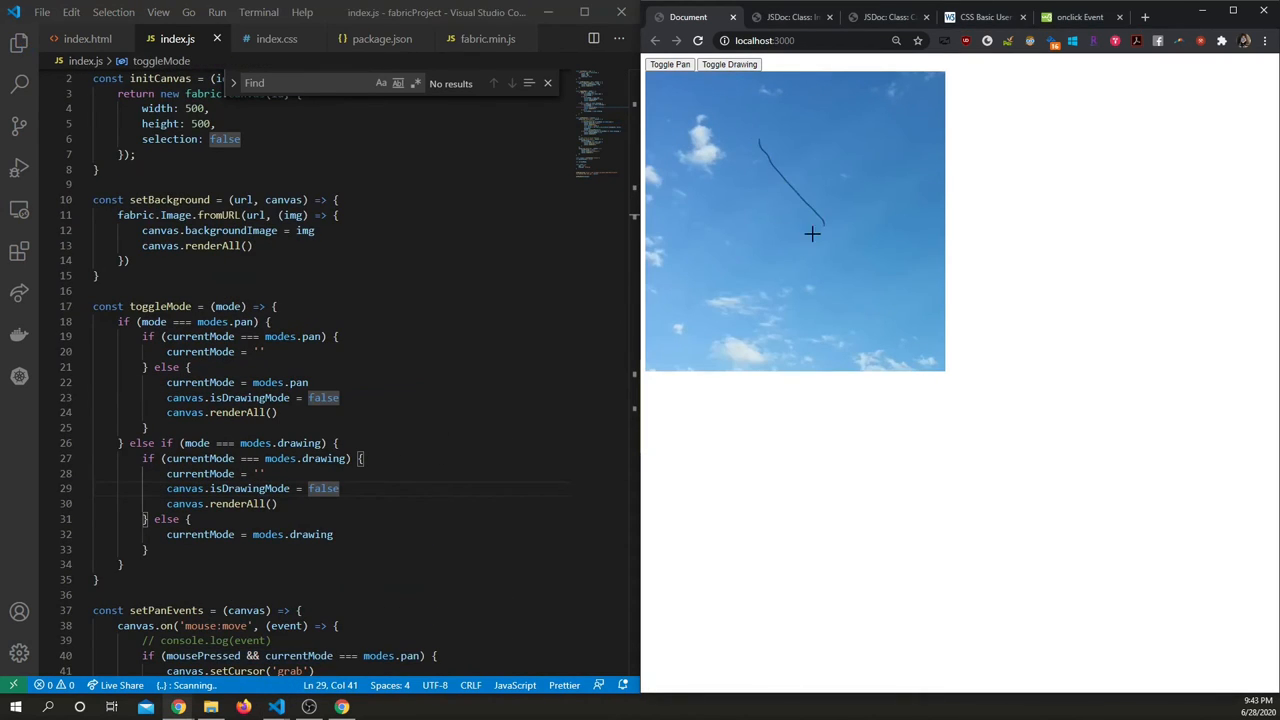
pyautogui.moveTo(810, 234); pyautogui.dragTo(843, 234)
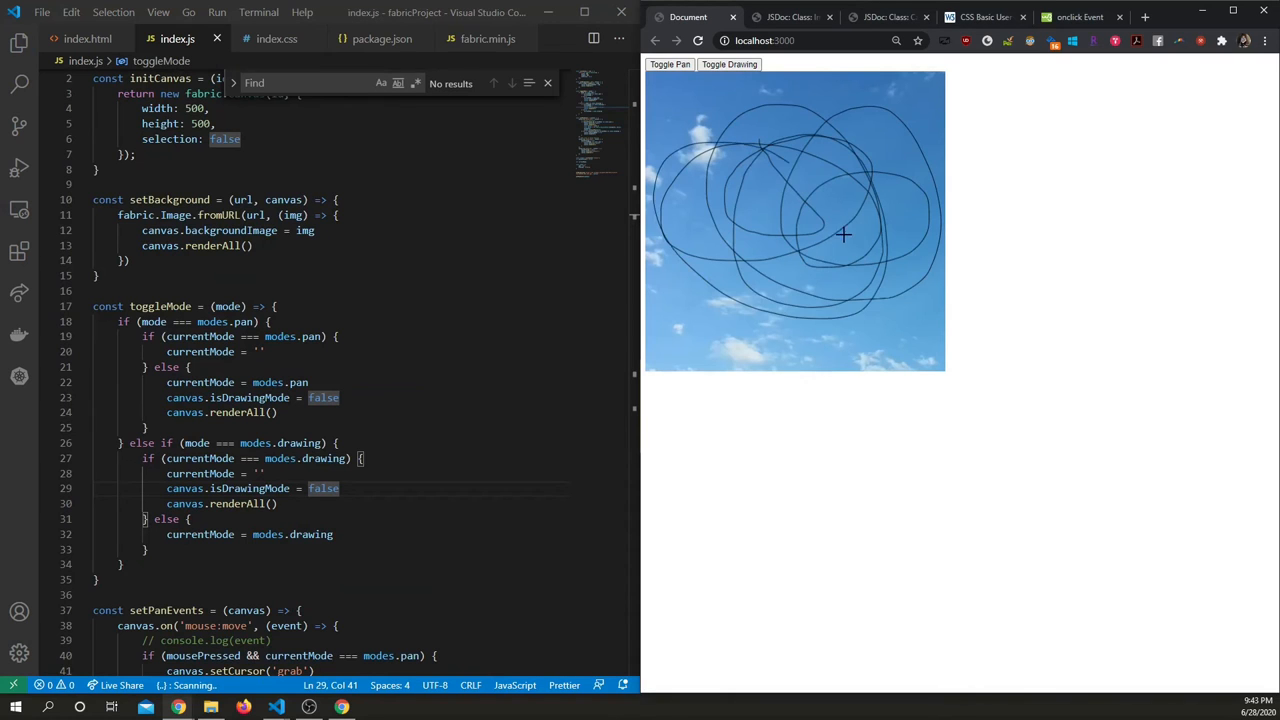
pyautogui.click(669, 64)
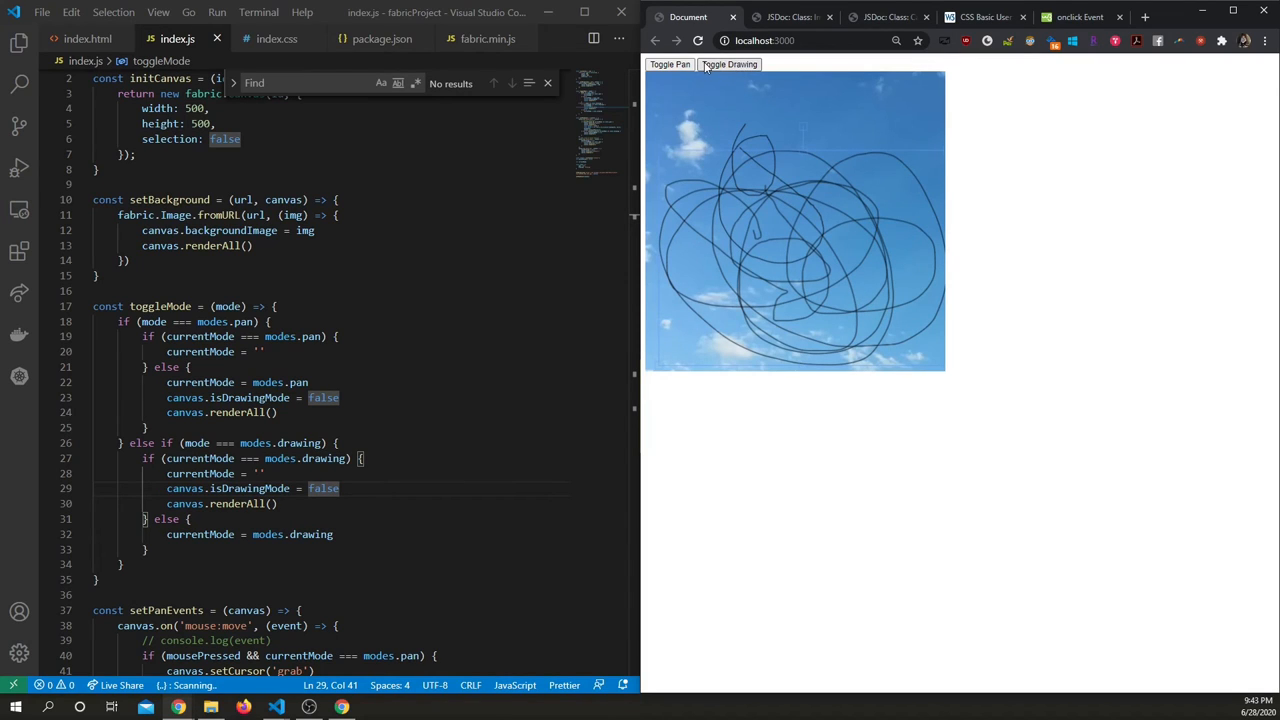
pyautogui.moveTo(725, 107)
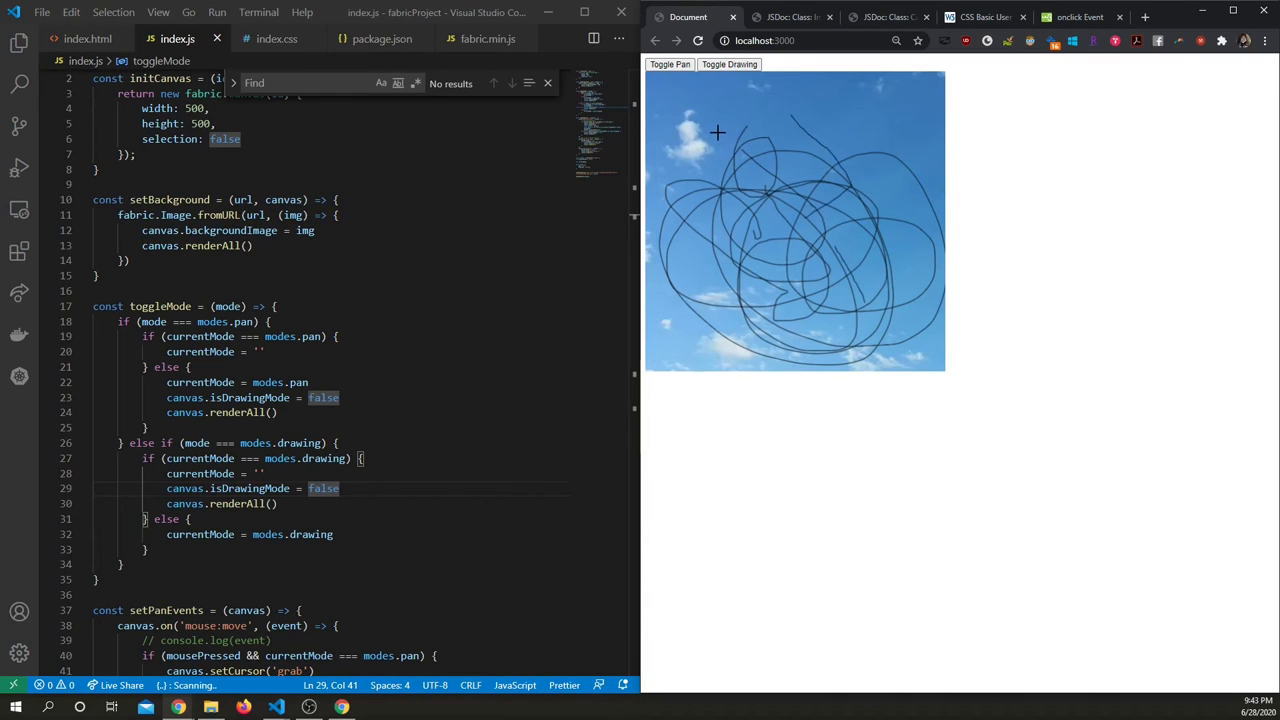
pyautogui.moveTo(717, 131); pyautogui.dragTo(757, 131)
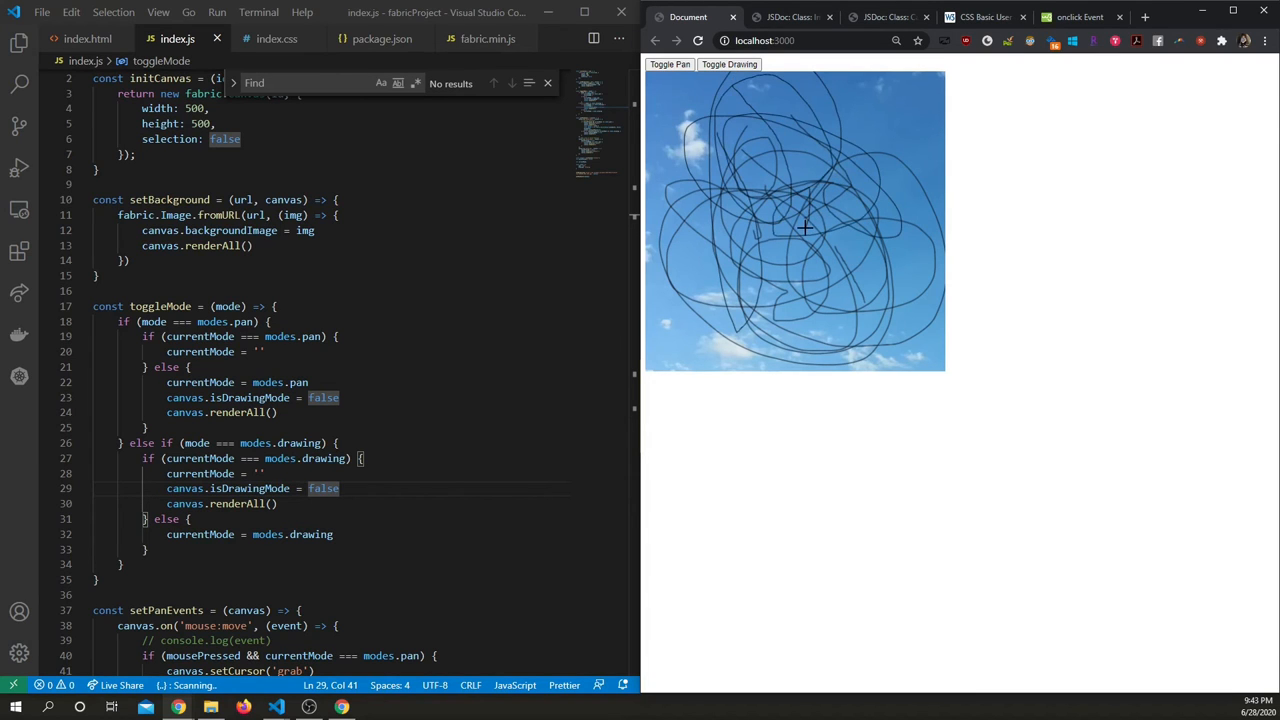
pyautogui.scroll(-3)
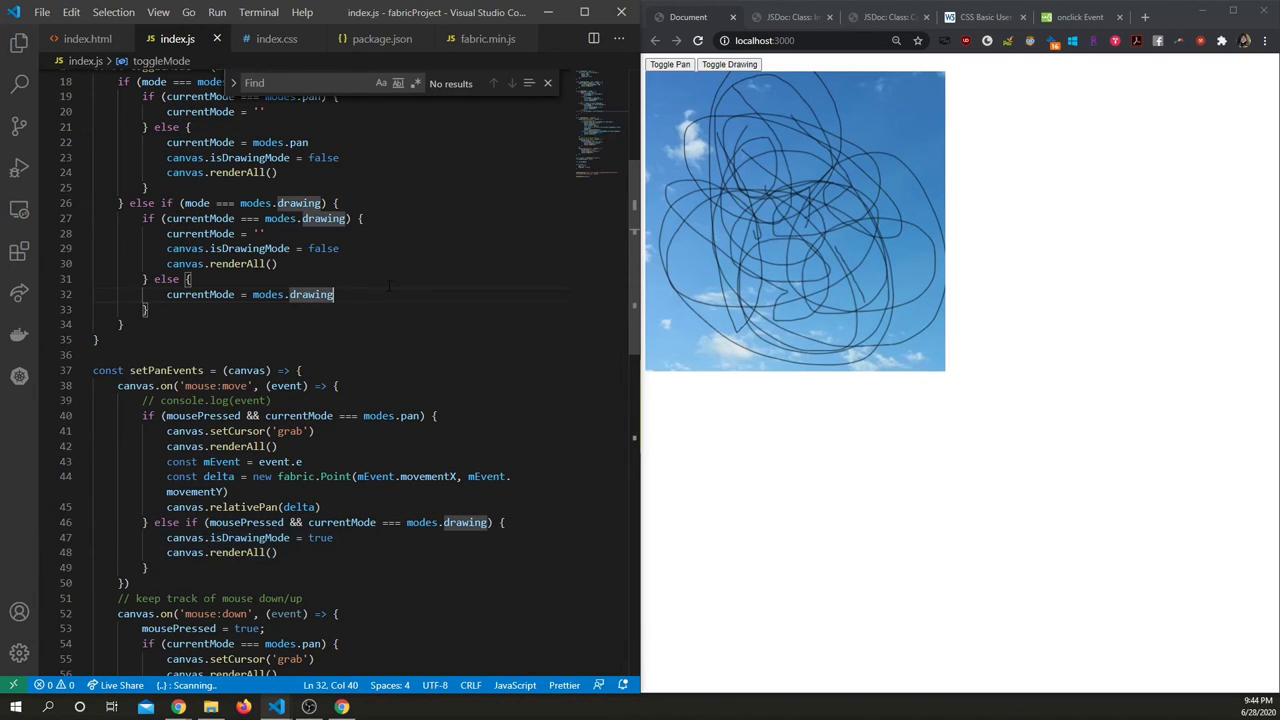
# Enable canvas.isDrawingMode in toggleMode and delete the commented mouse:move drawing branch.
pyautogui.write('canvas.isDrawingMode = true')
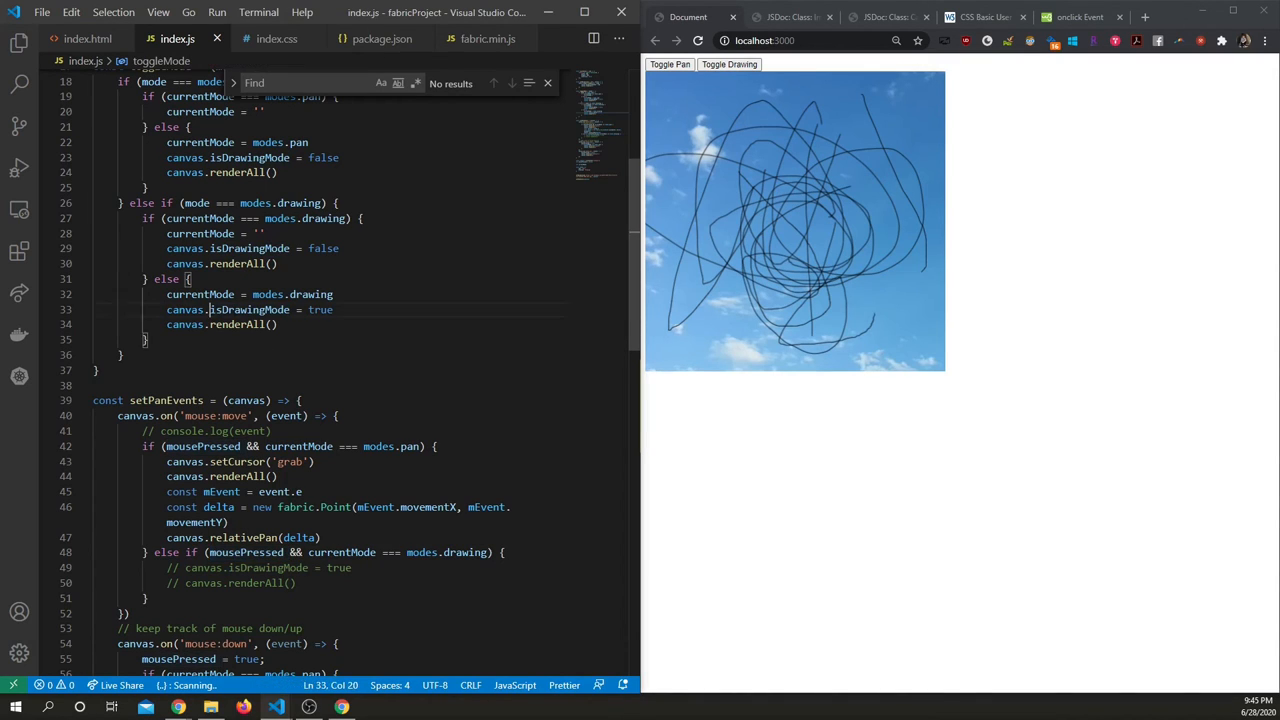
pyautogui.doubleClick(249, 309)
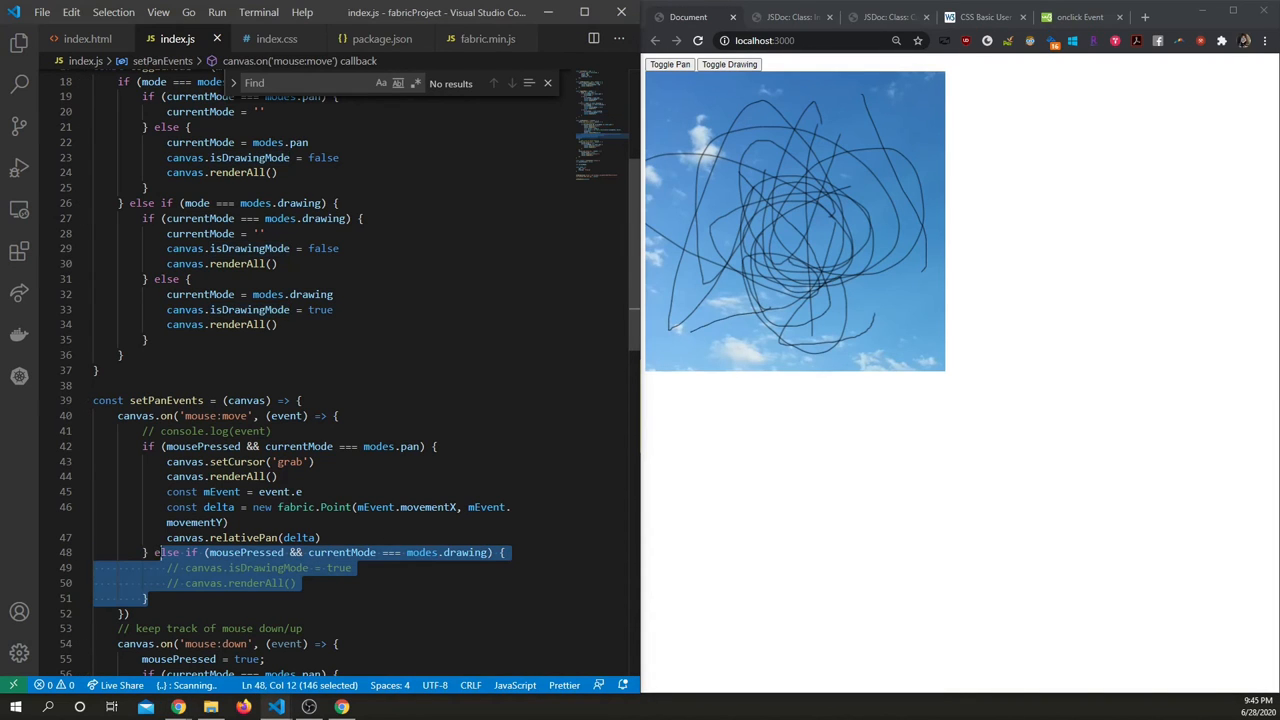
pyautogui.press('Delete')
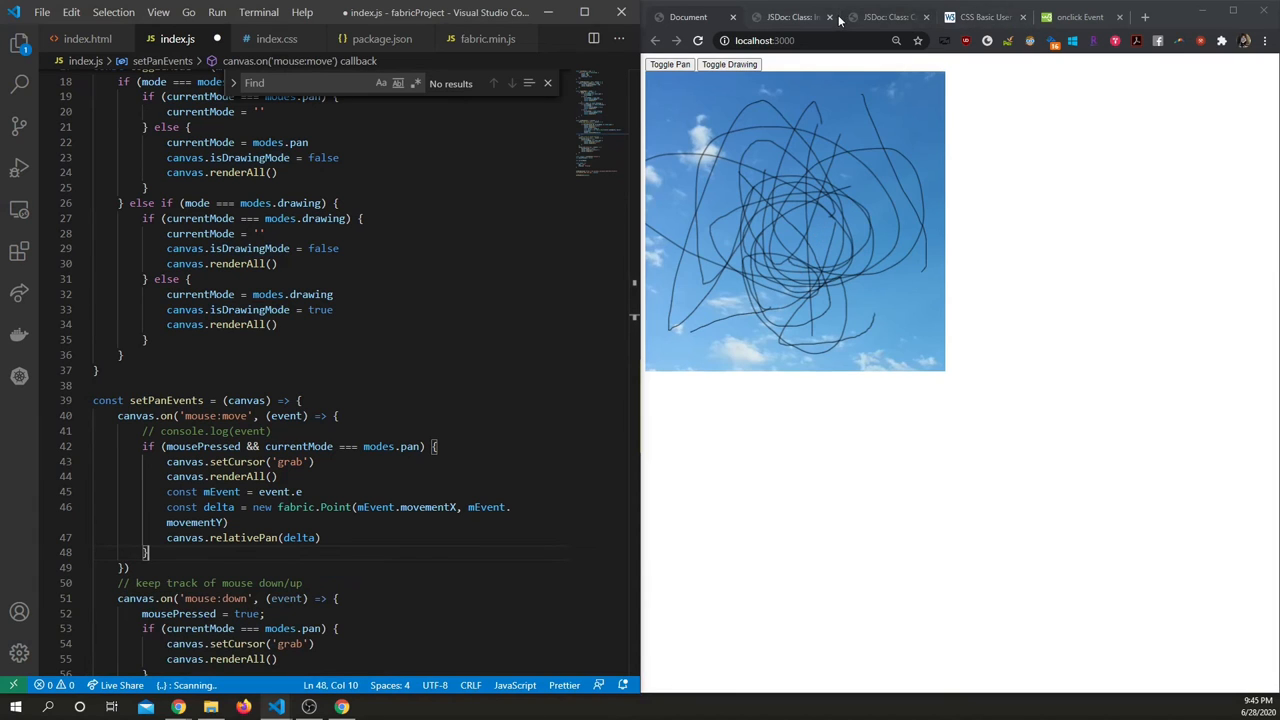
# Close the documentation tab and draw freehand scribbles on the sky canvas.
pyautogui.click(885, 17)
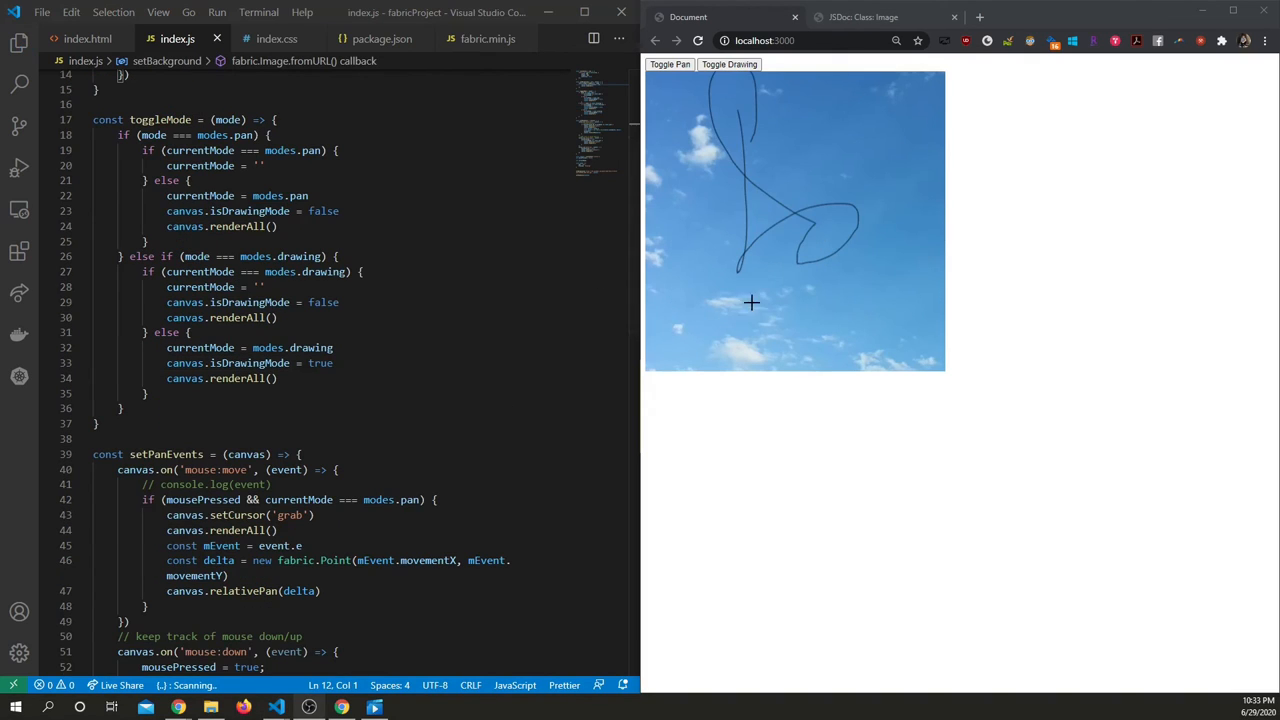
pyautogui.moveTo(745, 300); pyautogui.dragTo(760, 190)
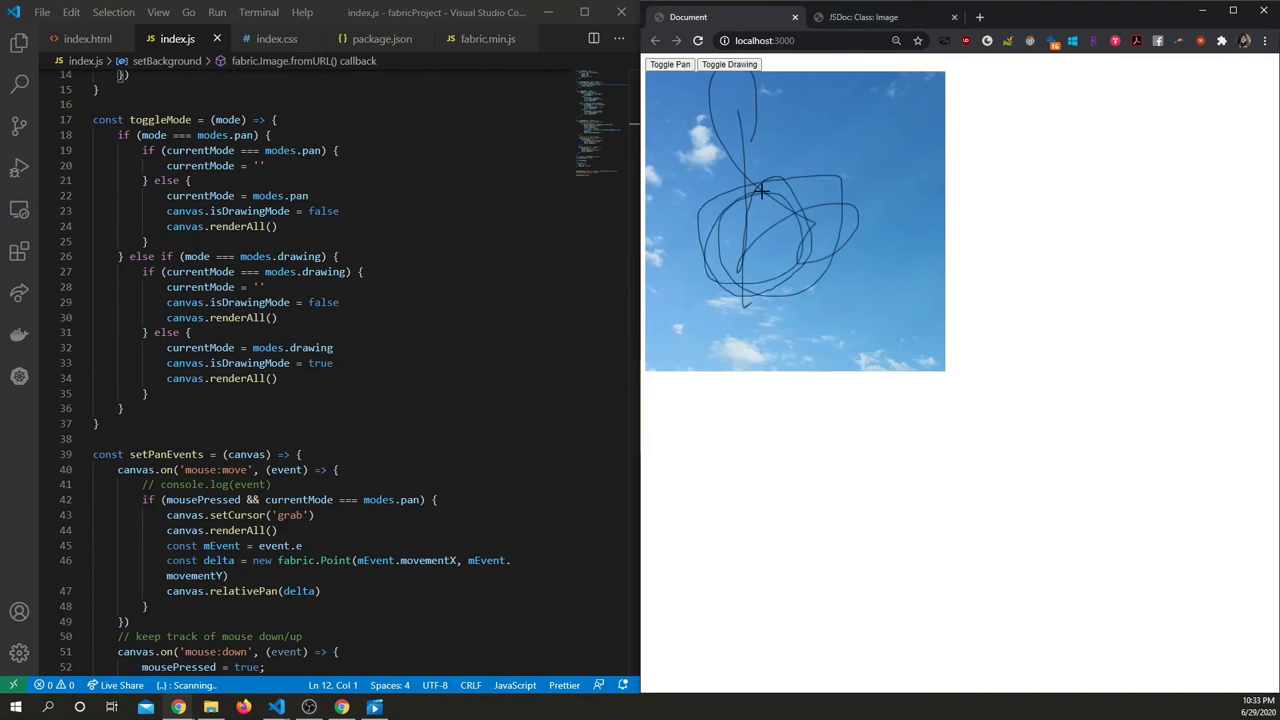
pyautogui.moveTo(760, 190); pyautogui.dragTo(715, 218)
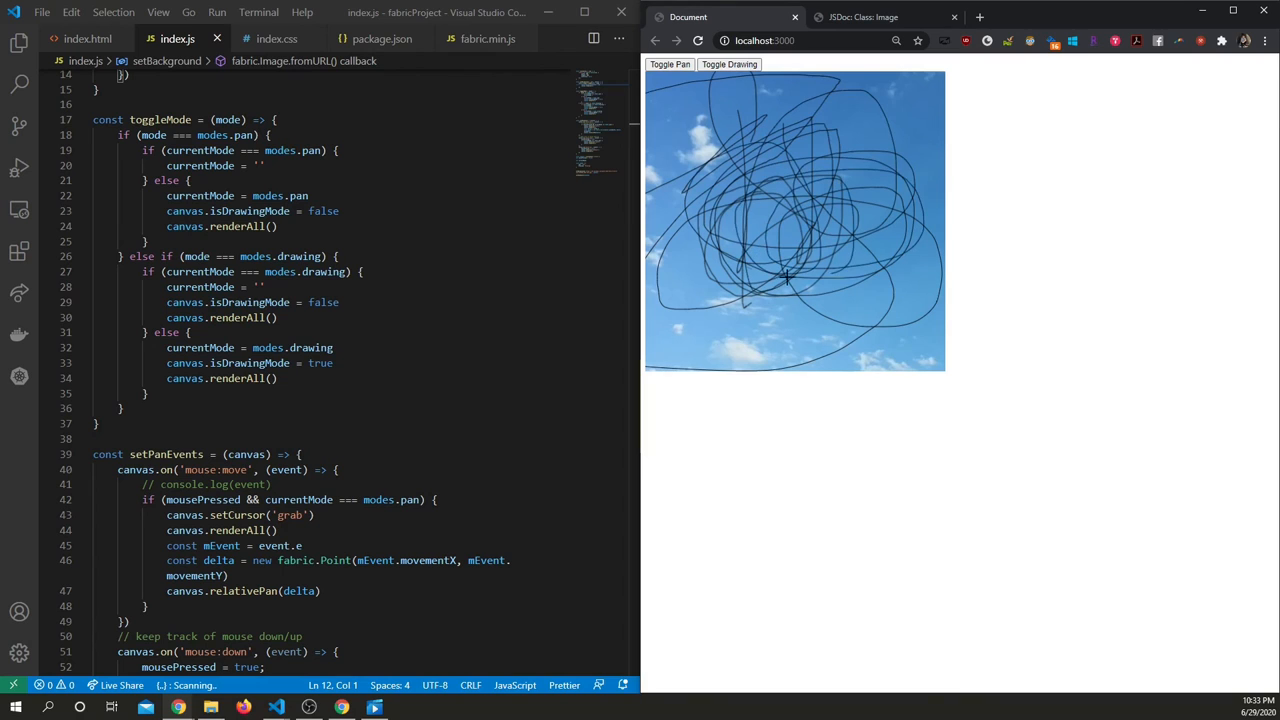
# Open the Fabric.js Canvas class reference and search it for 'brush'.
pyautogui.click(863, 17)
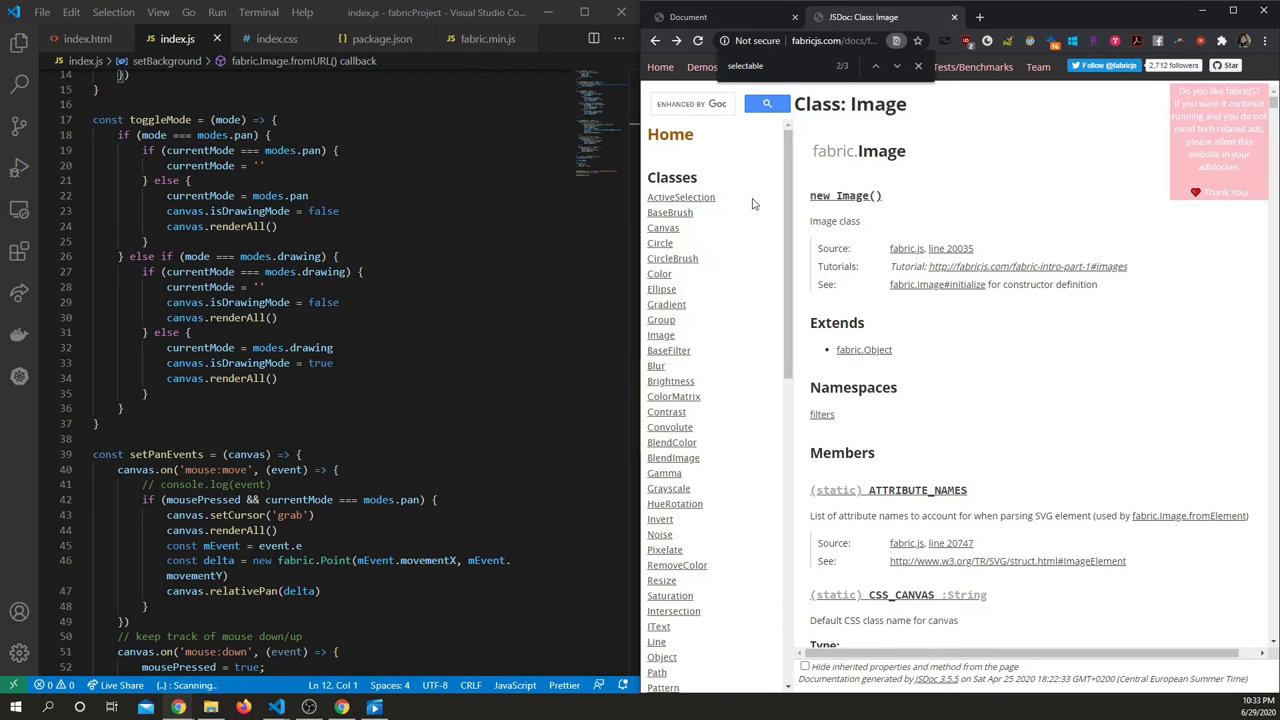
pyautogui.click(663, 194)
pyautogui.write('cr')
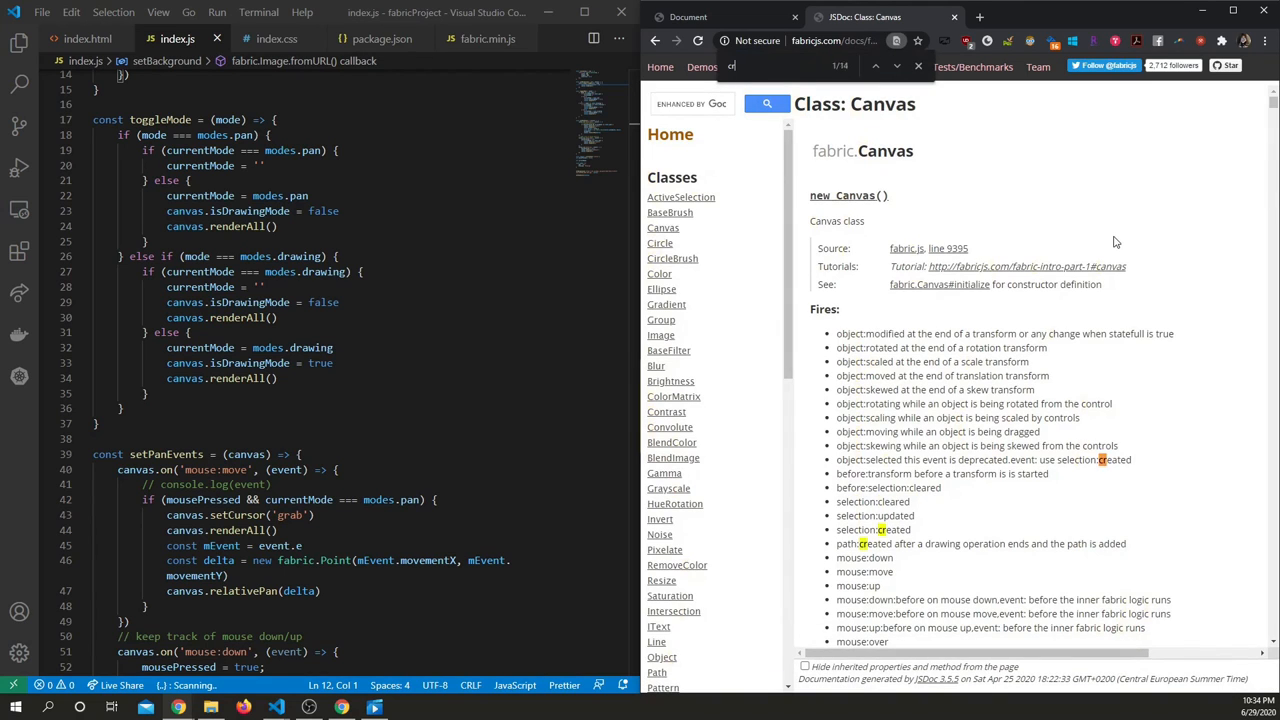
pyautogui.write('b')
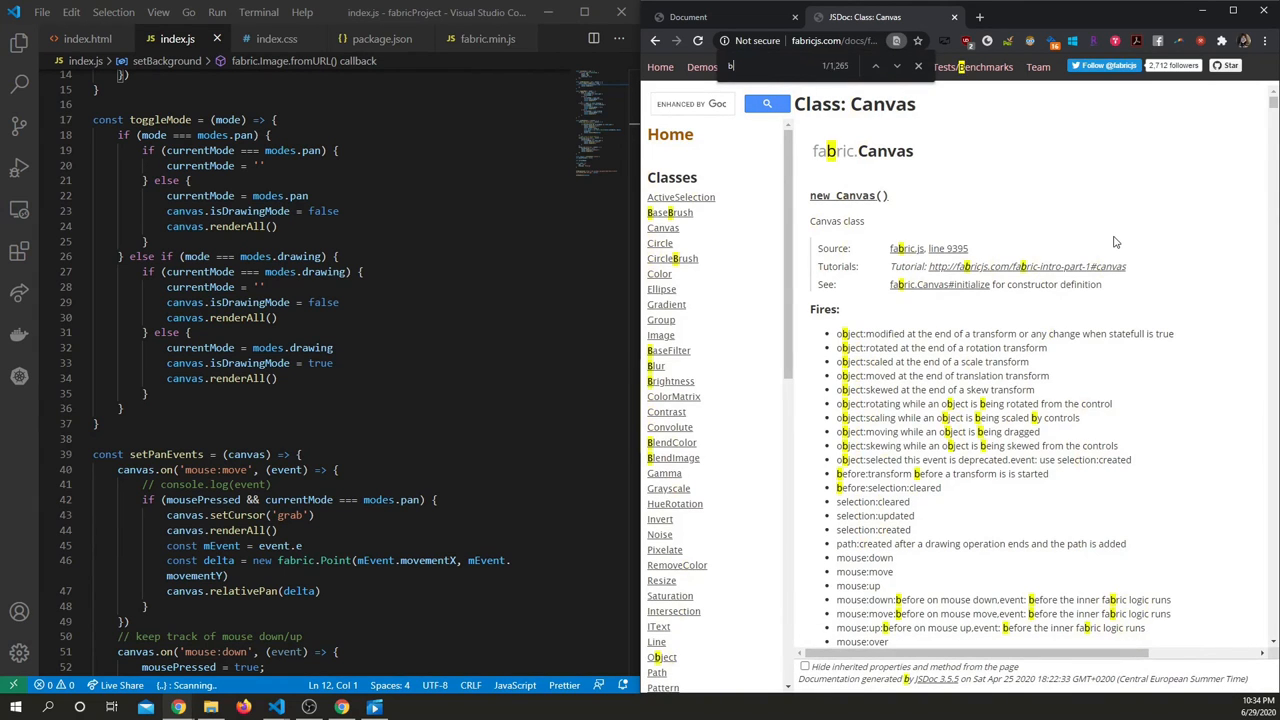
pyautogui.write('rush')
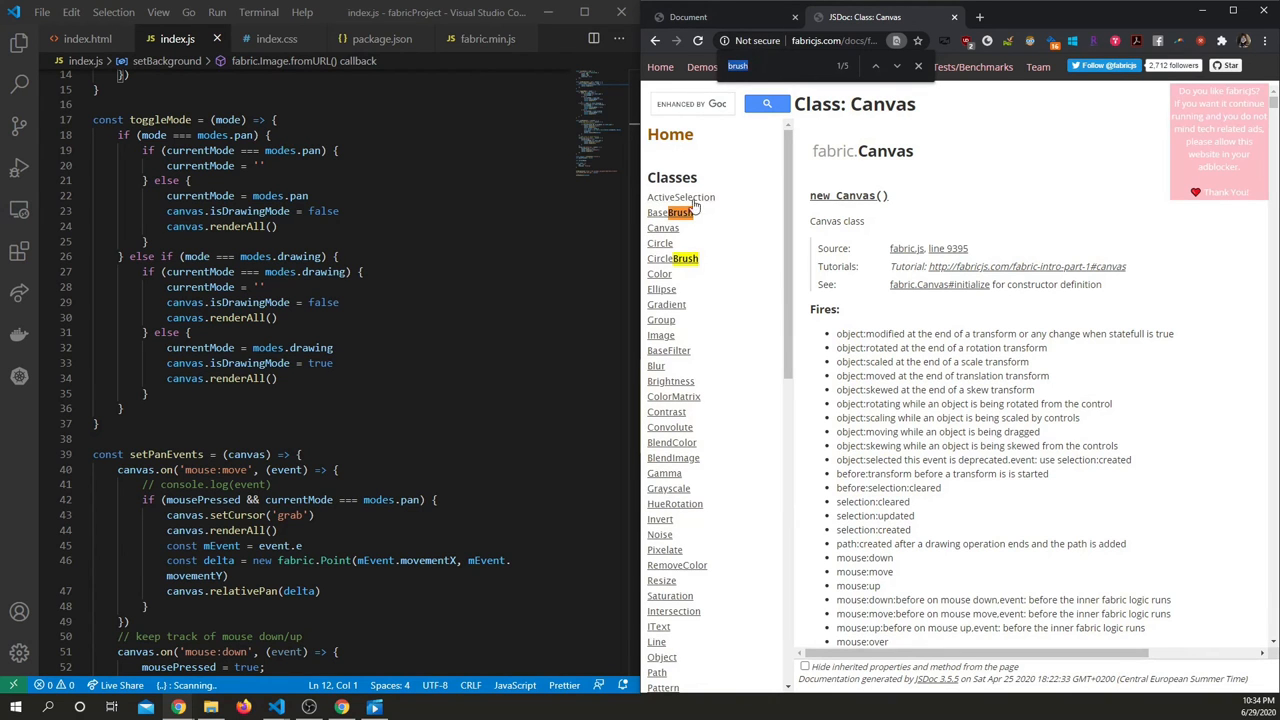
pyautogui.scroll(-3)
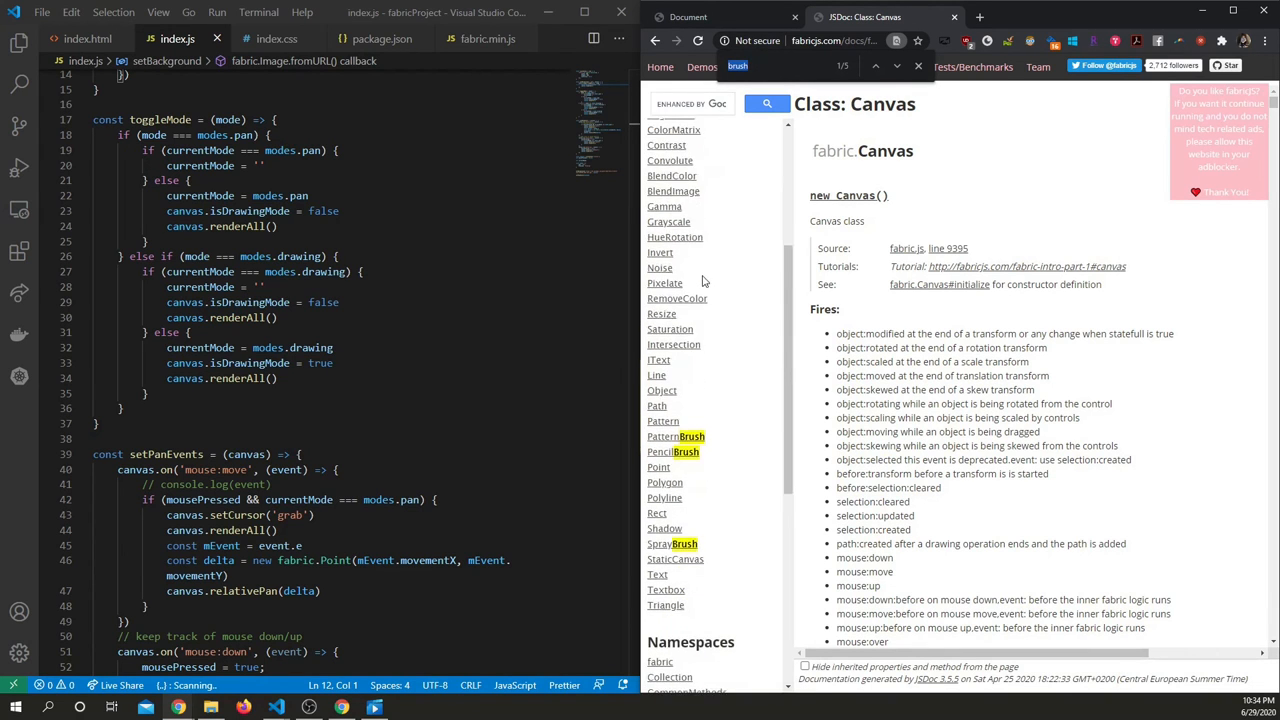
pyautogui.scroll(-3)
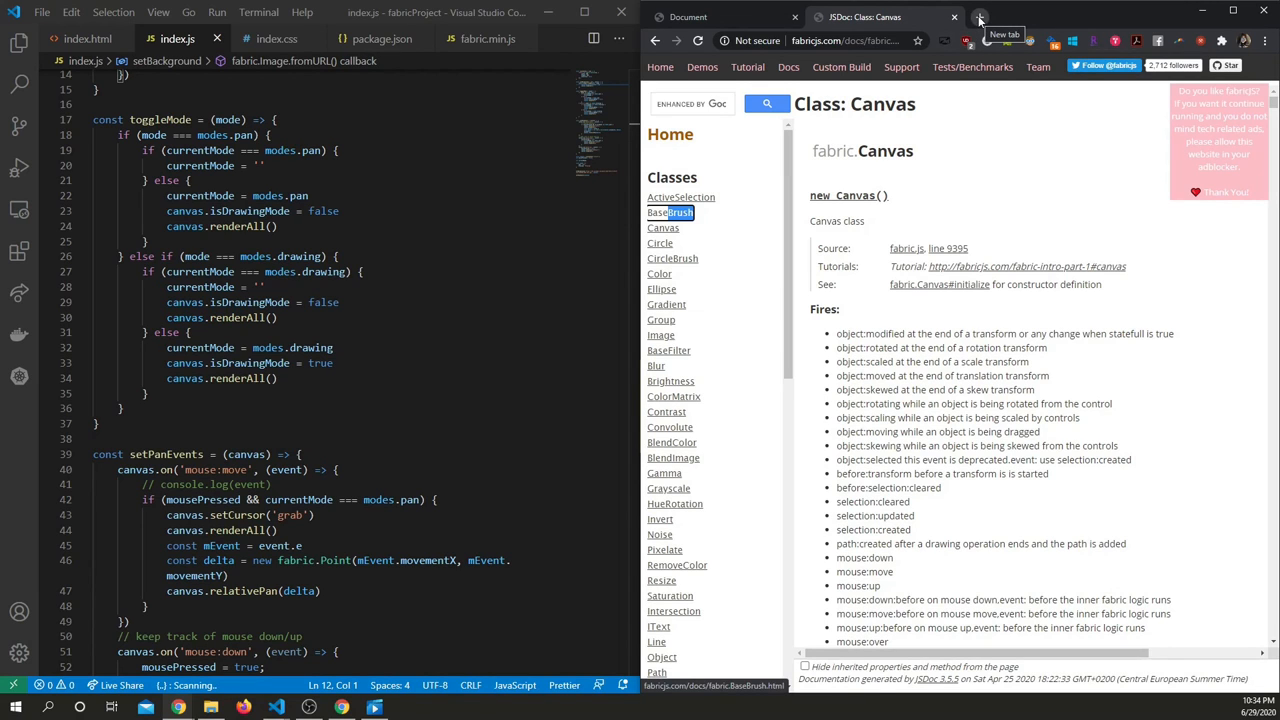
# In the Free drawing demo, set Mode to vline, line width 94, shadow width 23.
pyautogui.click(979, 17)
pyautogui.write('fabricjs drawing')
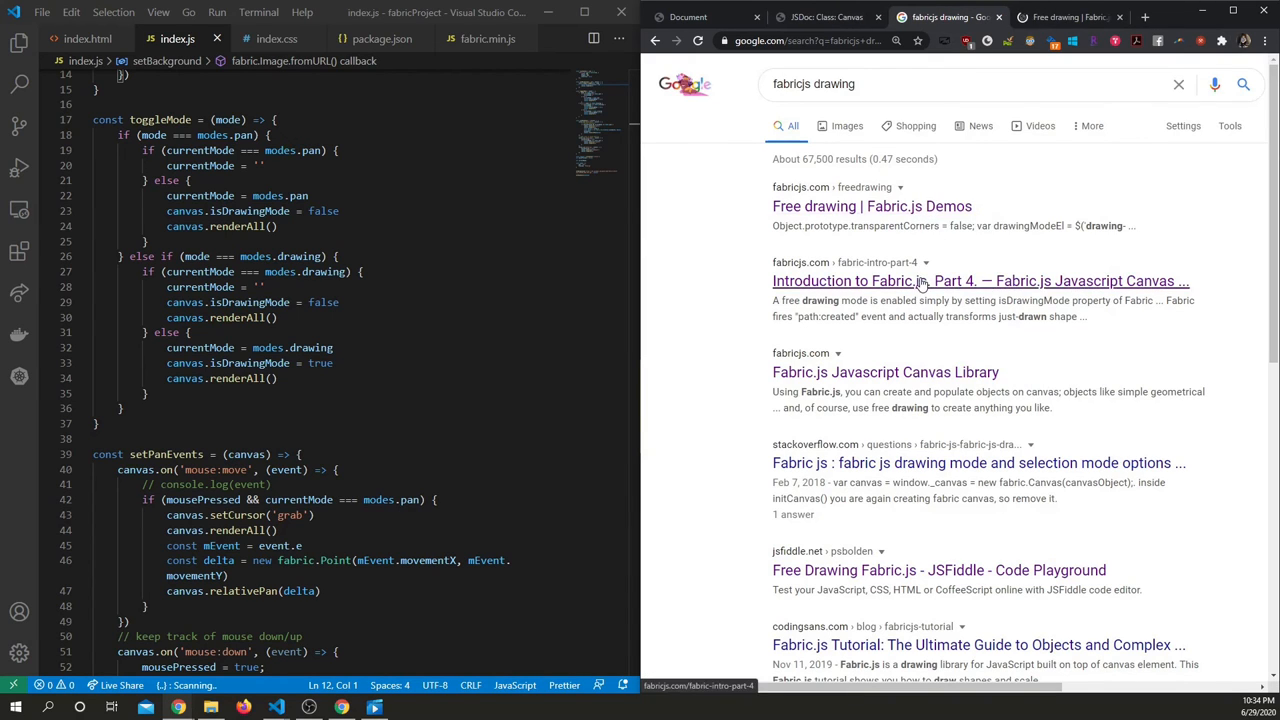
pyautogui.click(871, 206)
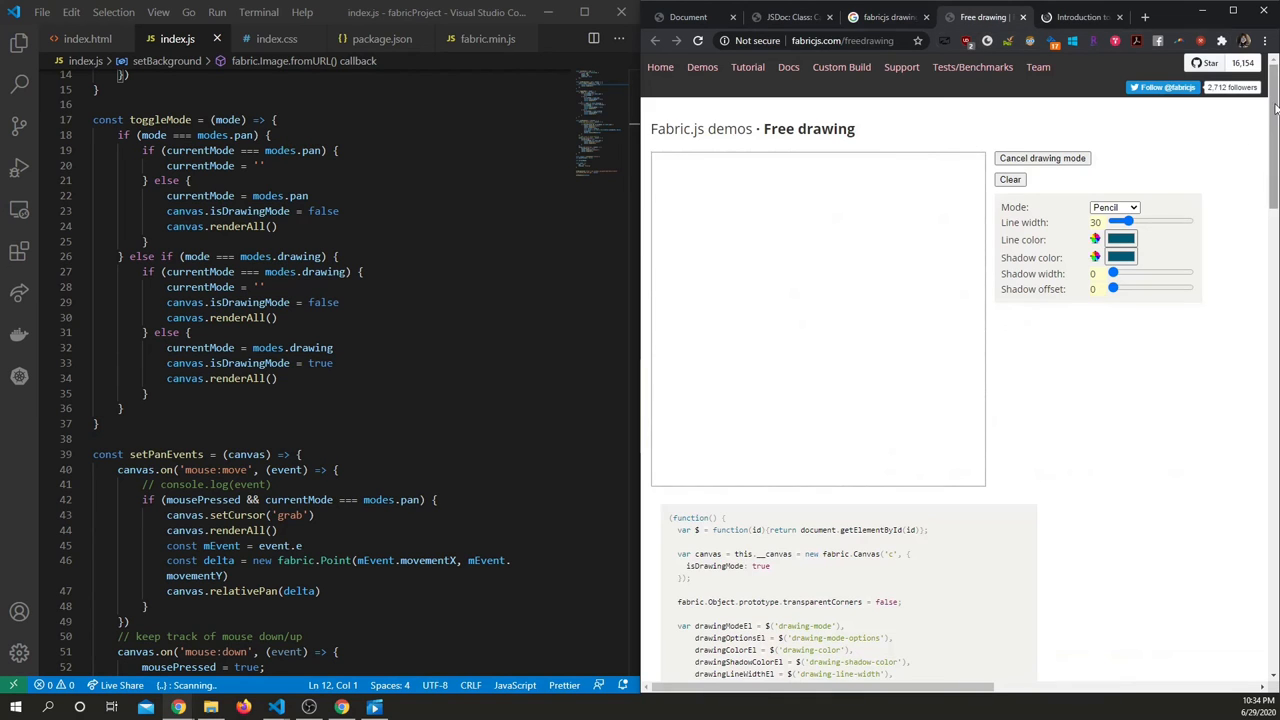
pyautogui.moveTo(820, 233)
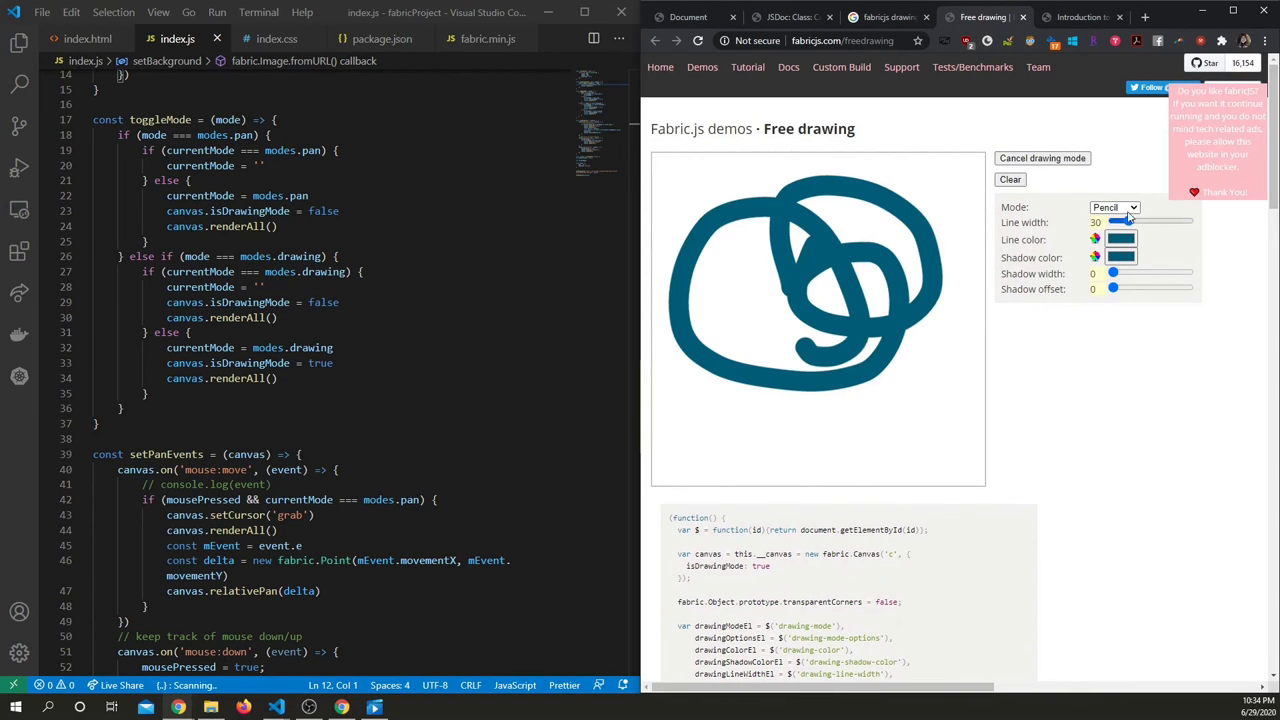
pyautogui.click(1114, 207)
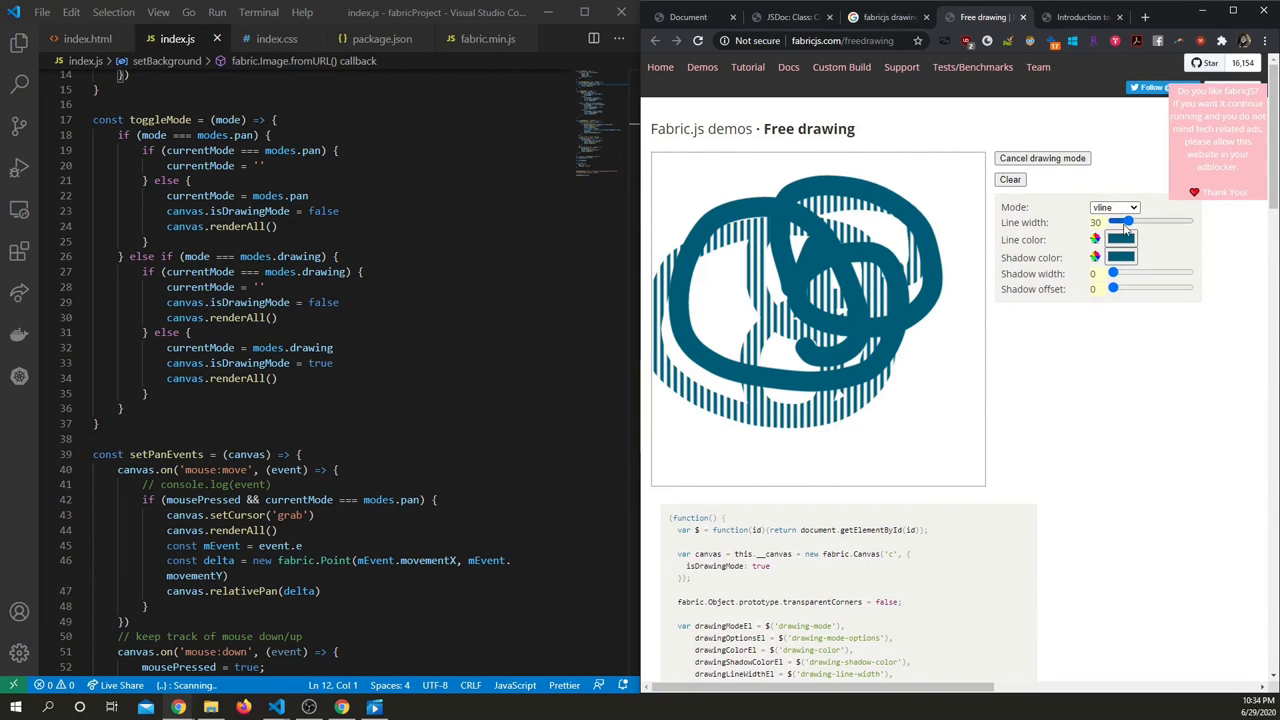
pyautogui.moveTo(1128, 221); pyautogui.dragTo(1160, 221)
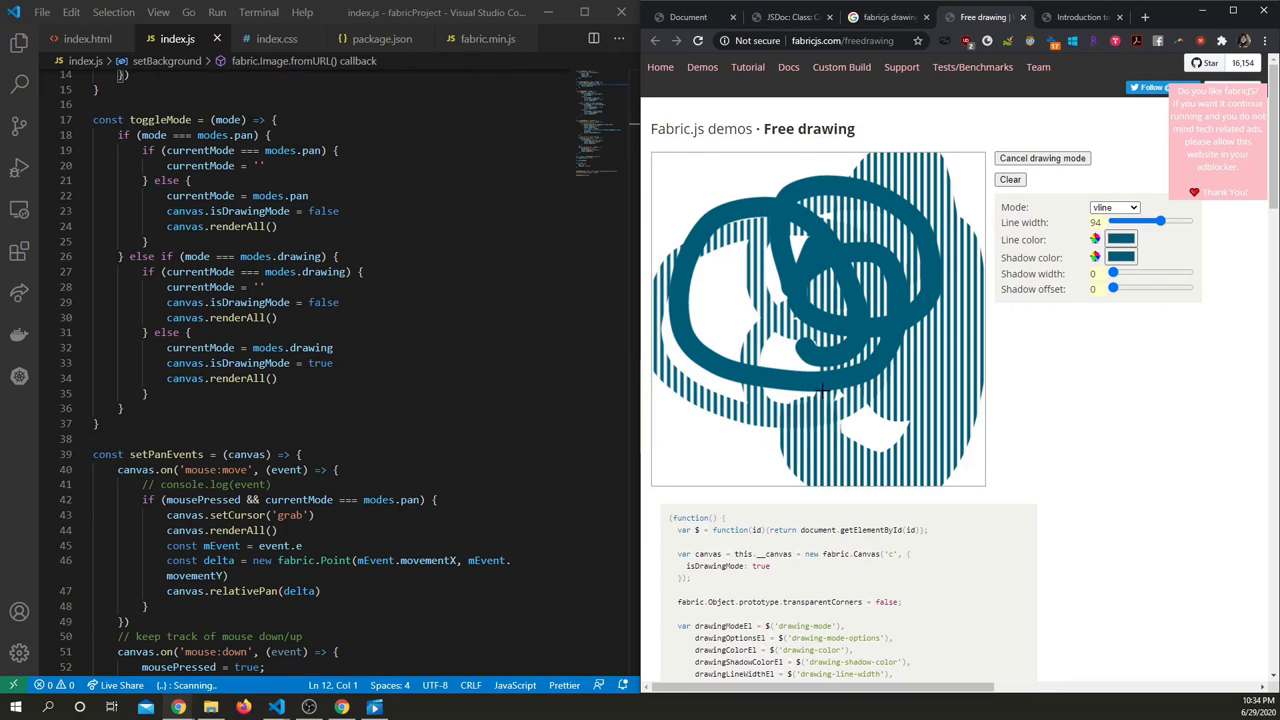
pyautogui.moveTo(1113, 273); pyautogui.dragTo(1150, 273)
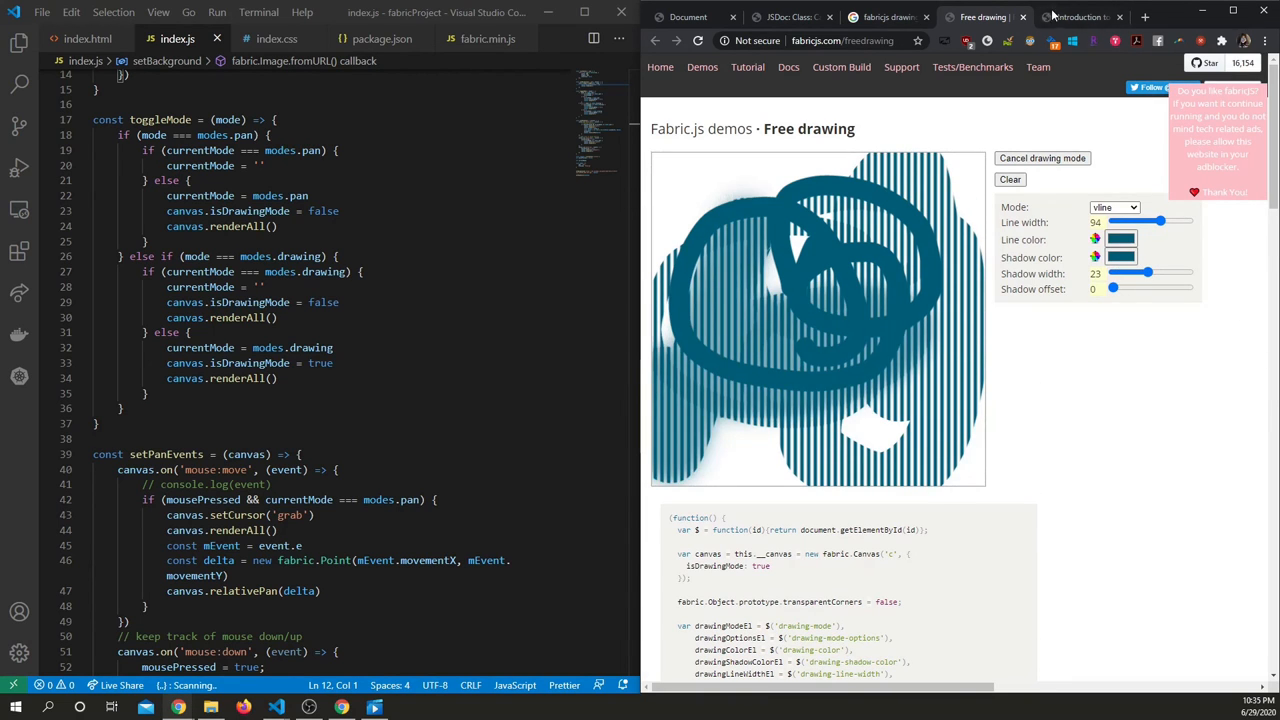
# Read the Part 4 Free drawing section, highlighting the freeDrawingBrush color and width passages.
pyautogui.click(1080, 17)
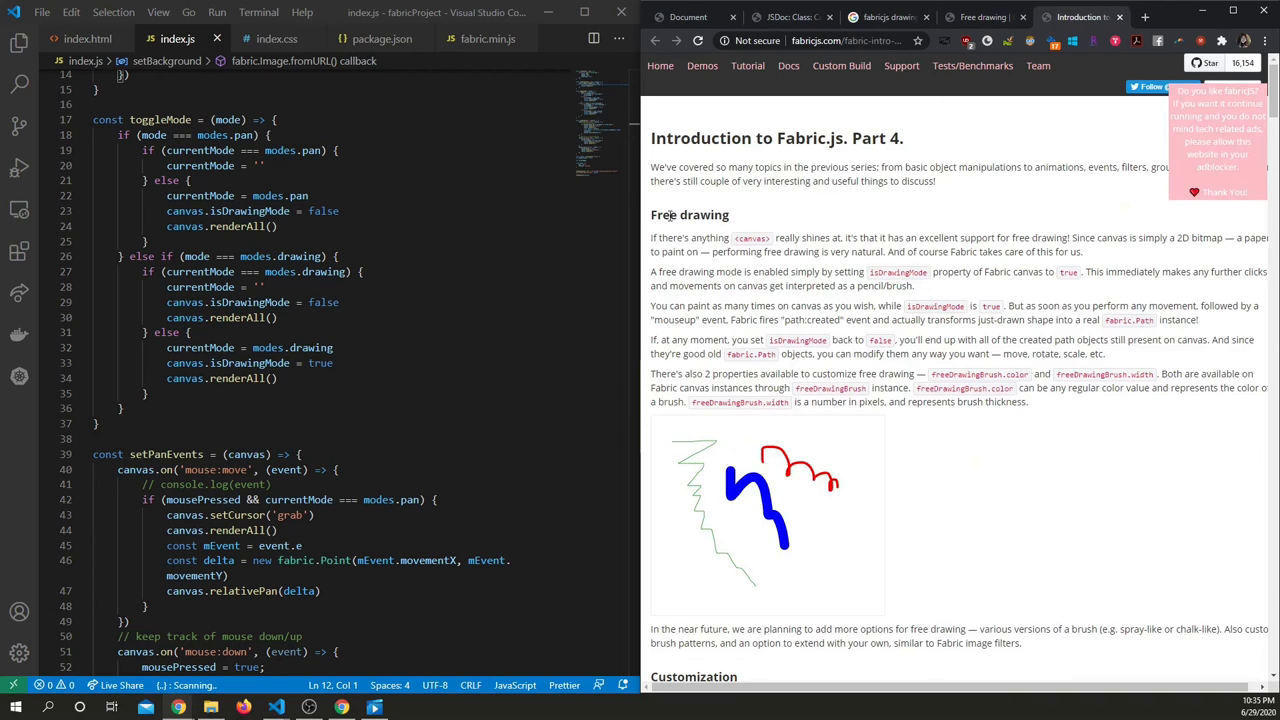
pyautogui.moveTo(650, 214); pyautogui.dragTo(1110, 355)
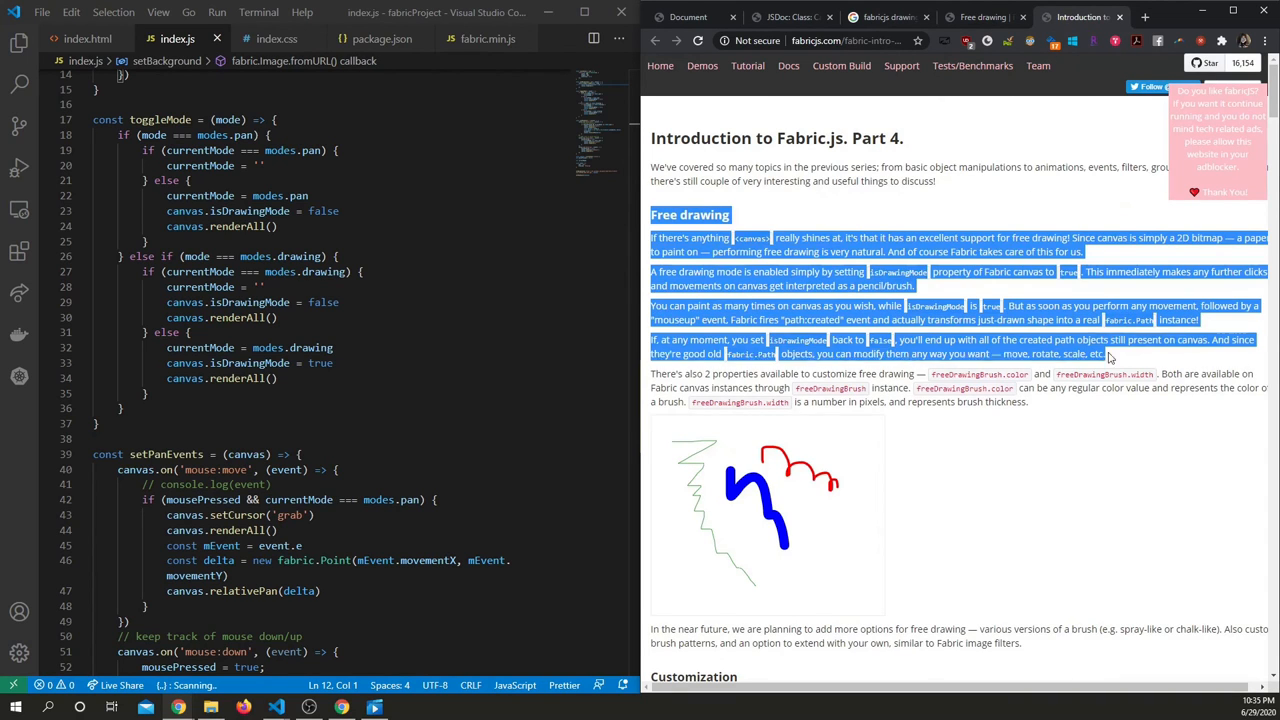
pyautogui.click(1160, 443)
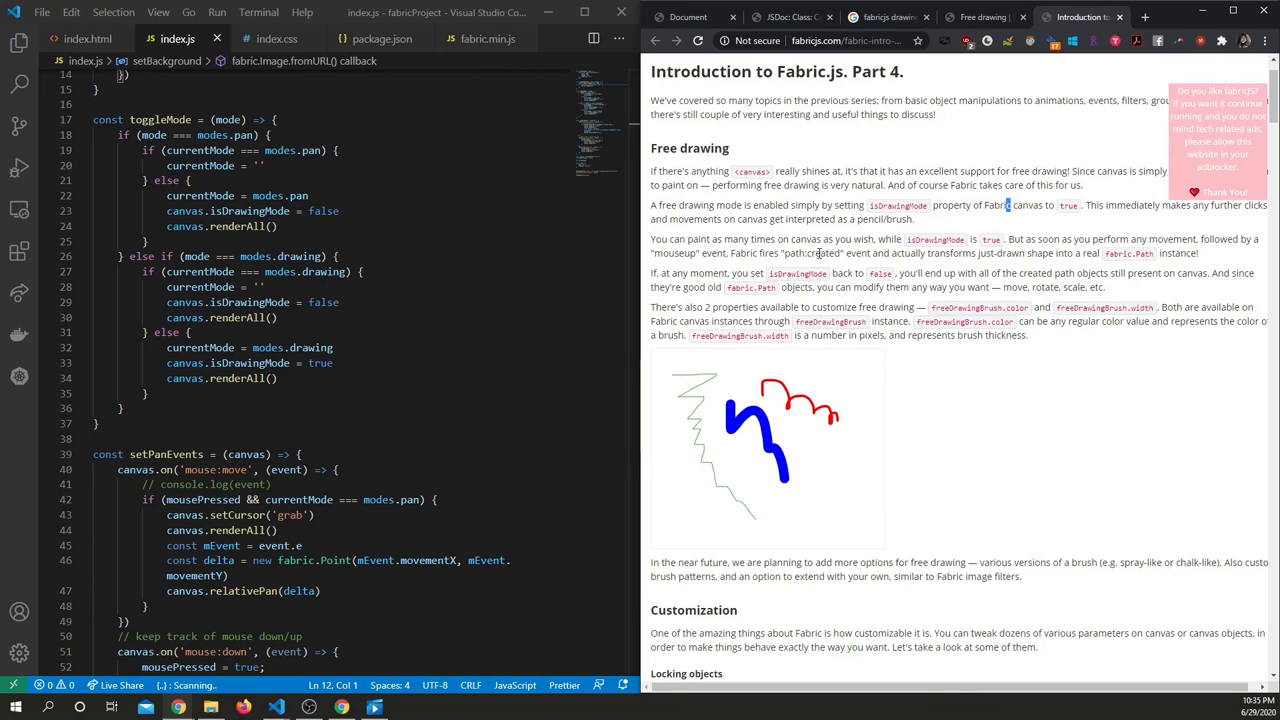
pyautogui.moveTo(955, 265)
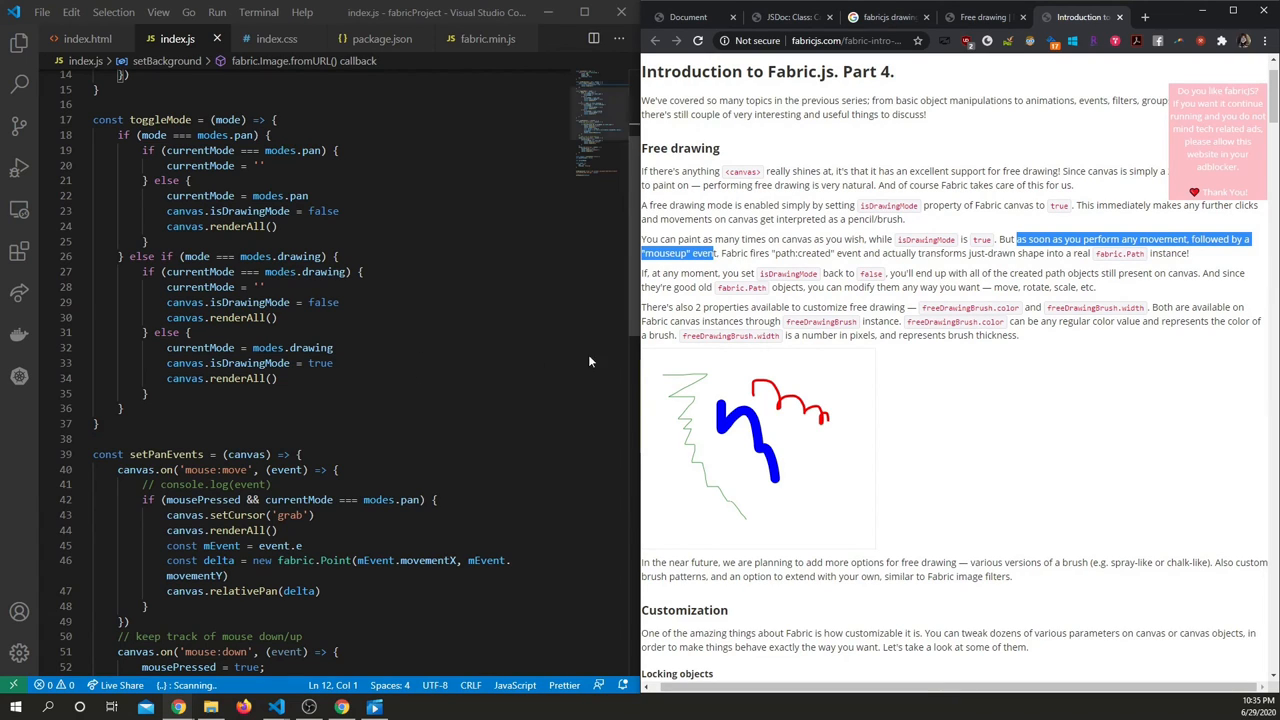
pyautogui.moveTo(1087, 495)
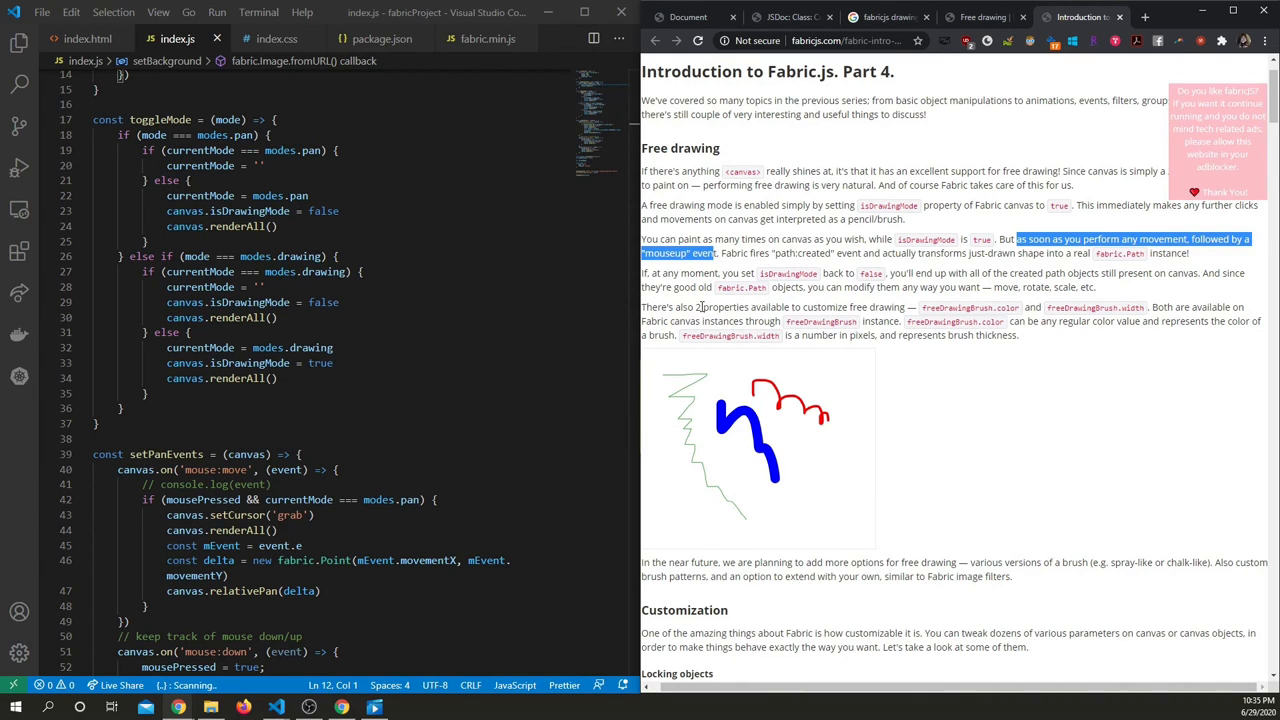
pyautogui.click(1045, 362)
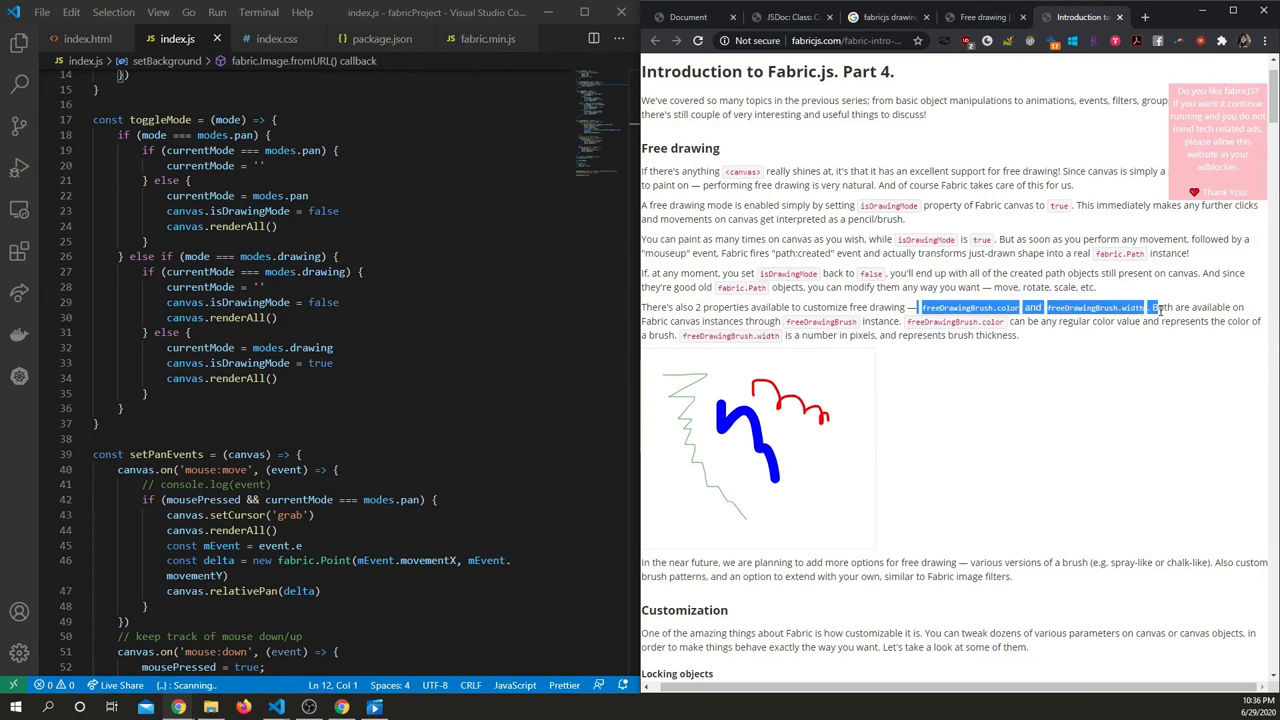
pyautogui.click(1158, 308)
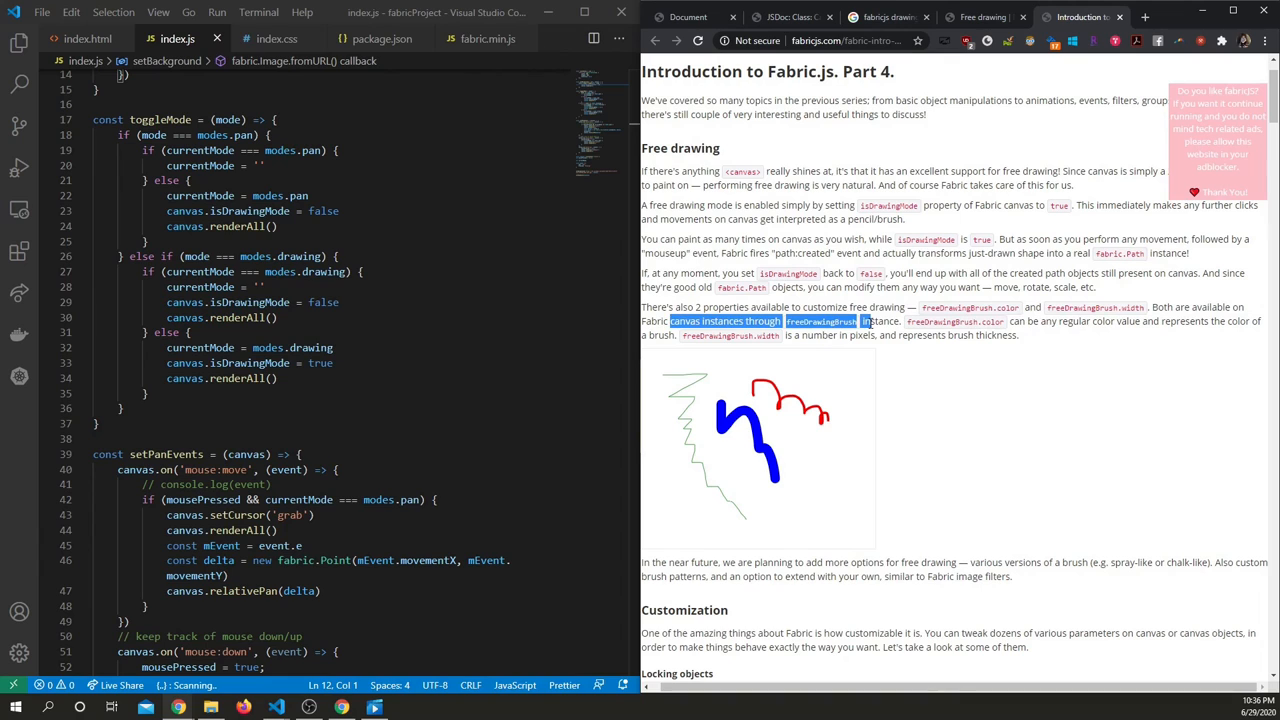
# Search the Canvas class reference for 'freeDraw', step through matches, then return to Part 4.
pyautogui.click(980, 17)
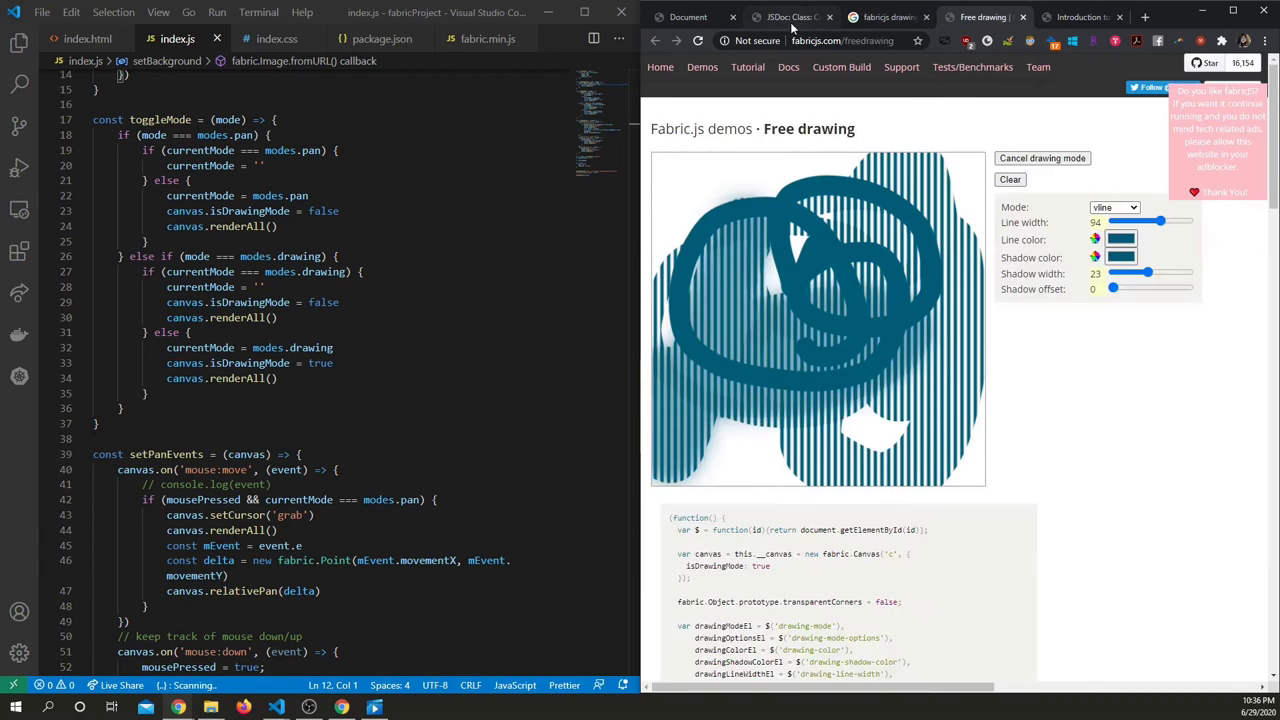
pyautogui.click(790, 17)
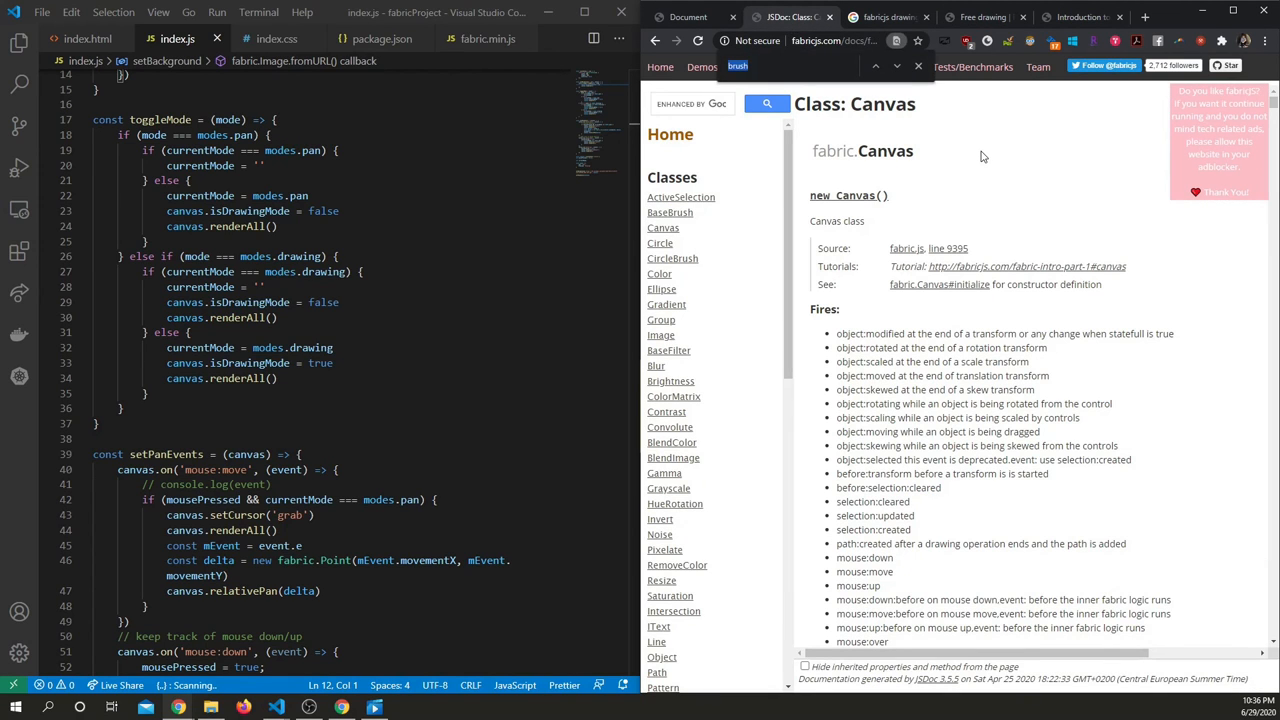
pyautogui.write('freeDraw')
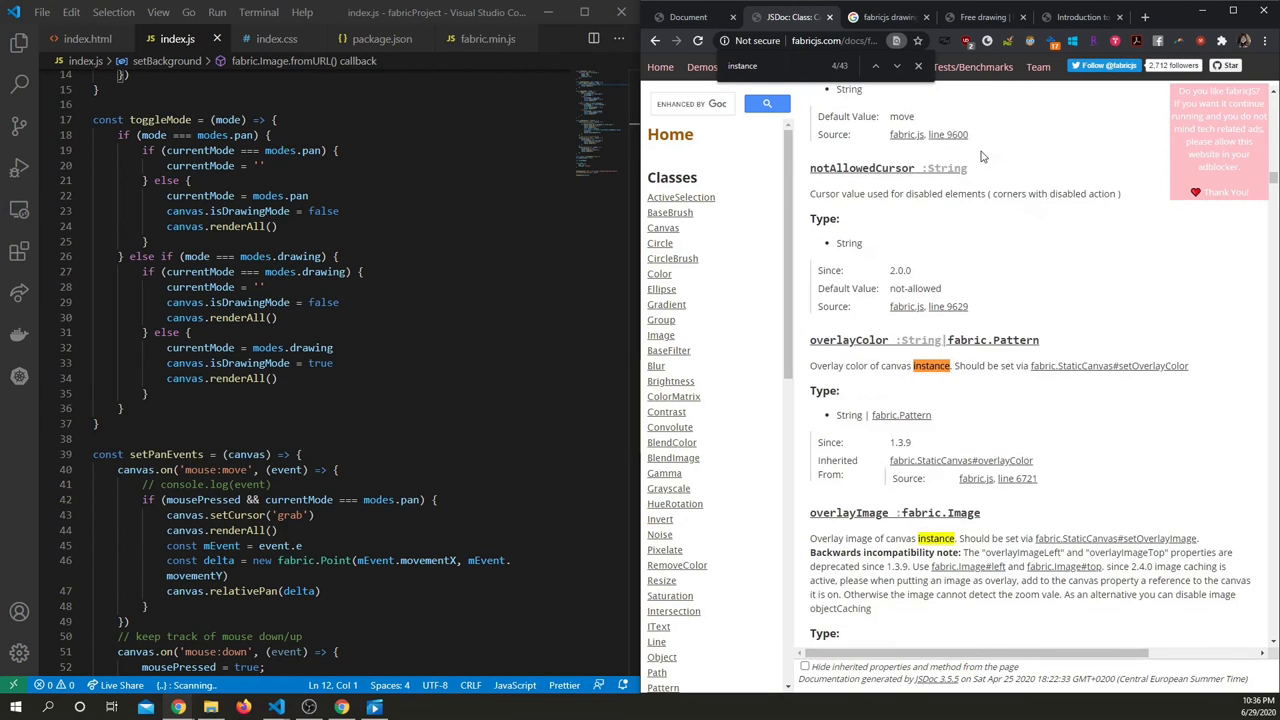
pyautogui.click(874, 66)
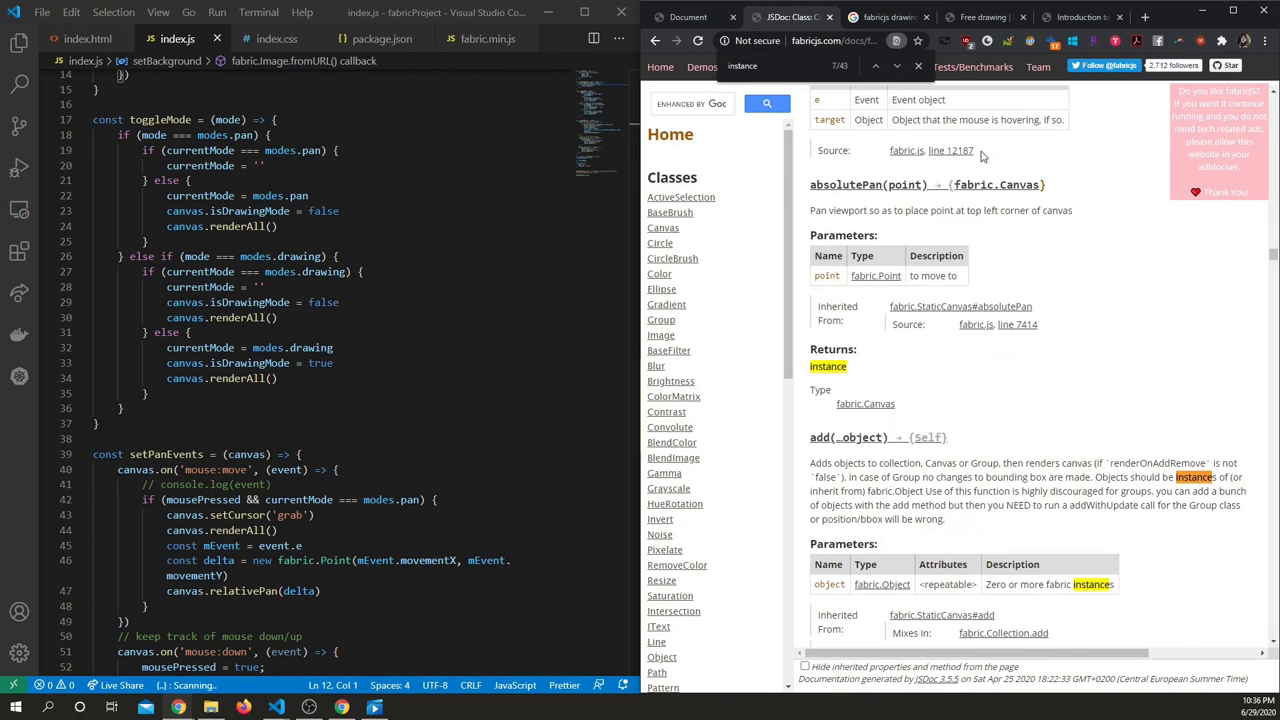
pyautogui.scroll(-3)
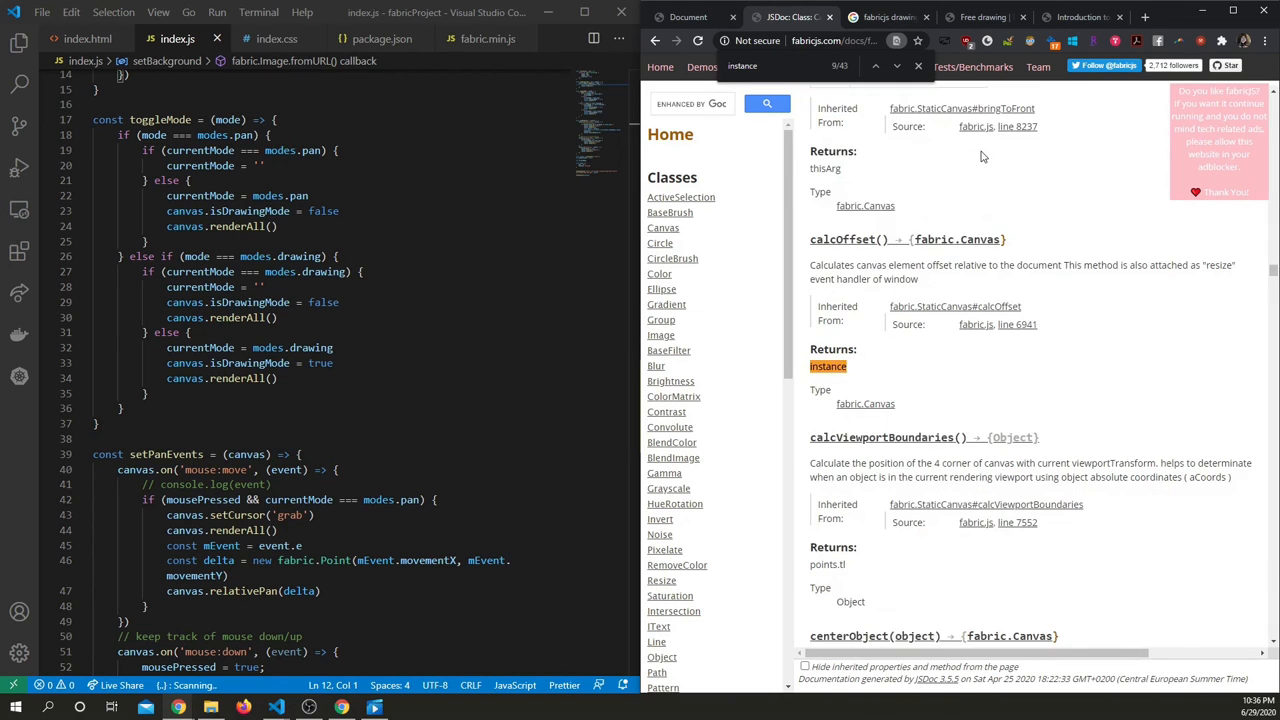
pyautogui.scroll(-3)
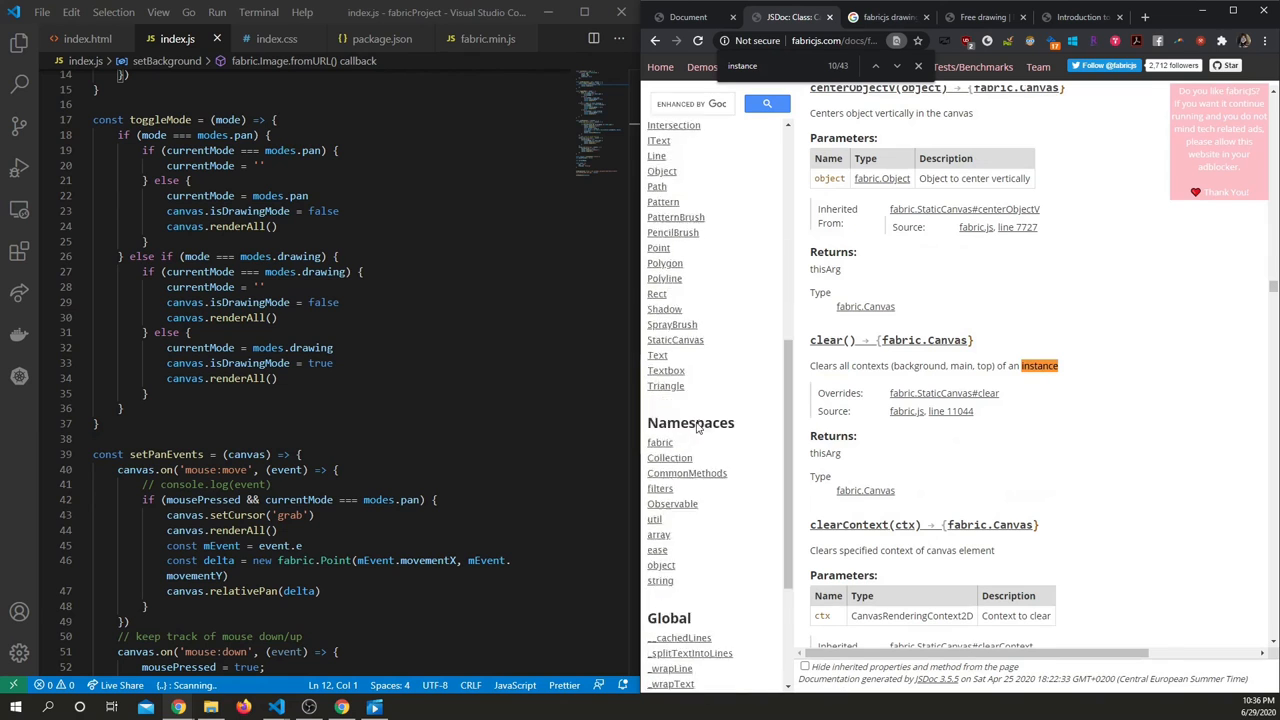
pyautogui.click(1075, 17)
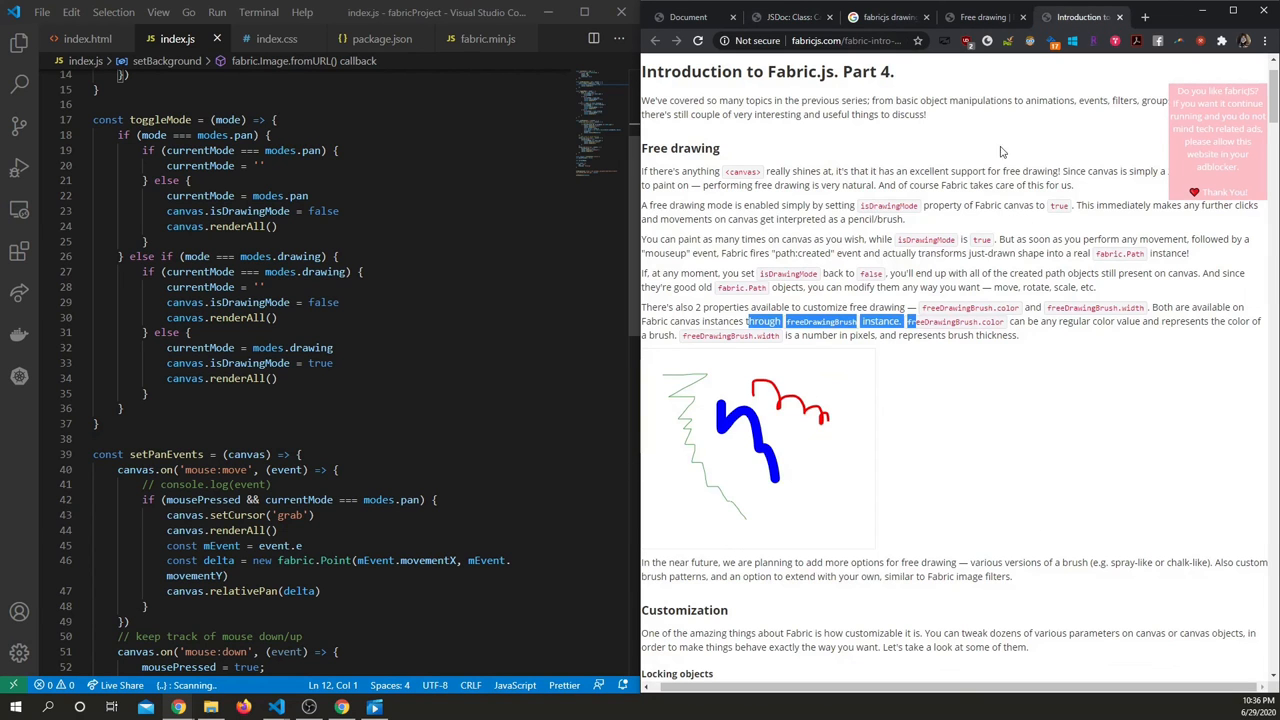
# Browse the BaseBrush members (color, shadow, width), then open the CircleBrush class page.
pyautogui.click(790, 17)
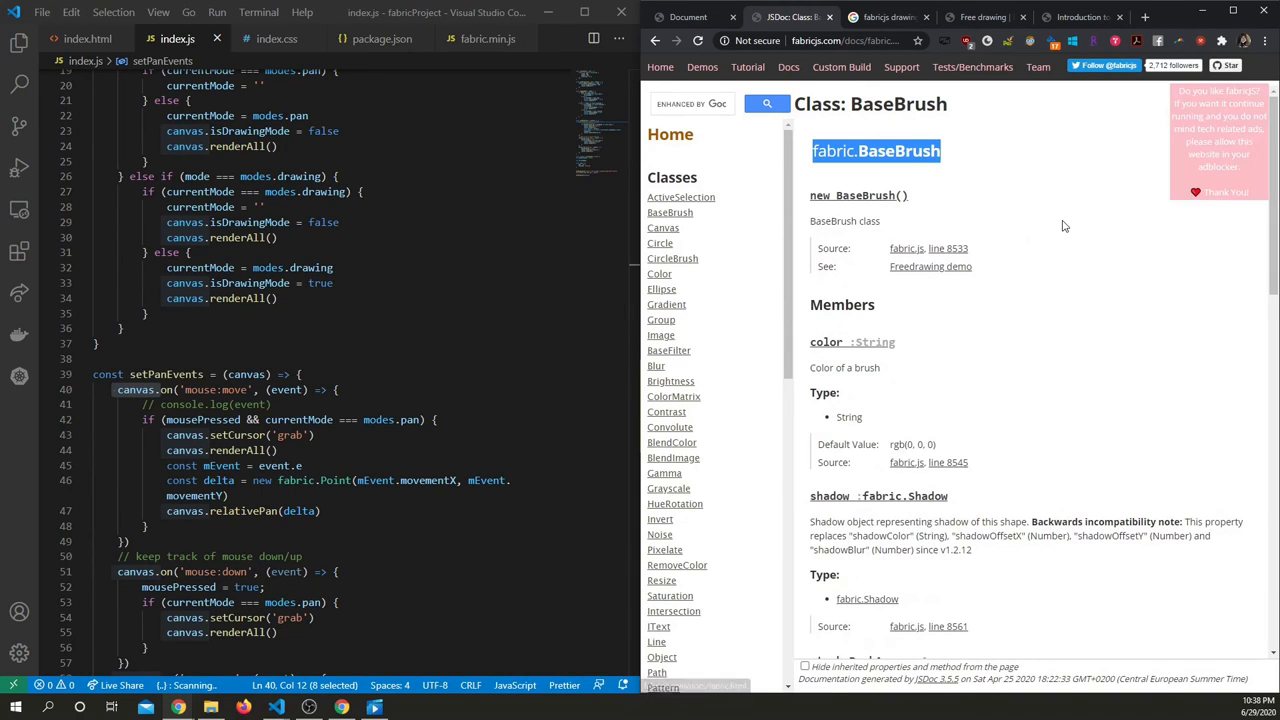
pyautogui.moveTo(674, 458)
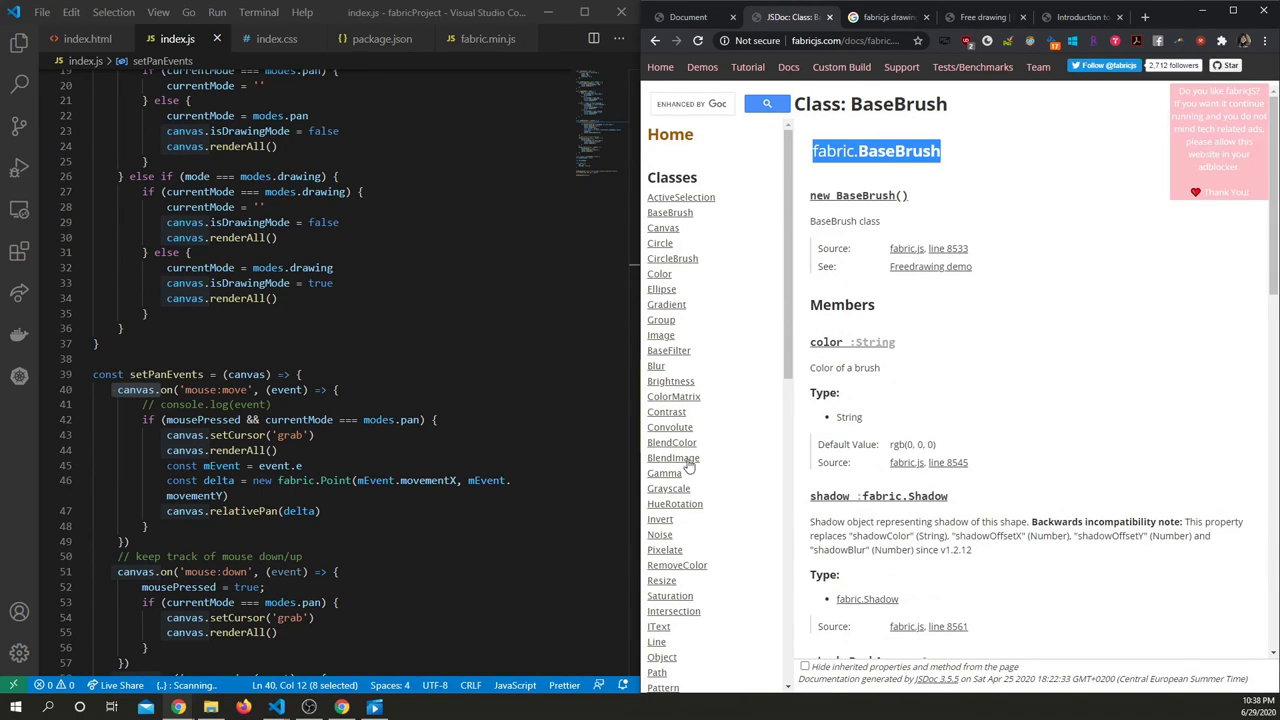
pyautogui.scroll(-3)
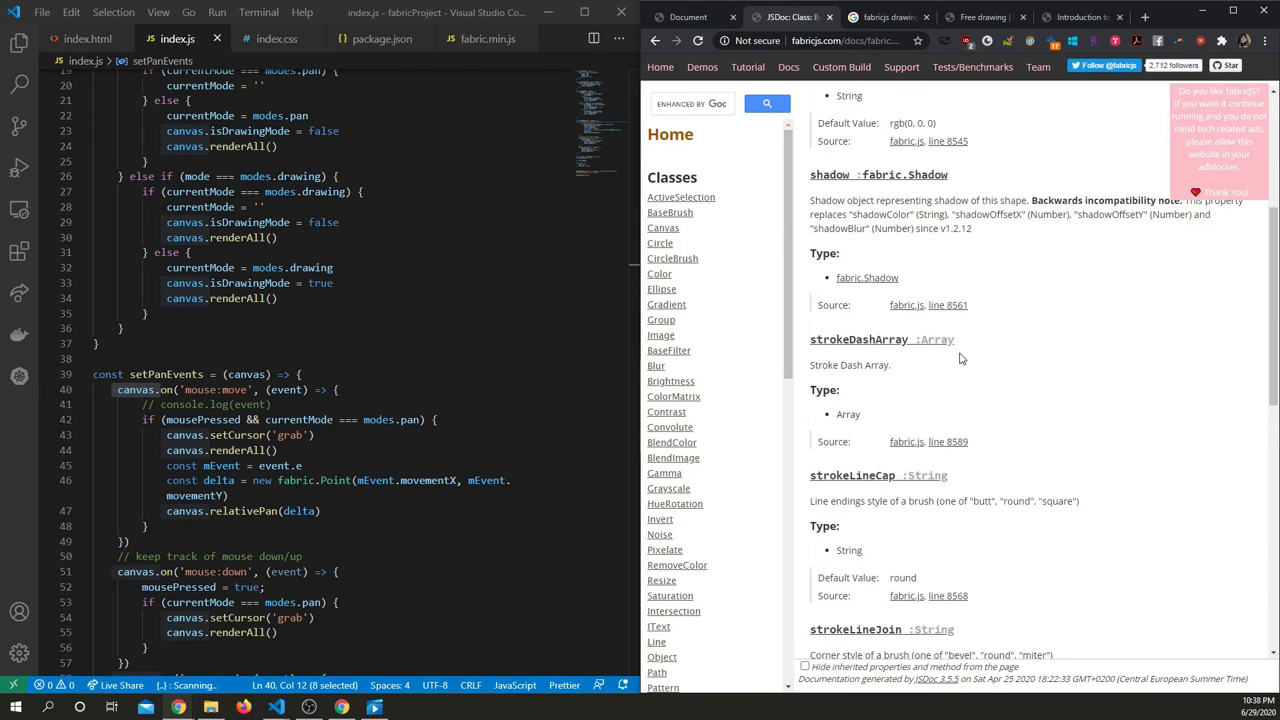
pyautogui.scroll(-3)
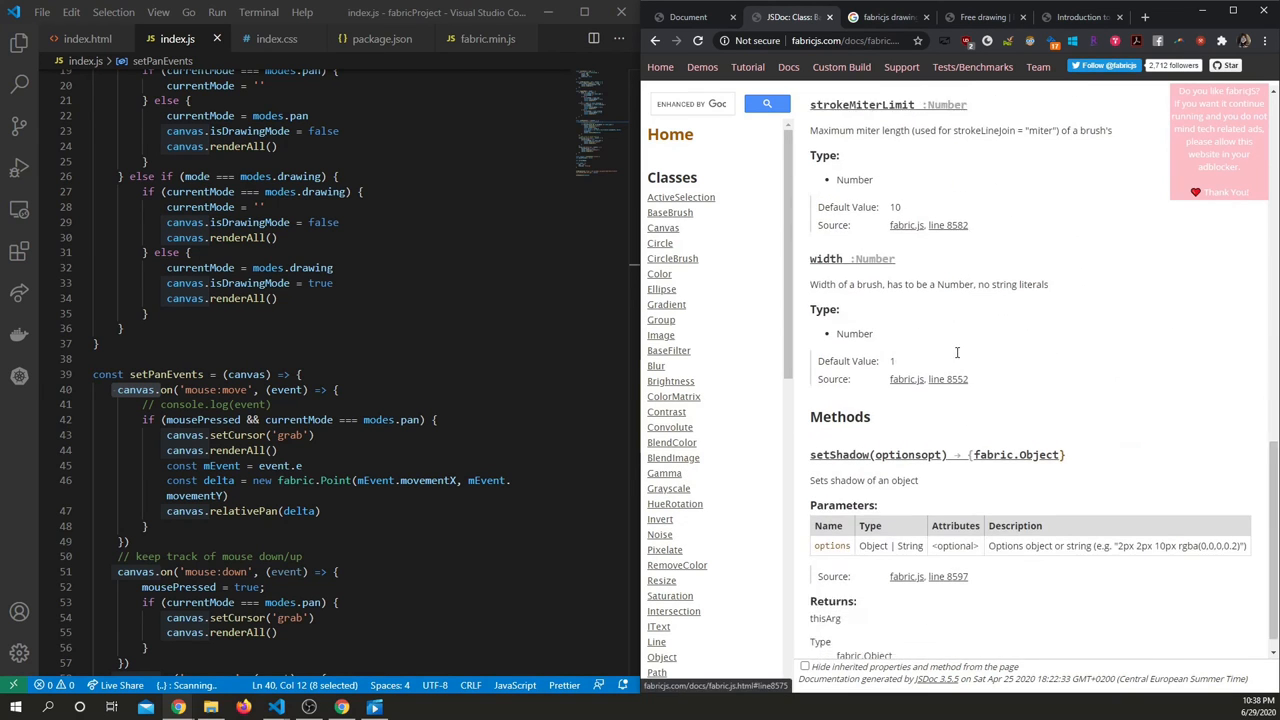
pyautogui.scroll(-3)
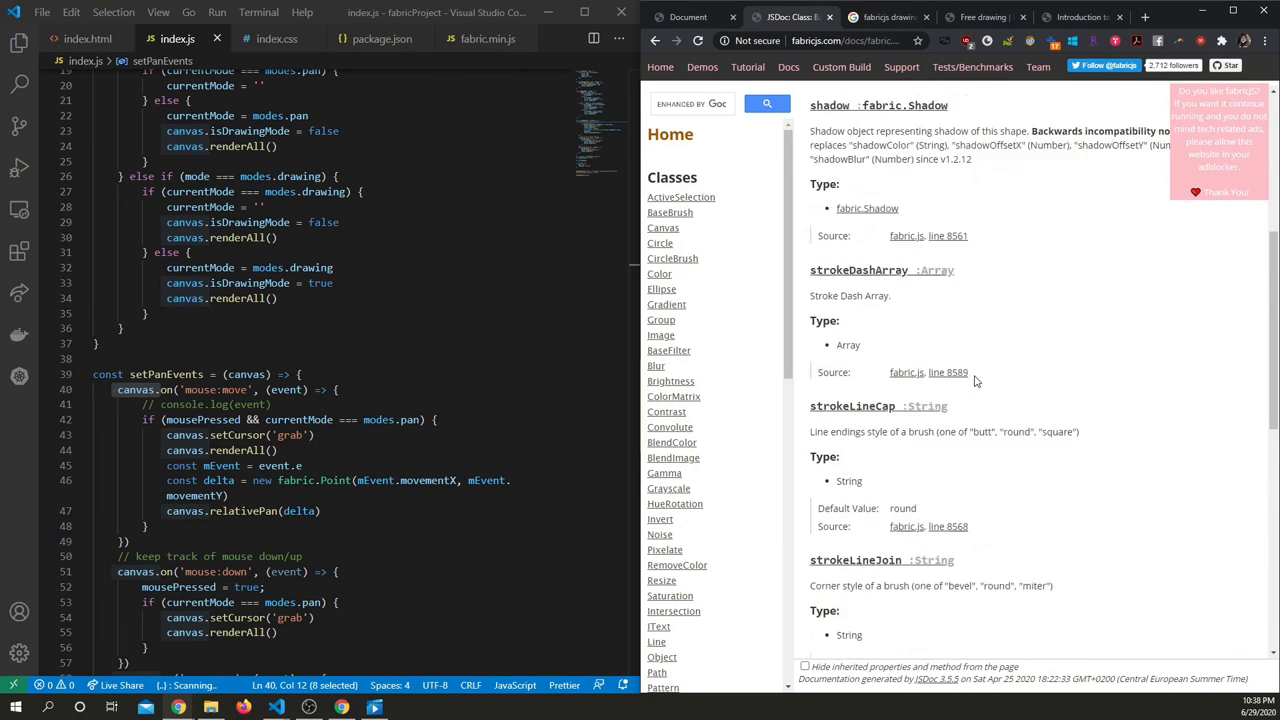
pyautogui.click(669, 212)
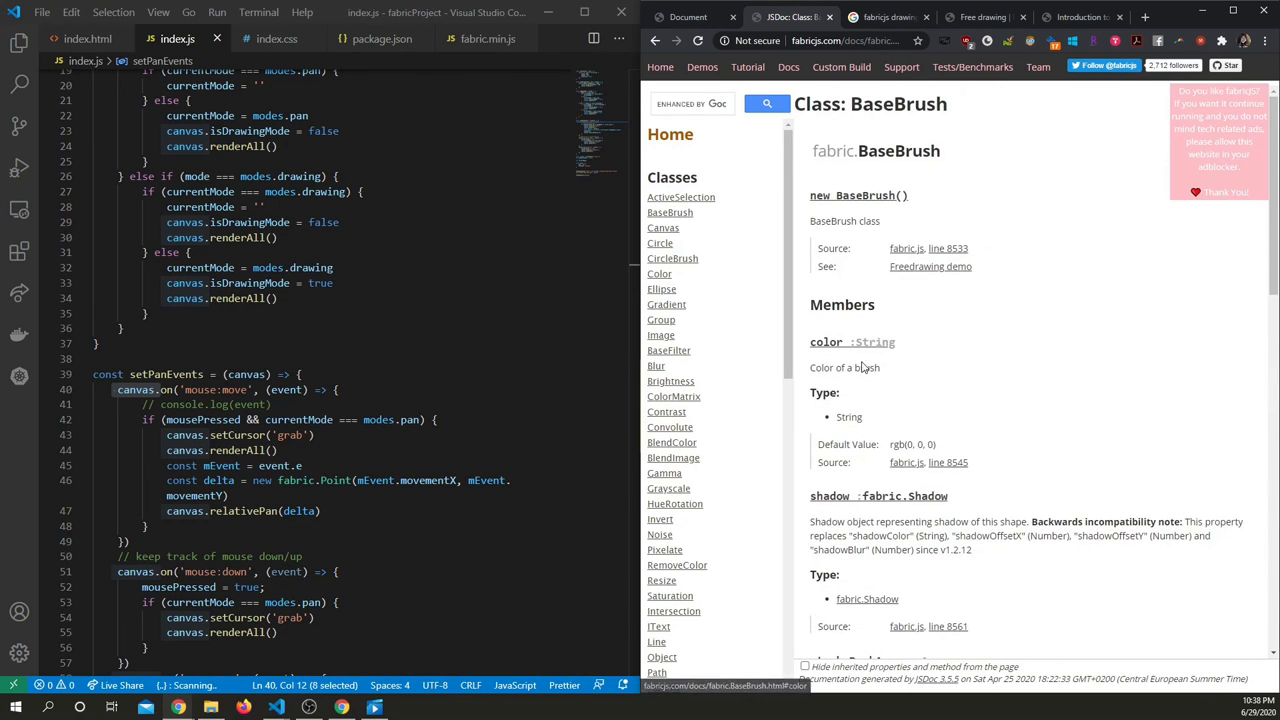
pyautogui.scroll(-3)
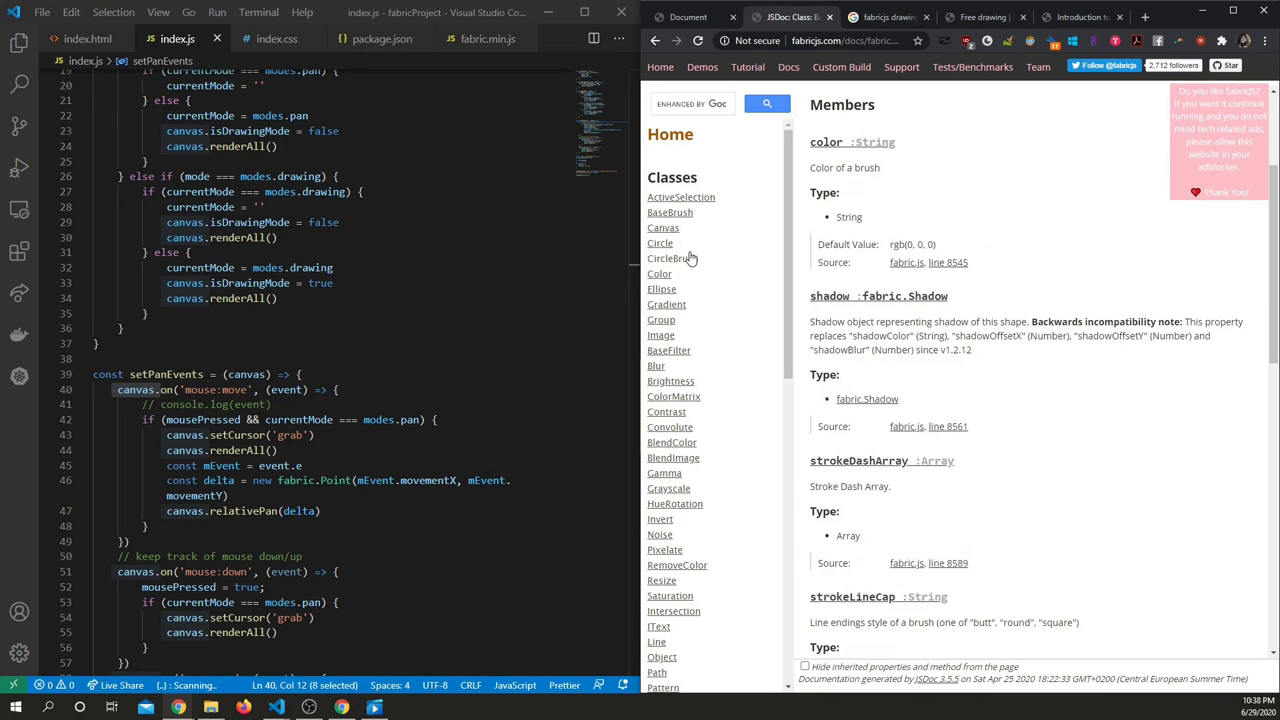
pyautogui.click(672, 258)
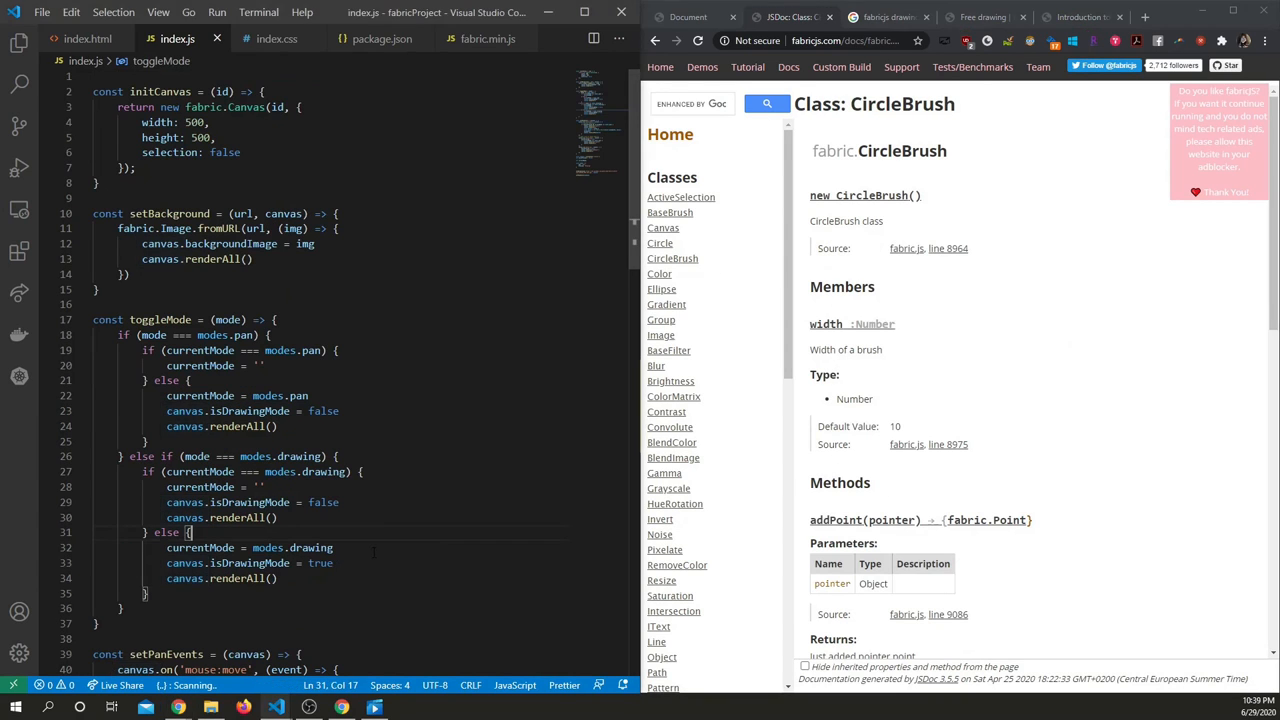
pyautogui.moveTo(663, 228)
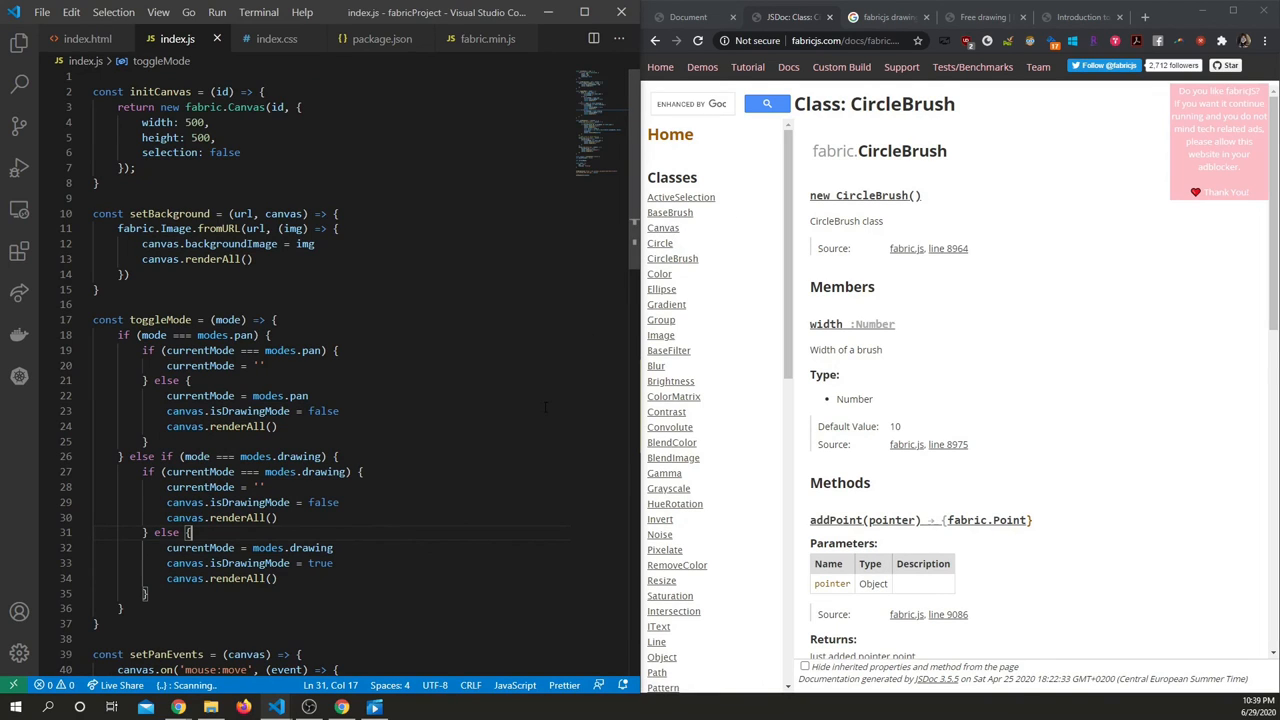
# Add freeDrawingBrush color 'red' and width 15 to toggleMode's drawing branch.
pyautogui.press('enter')
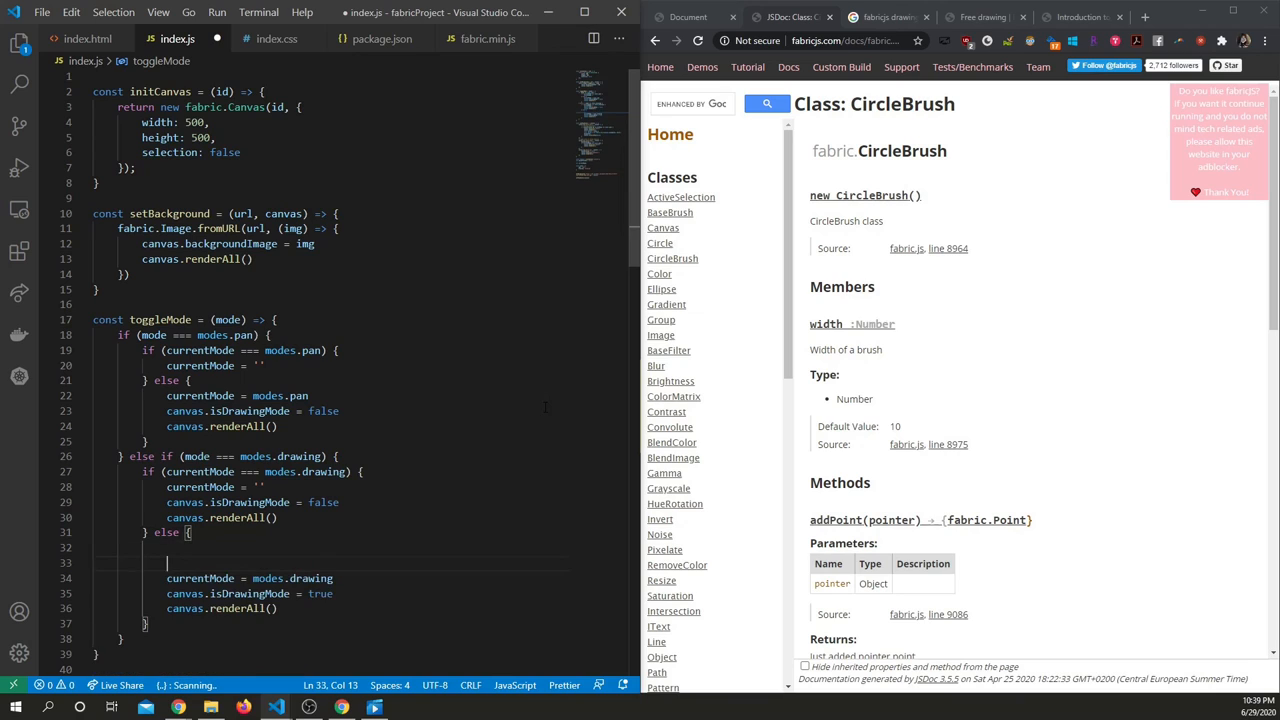
pyautogui.write('// char')
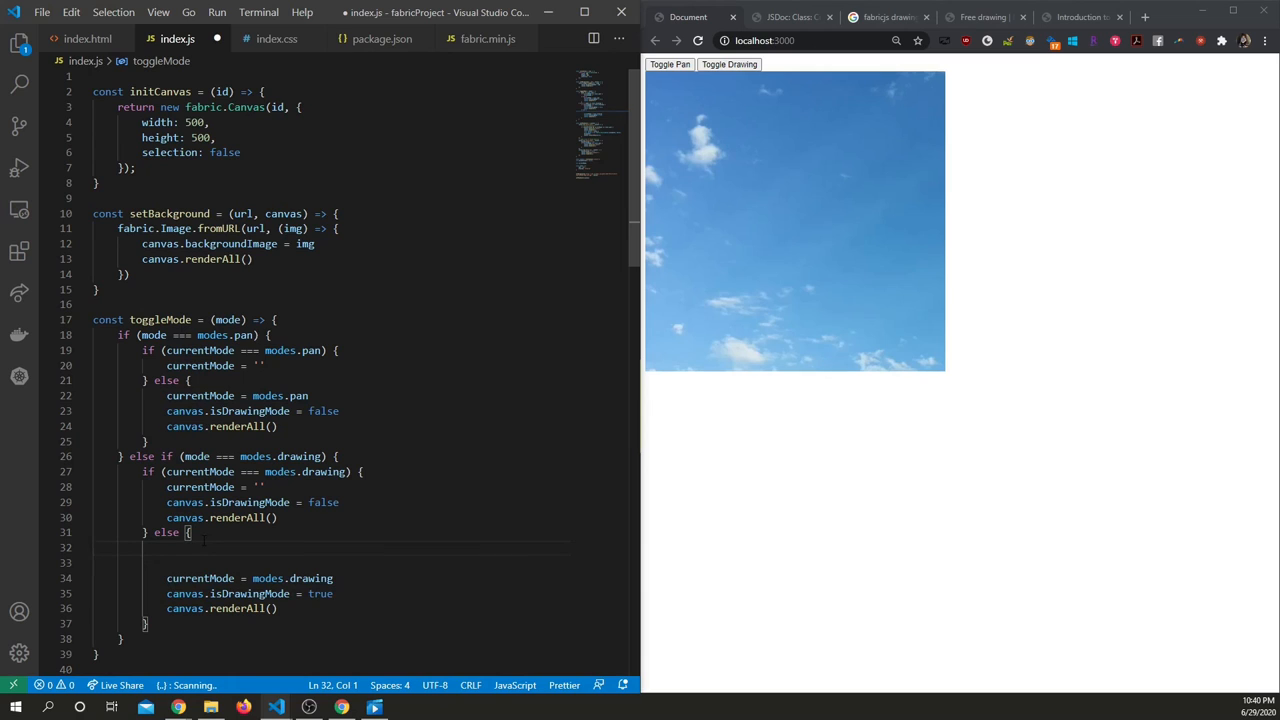
pyautogui.write('c')
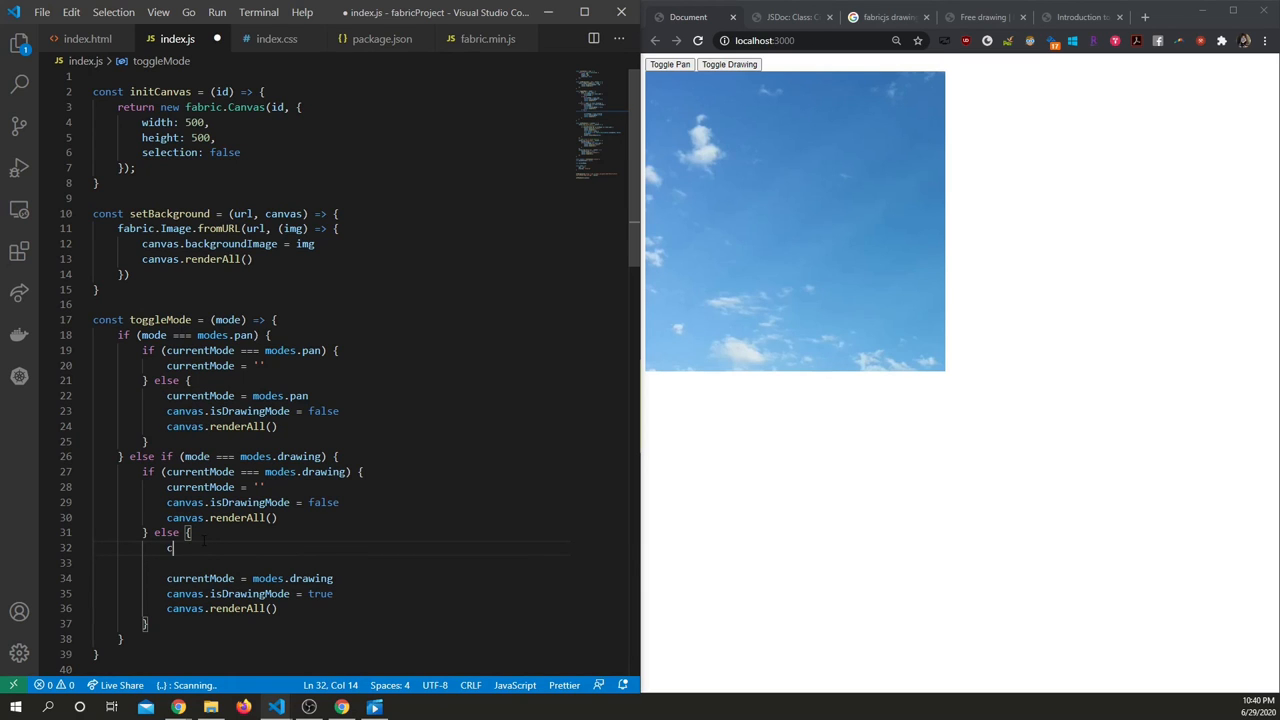
pyautogui.write('canvas.freeDr')
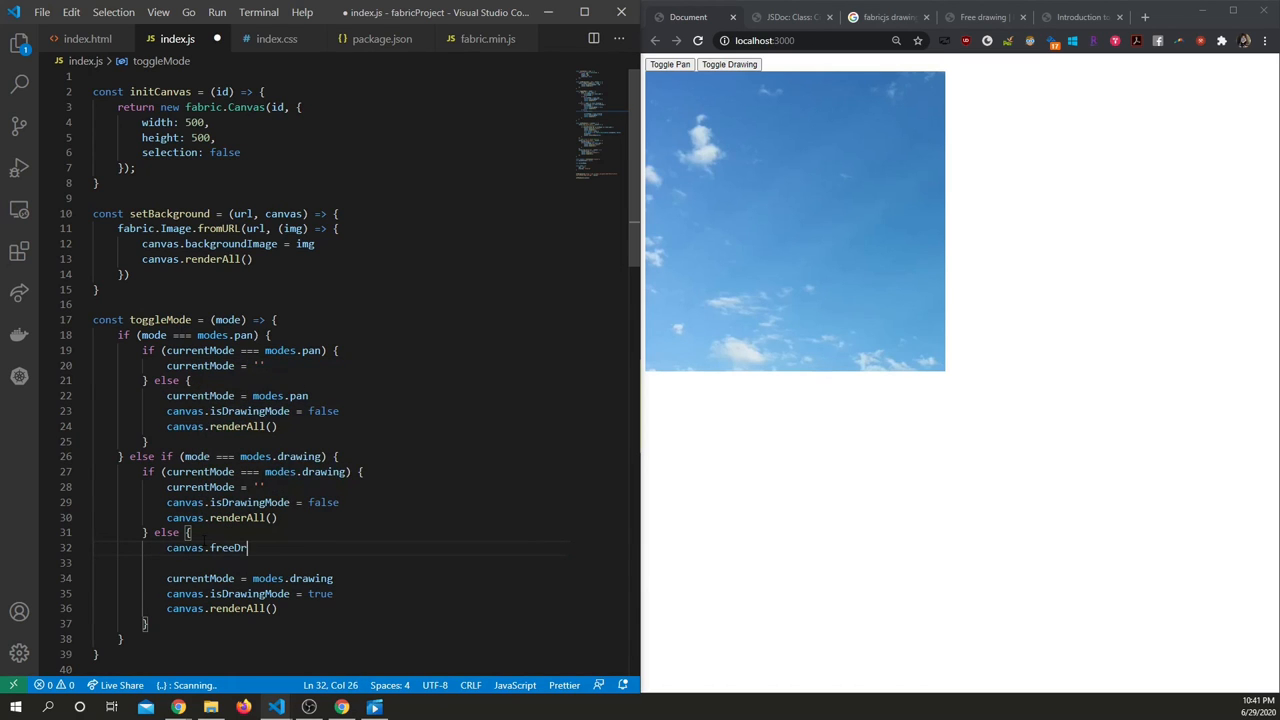
pyautogui.write("awingMode.color = 'red")
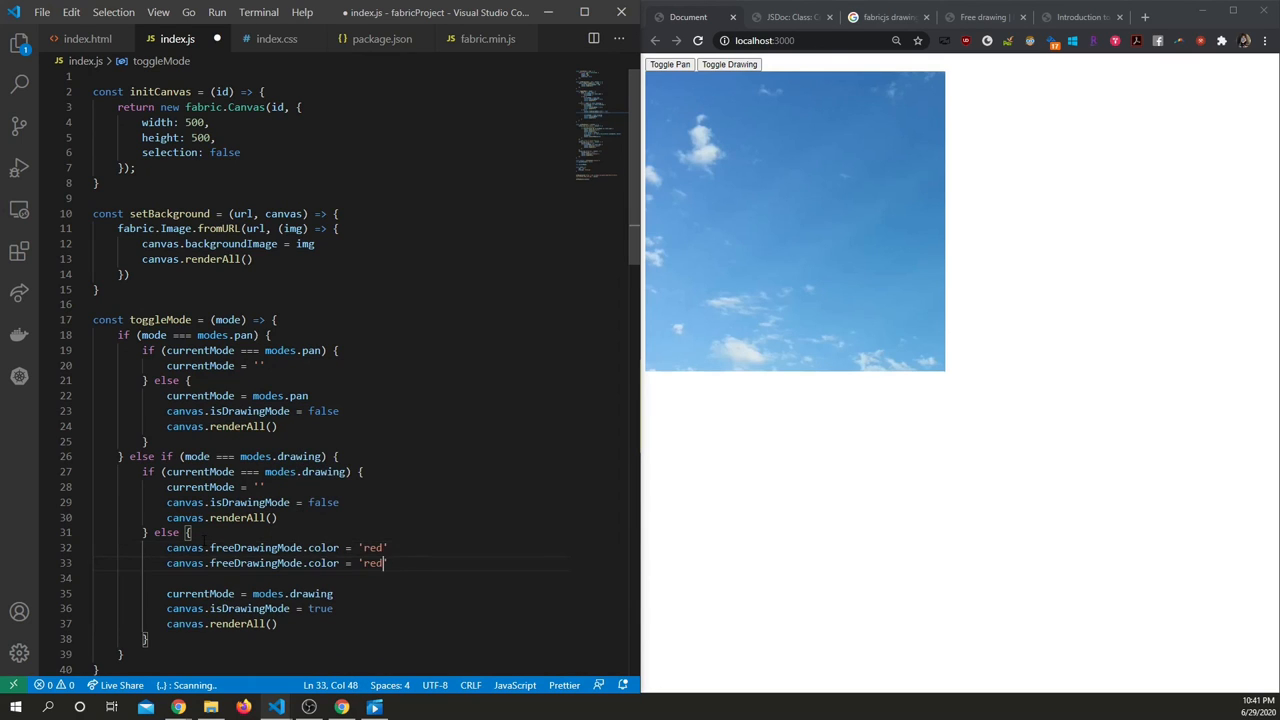
pyautogui.write('15')
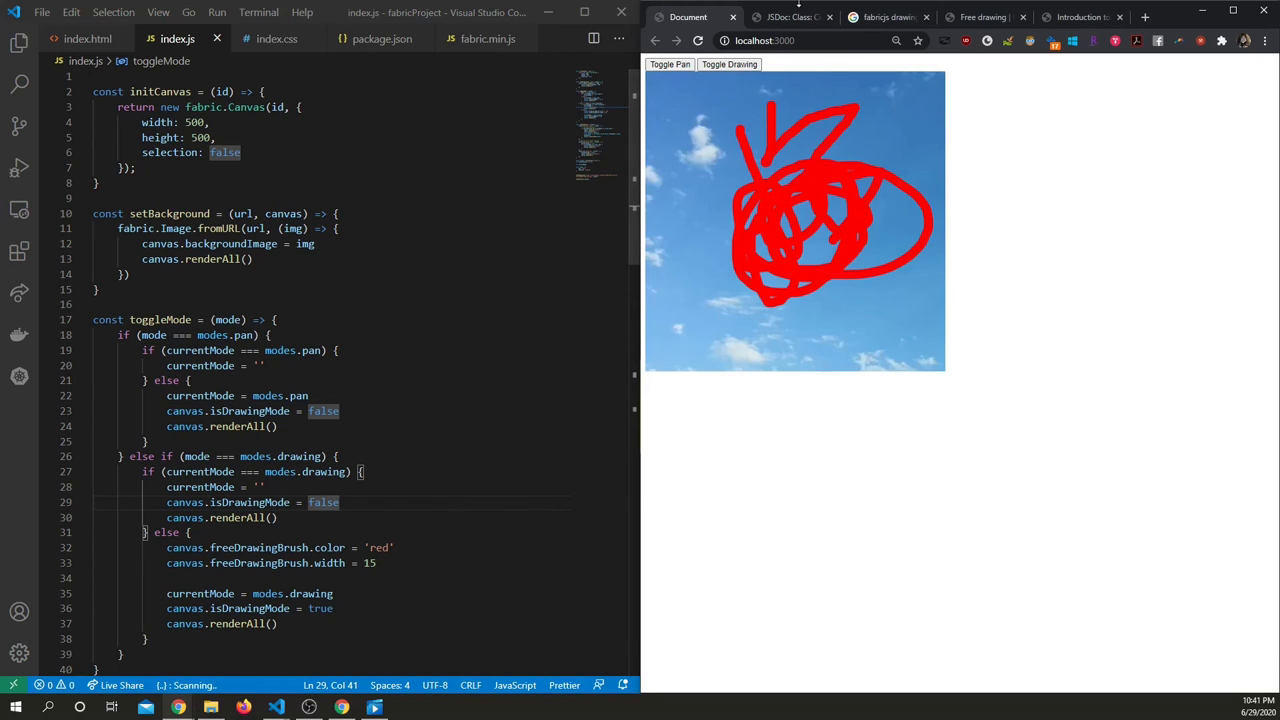
pyautogui.click(888, 17)
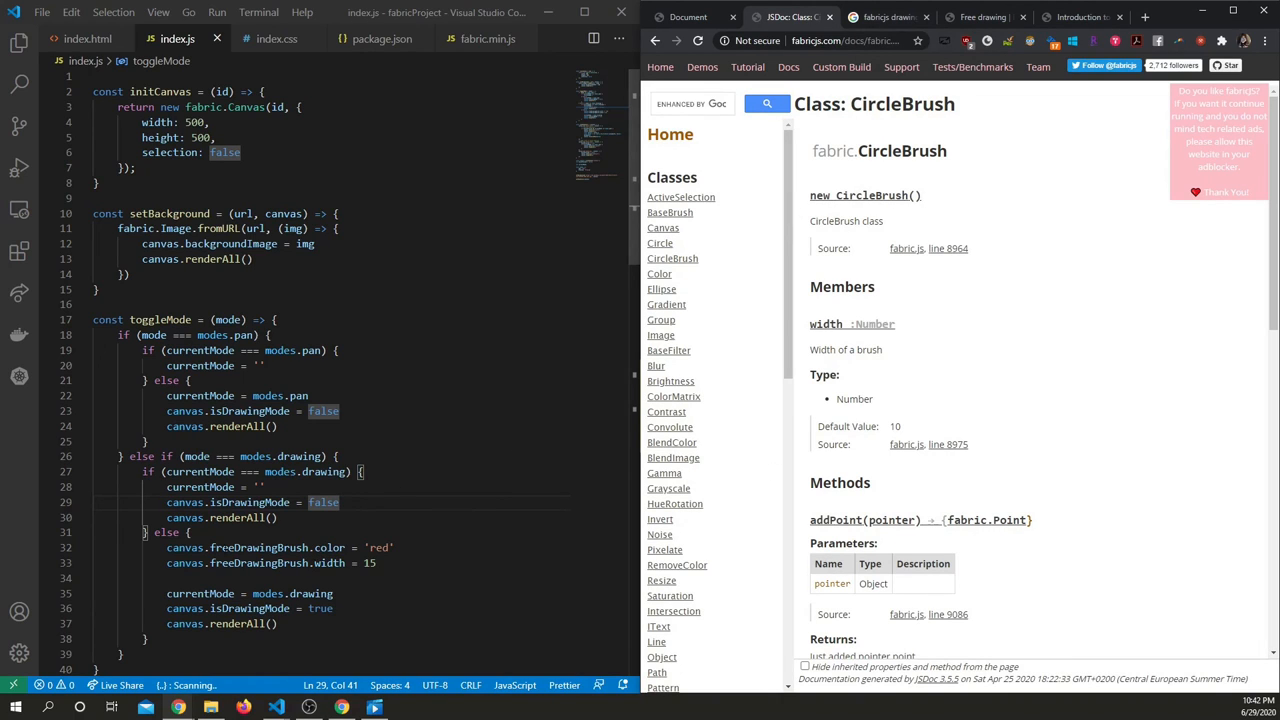
# Add canvas.freeDrawingBrush = new fabric.CircleBrush(canvas) above the red colour line, then test-draw a stroke.
pyautogui.doubleClick(259, 547)
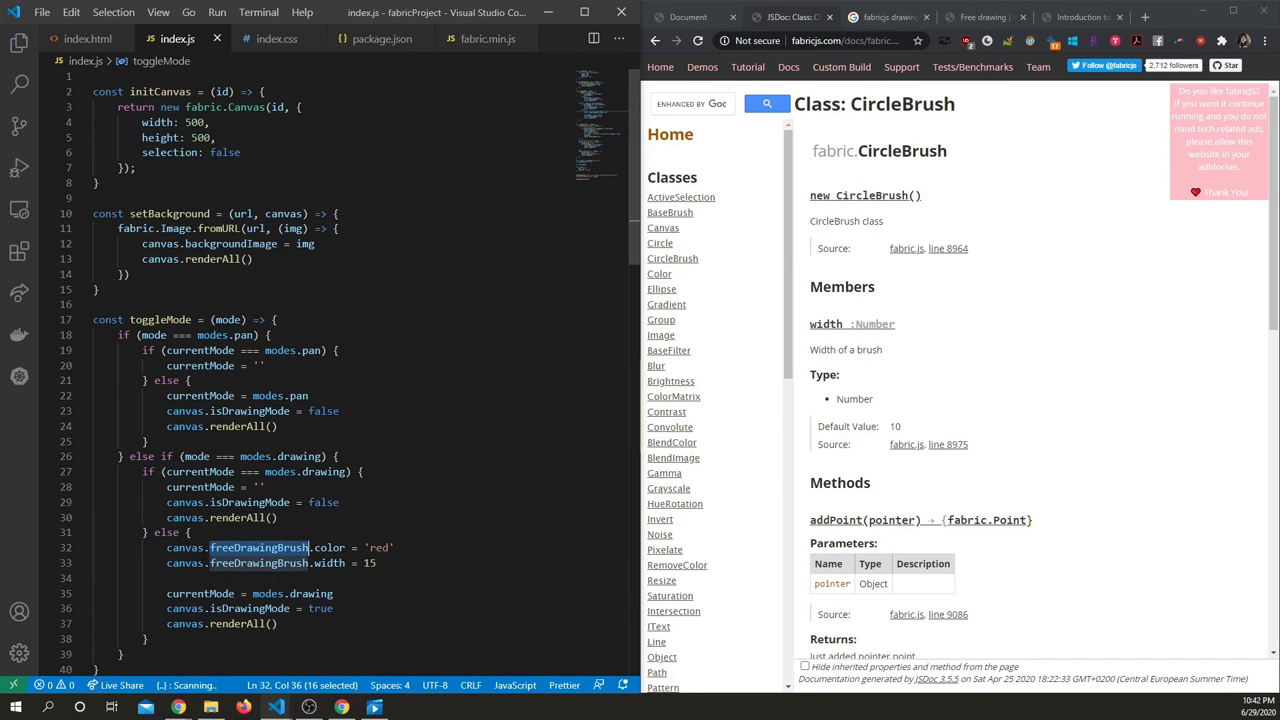
pyautogui.doubleClick(905, 103)
pyautogui.write('canvas.freeDrawingBrush = new CircleBrush()')
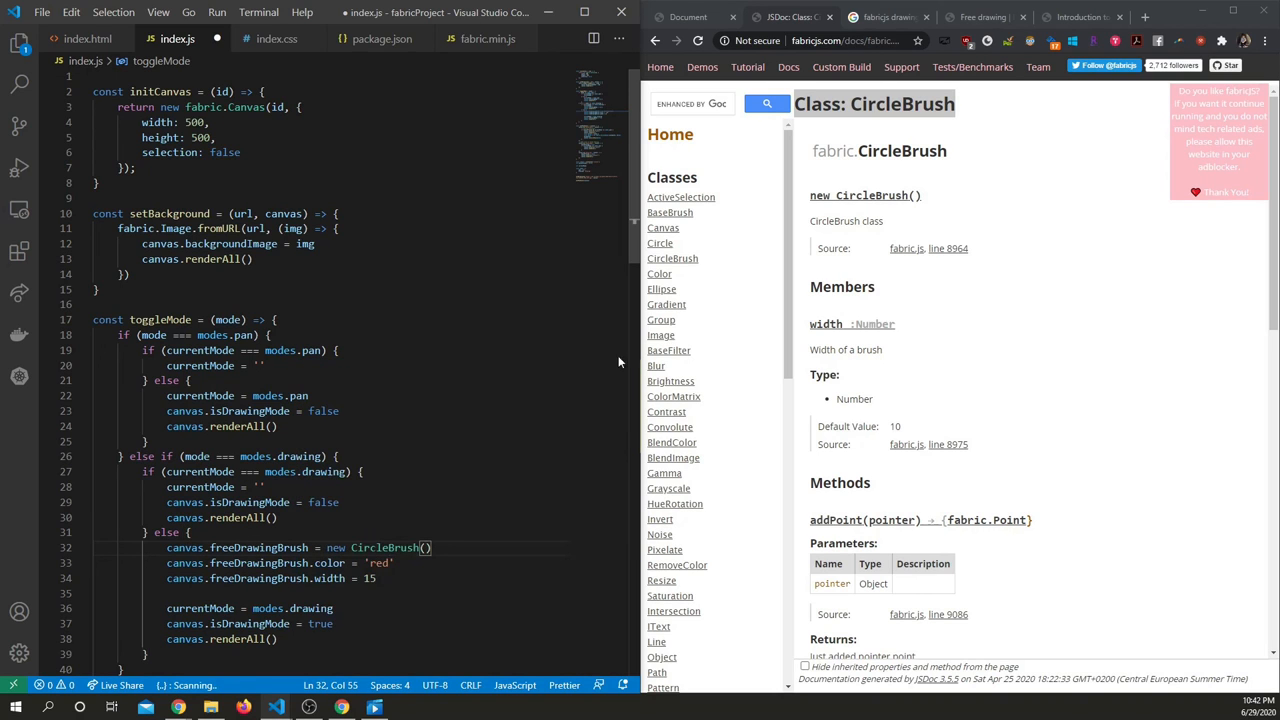
pyautogui.moveTo(1079, 365)
pyautogui.write('constr')
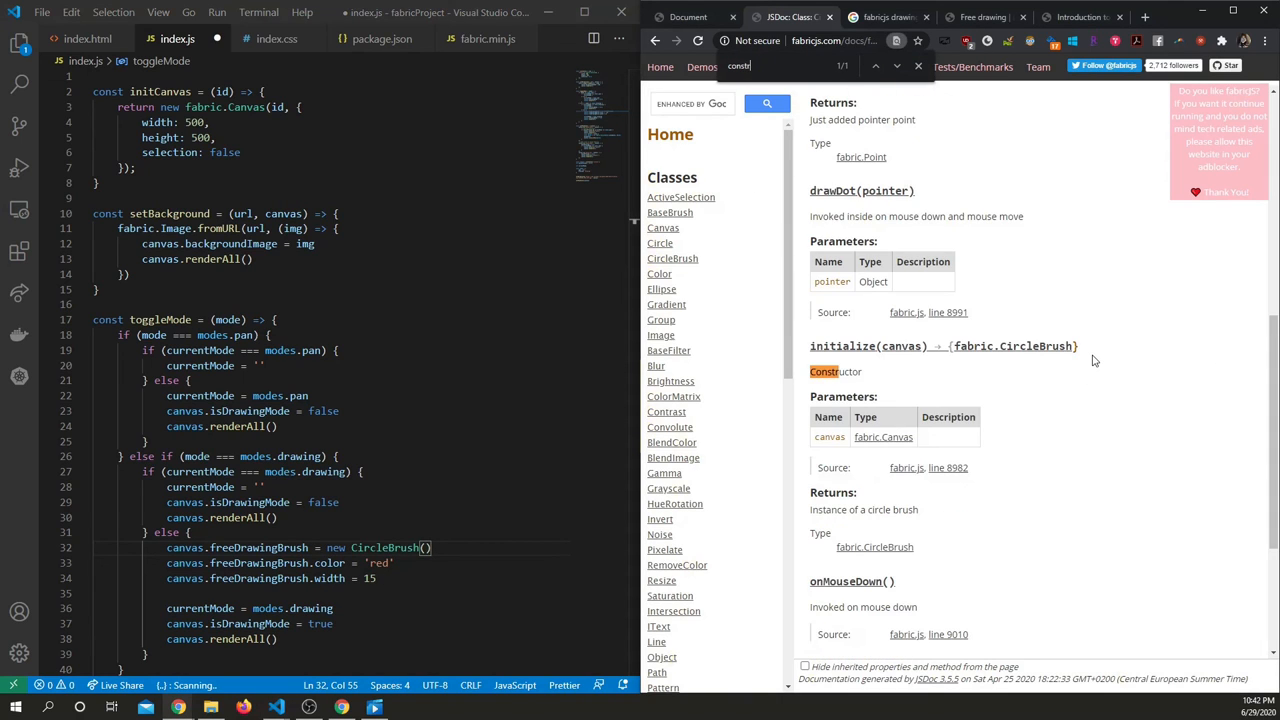
pyautogui.write('uct')
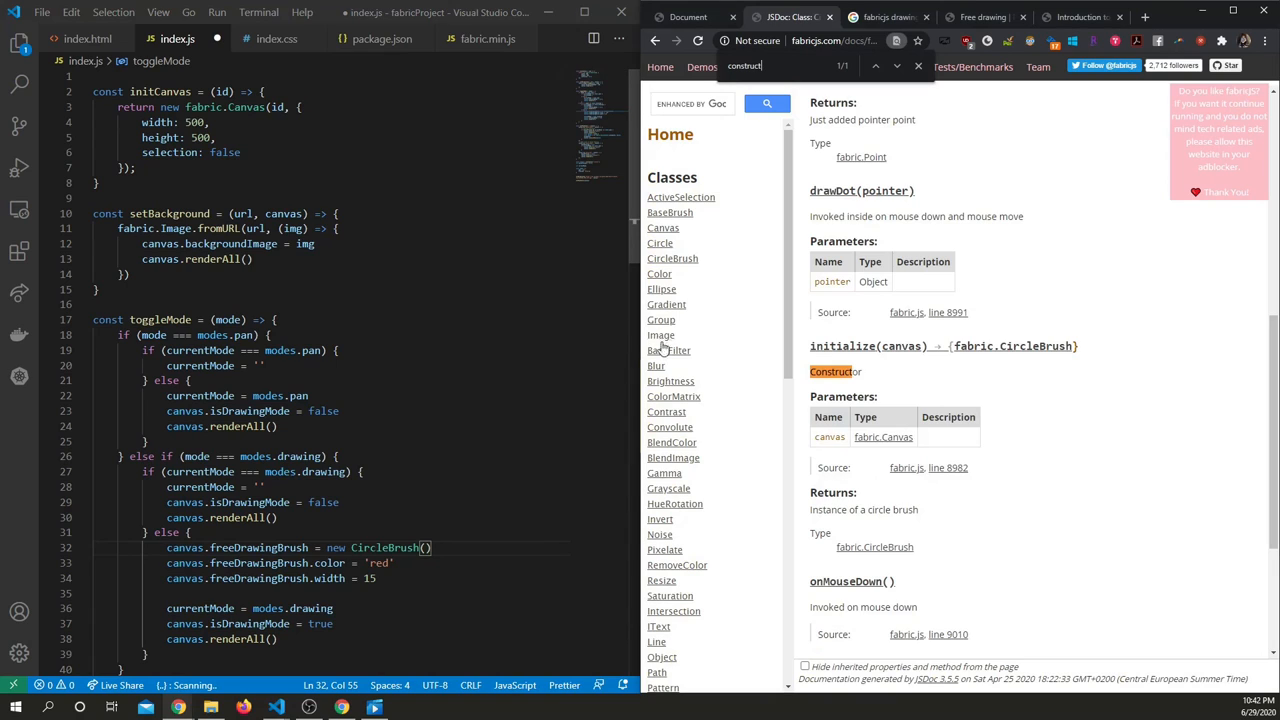
pyautogui.moveTo(895, 346)
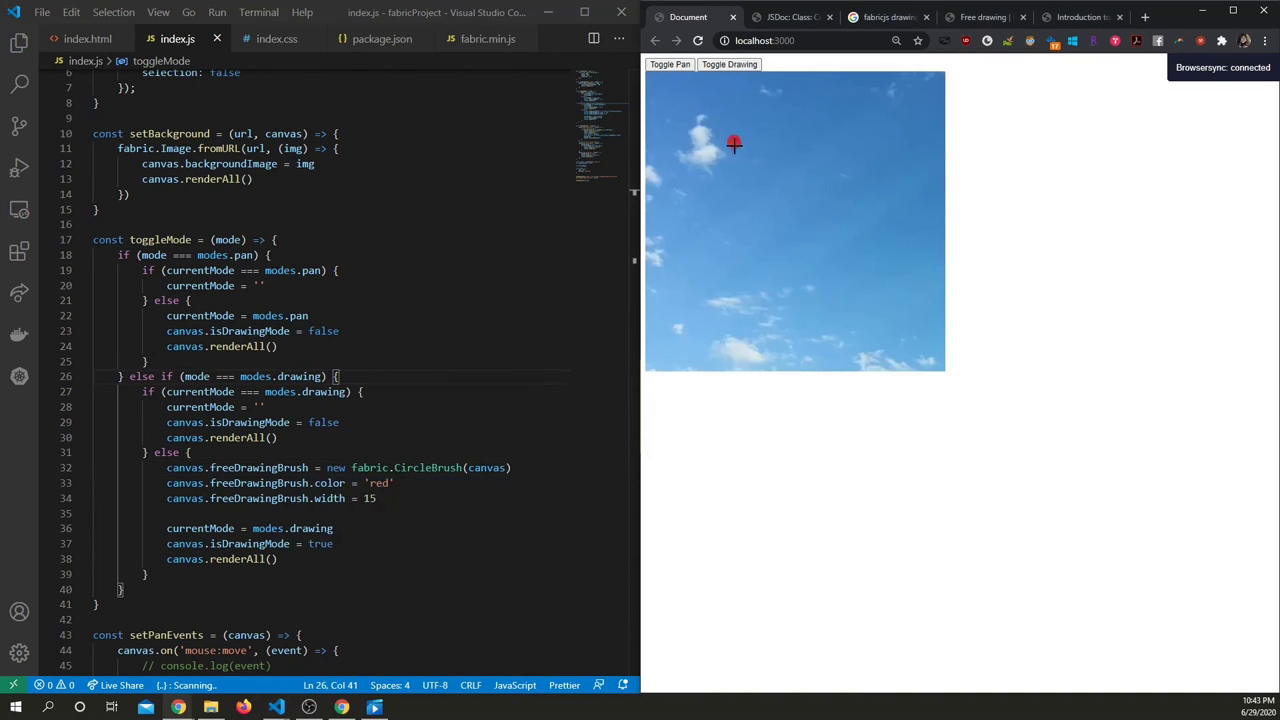
pyautogui.moveTo(735, 145); pyautogui.dragTo(857, 205)
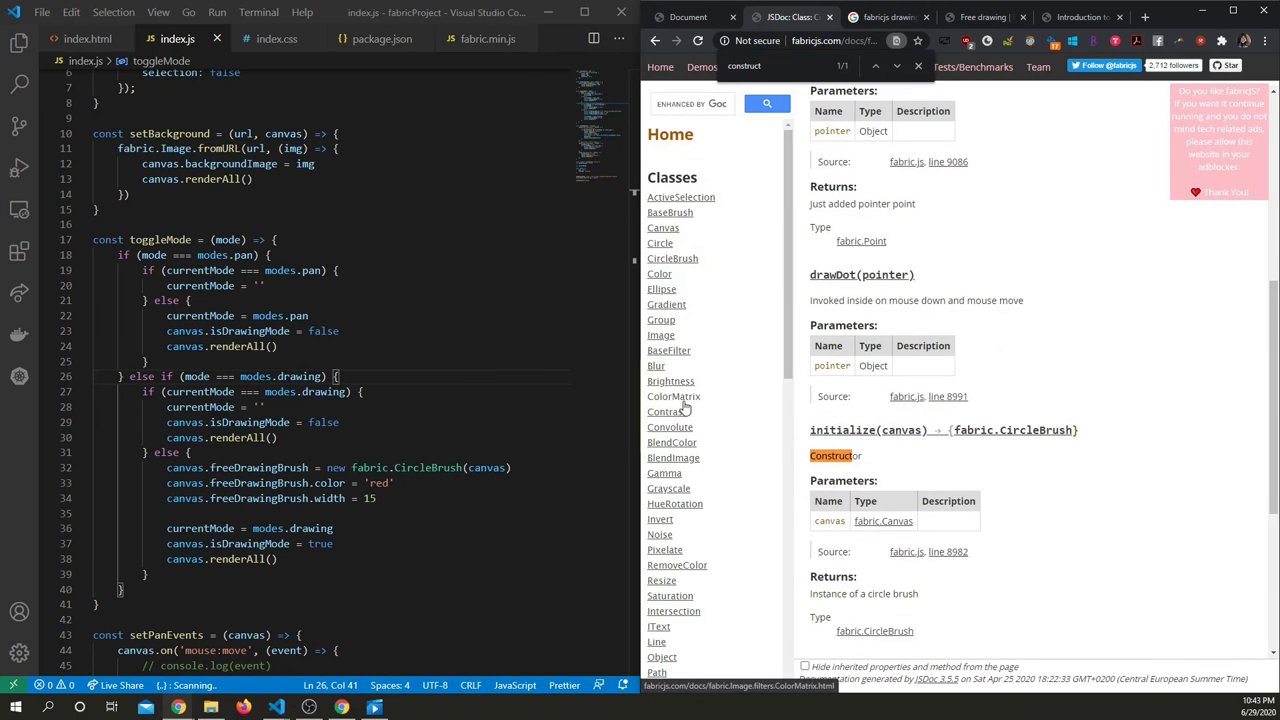
# Switch the brush to new fabric.SprayBrush(canvas) while scrolling through the CircleBrush docs page.
pyautogui.scroll(-3)
pyautogui.write('Spray')
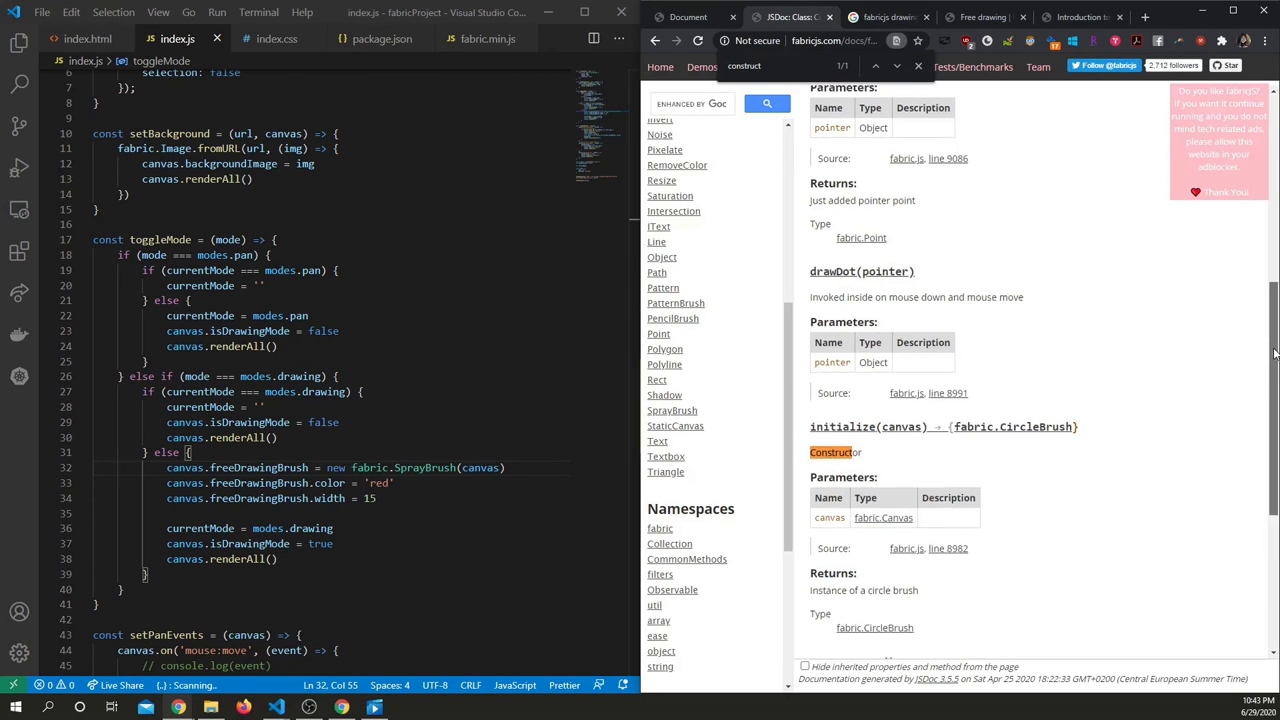
pyautogui.scroll(3)
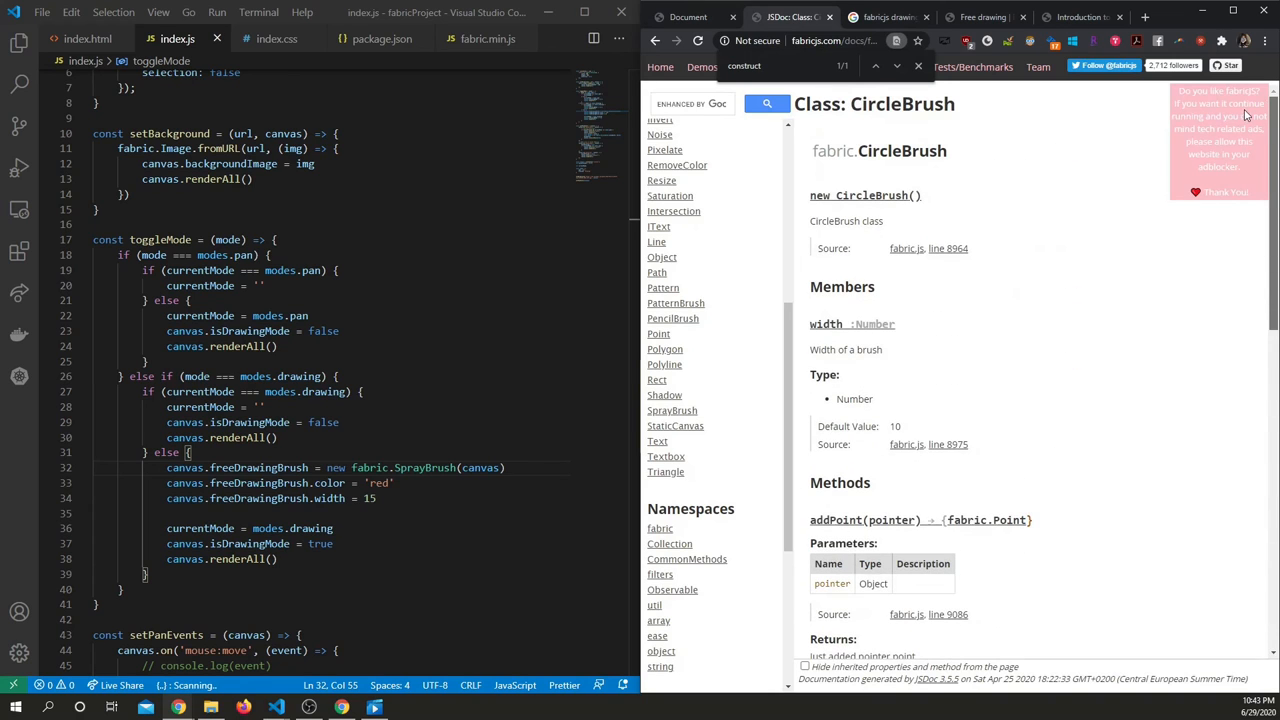
pyautogui.scroll(-3)
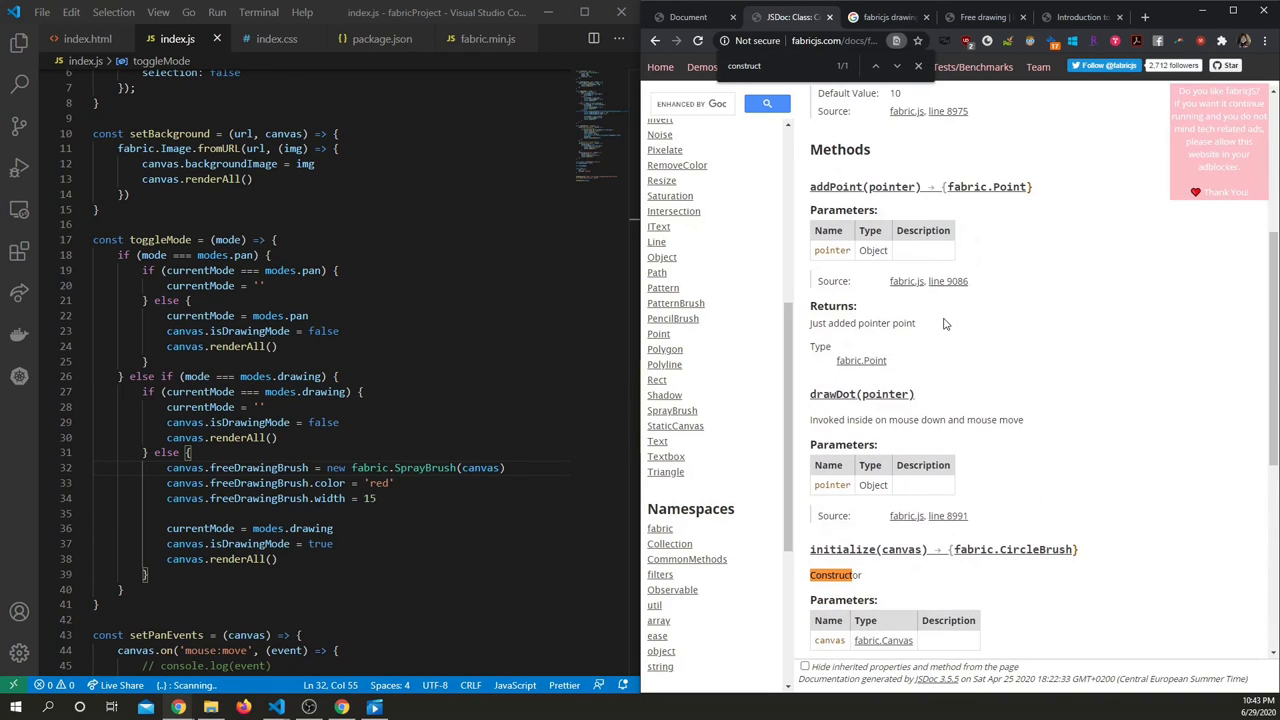
pyautogui.moveTo(1017, 441)
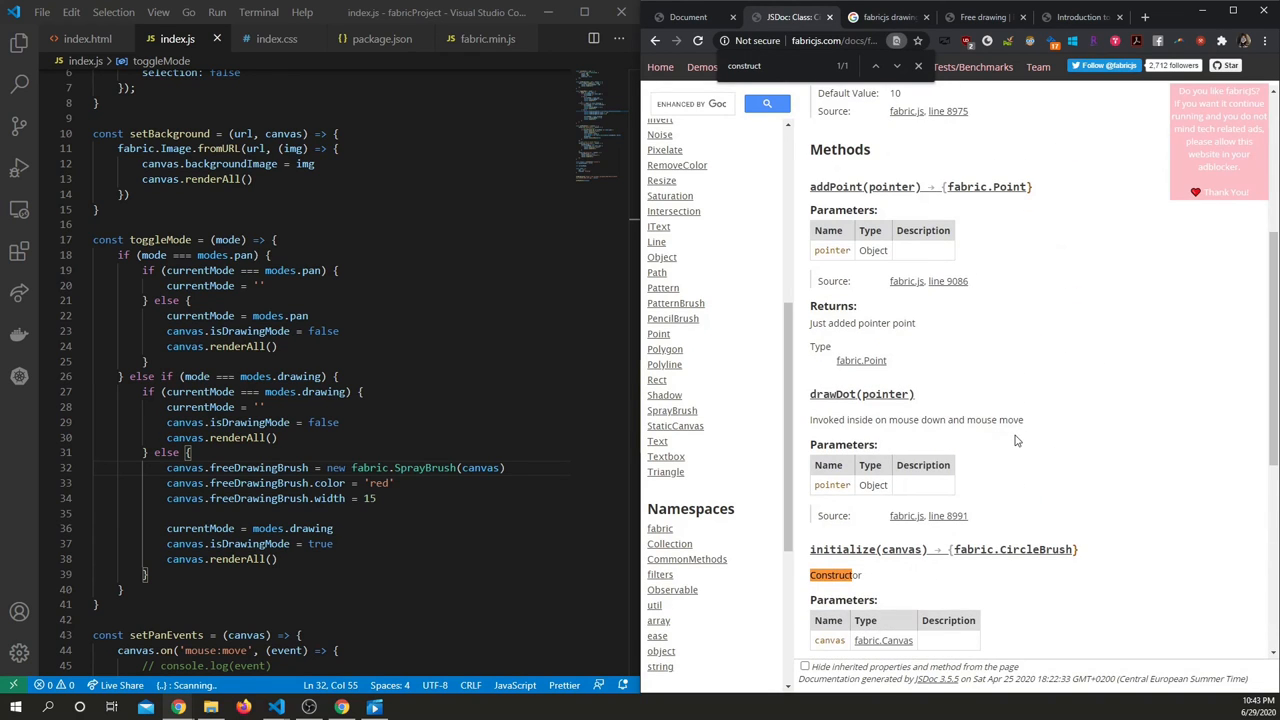
pyautogui.scroll(-3)
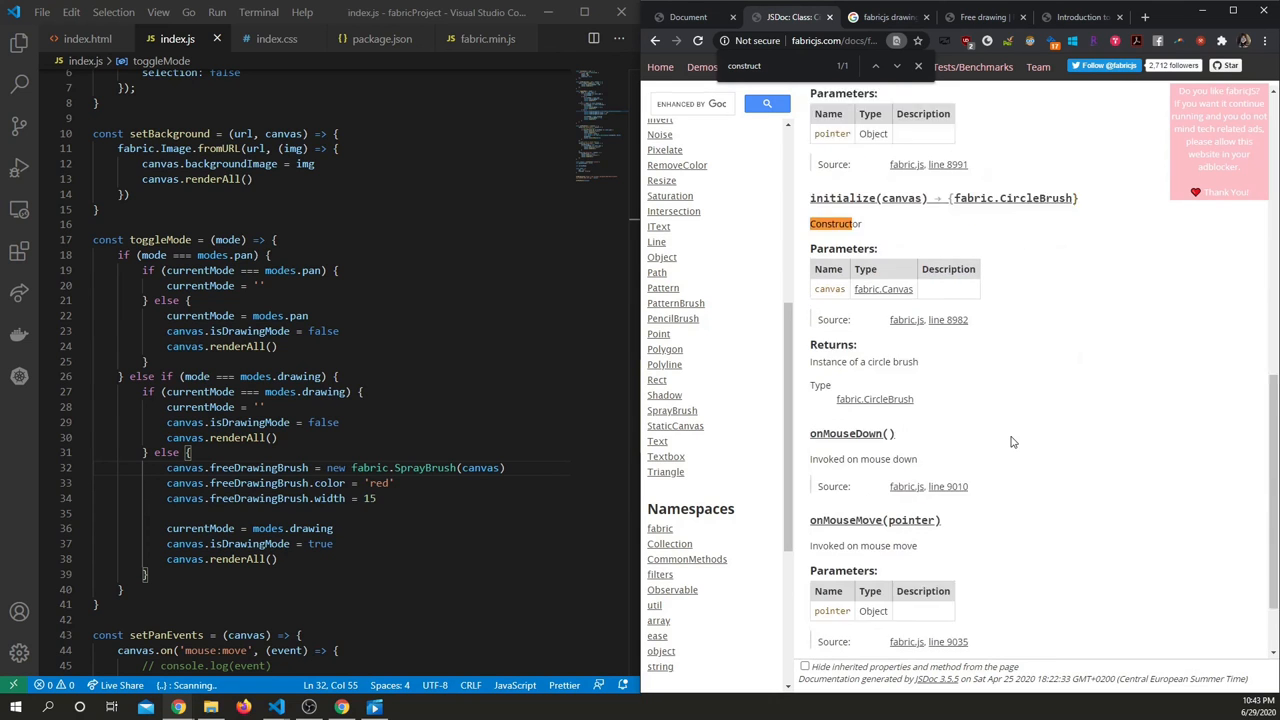